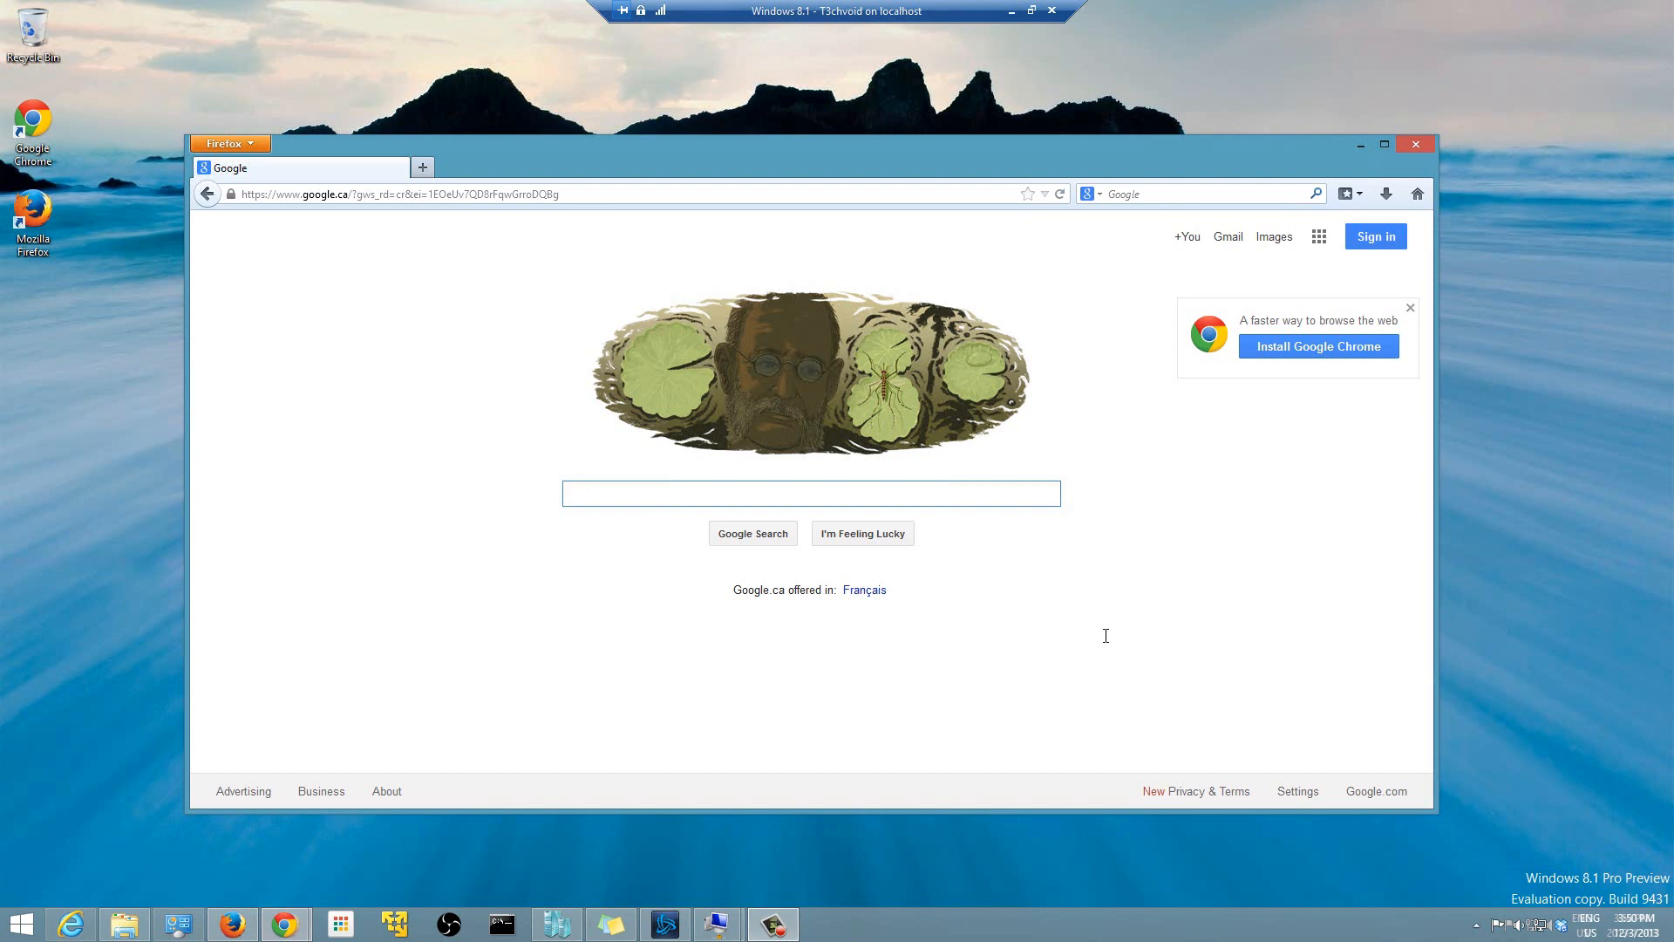
Reach the Google Accounts sign-in page from google.ca
click(811, 492)
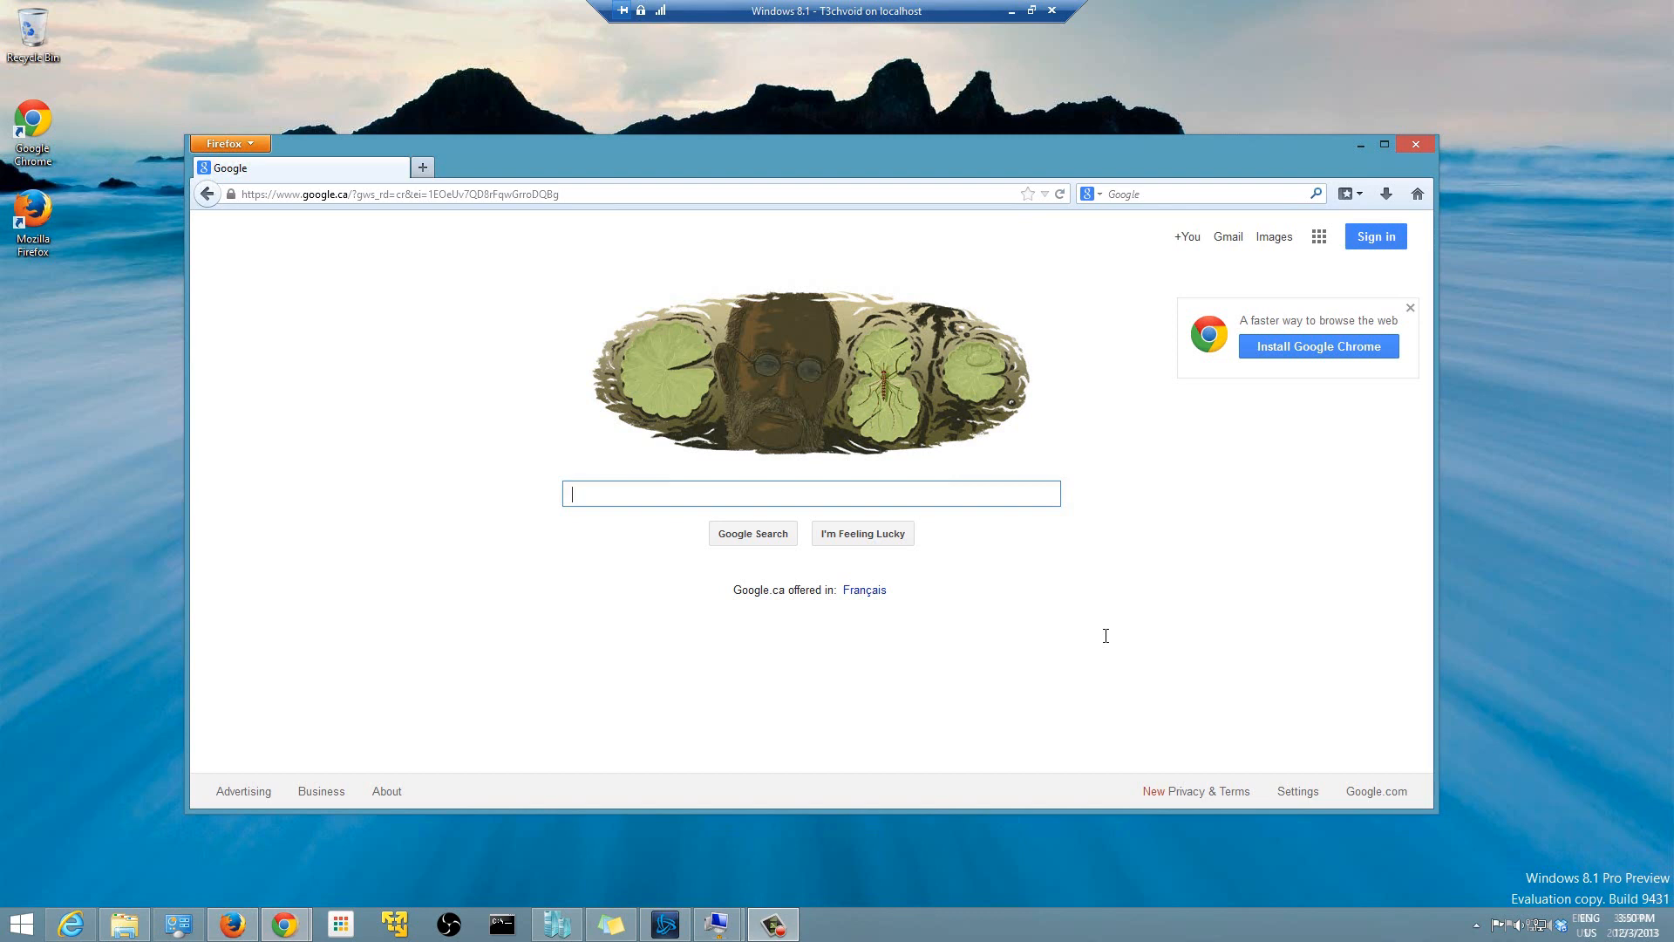
mouse_move(878, 181)
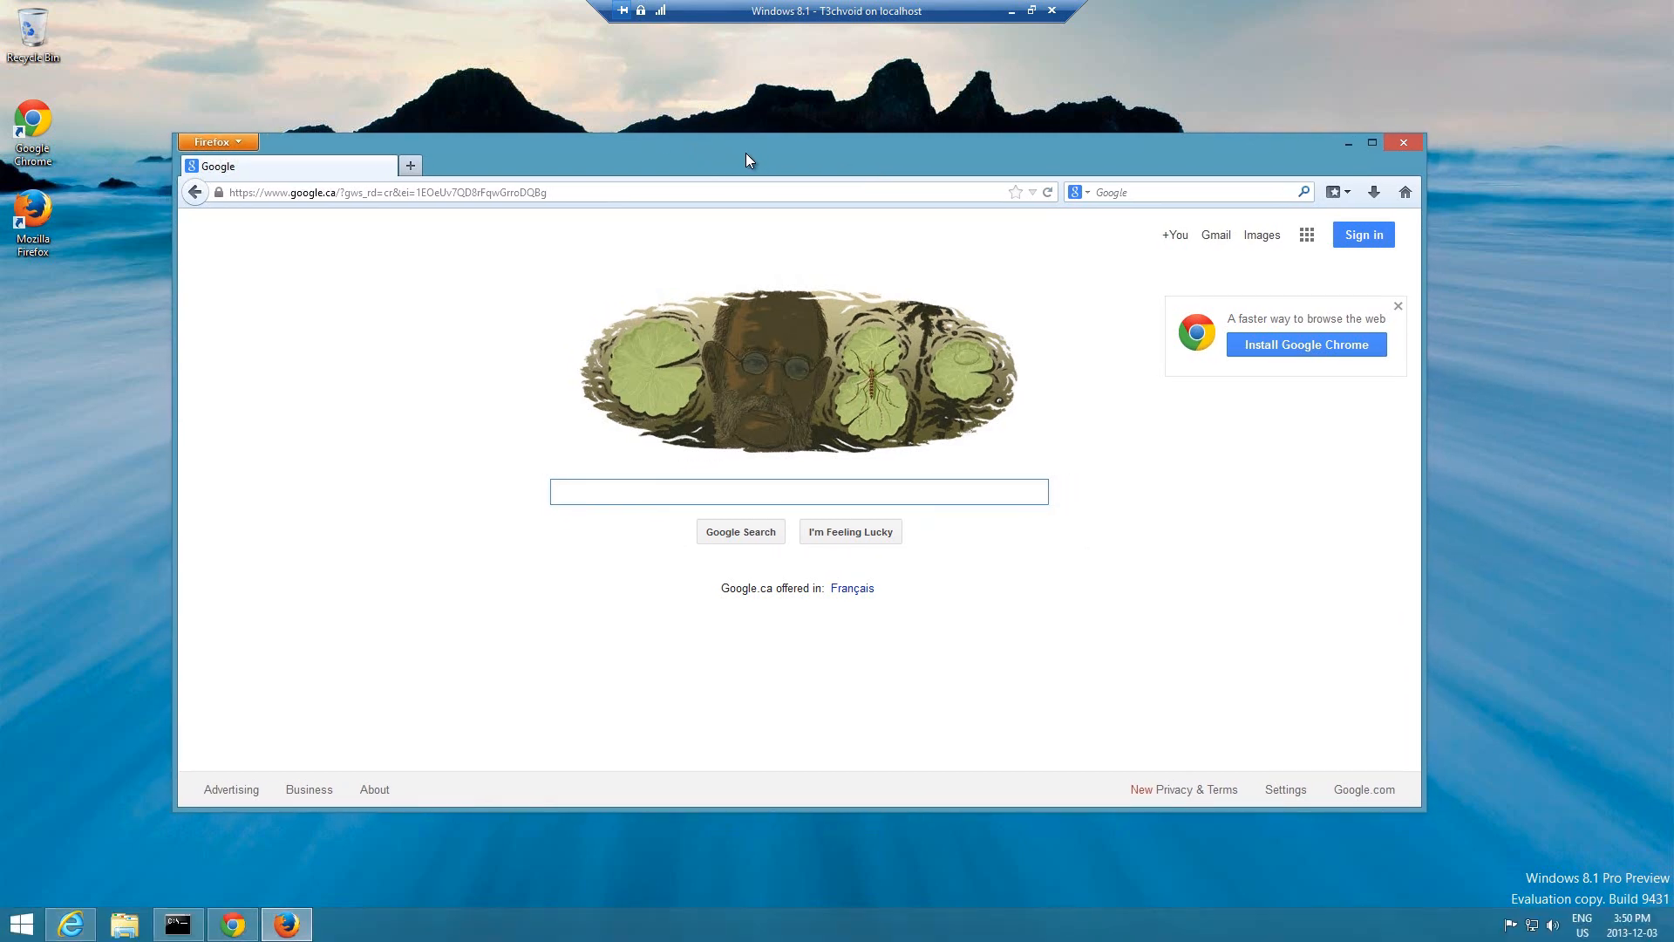
mouse_move(733, 168)
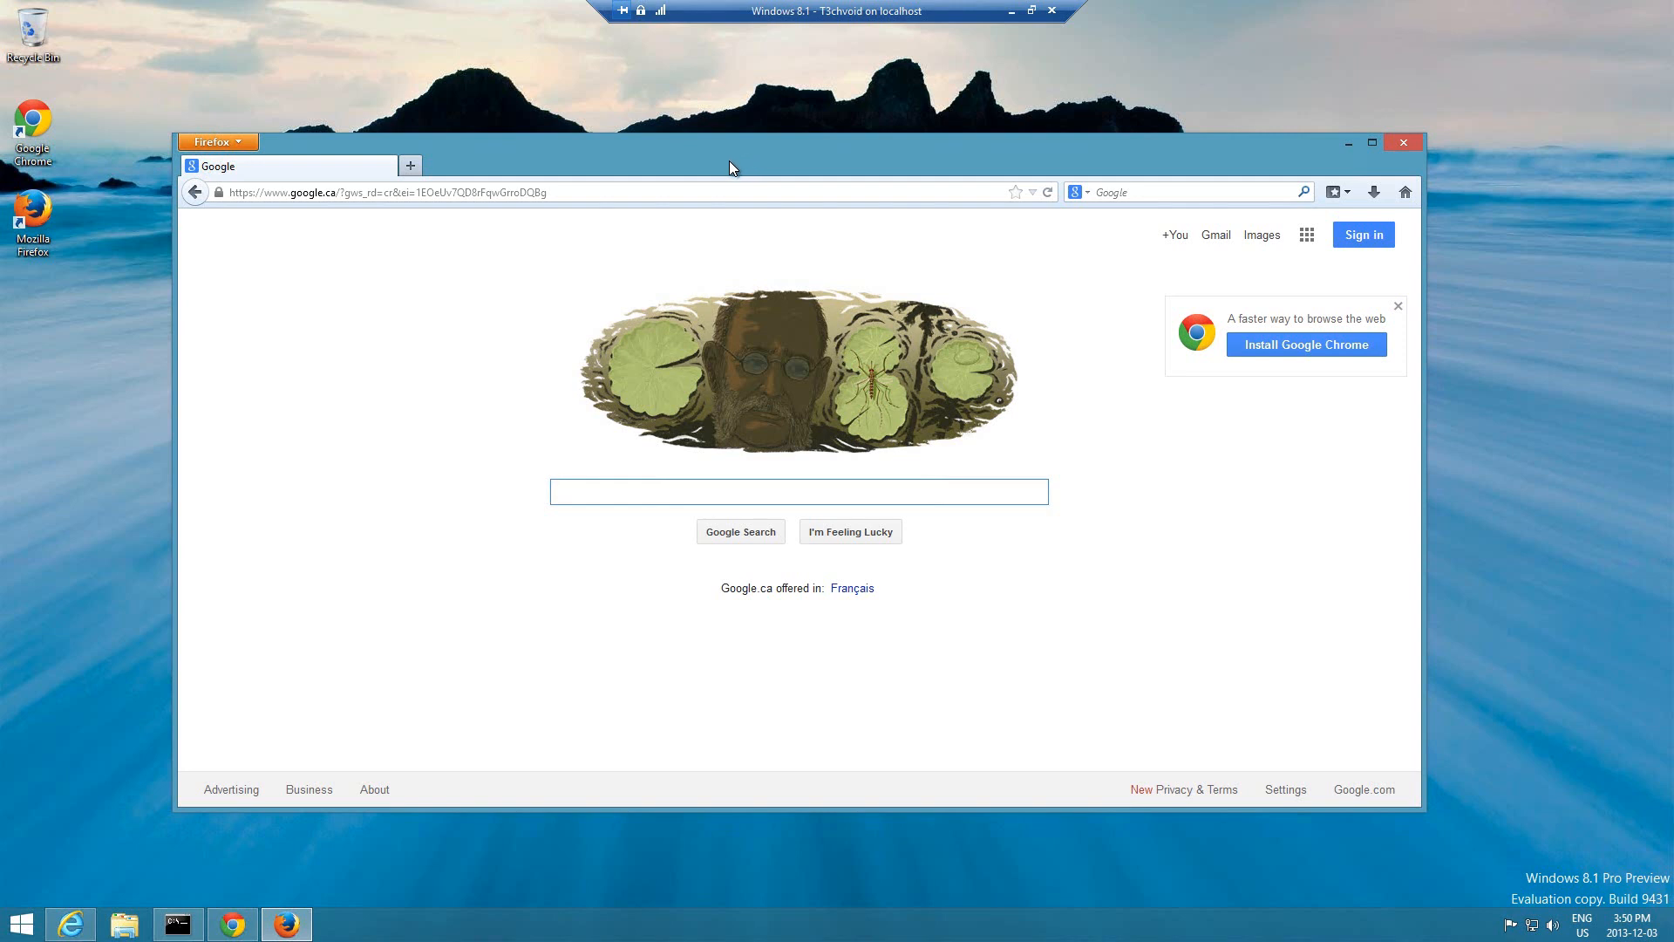
click(797, 492)
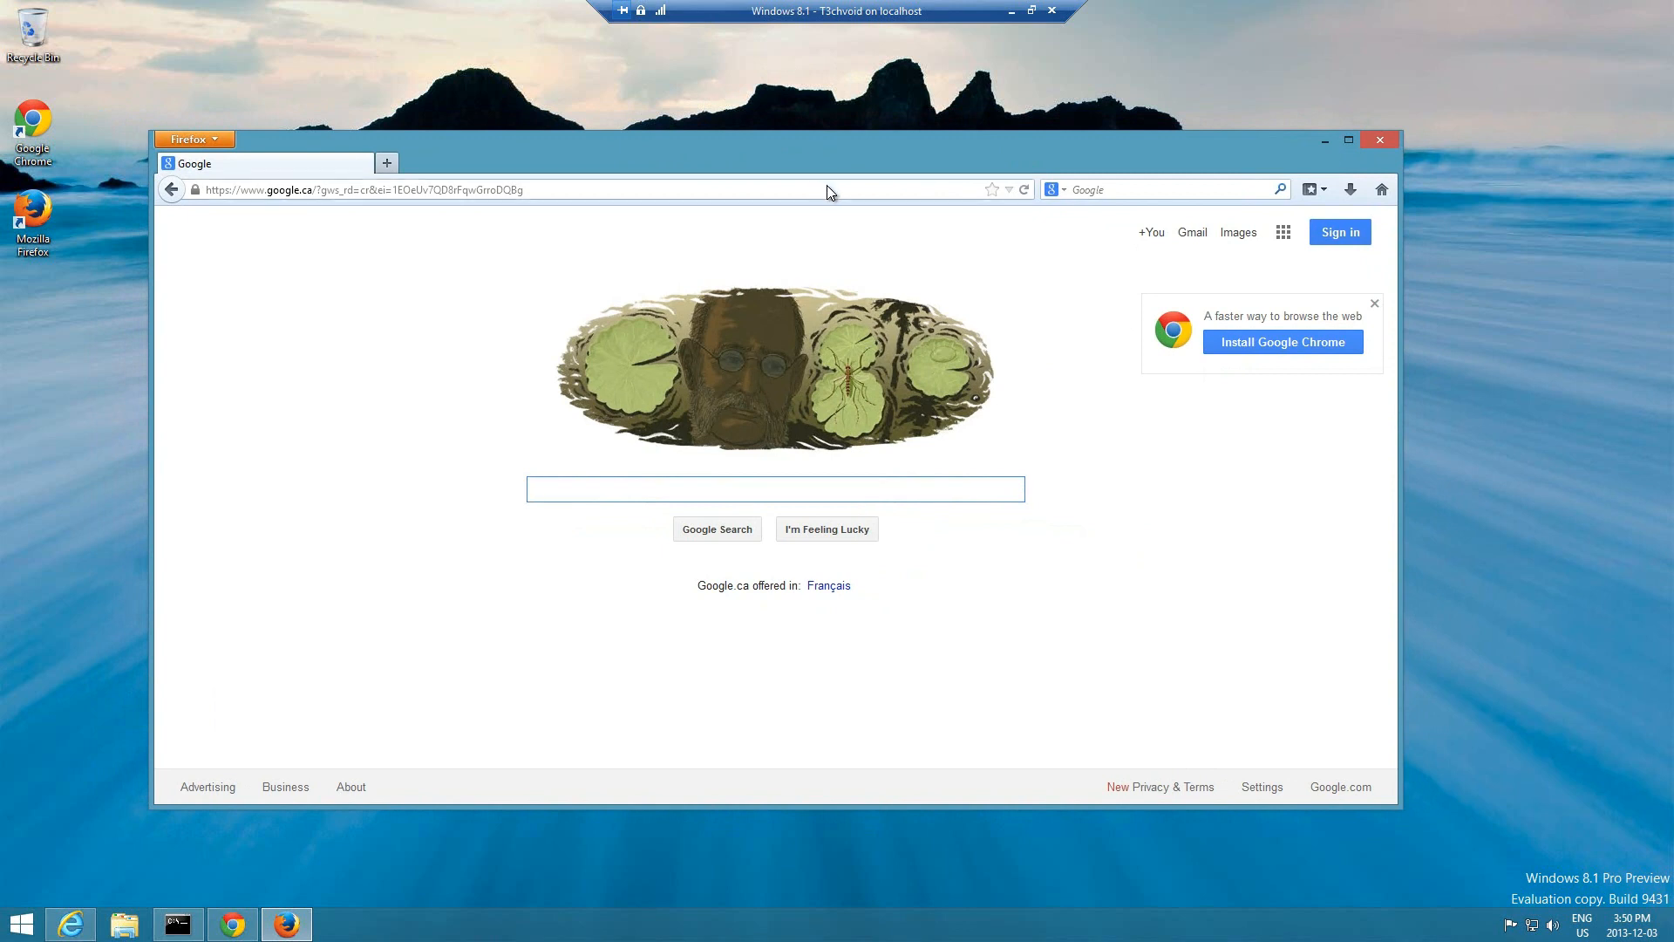
mouse_move(843, 183)
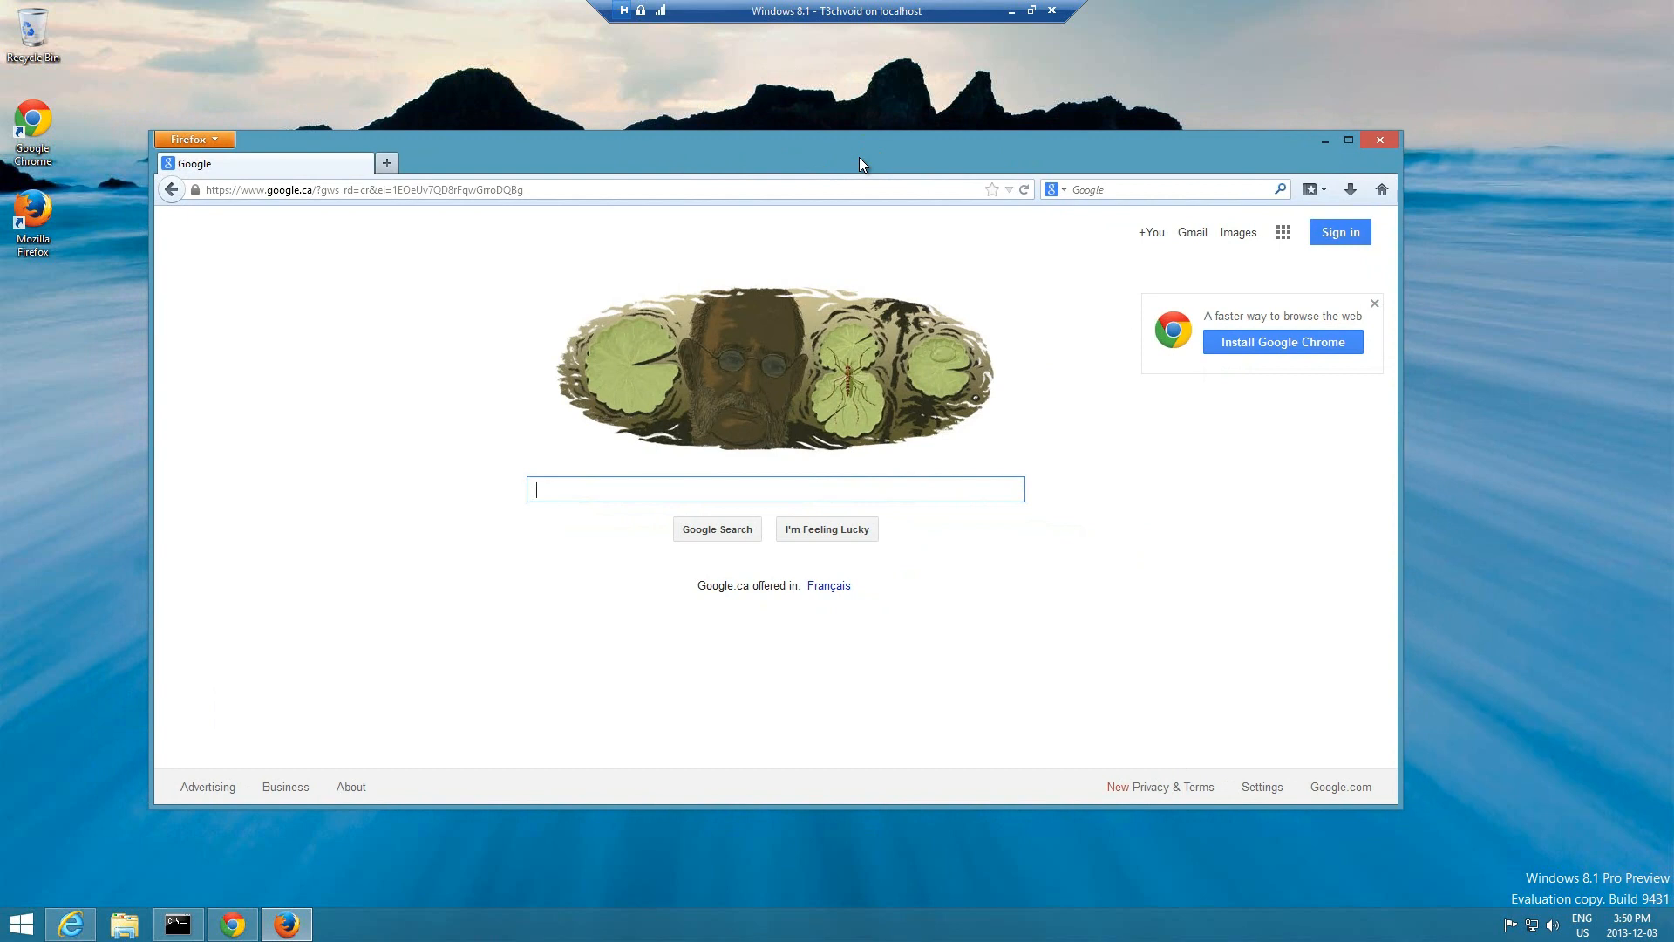
mouse_move(673, 265)
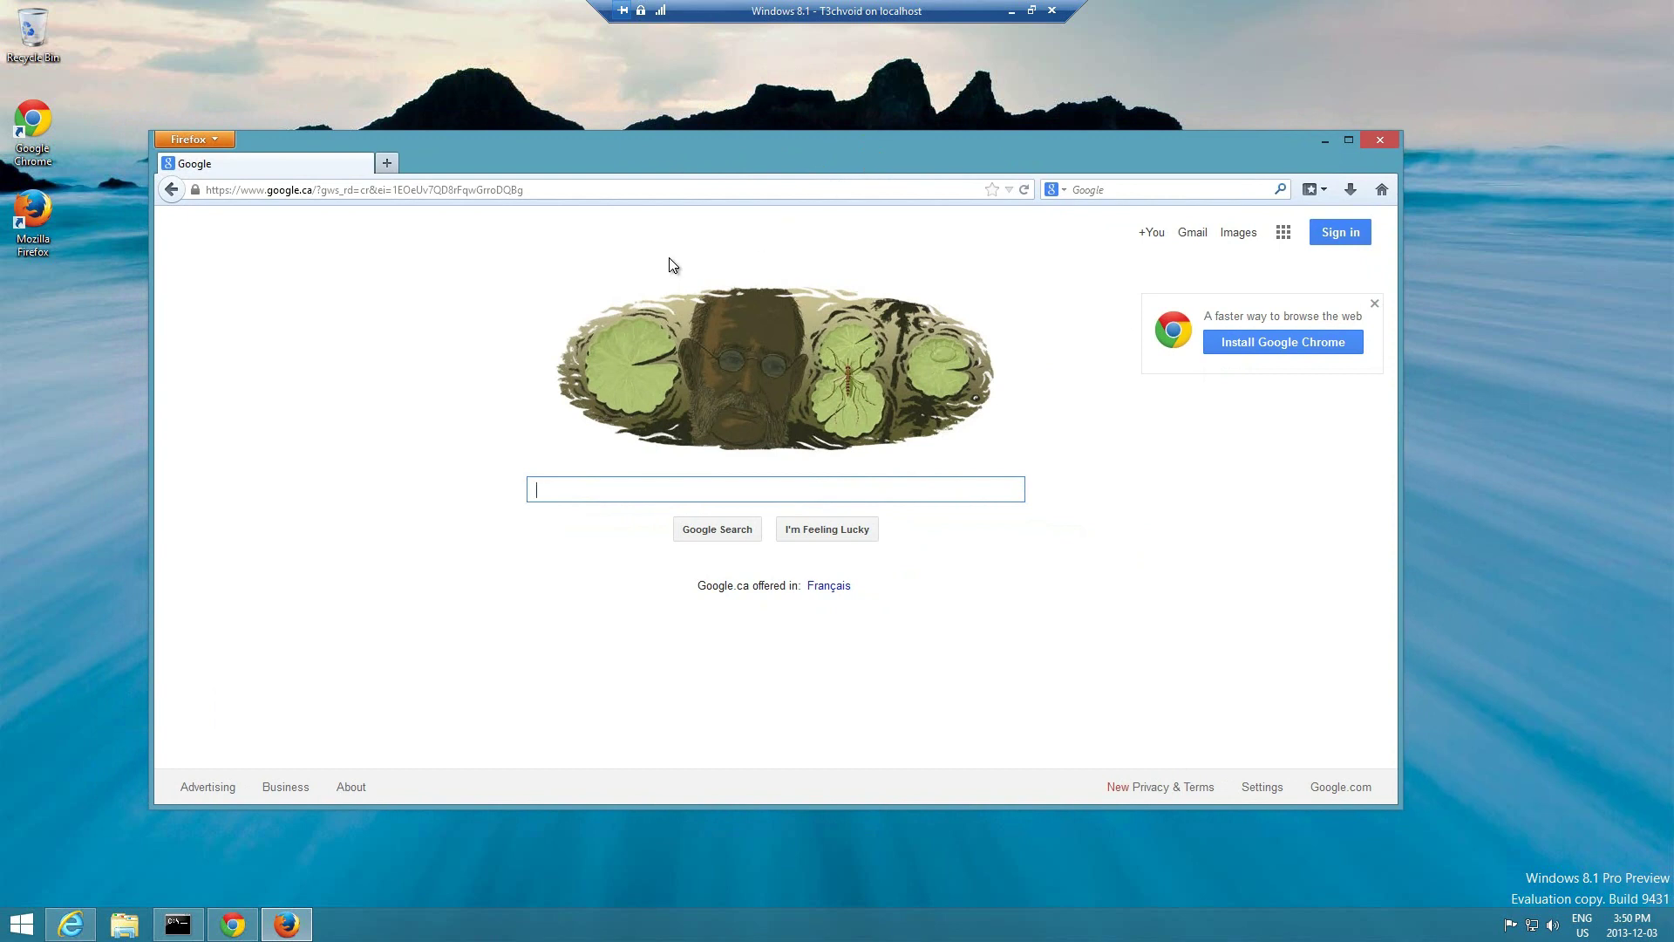
mouse_move(662, 591)
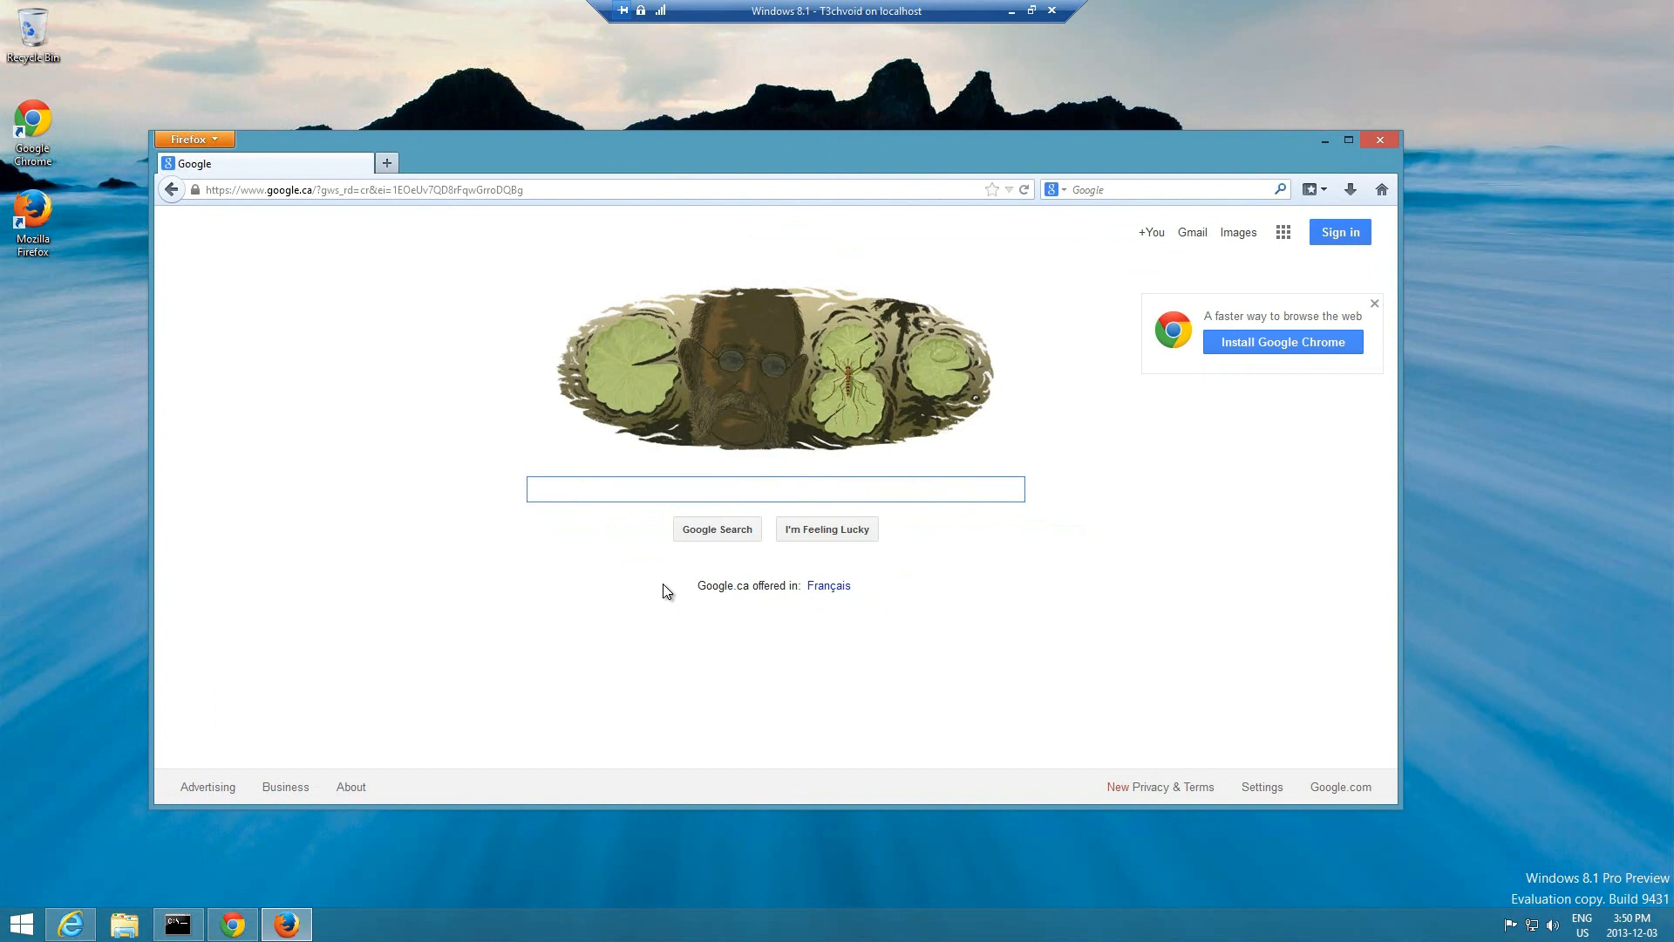
mouse_move(658, 581)
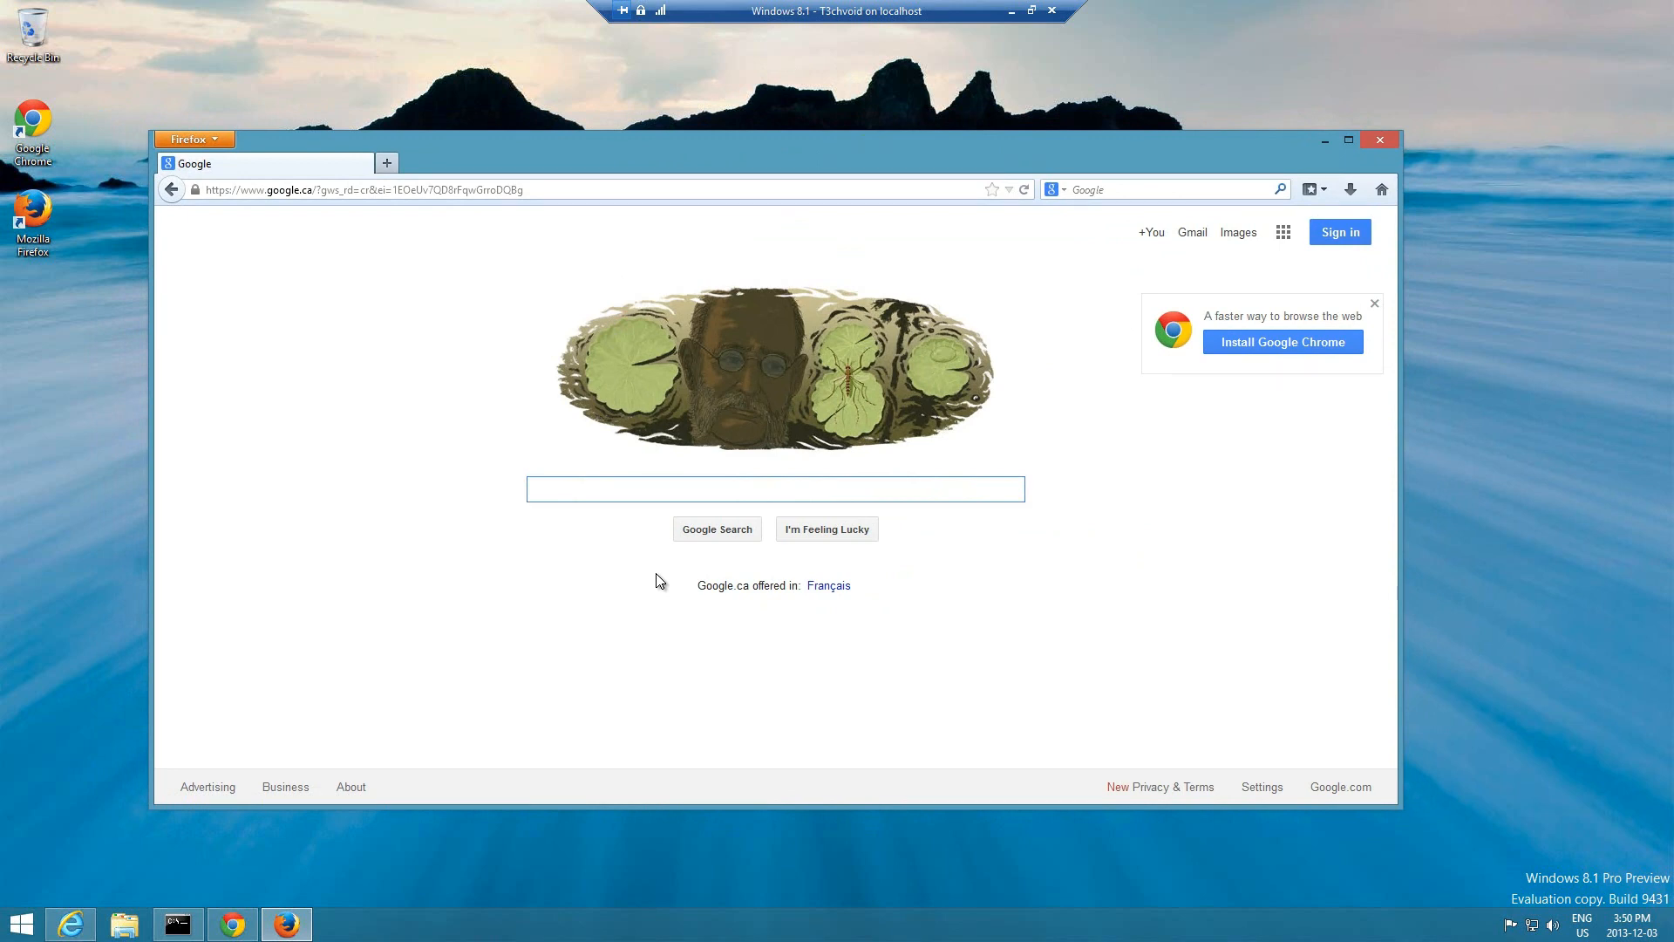
click(774, 488)
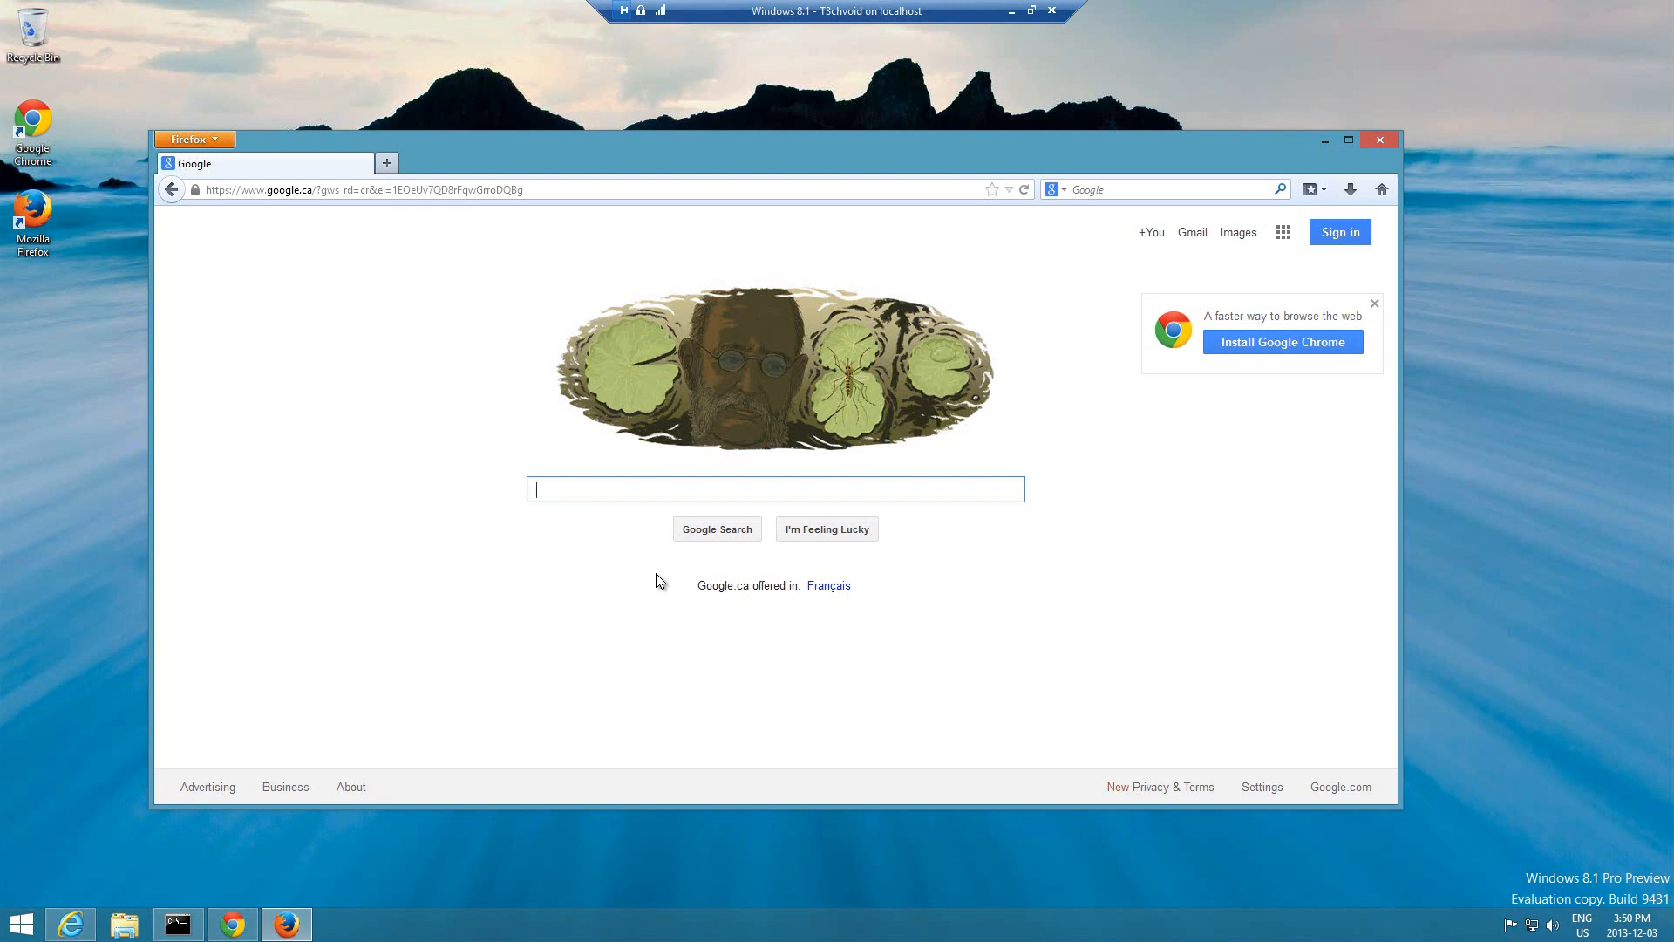
mouse_move(863, 147)
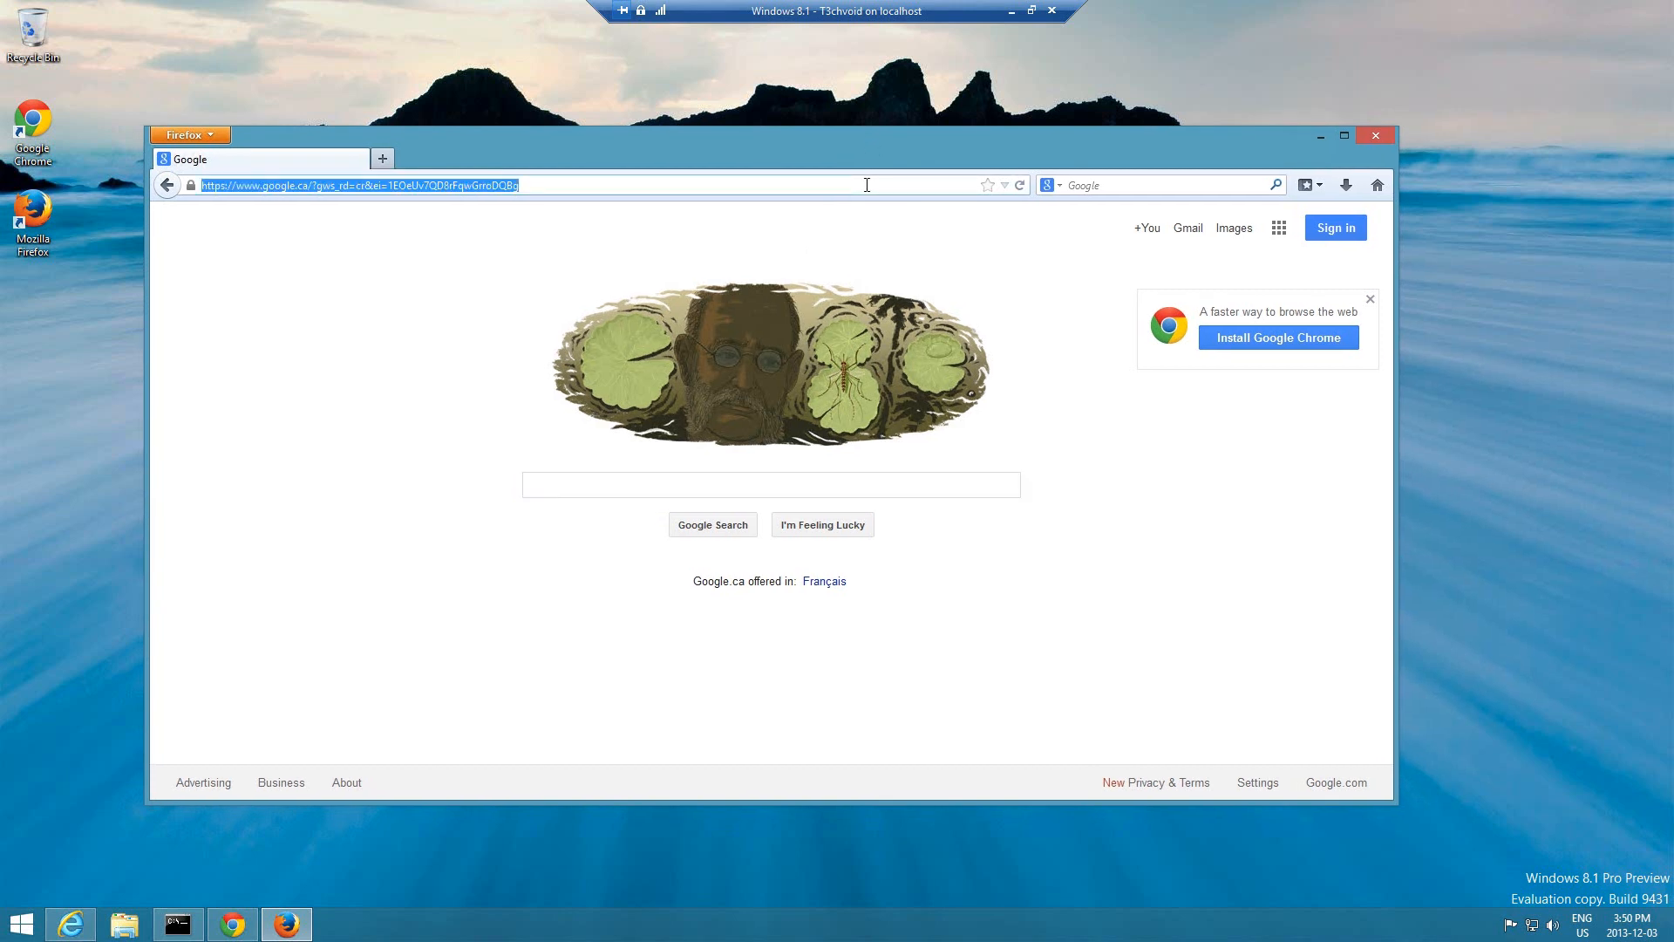
mouse_move(563, 220)
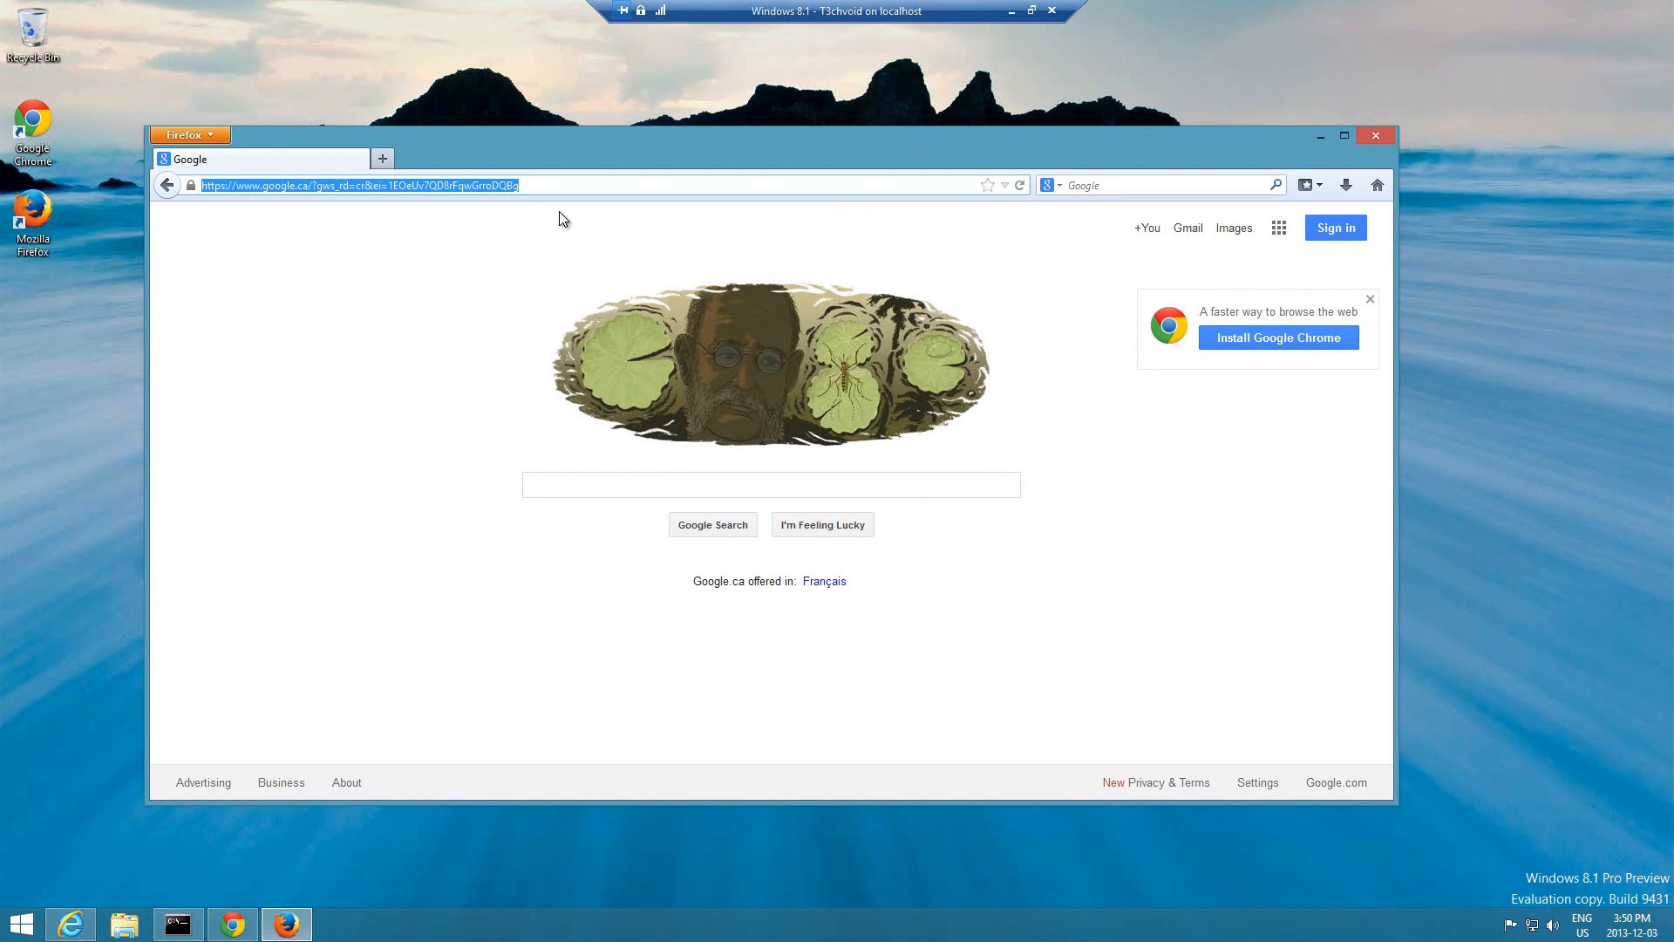
mouse_move(574, 213)
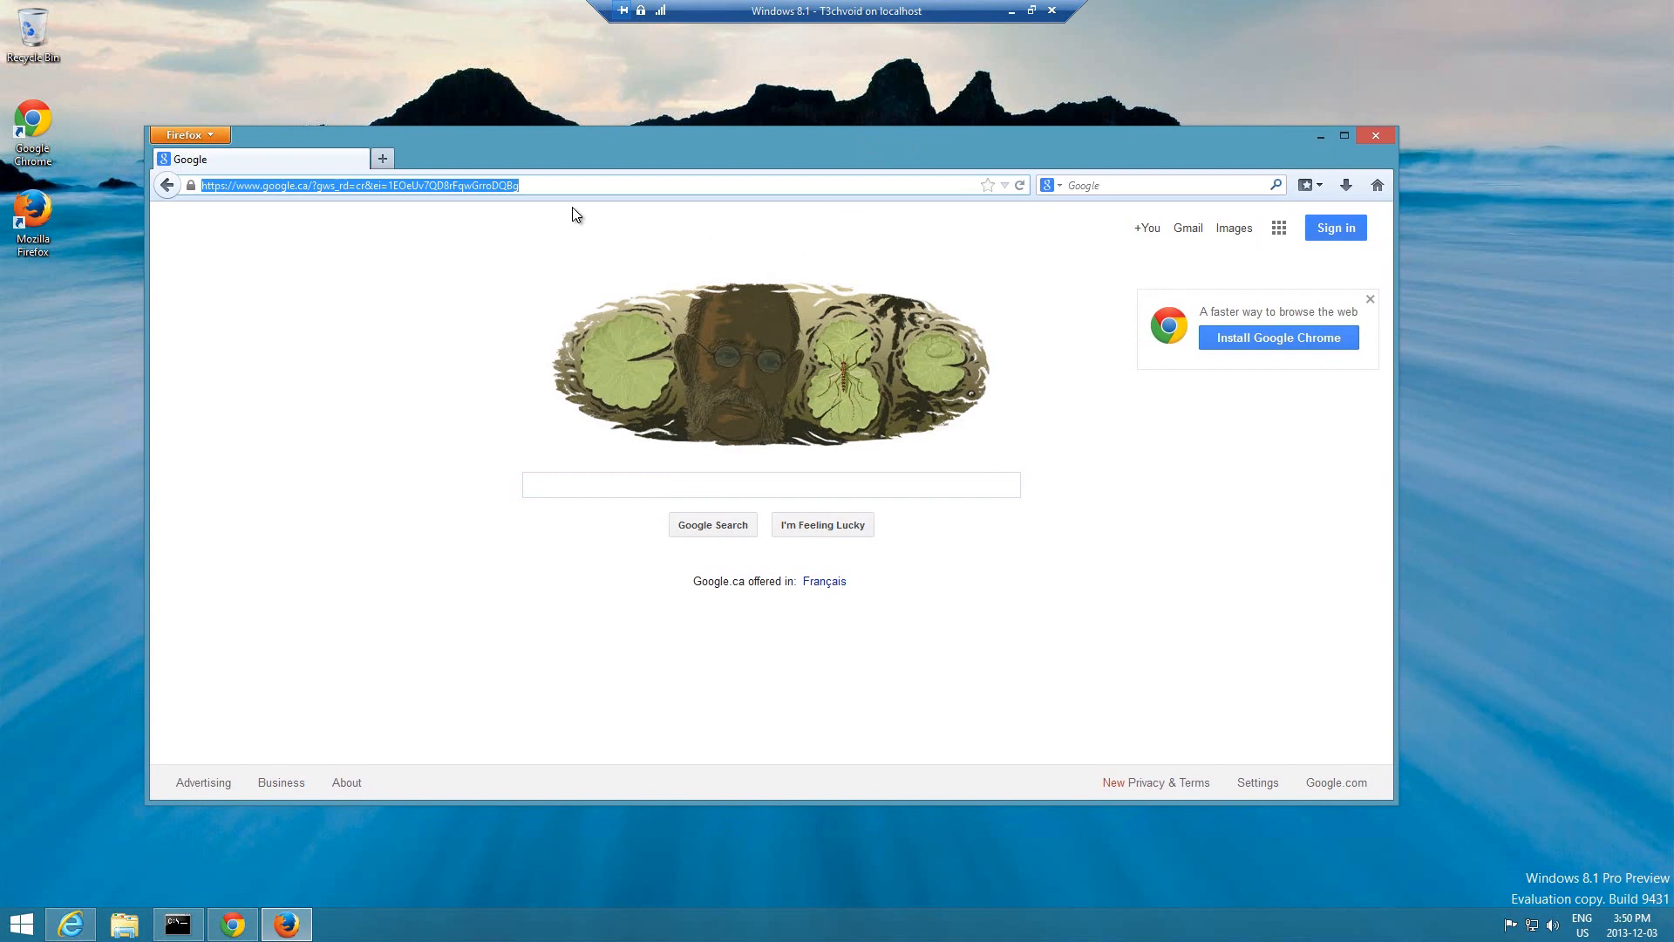
mouse_move(555, 164)
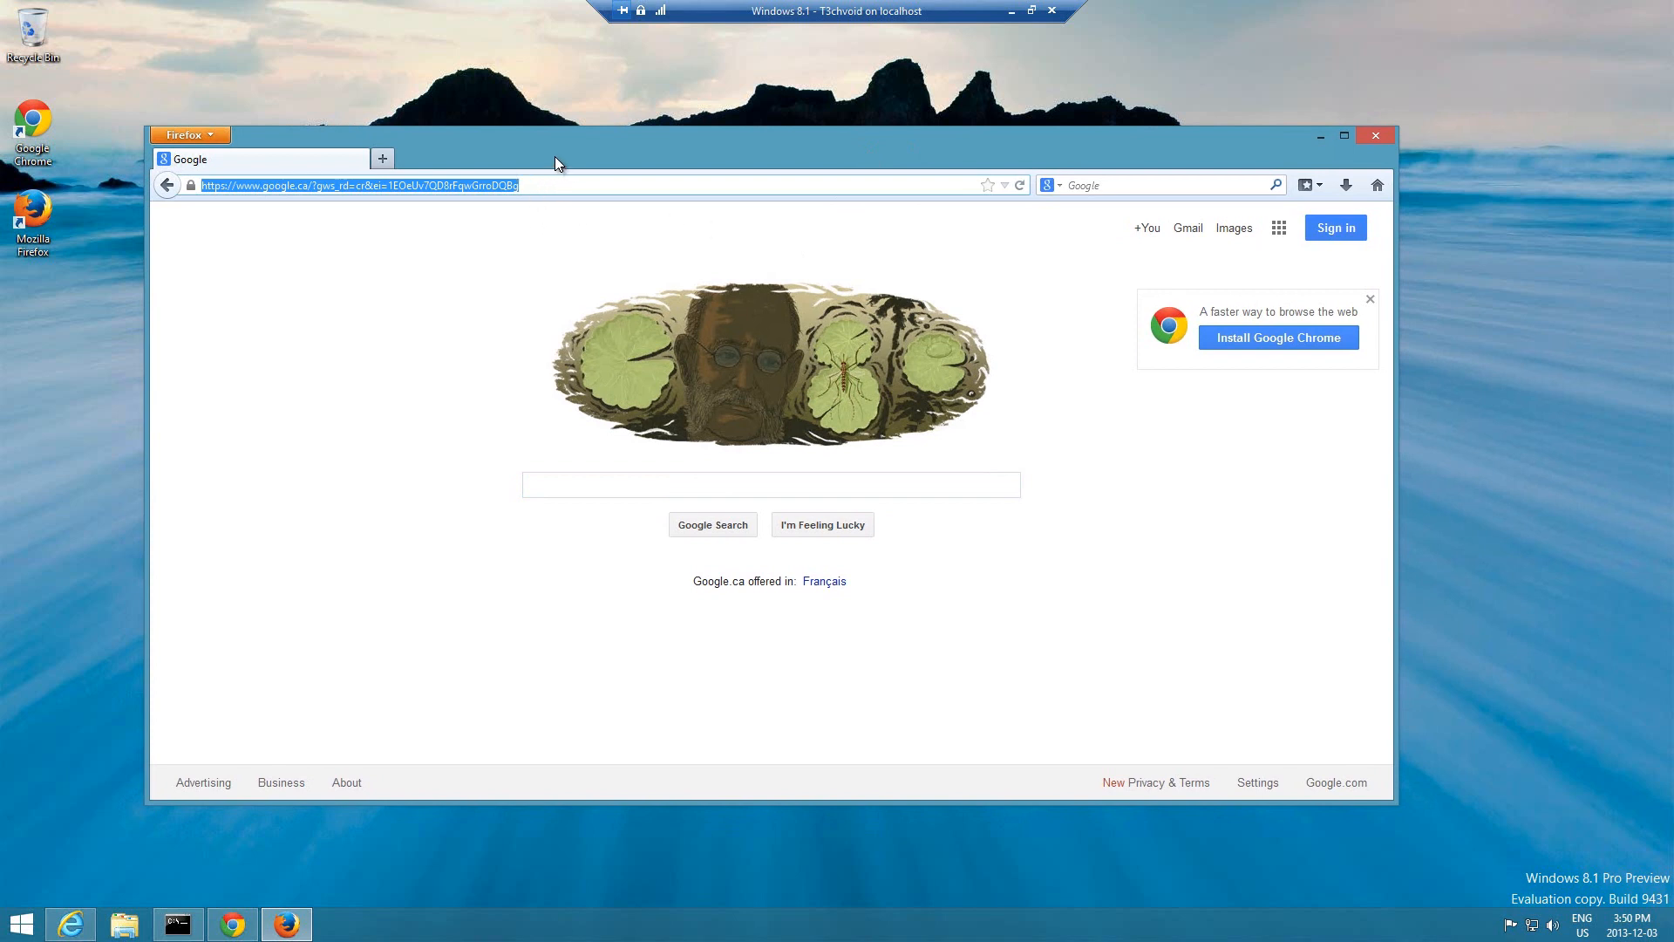
mouse_move(696, 160)
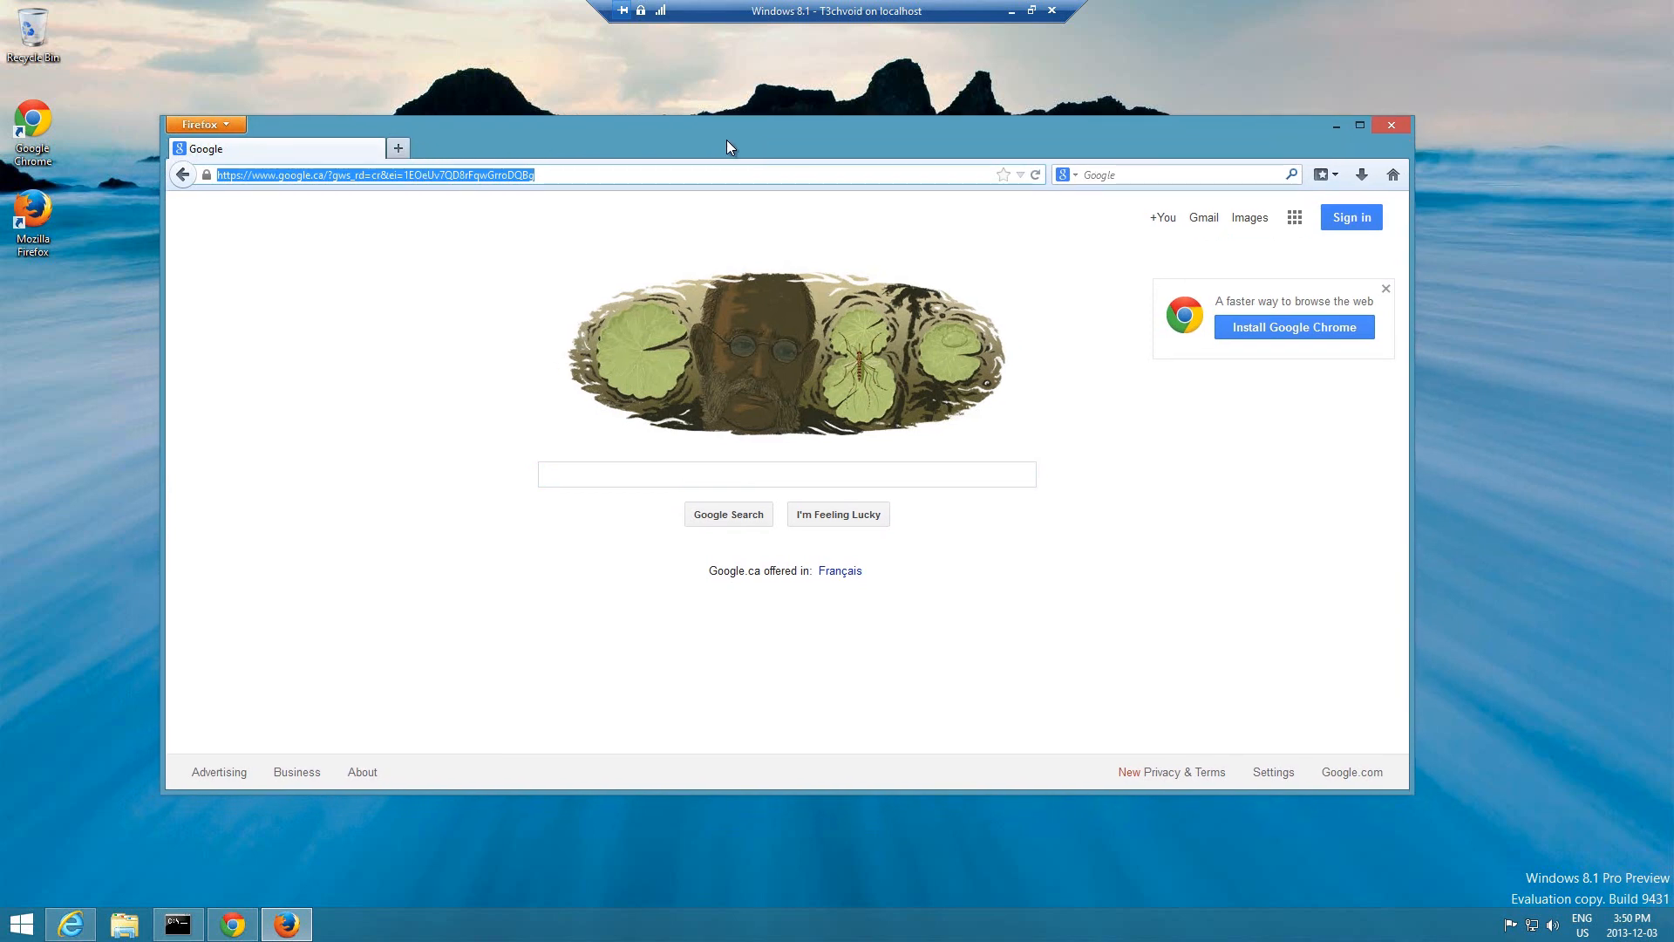
mouse_move(1001, 321)
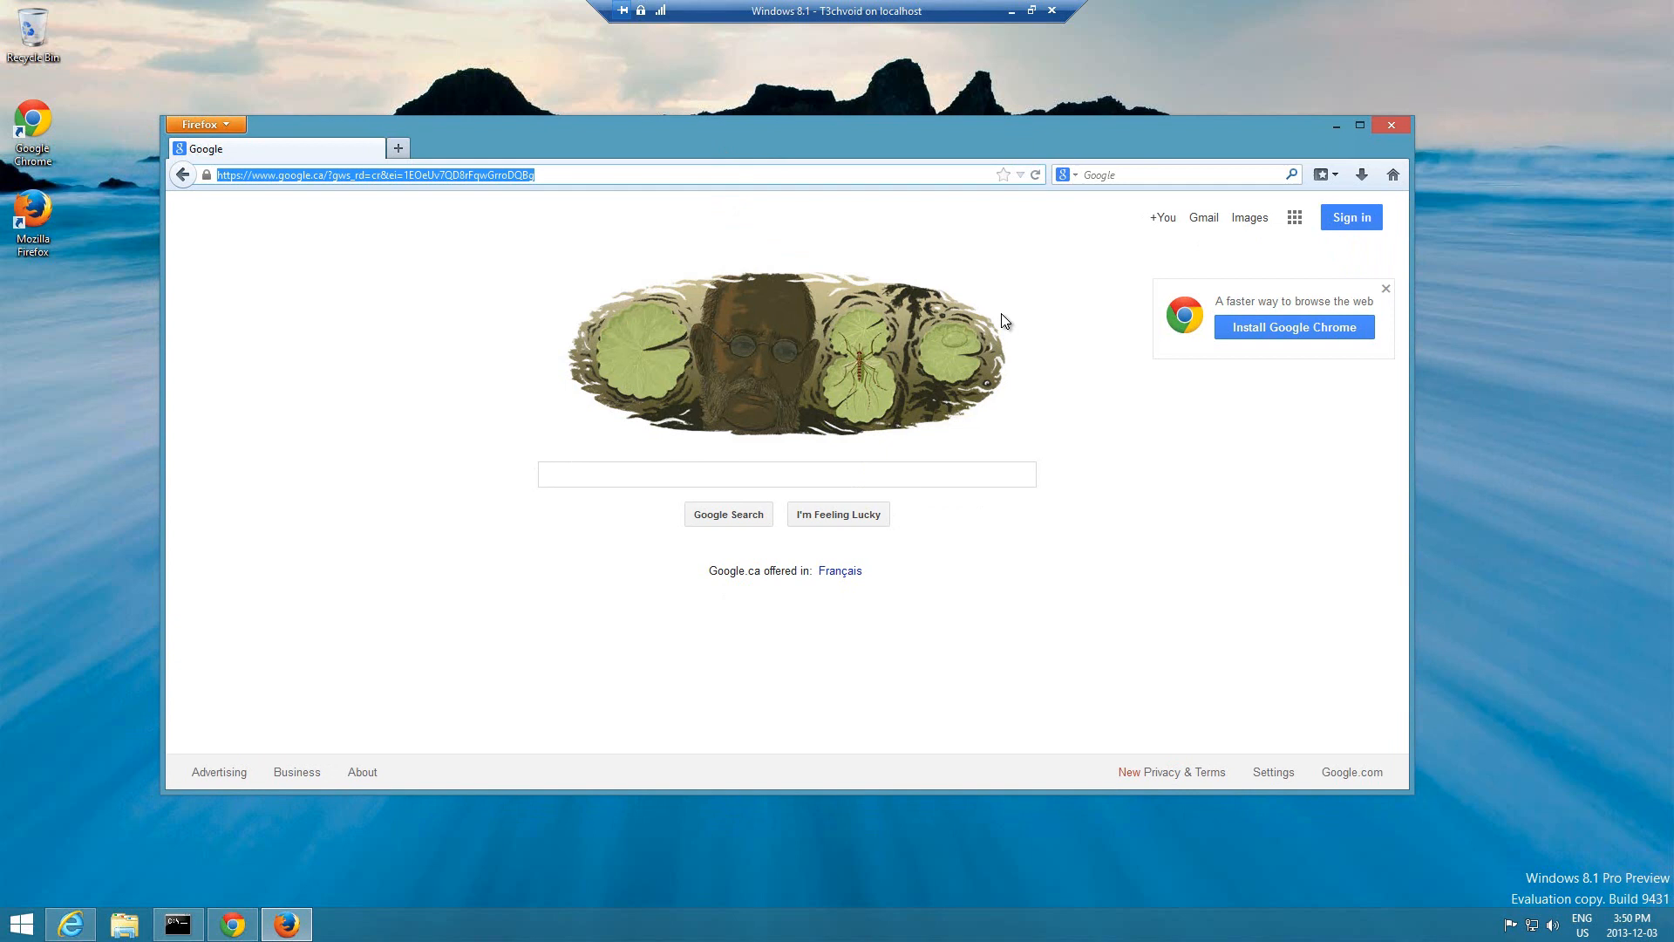
mouse_move(965, 564)
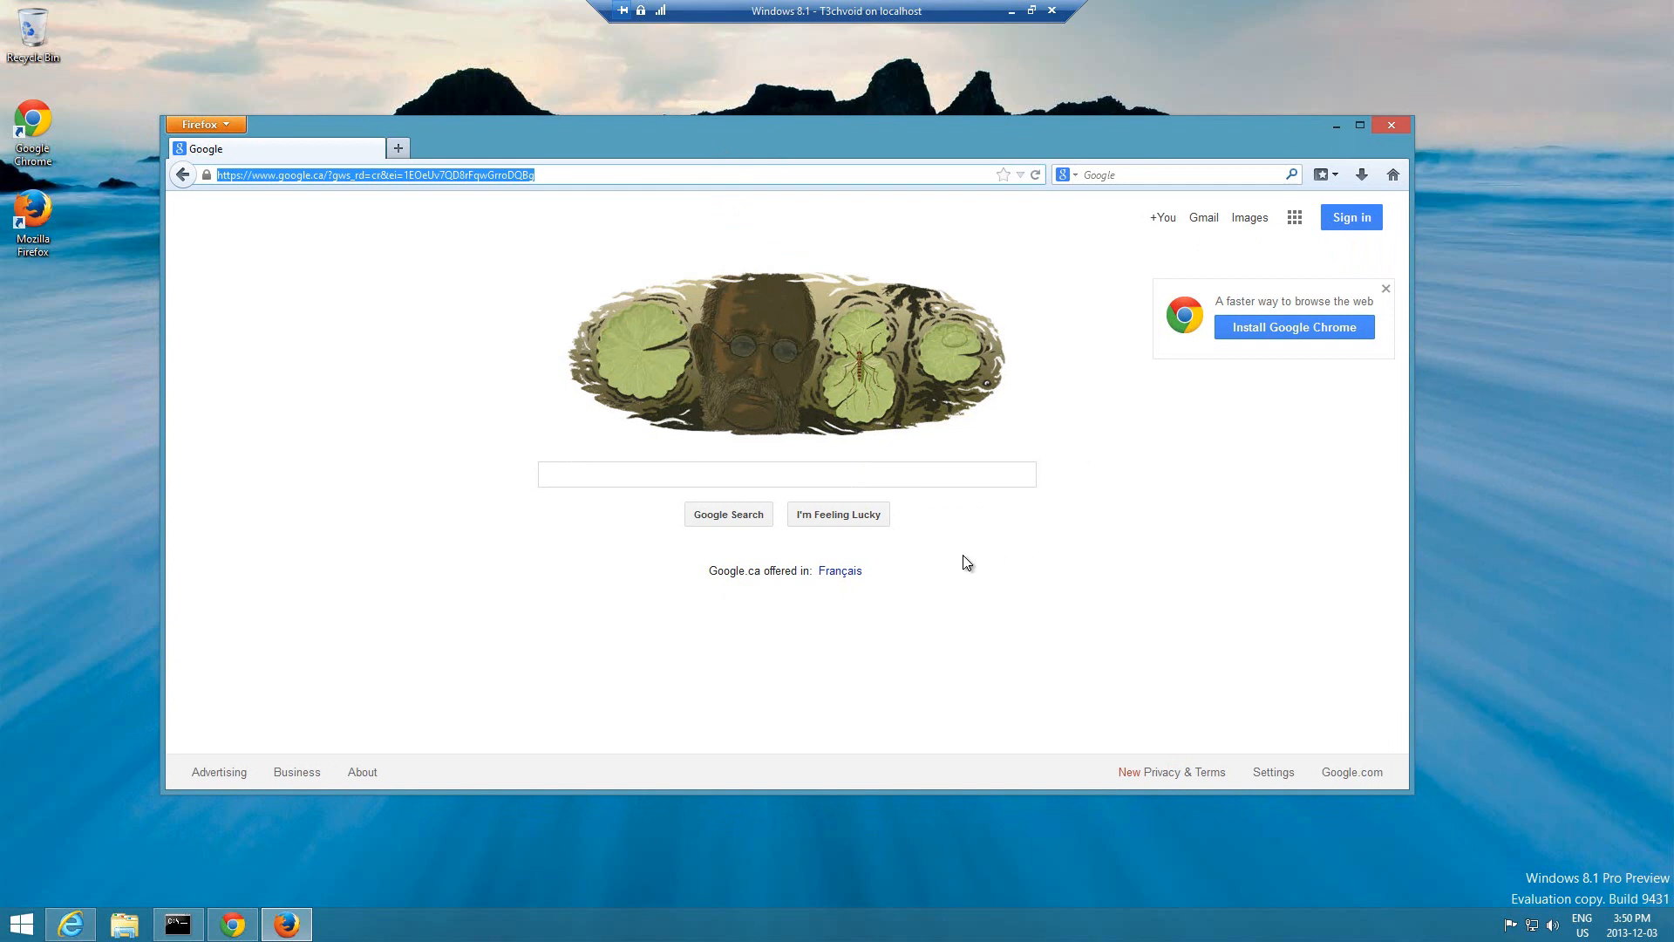
mouse_move(968, 477)
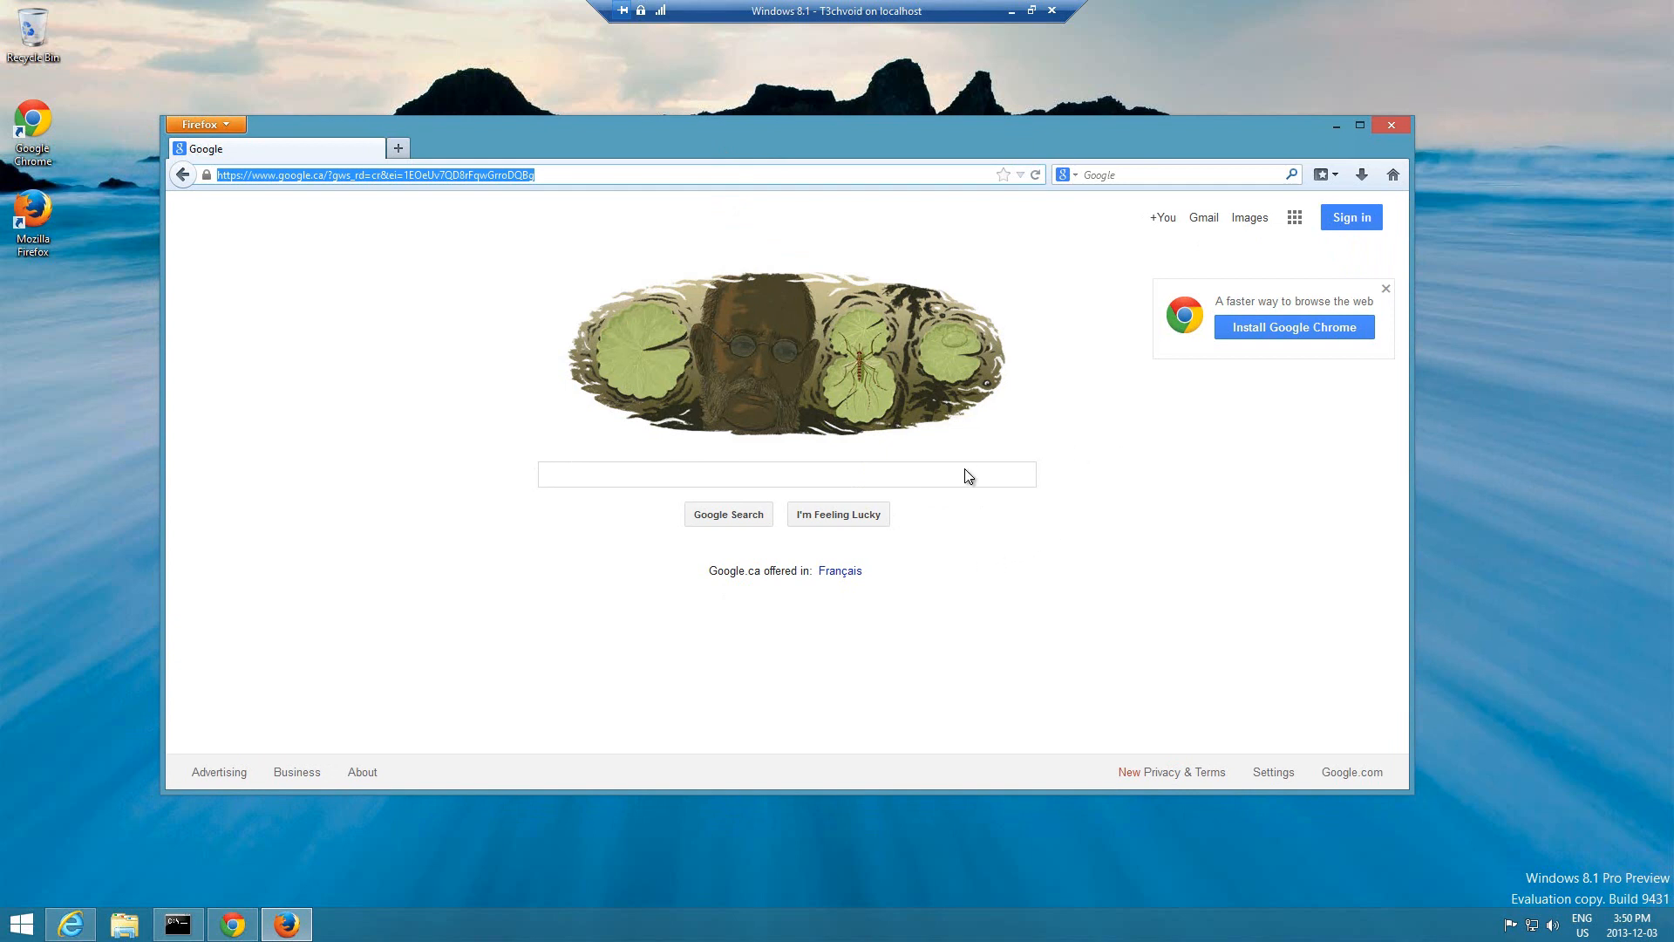
click(656, 175)
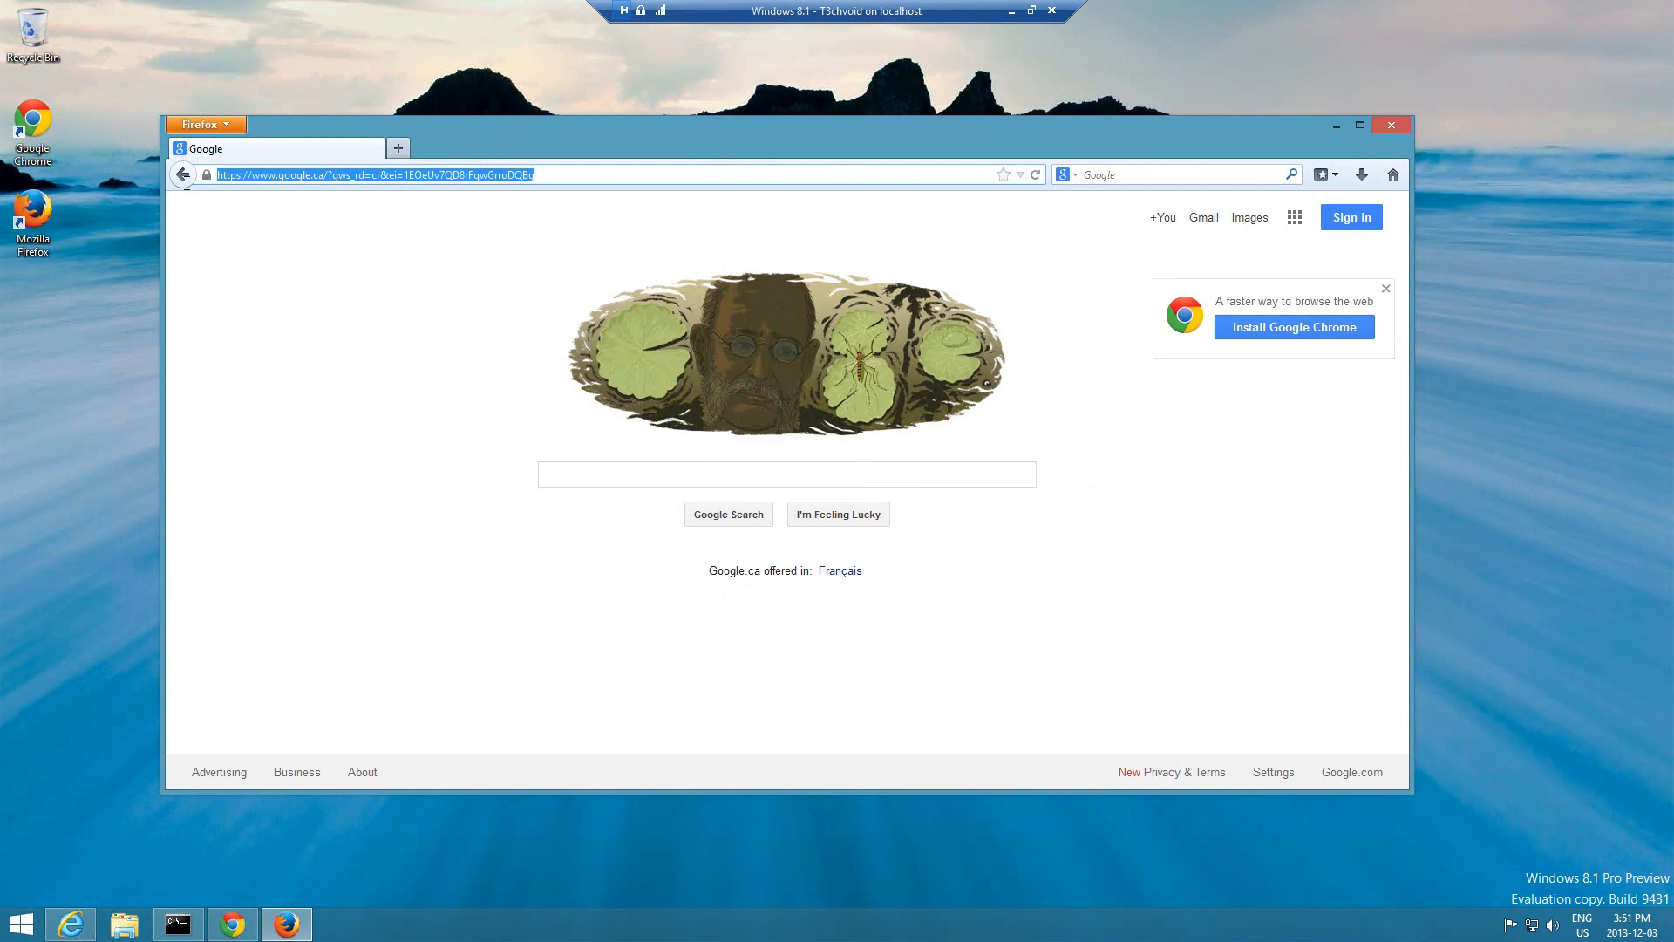
mouse_move(753, 220)
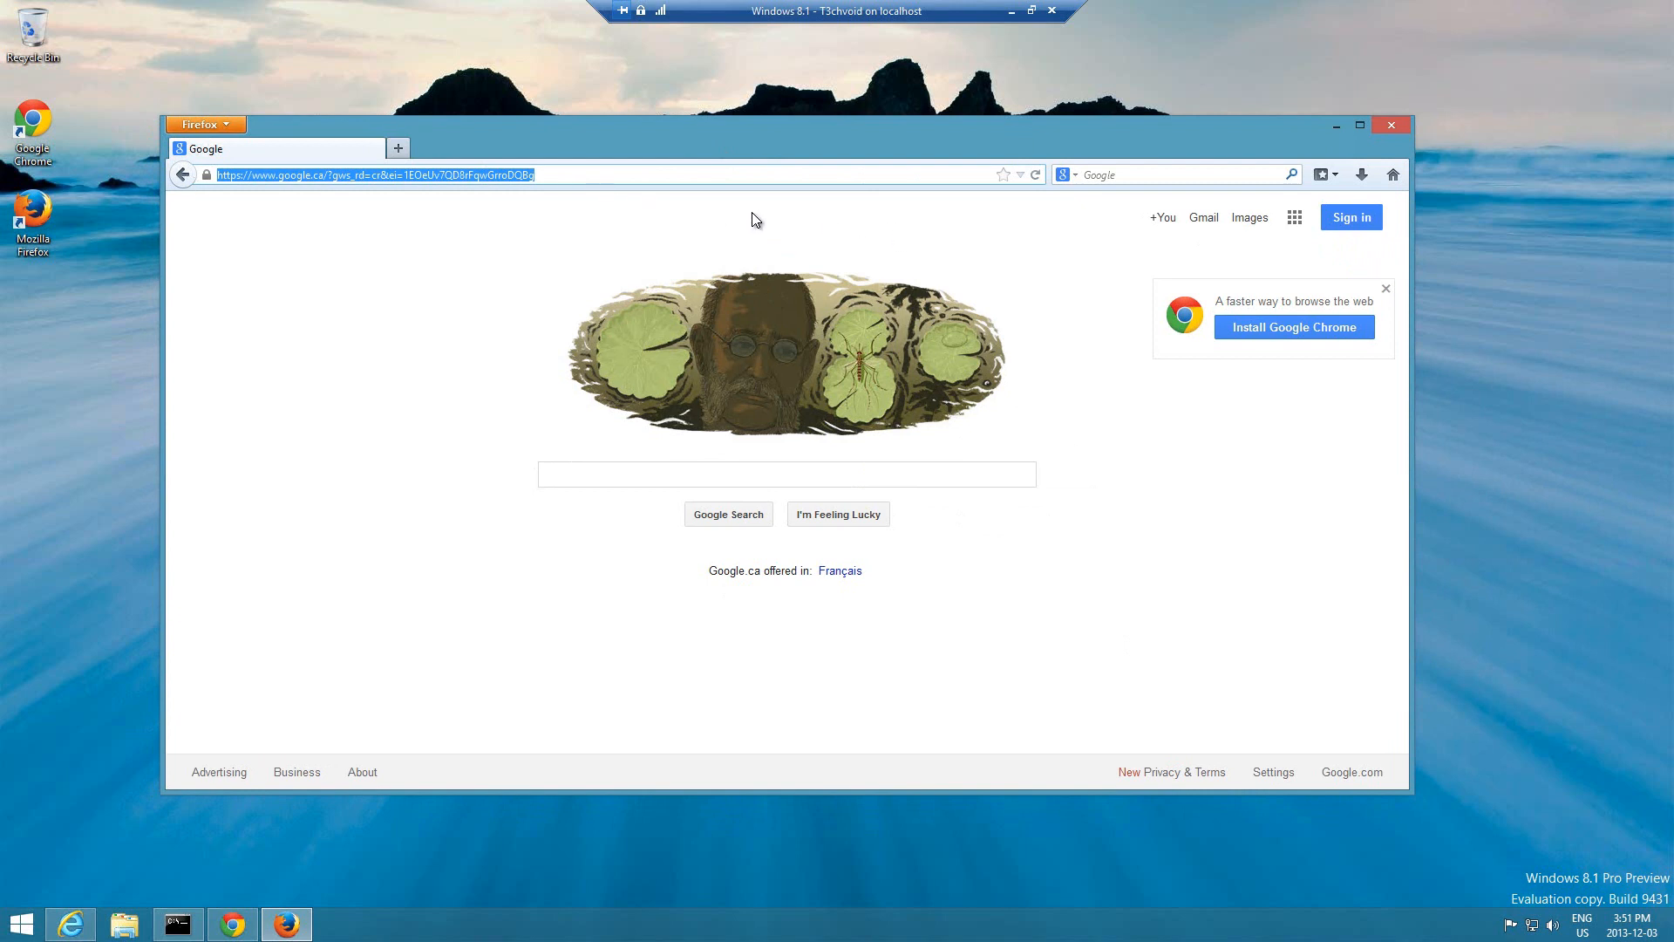
mouse_move(713, 220)
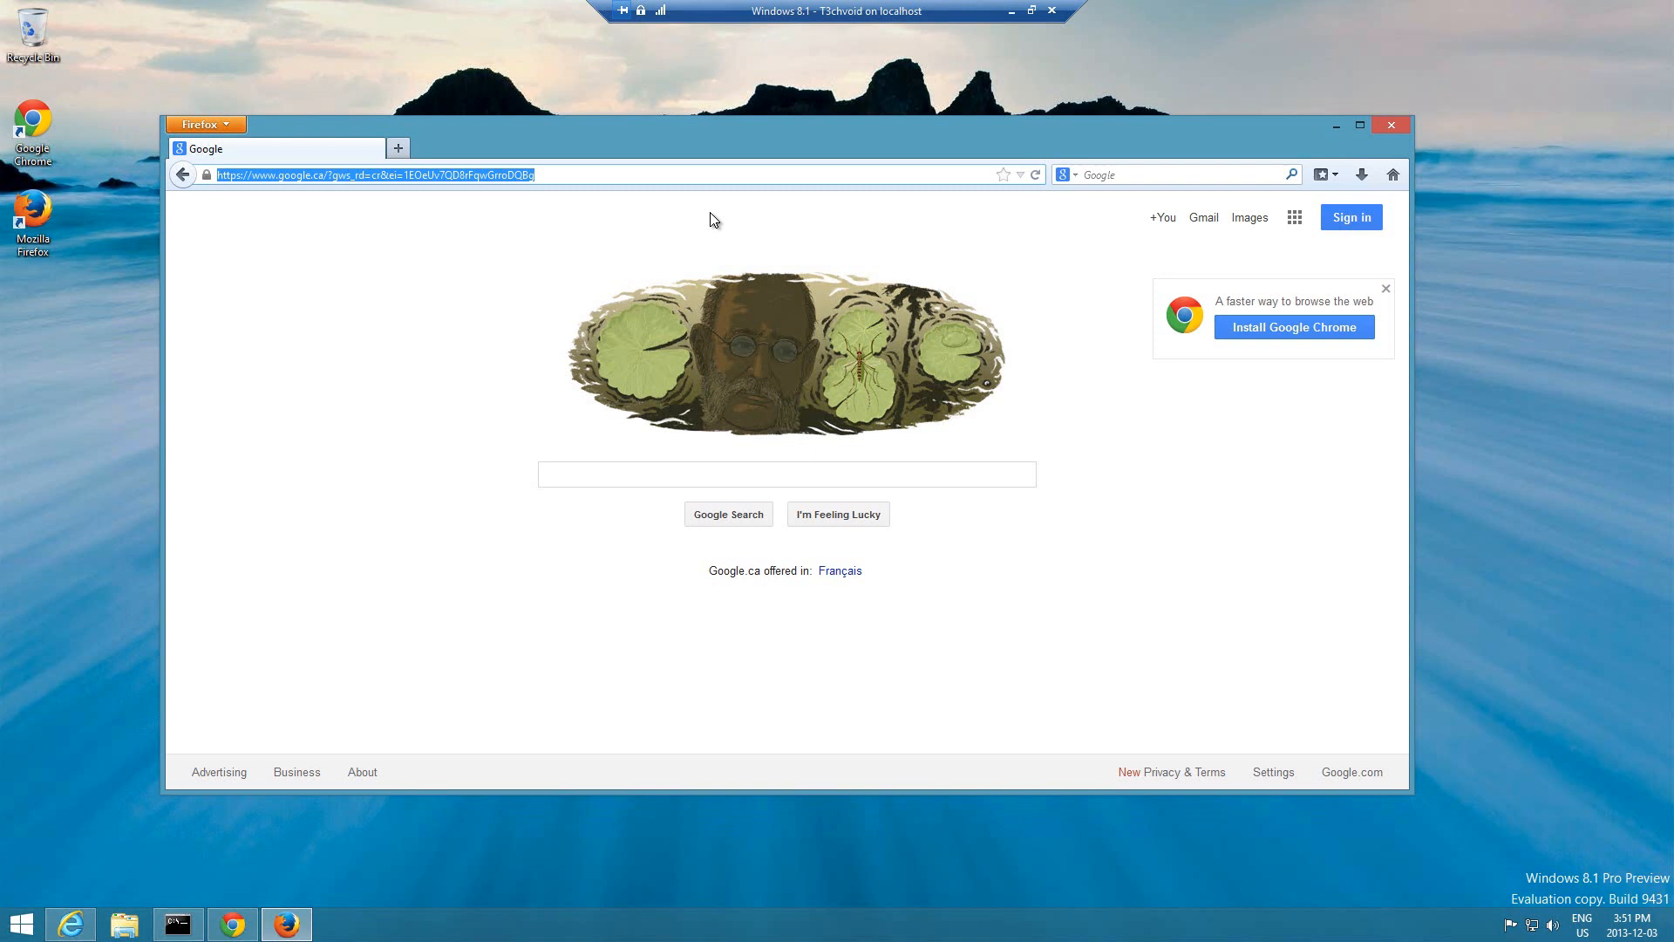
mouse_move(1350, 218)
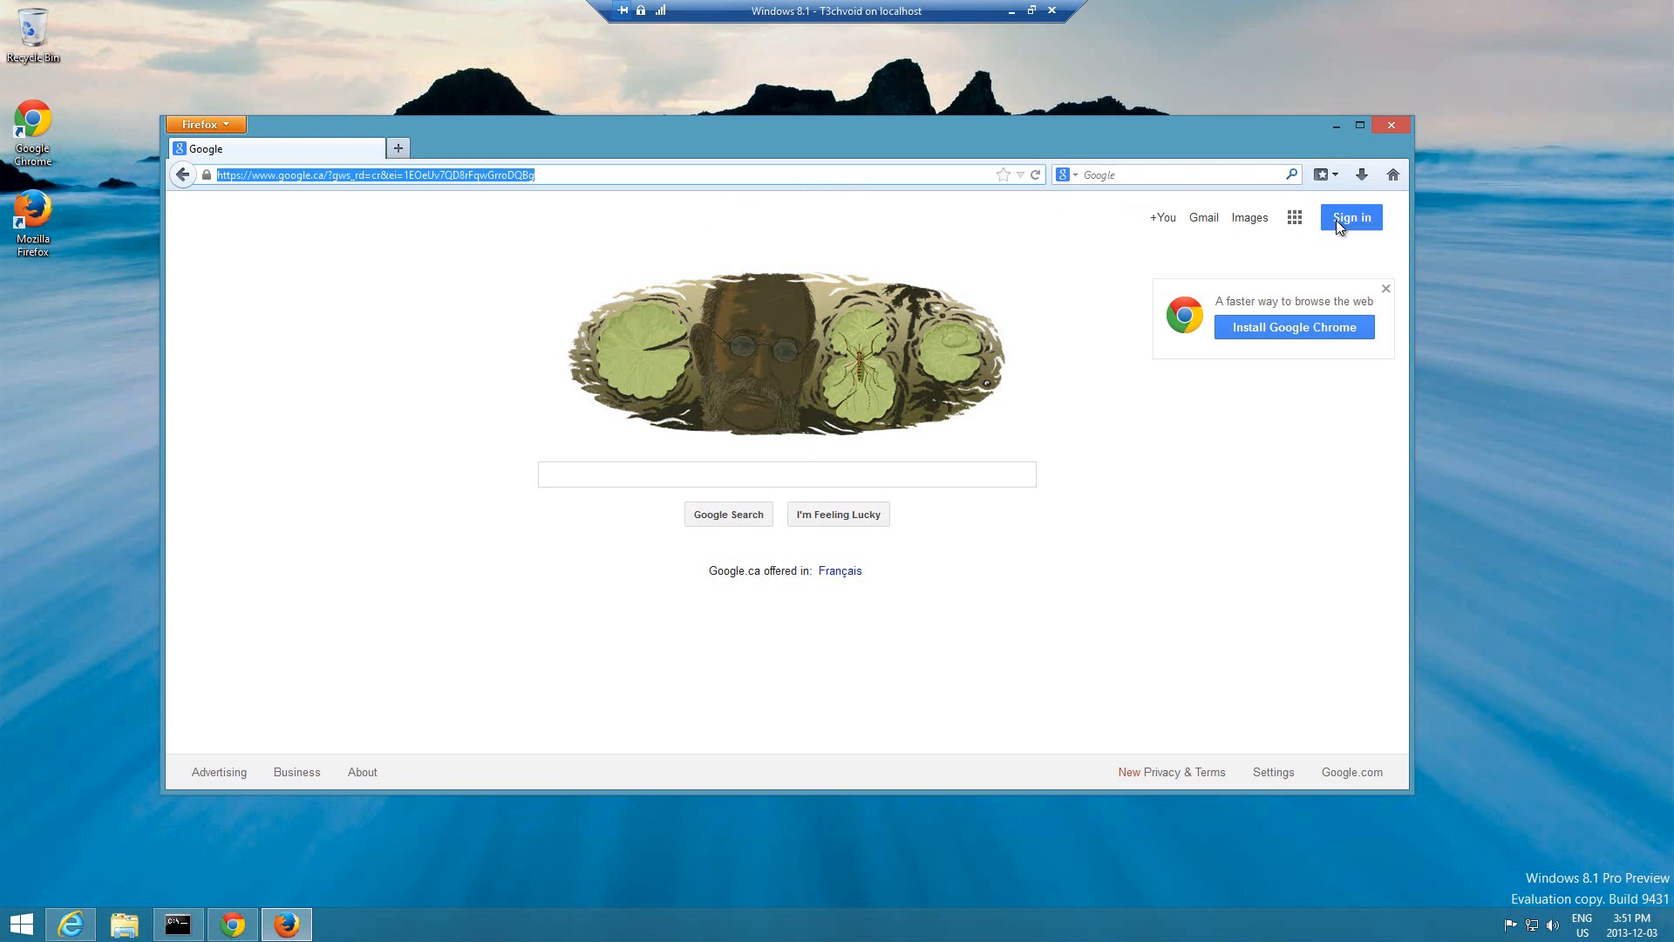
mouse_move(342, 175)
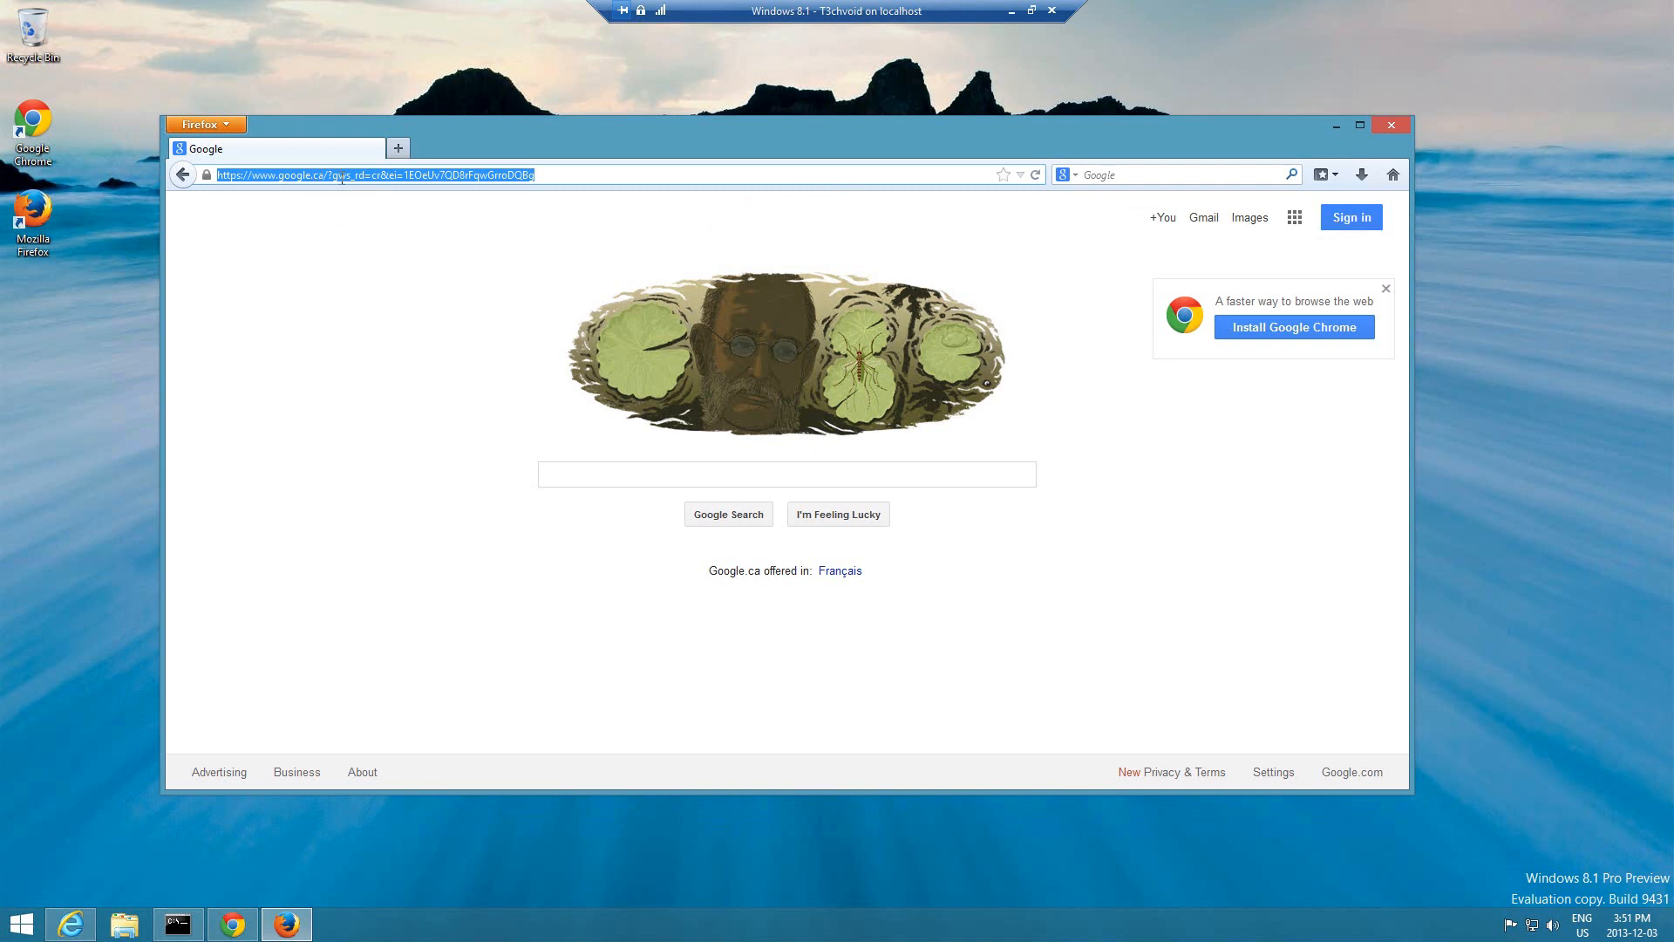
mouse_move(1359, 235)
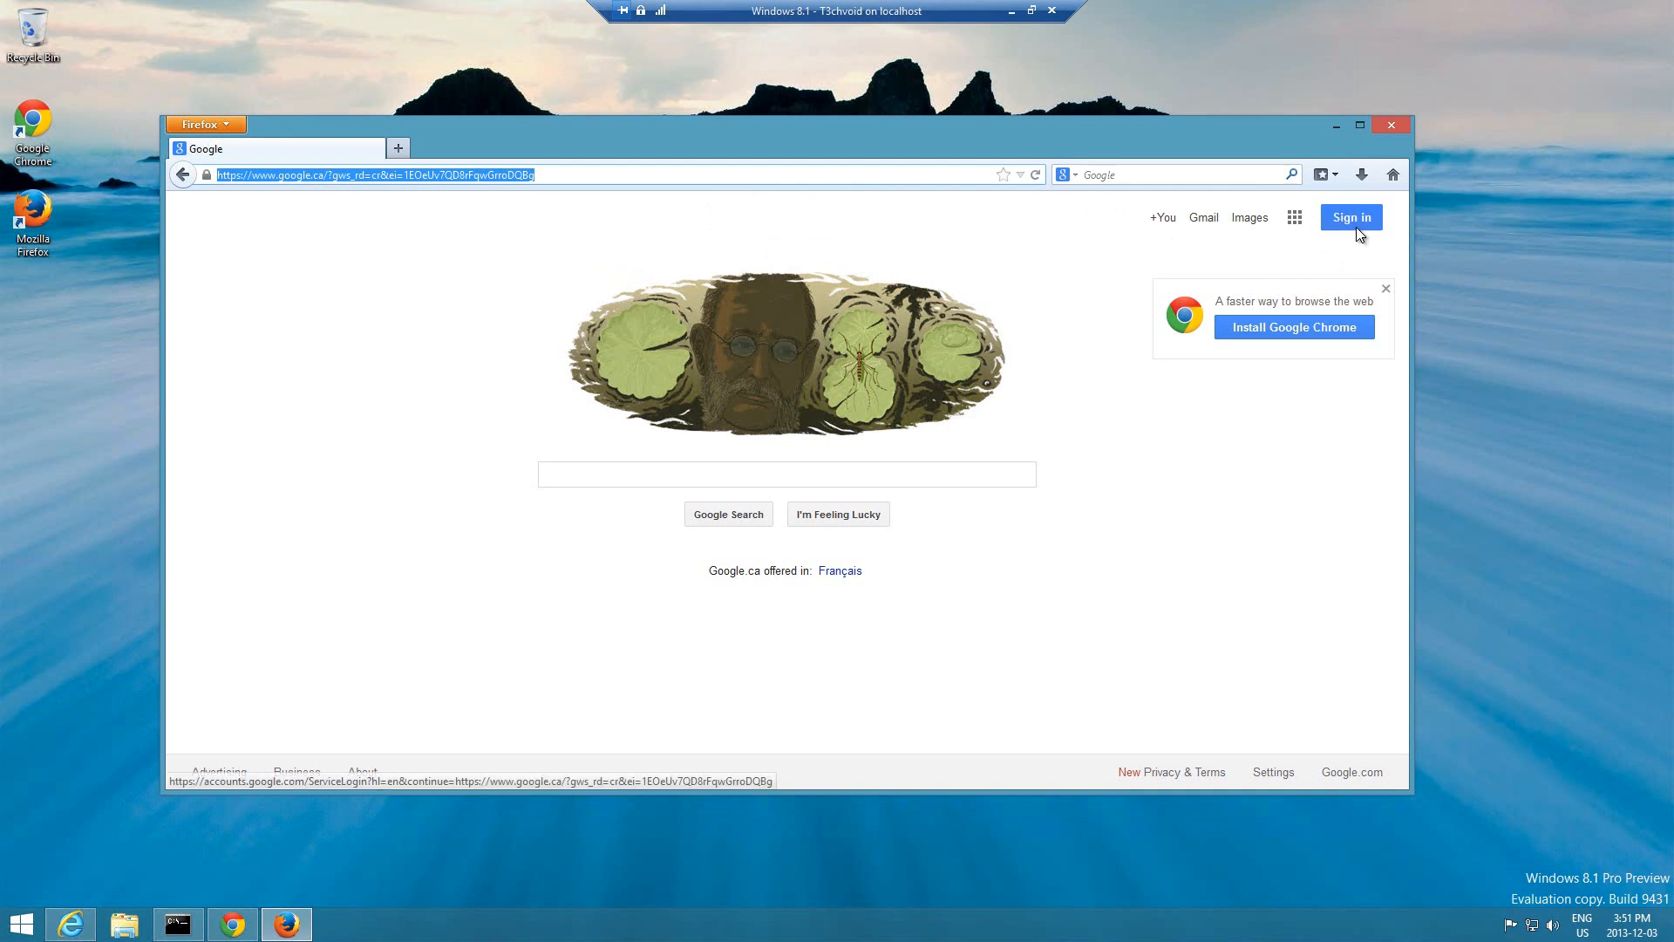
click(1350, 217)
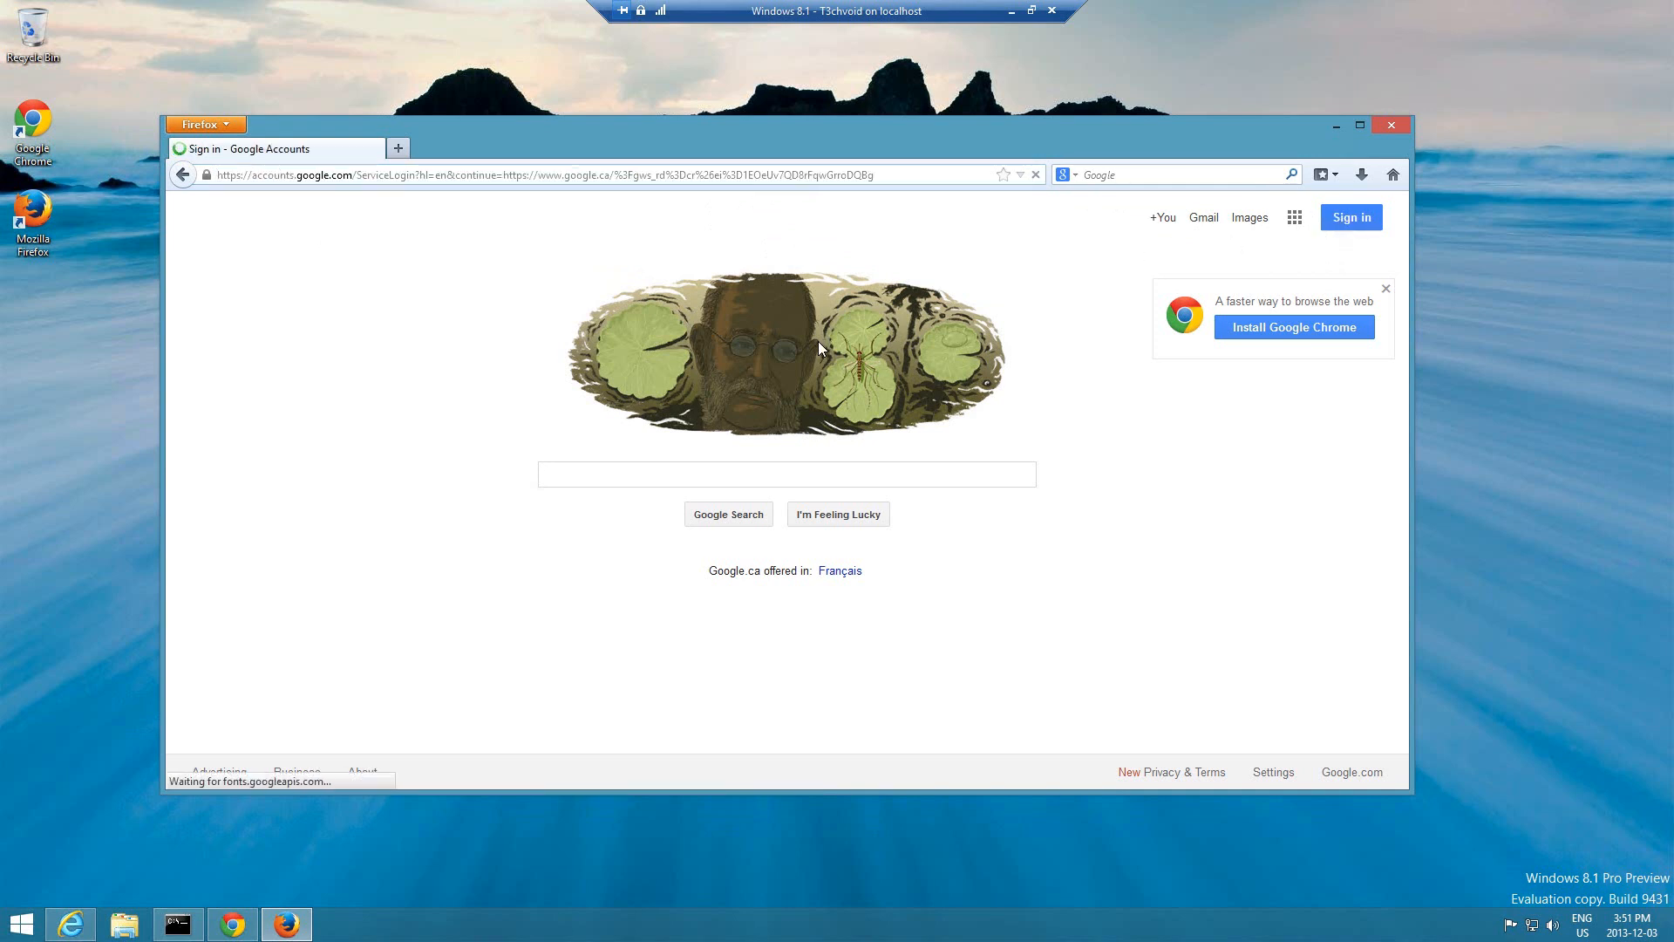
click(1350, 217)
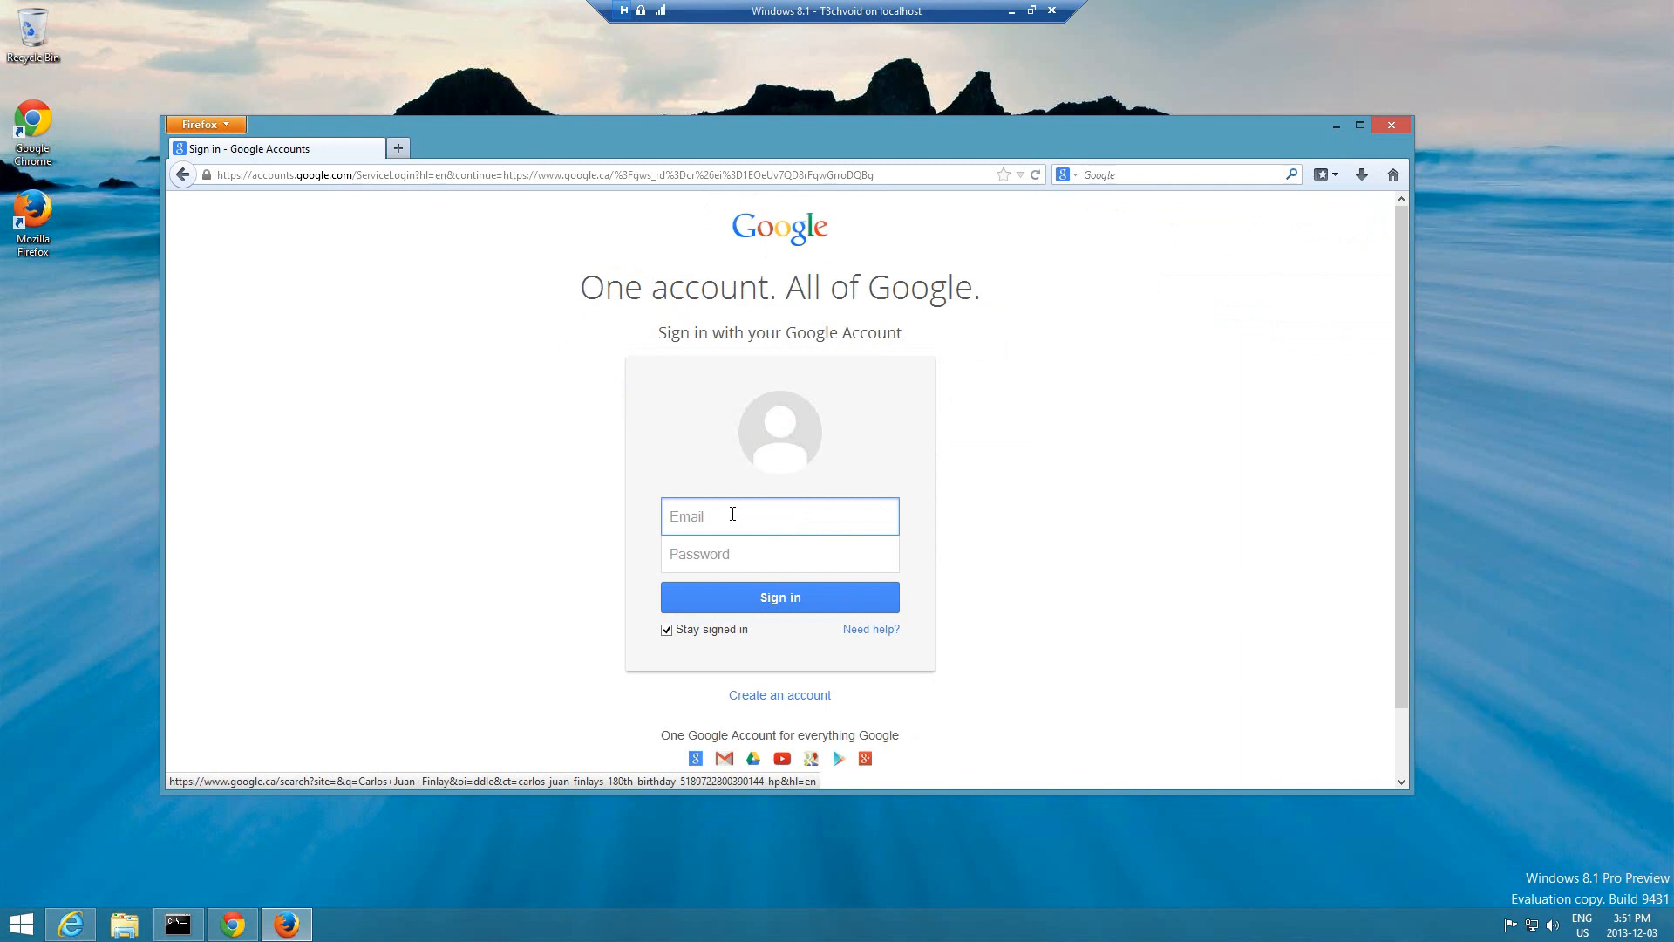
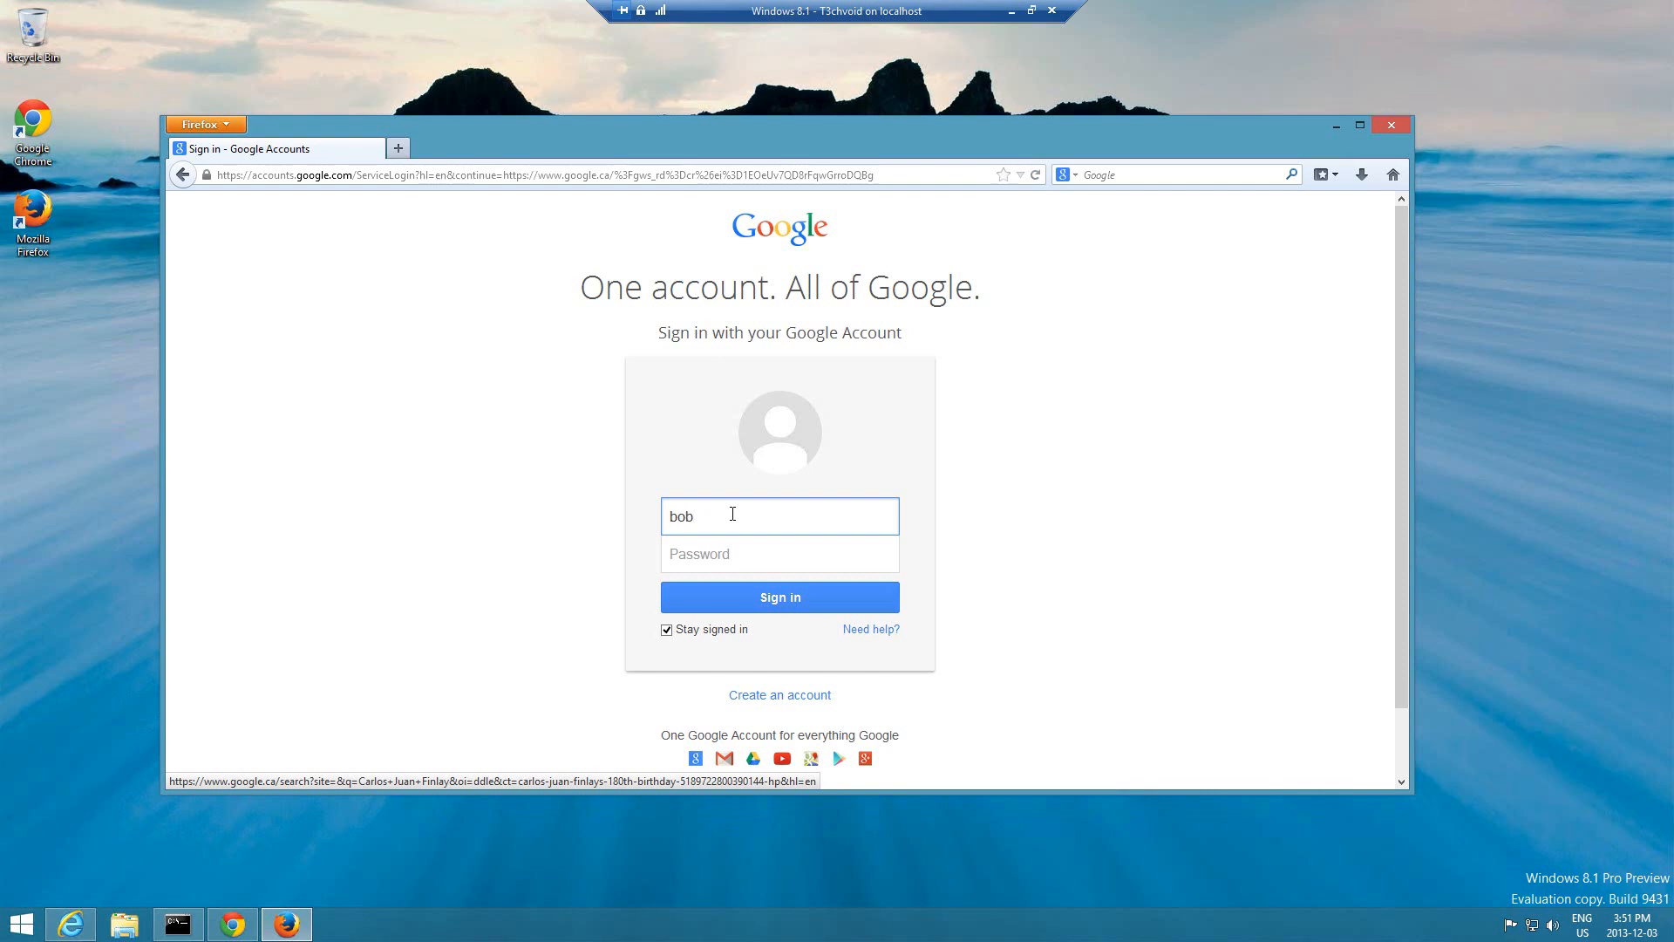
click(780, 553)
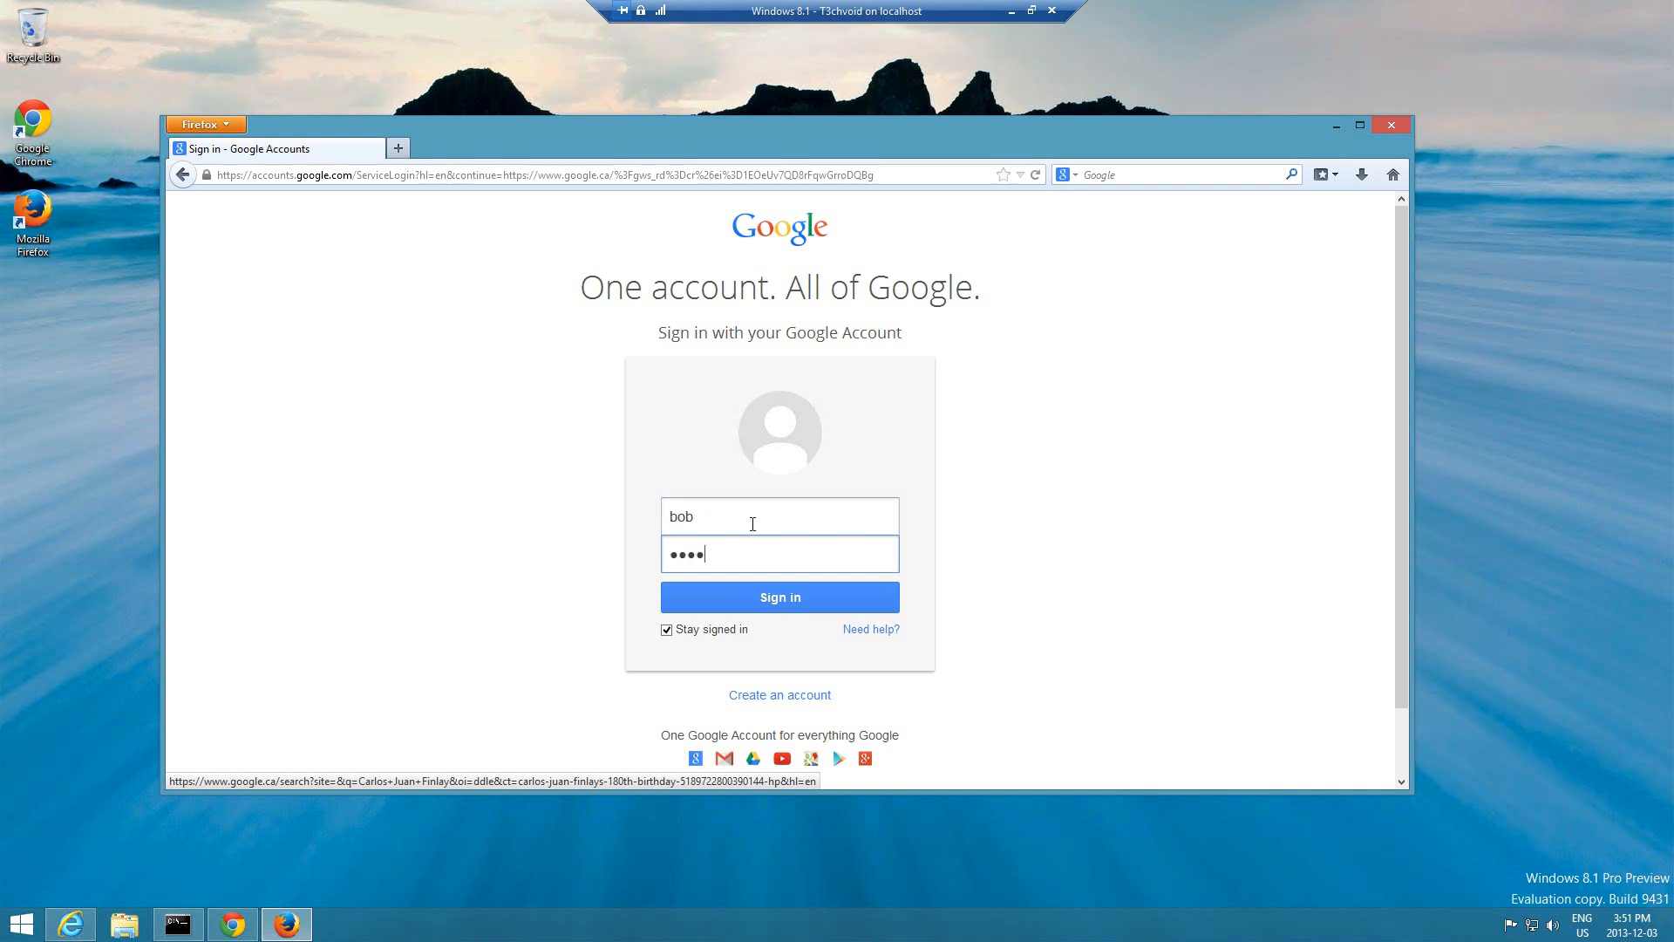
Submit the Google sign-in and dismiss Firefox's Remember Password offer without saving
click(779, 597)
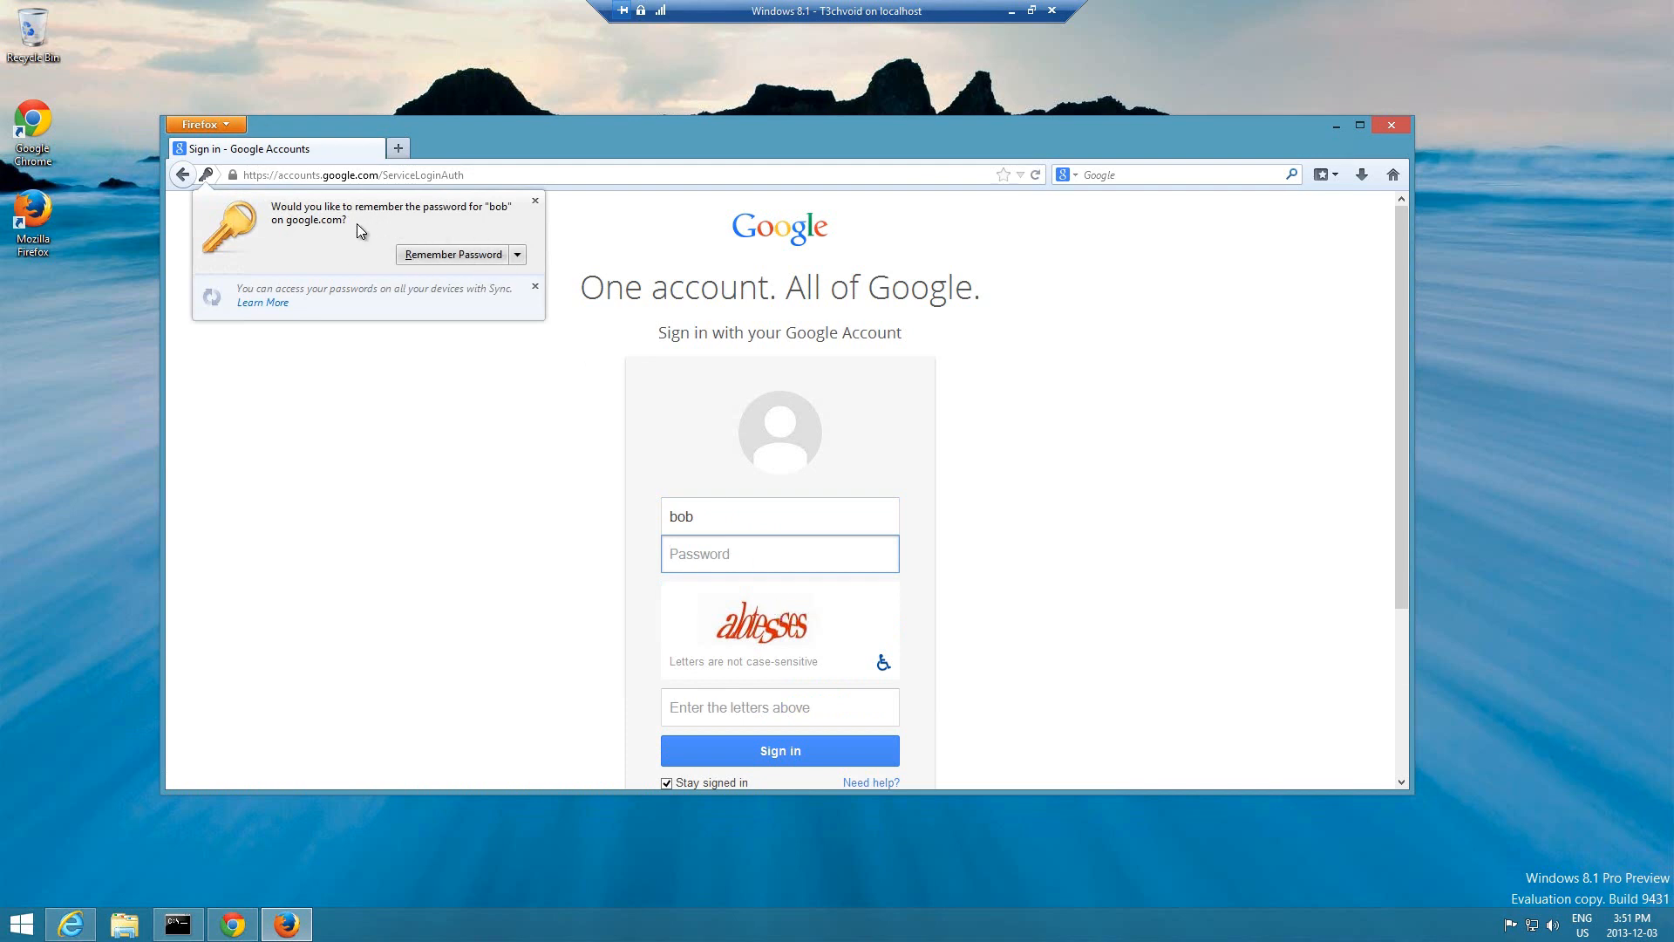
mouse_move(487, 250)
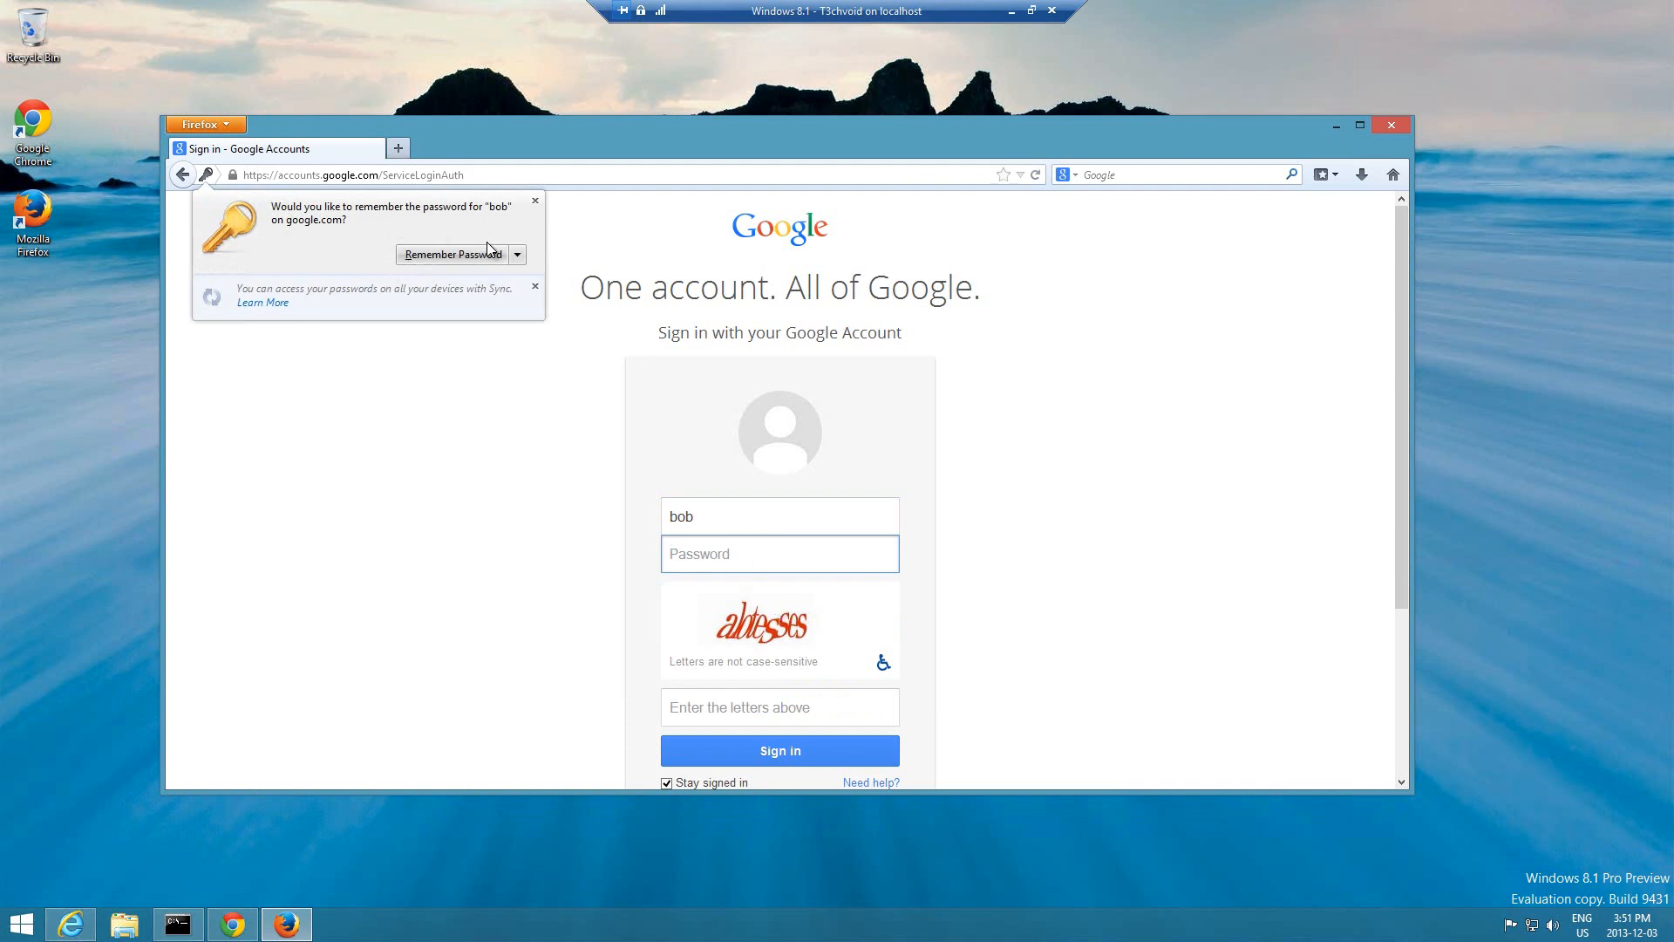
mouse_move(368, 244)
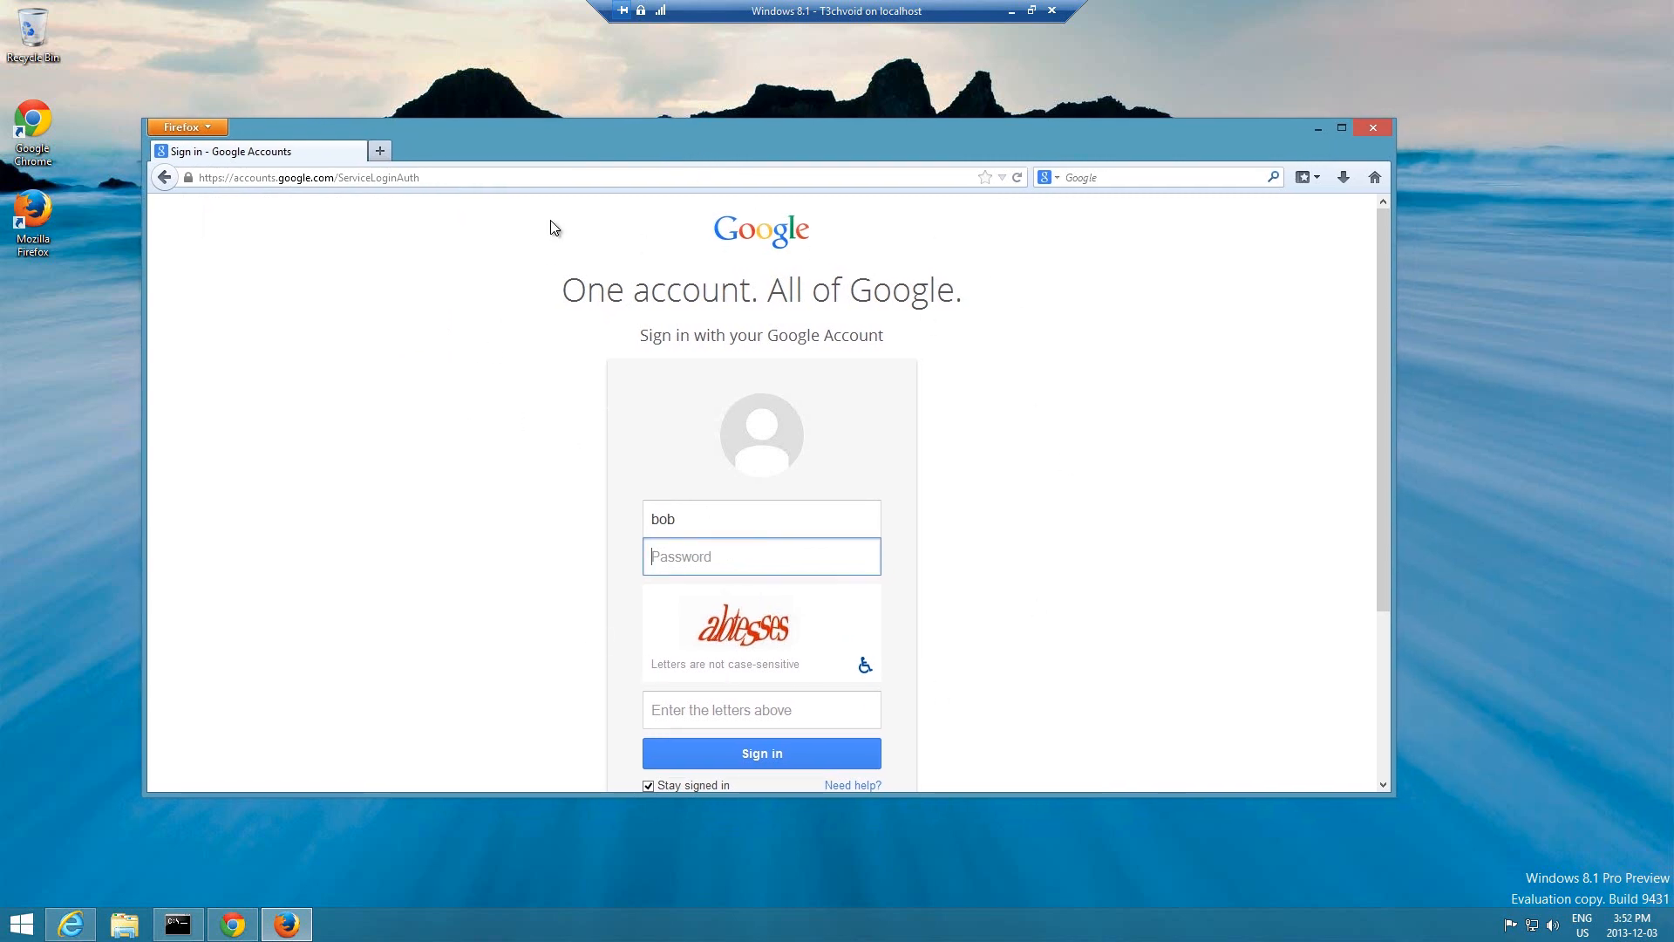
mouse_move(1080, 579)
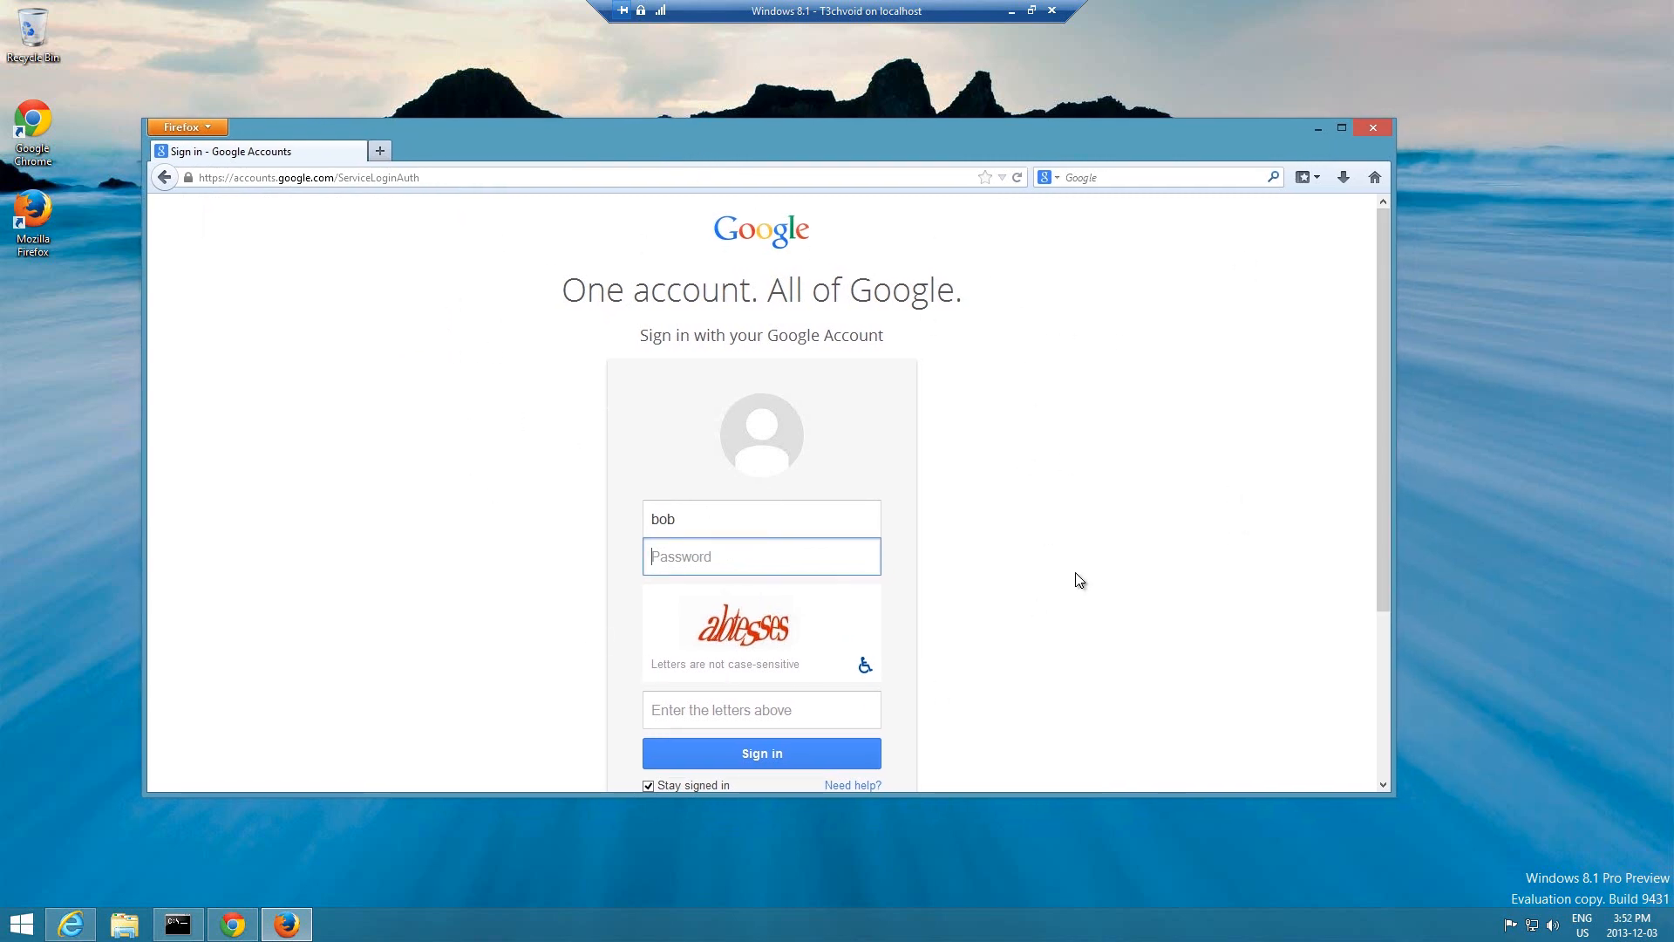
mouse_move(1143, 555)
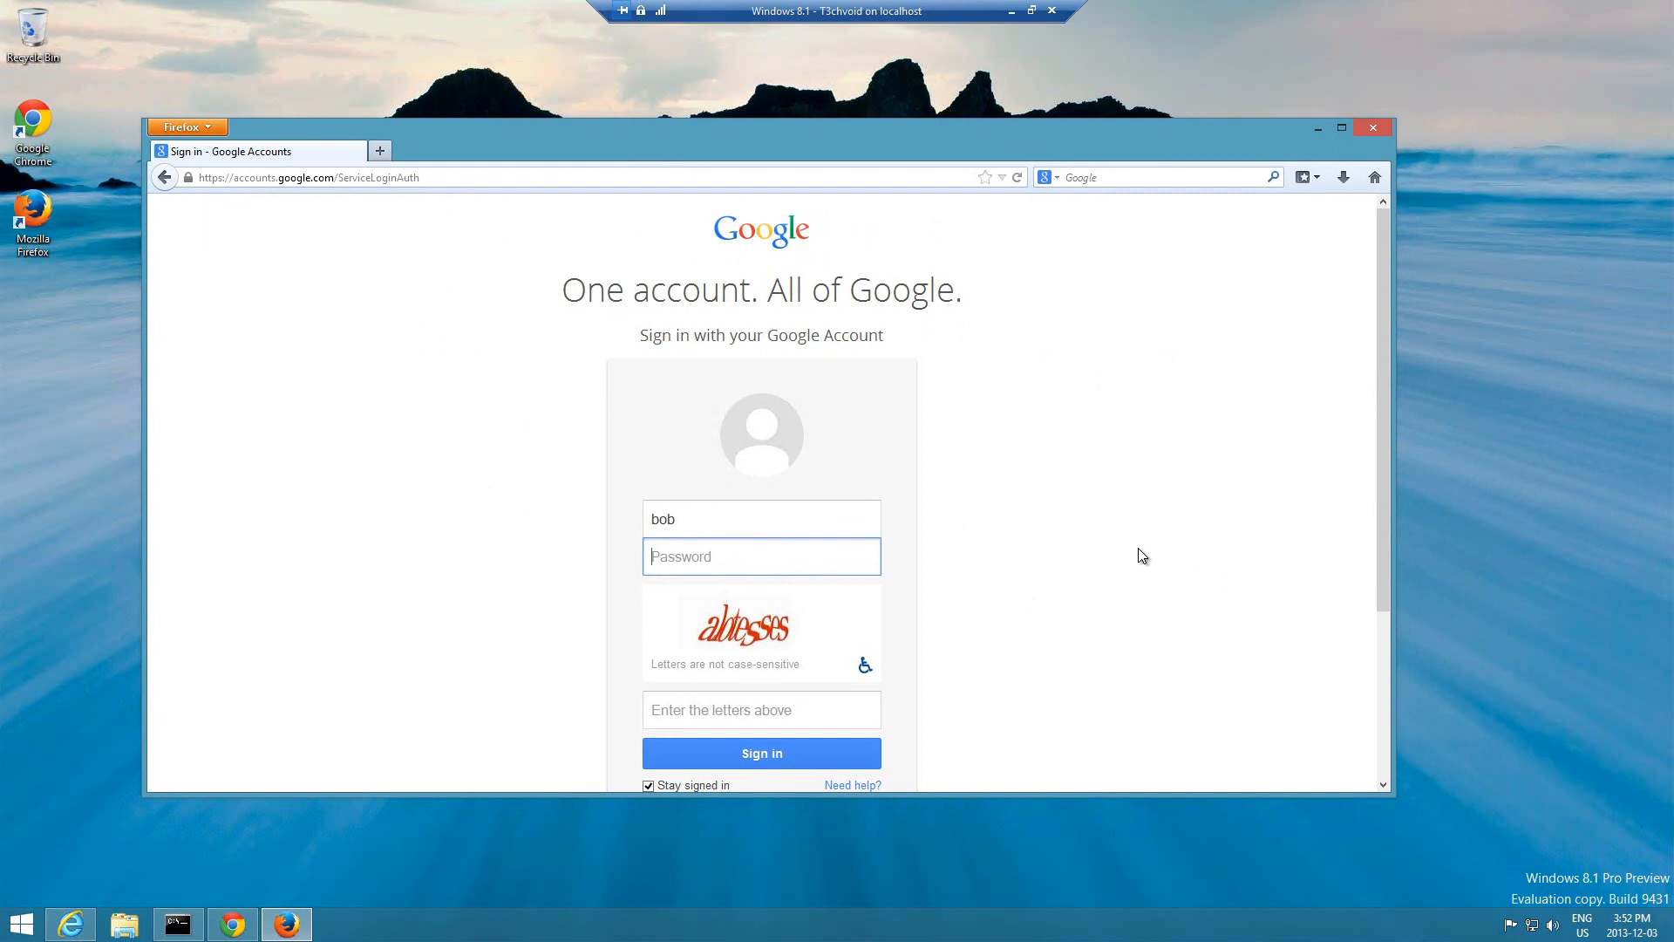
mouse_move(993, 491)
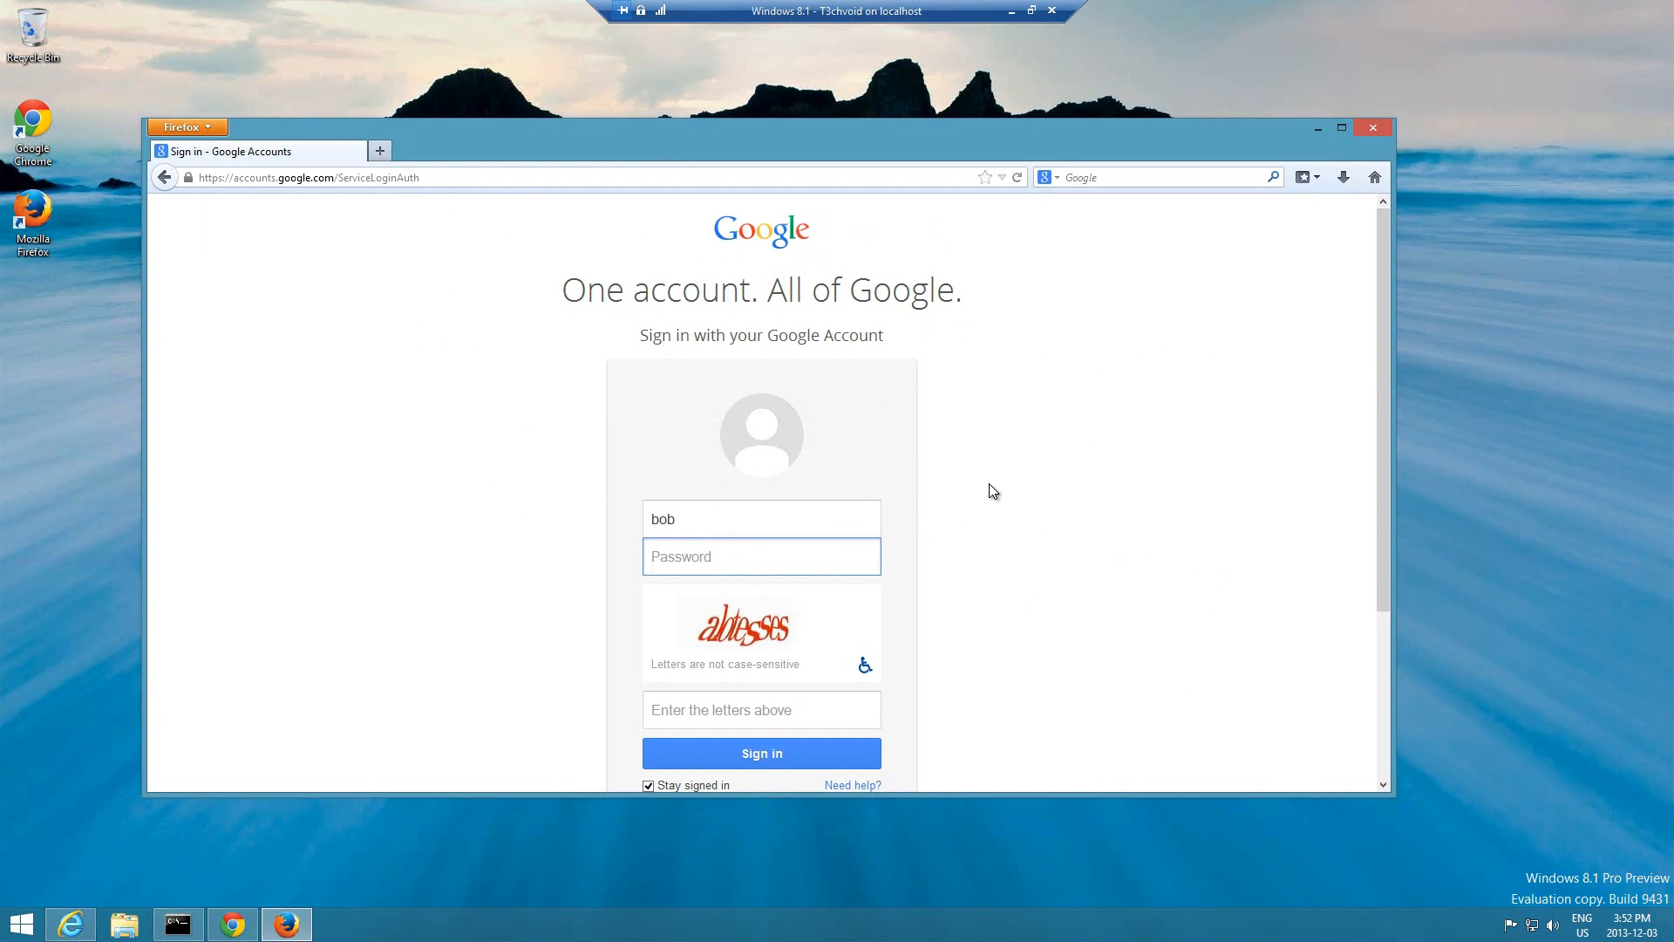
mouse_move(311, 199)
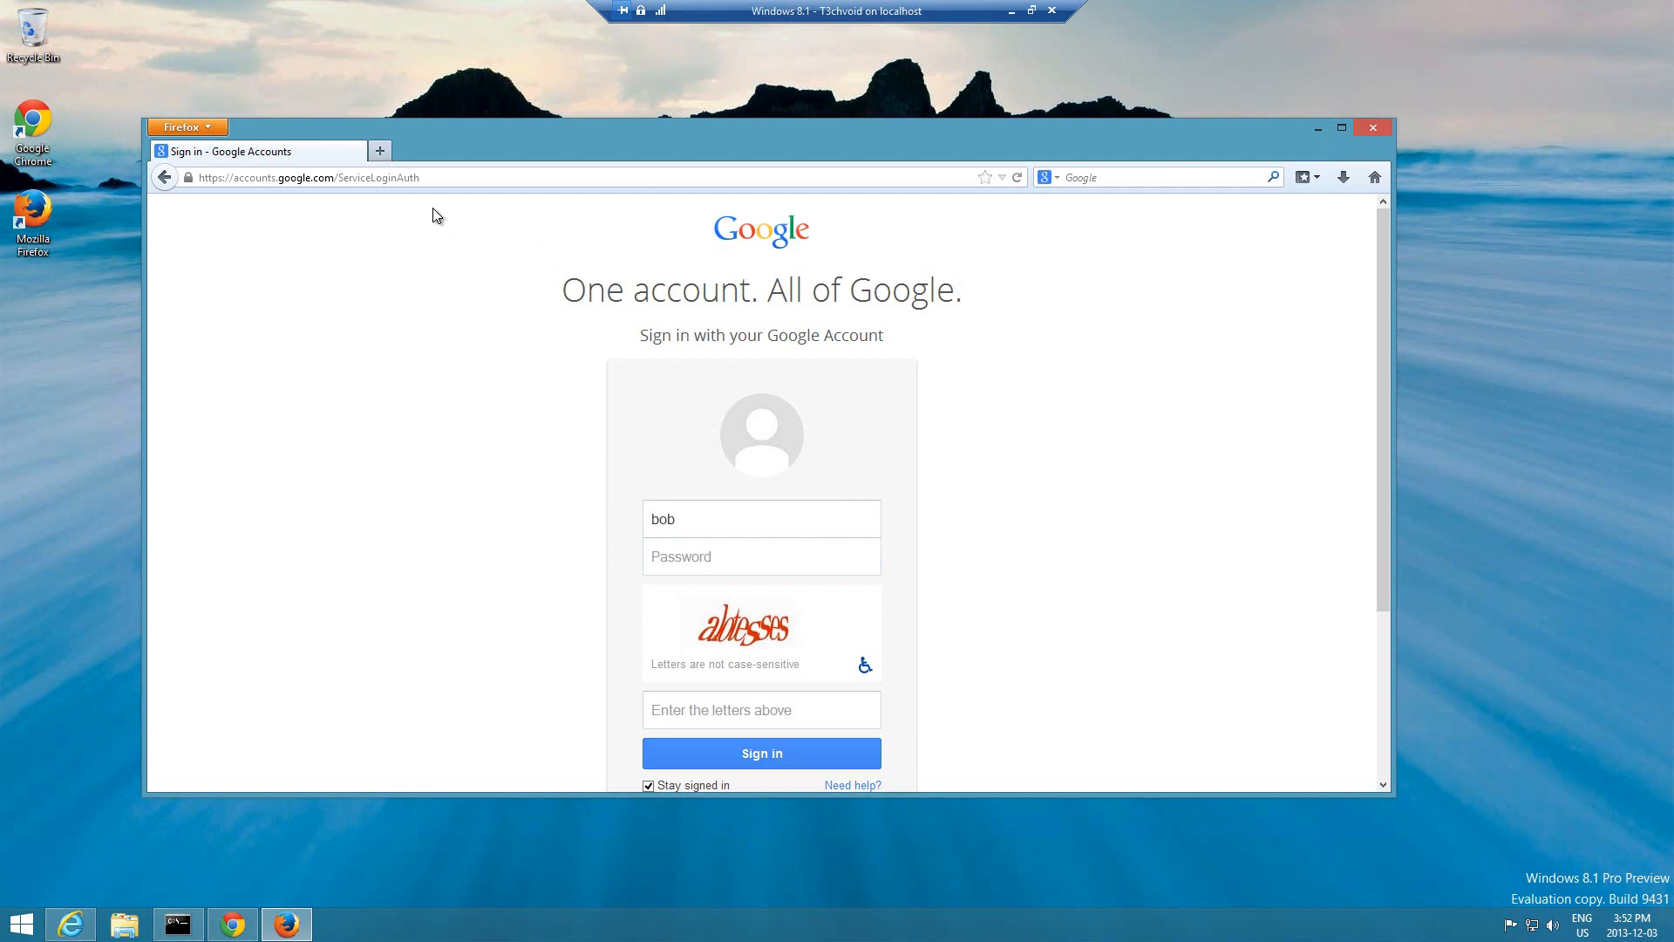
Navigate to bing.com and bring up the Microsoft account sign-in page
click(760, 520)
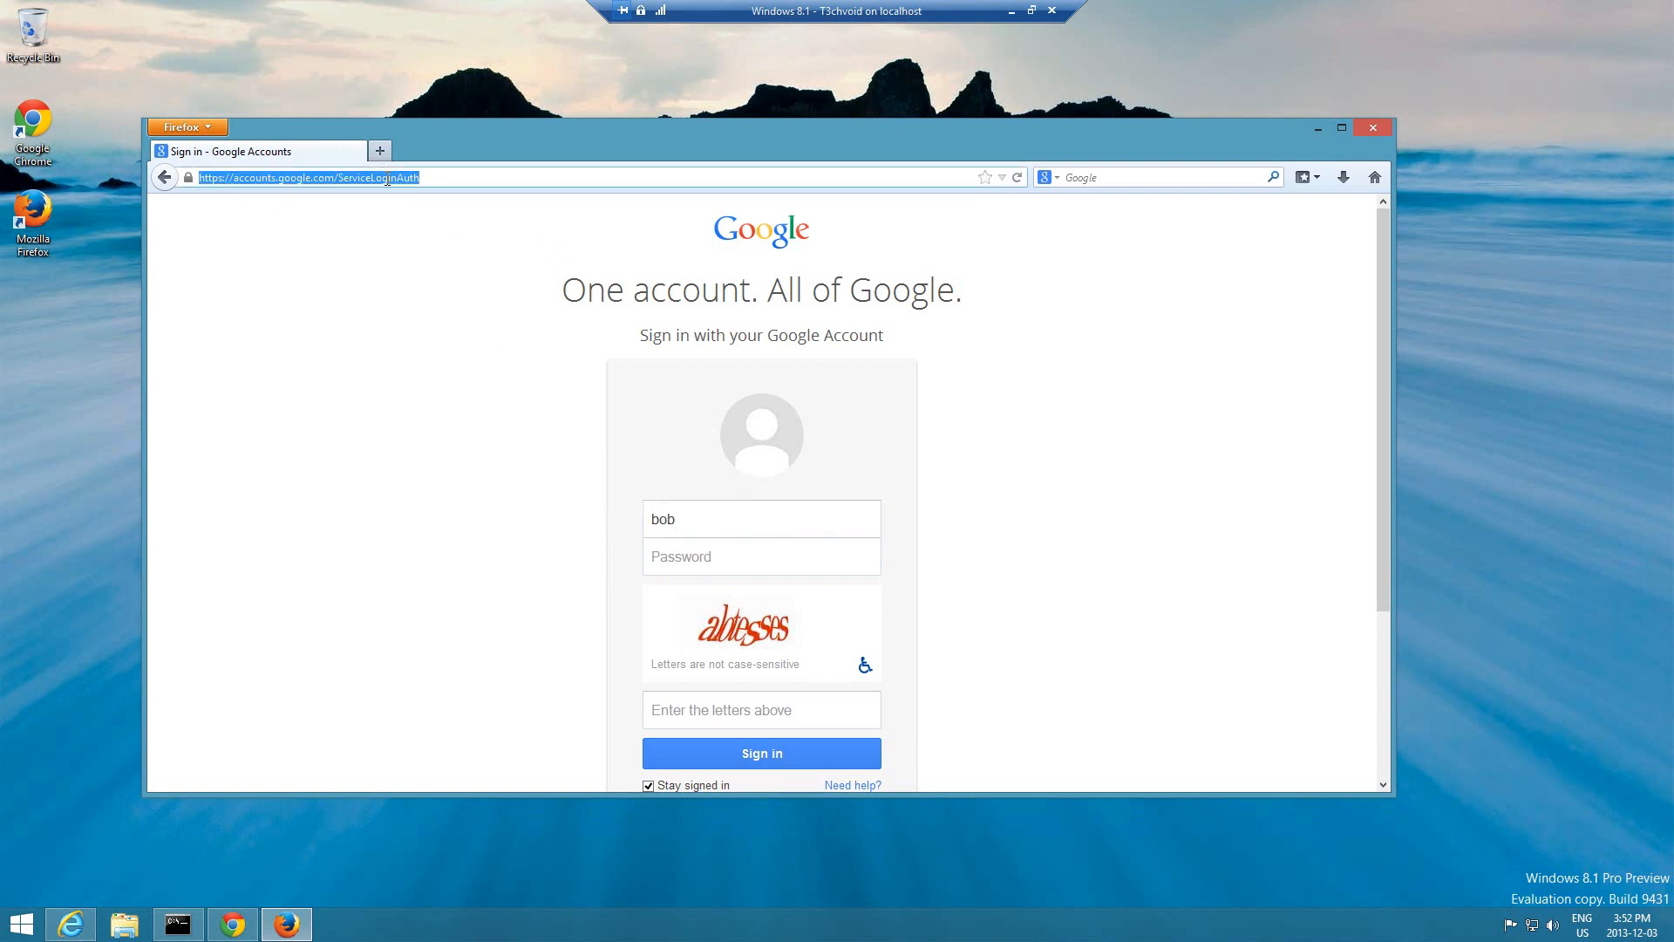
text(bing.com)
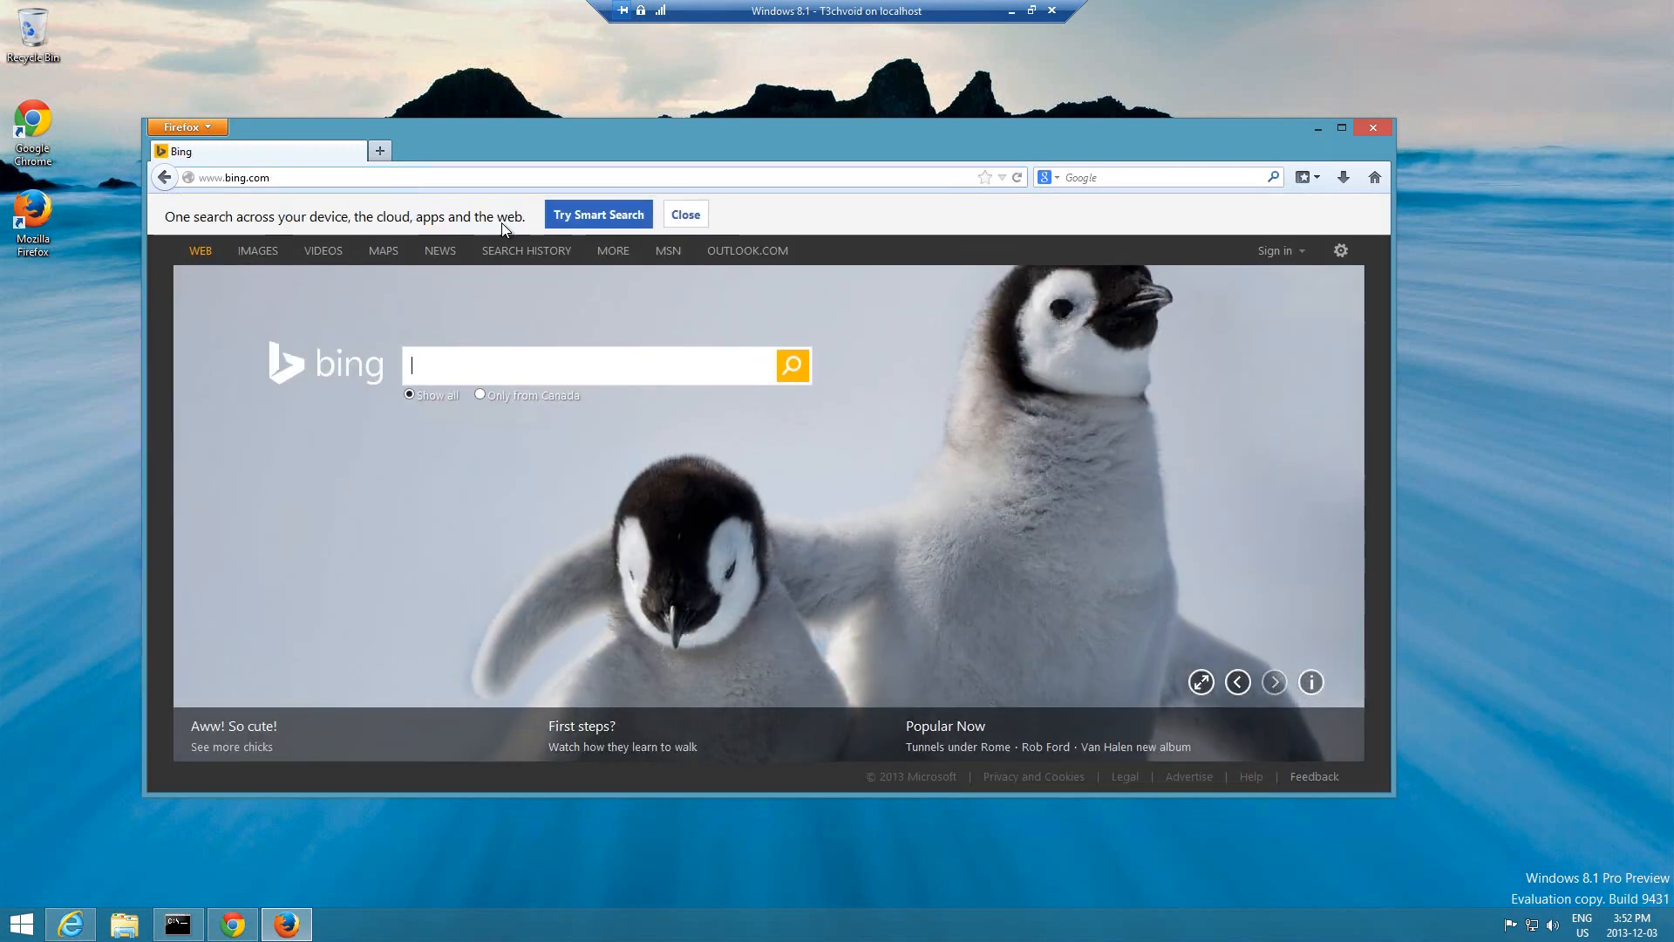
click(1276, 249)
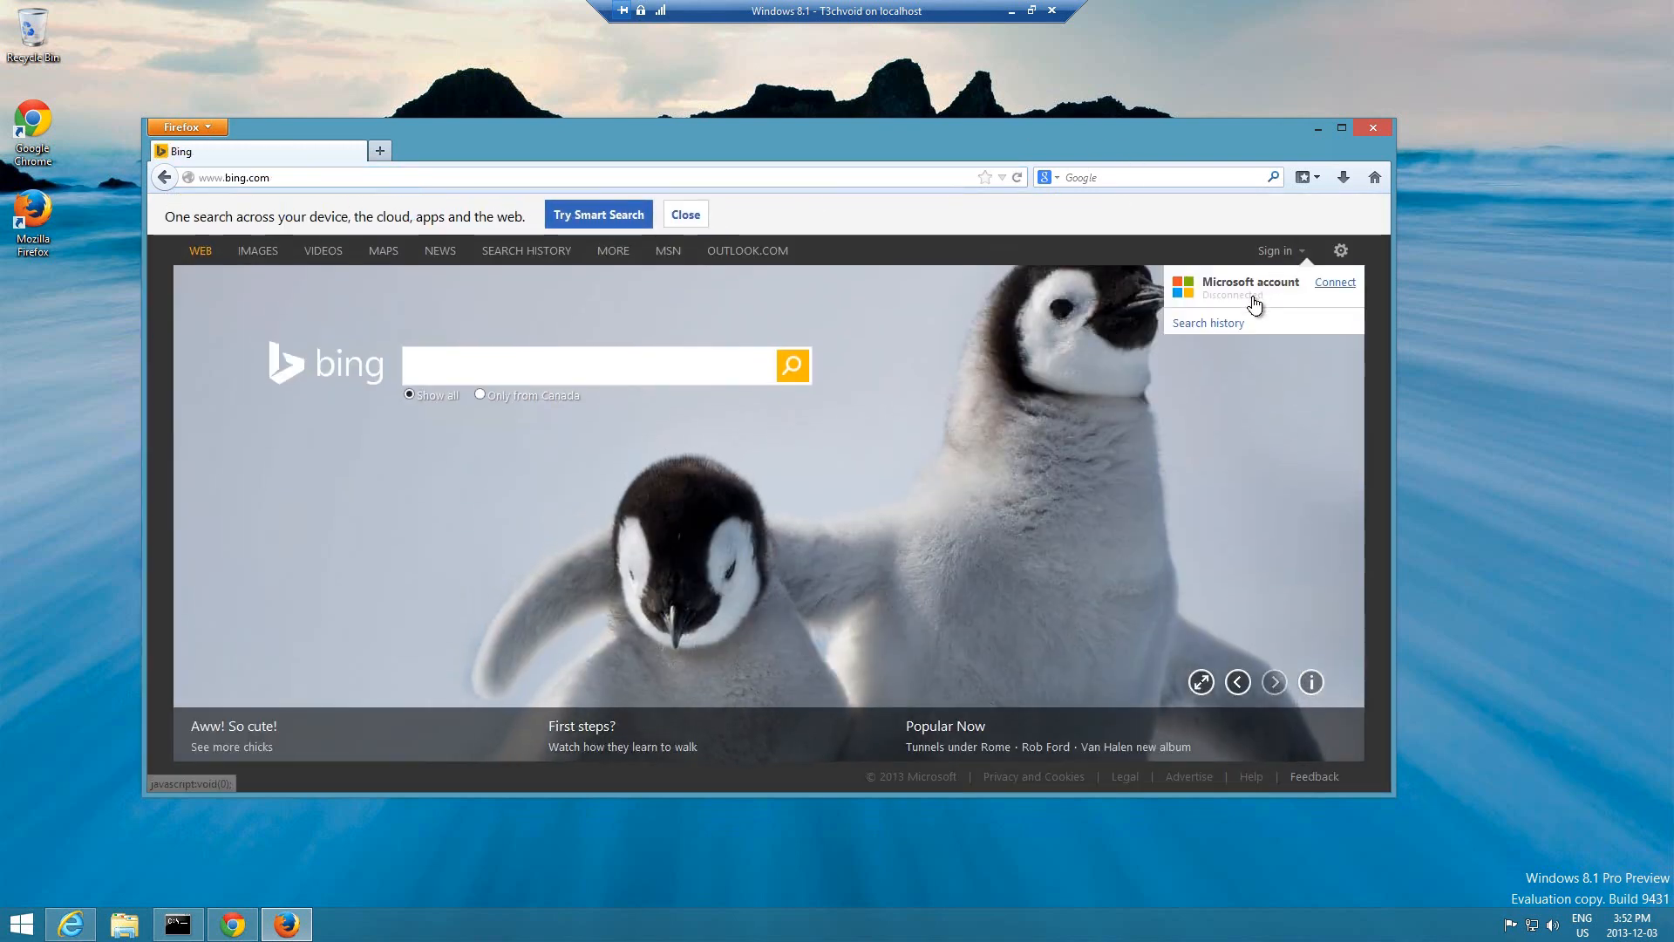
mouse_move(1267, 286)
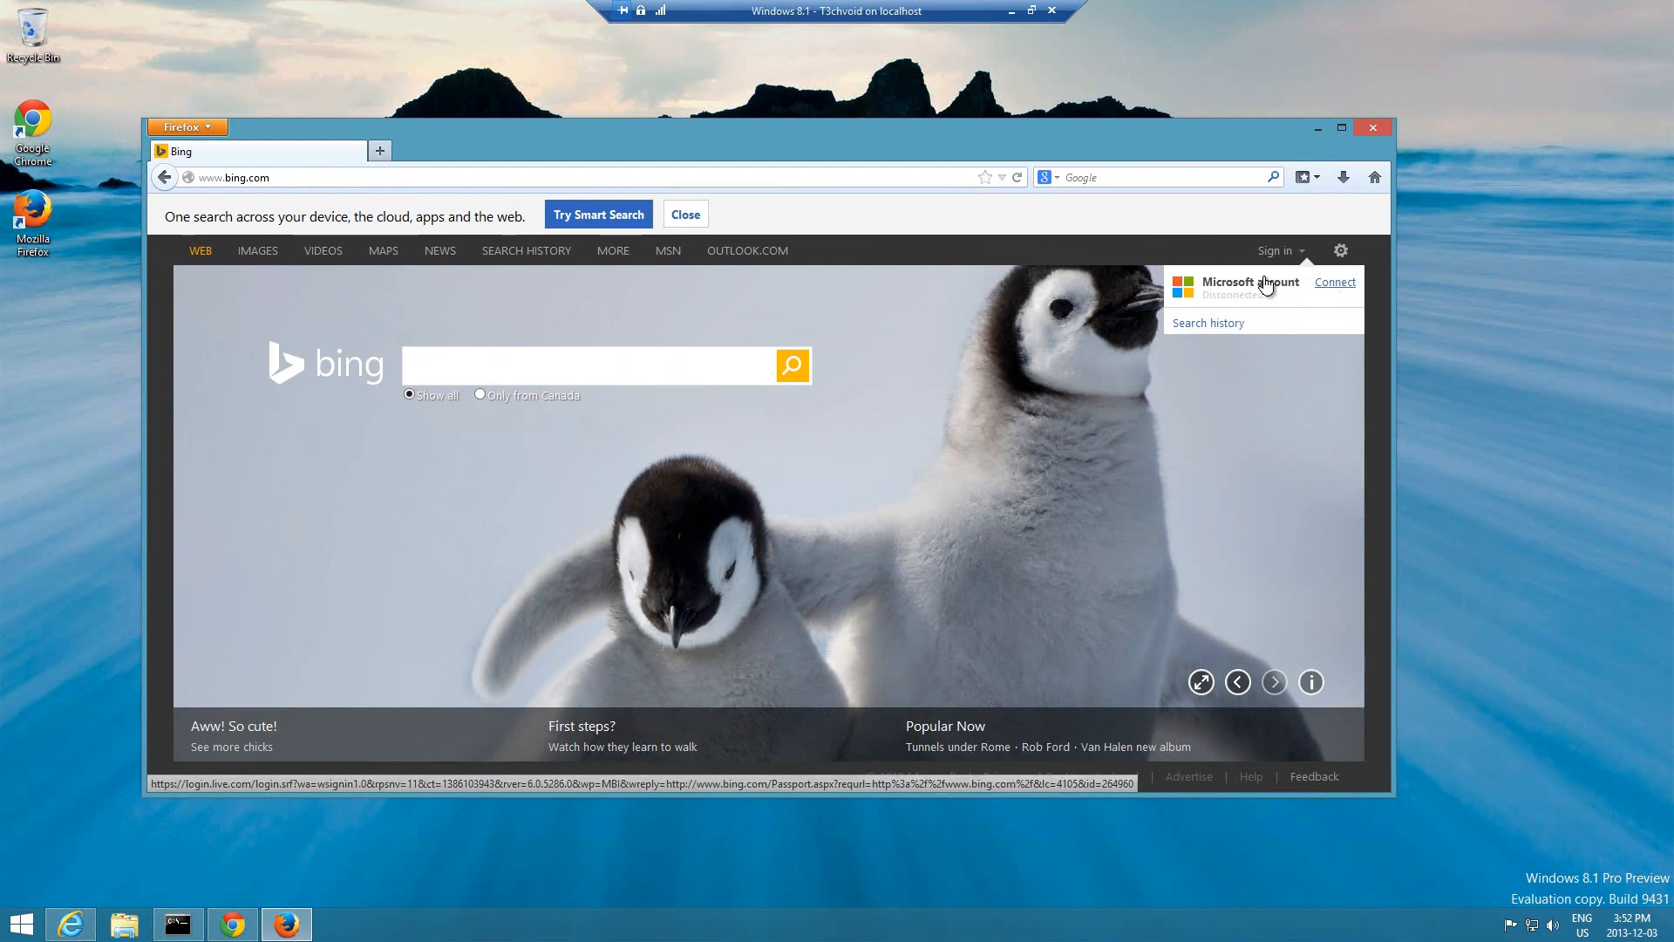
click(1334, 282)
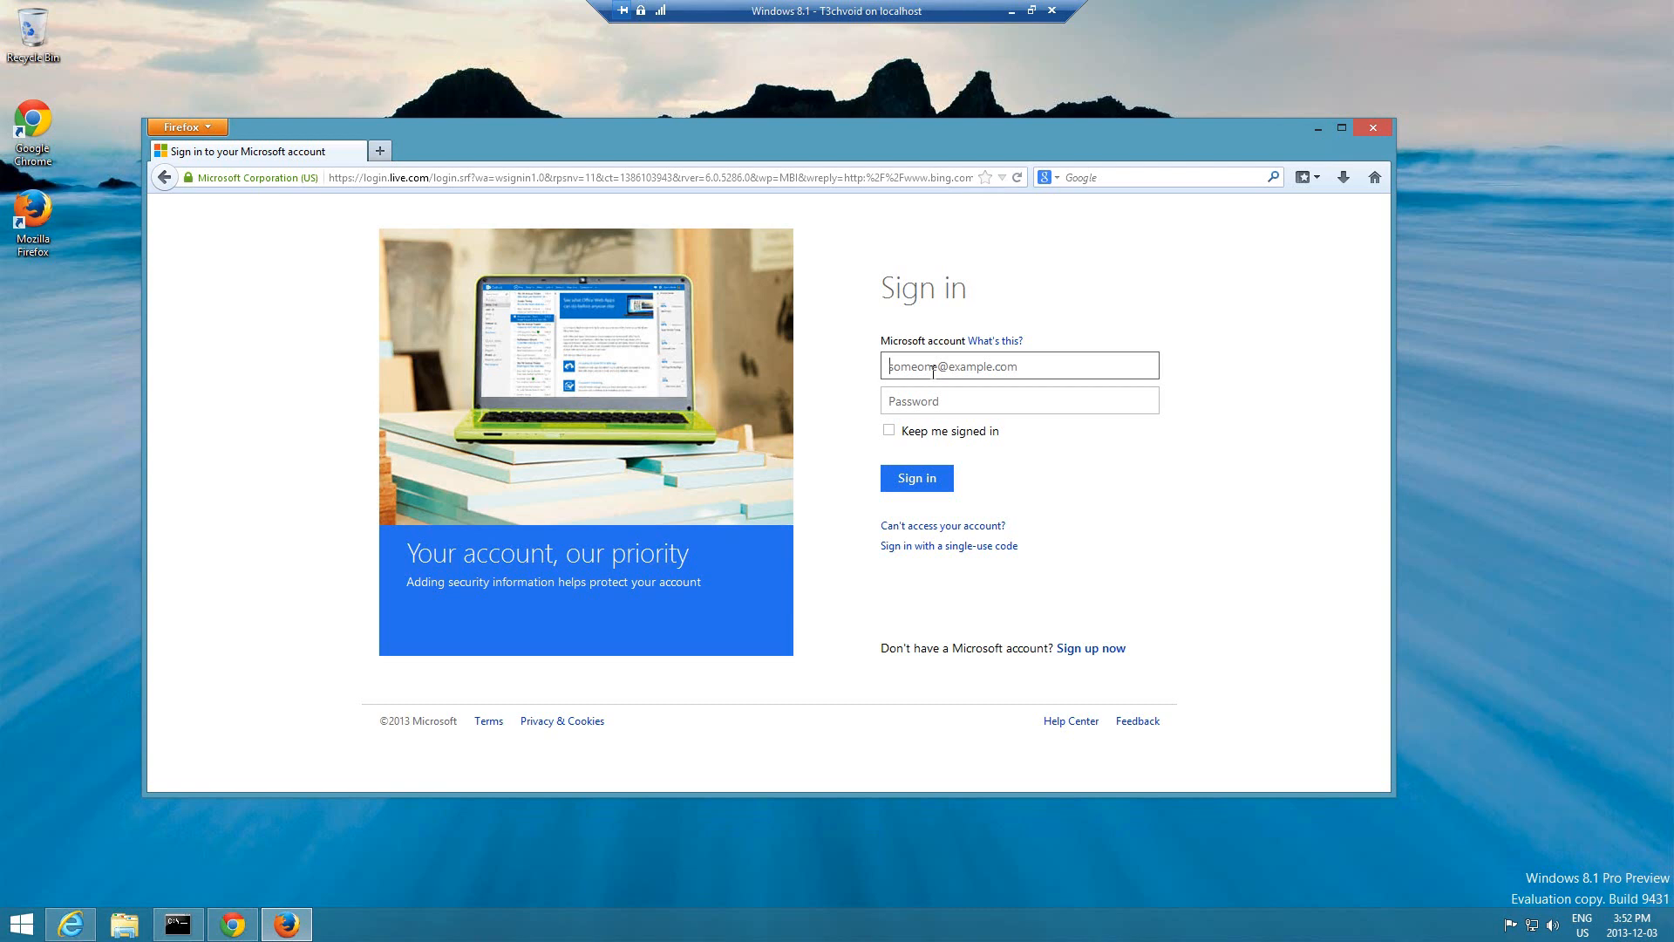
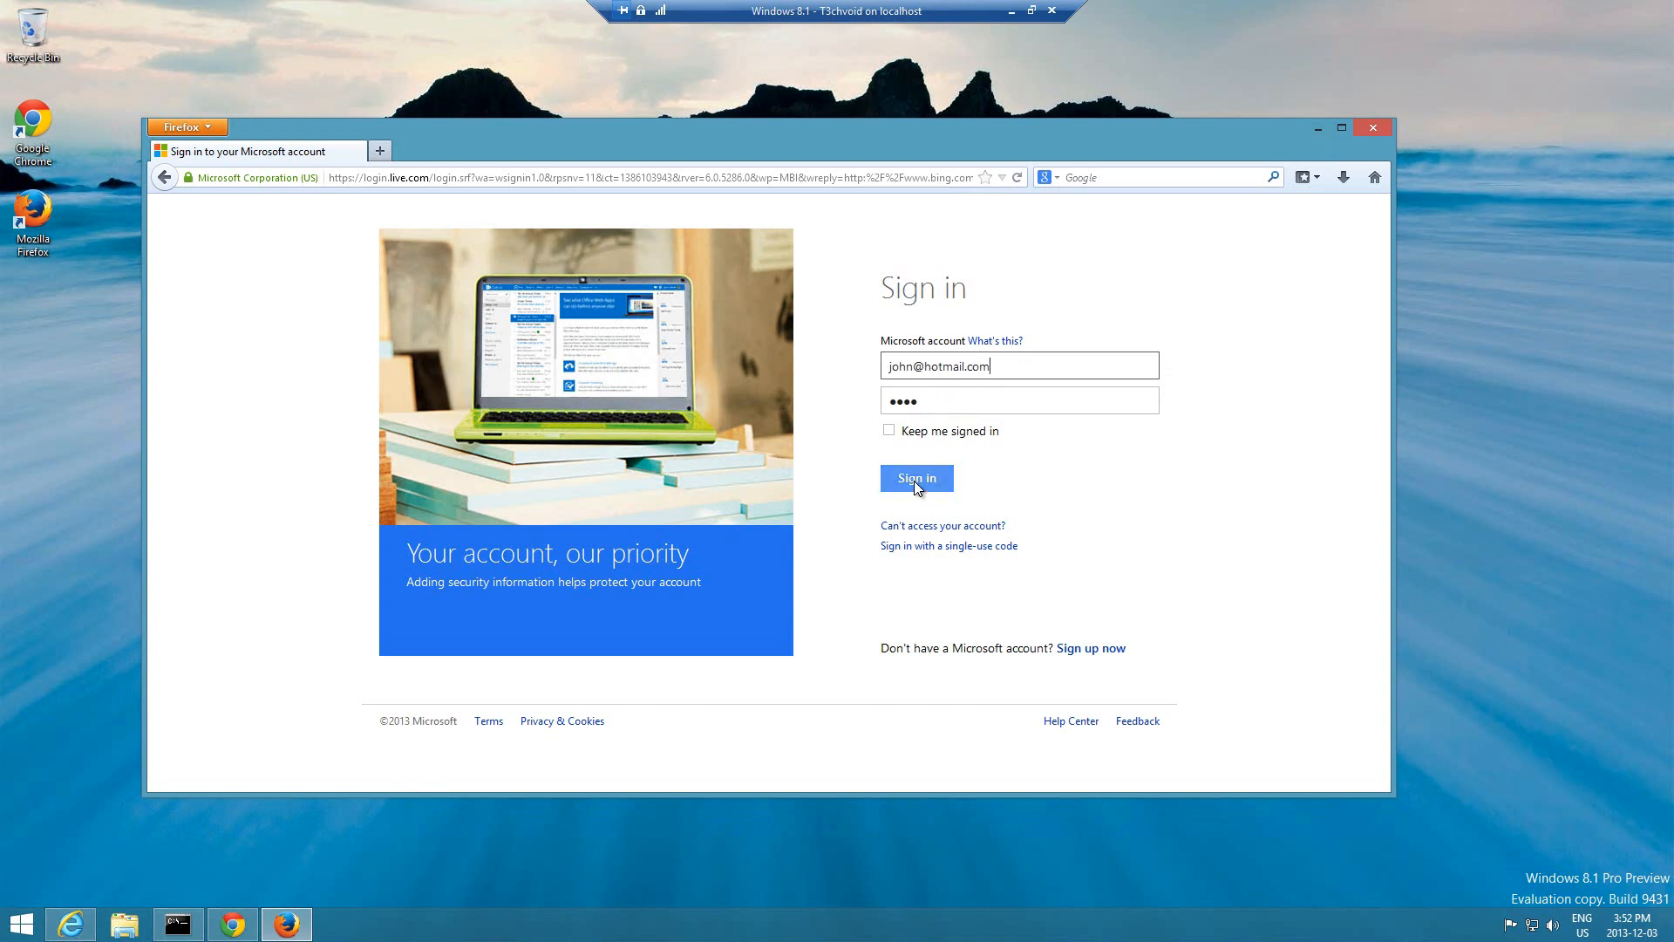
click(916, 478)
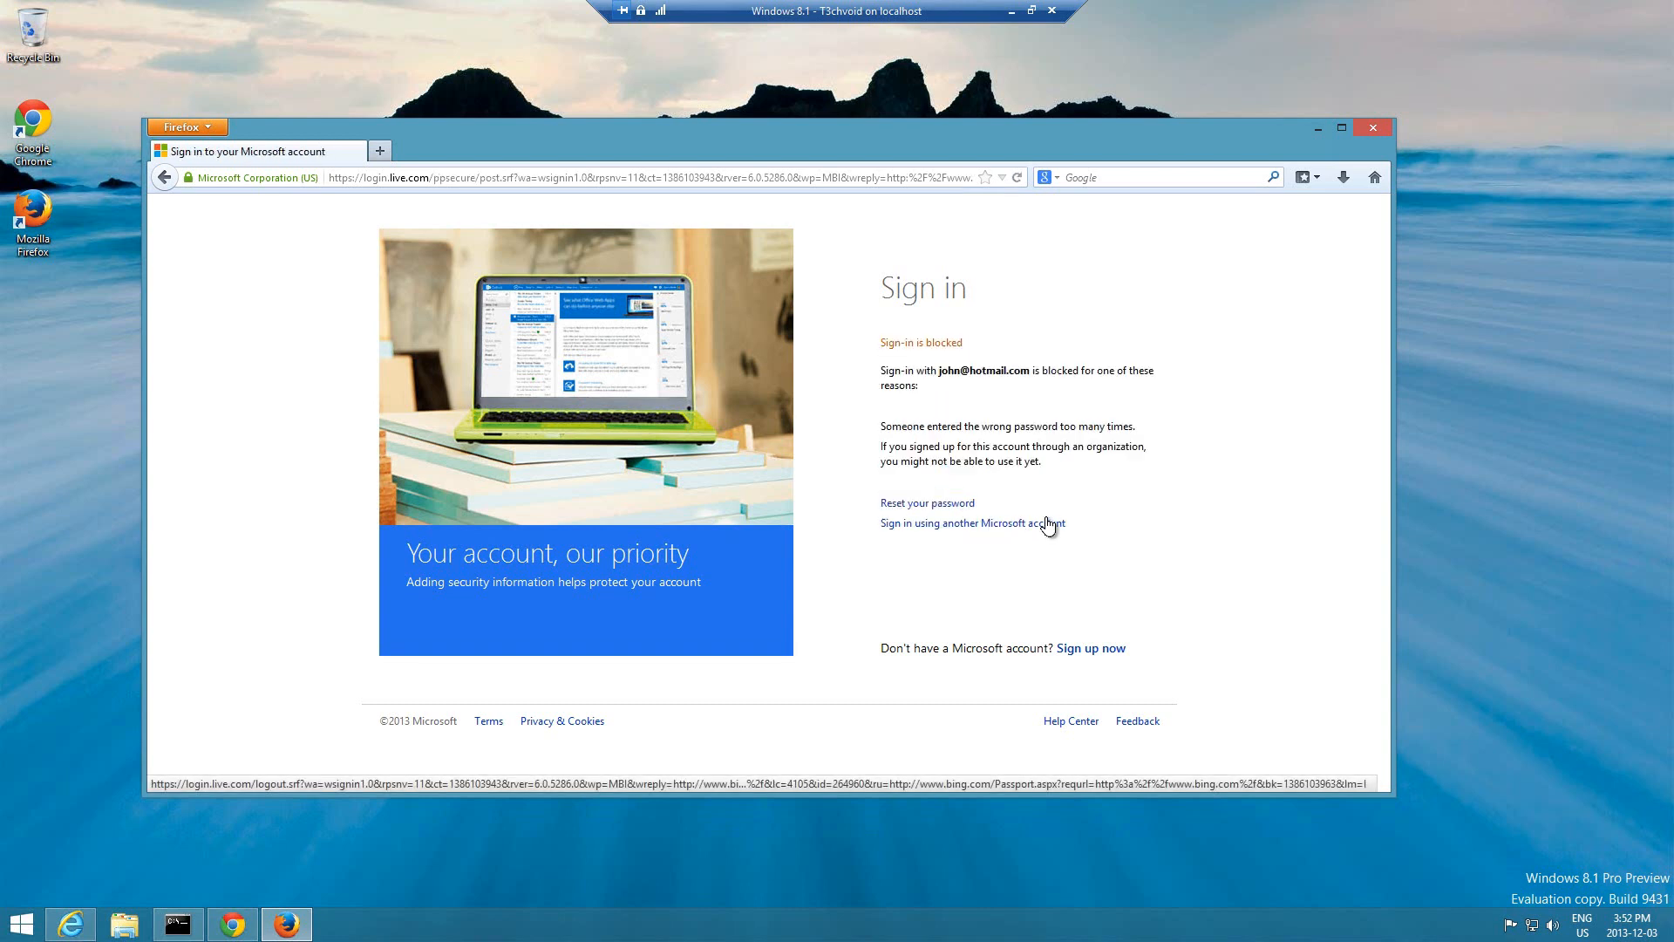
mouse_move(1054, 425)
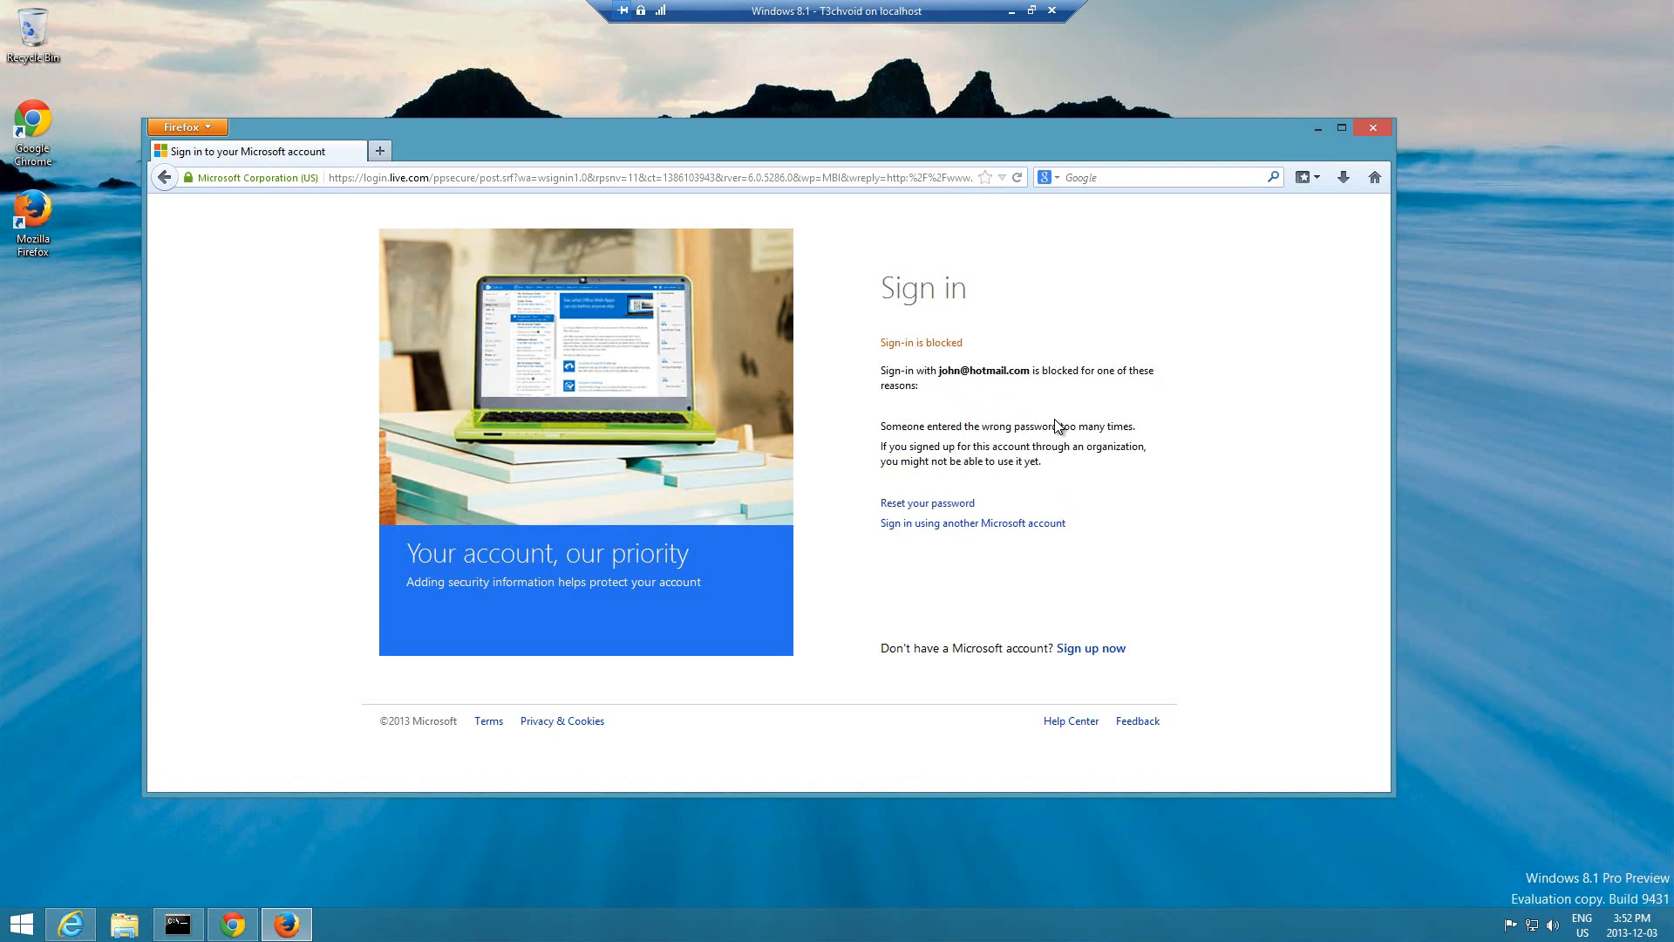
mouse_move(975, 452)
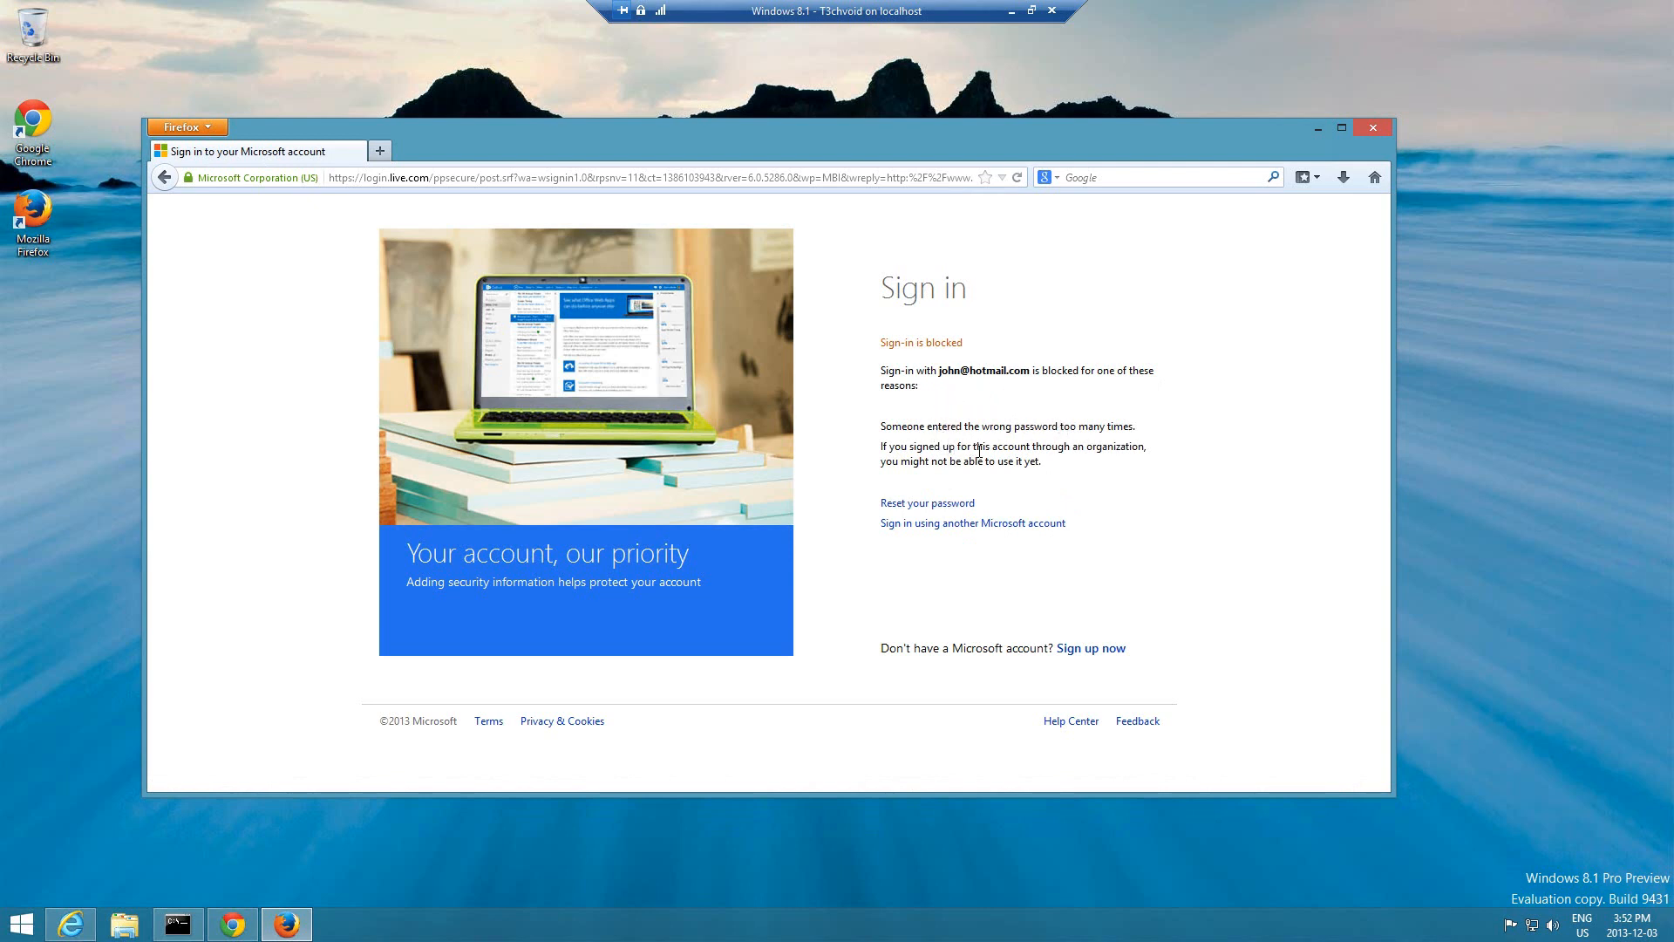
mouse_move(926, 502)
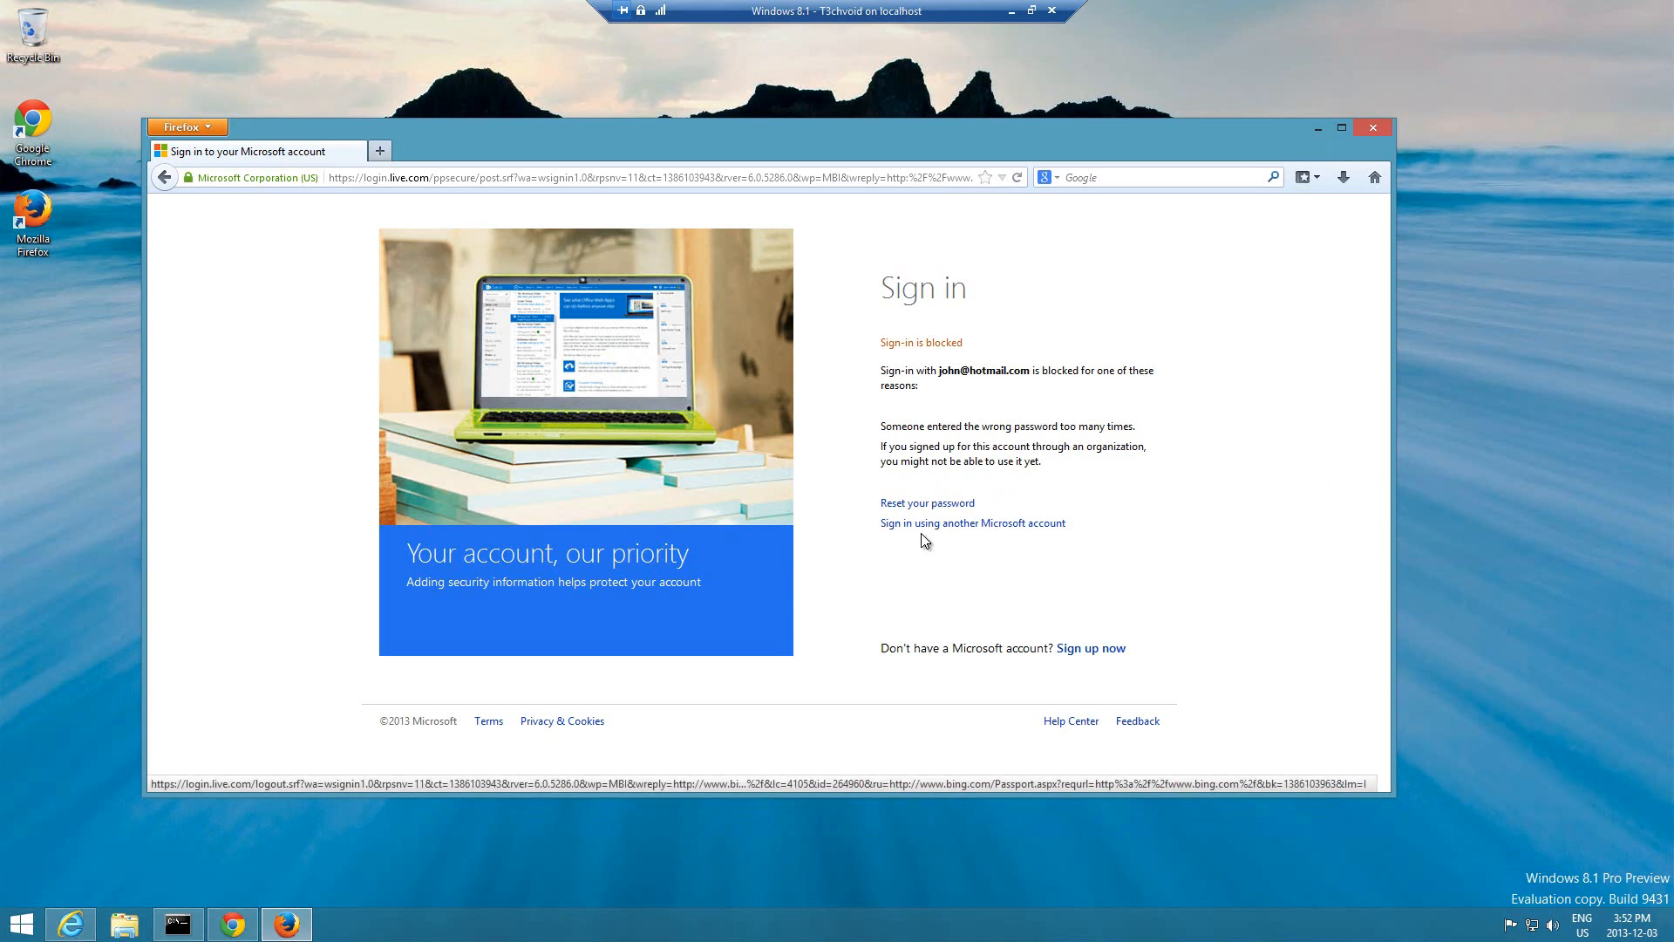
click(971, 523)
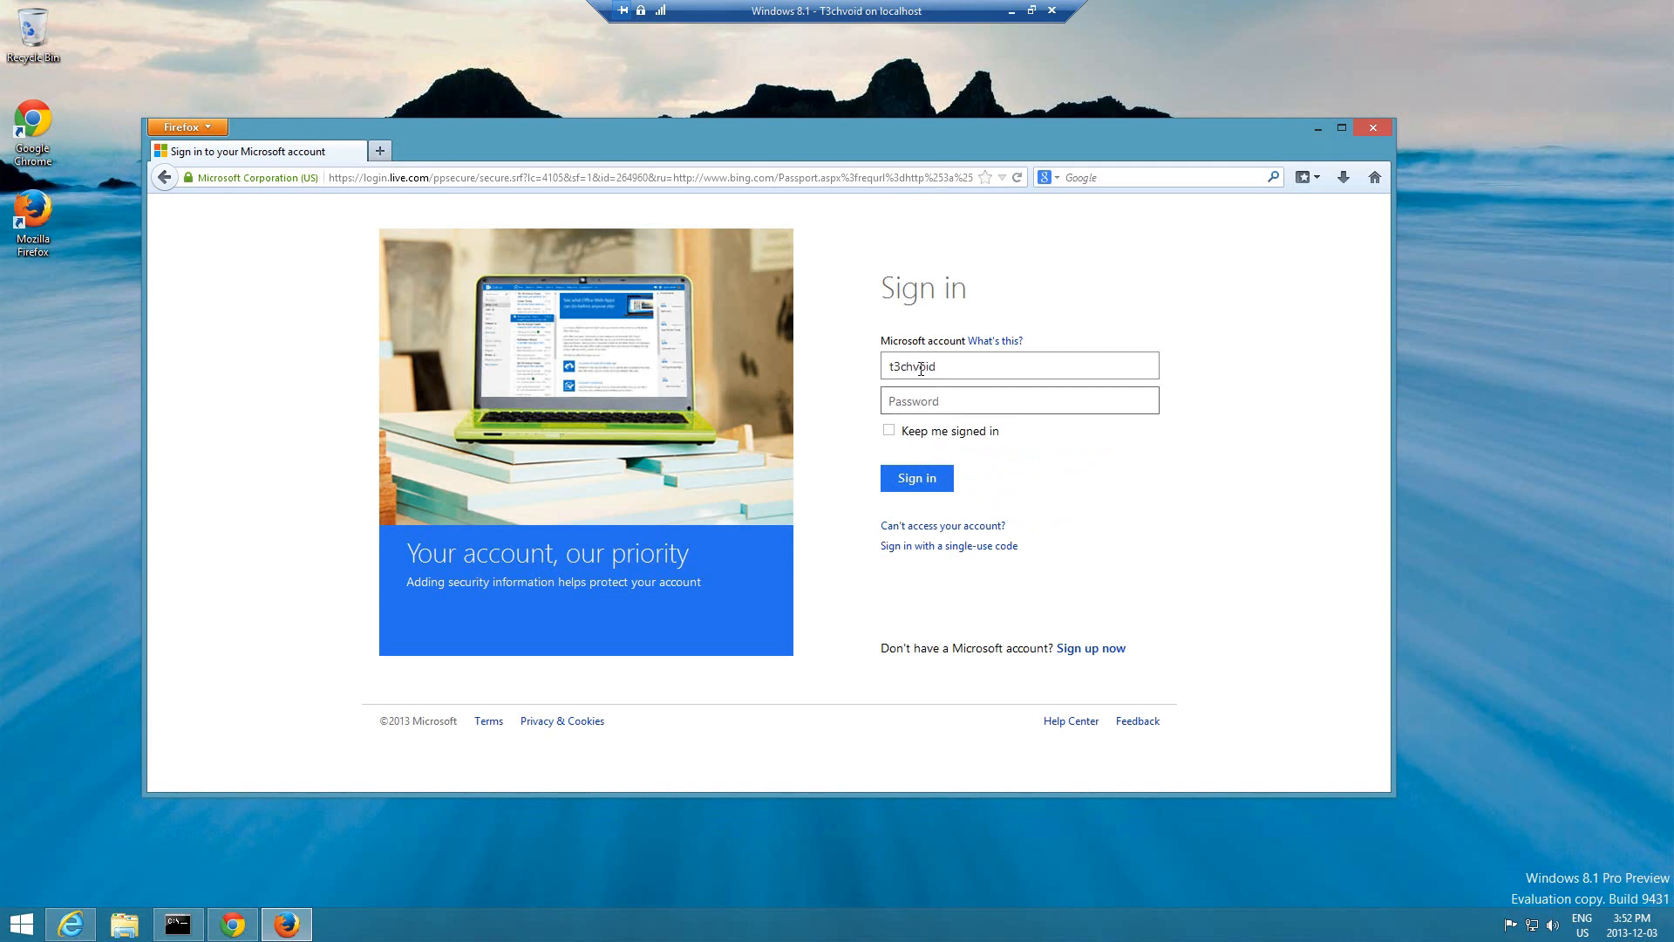
text(@)
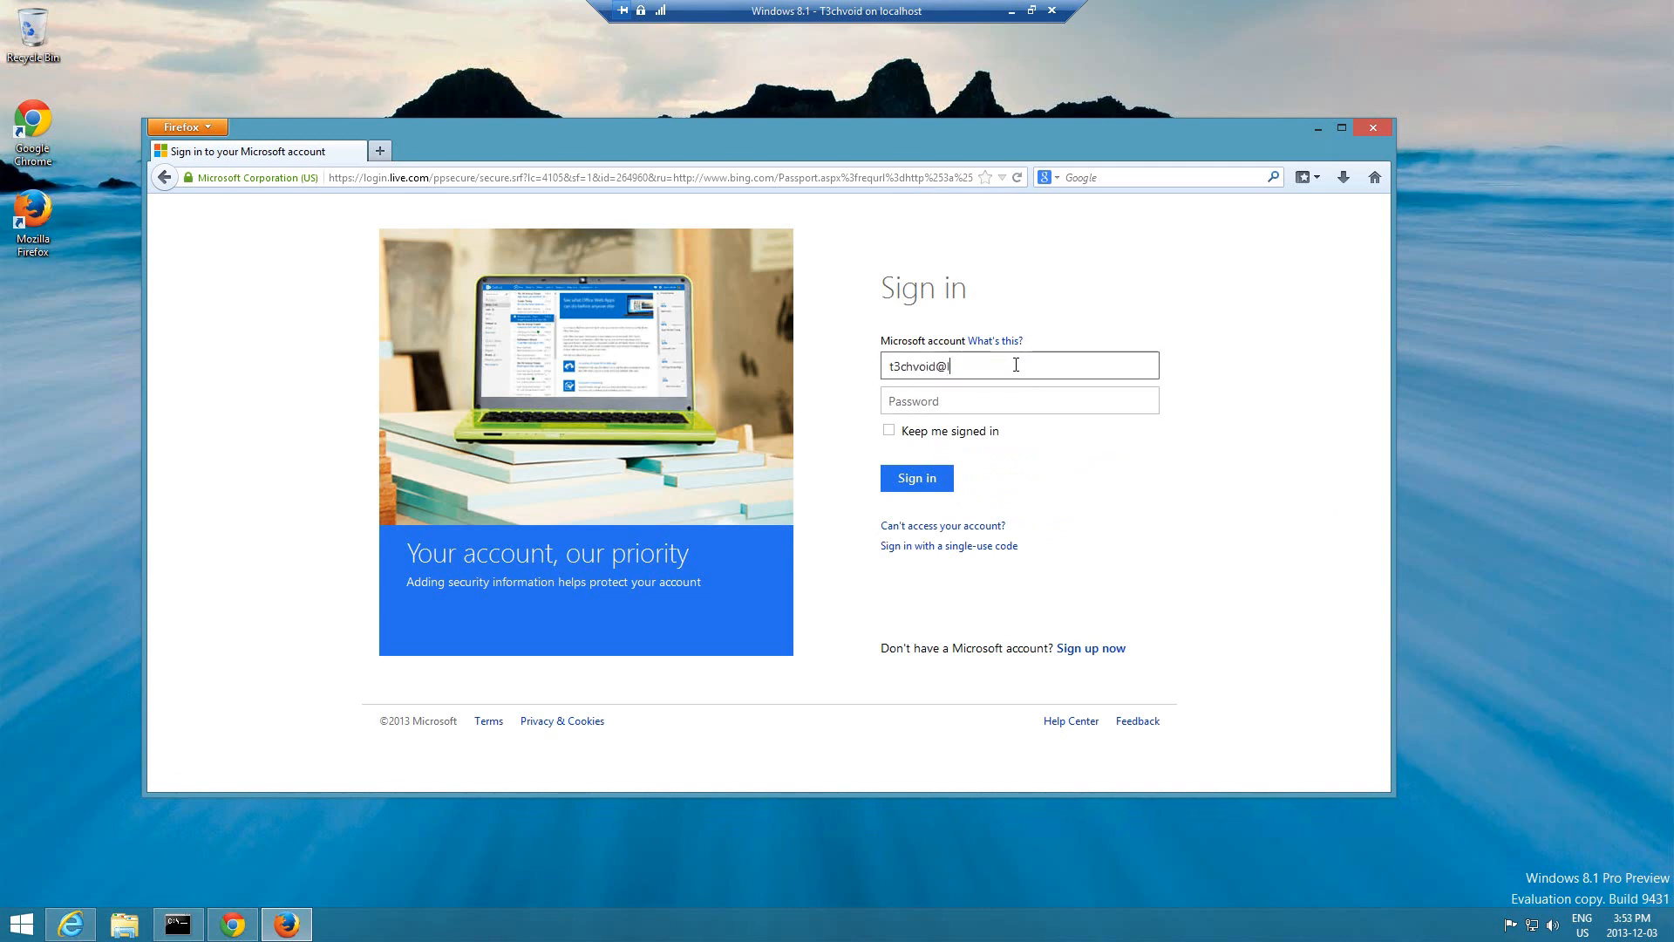
text(live.ca)
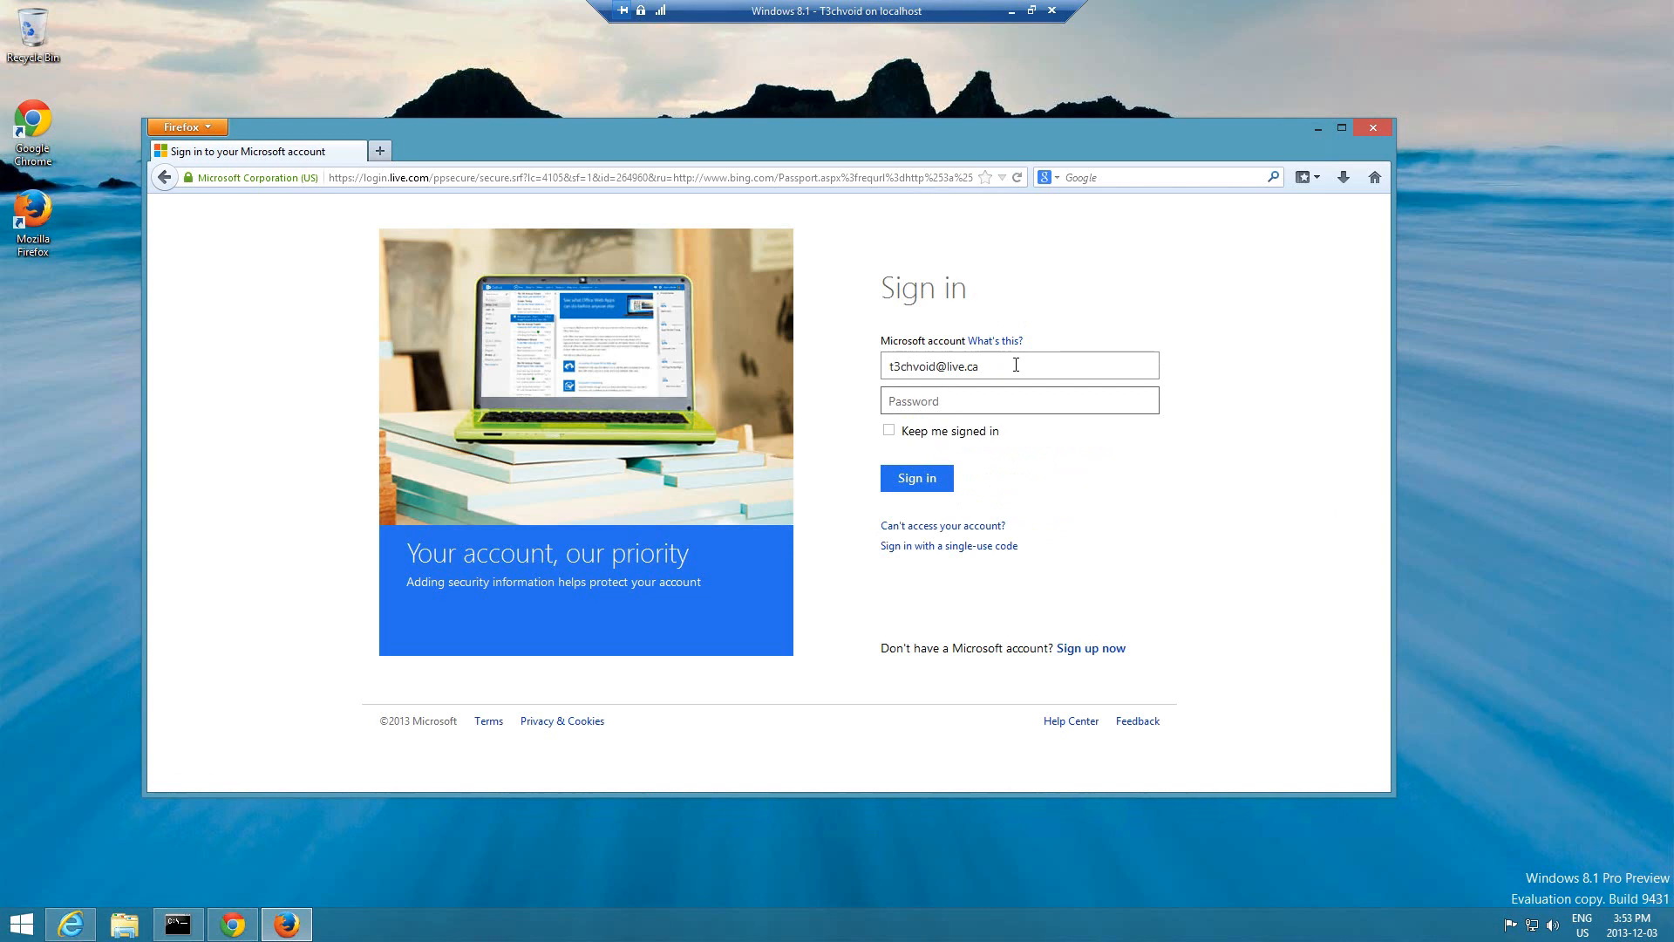
text(••••)
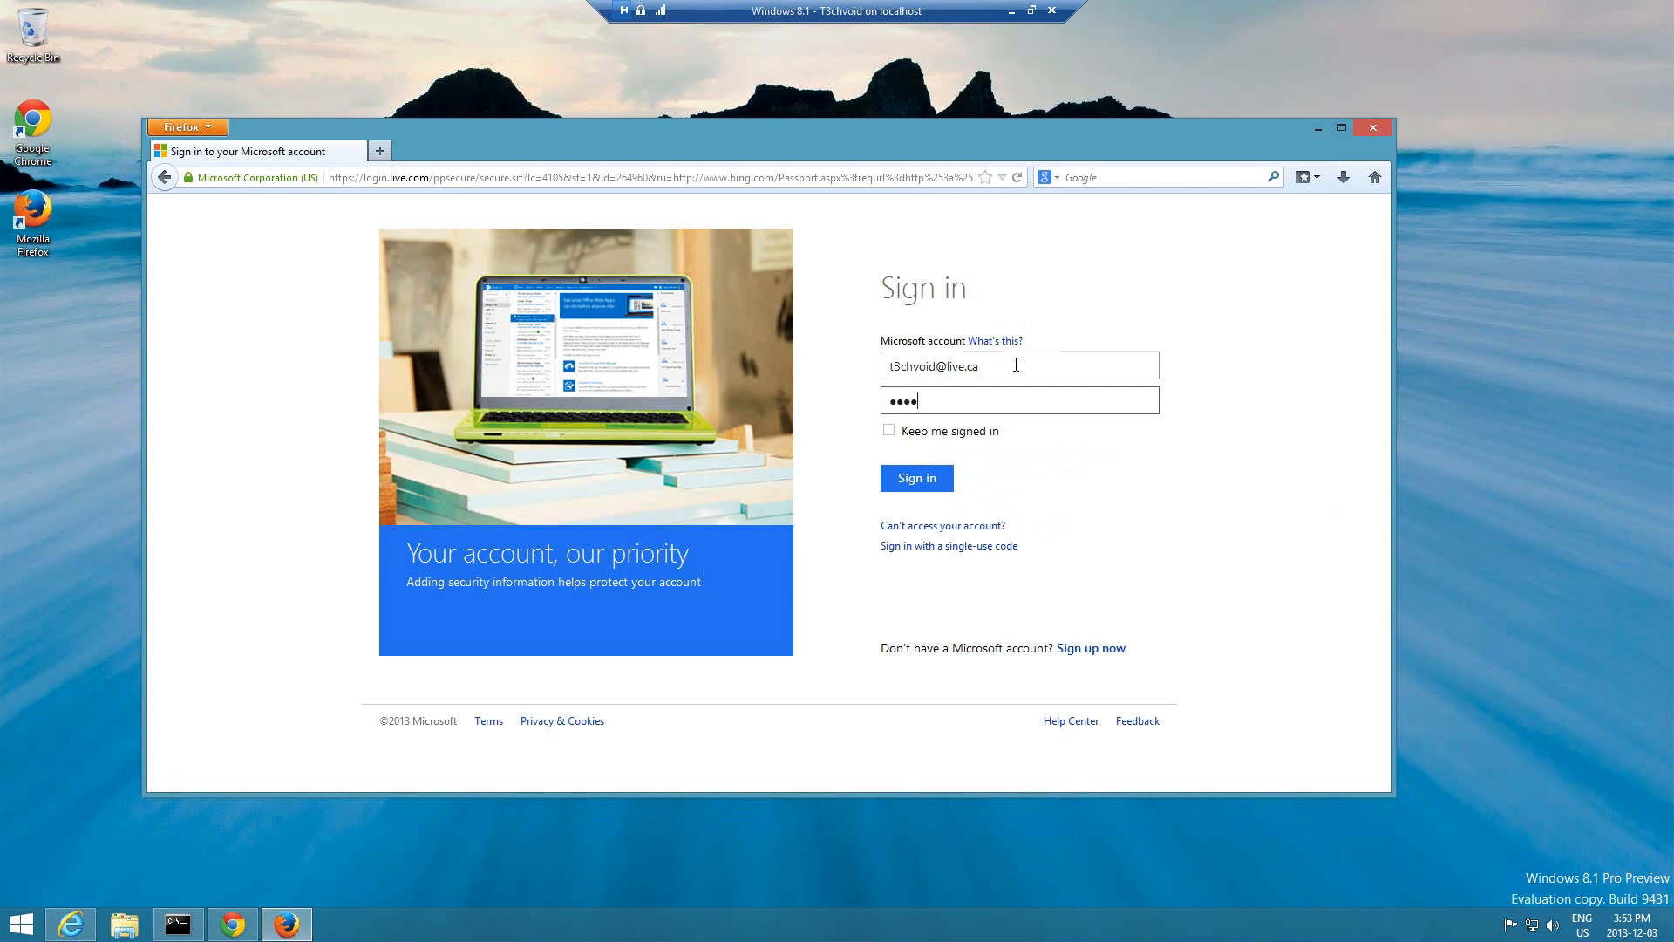
click(915, 478)
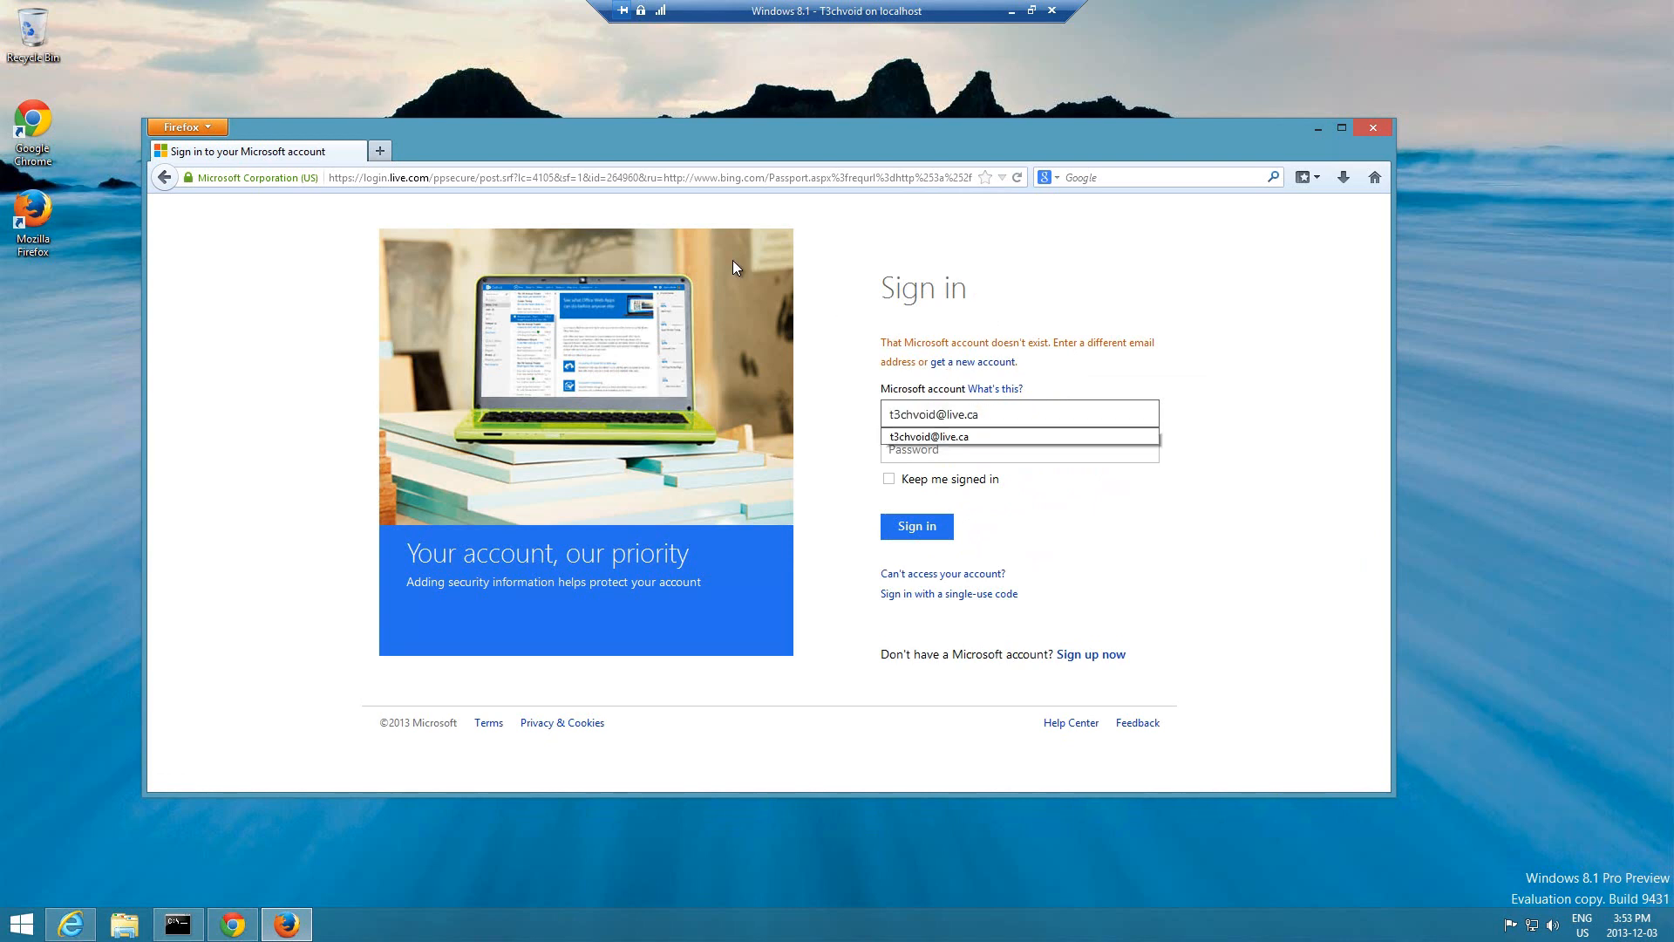
Replace the address with gmail and load the Gmail home page
click(1015, 414)
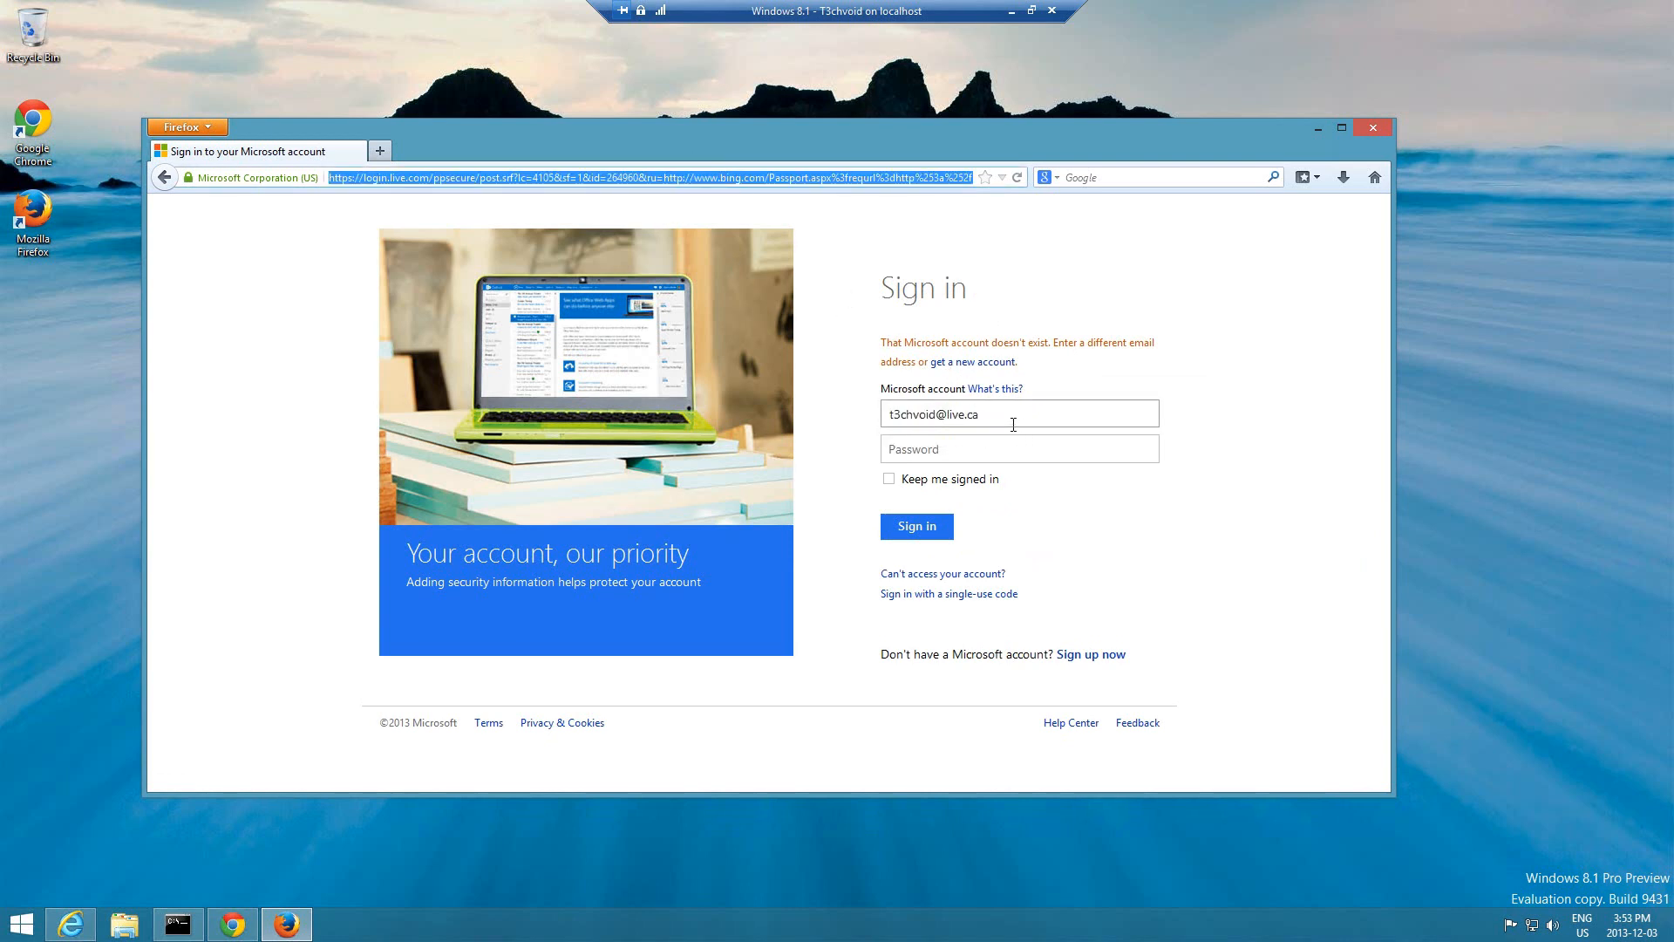
triple_click(1019, 413)
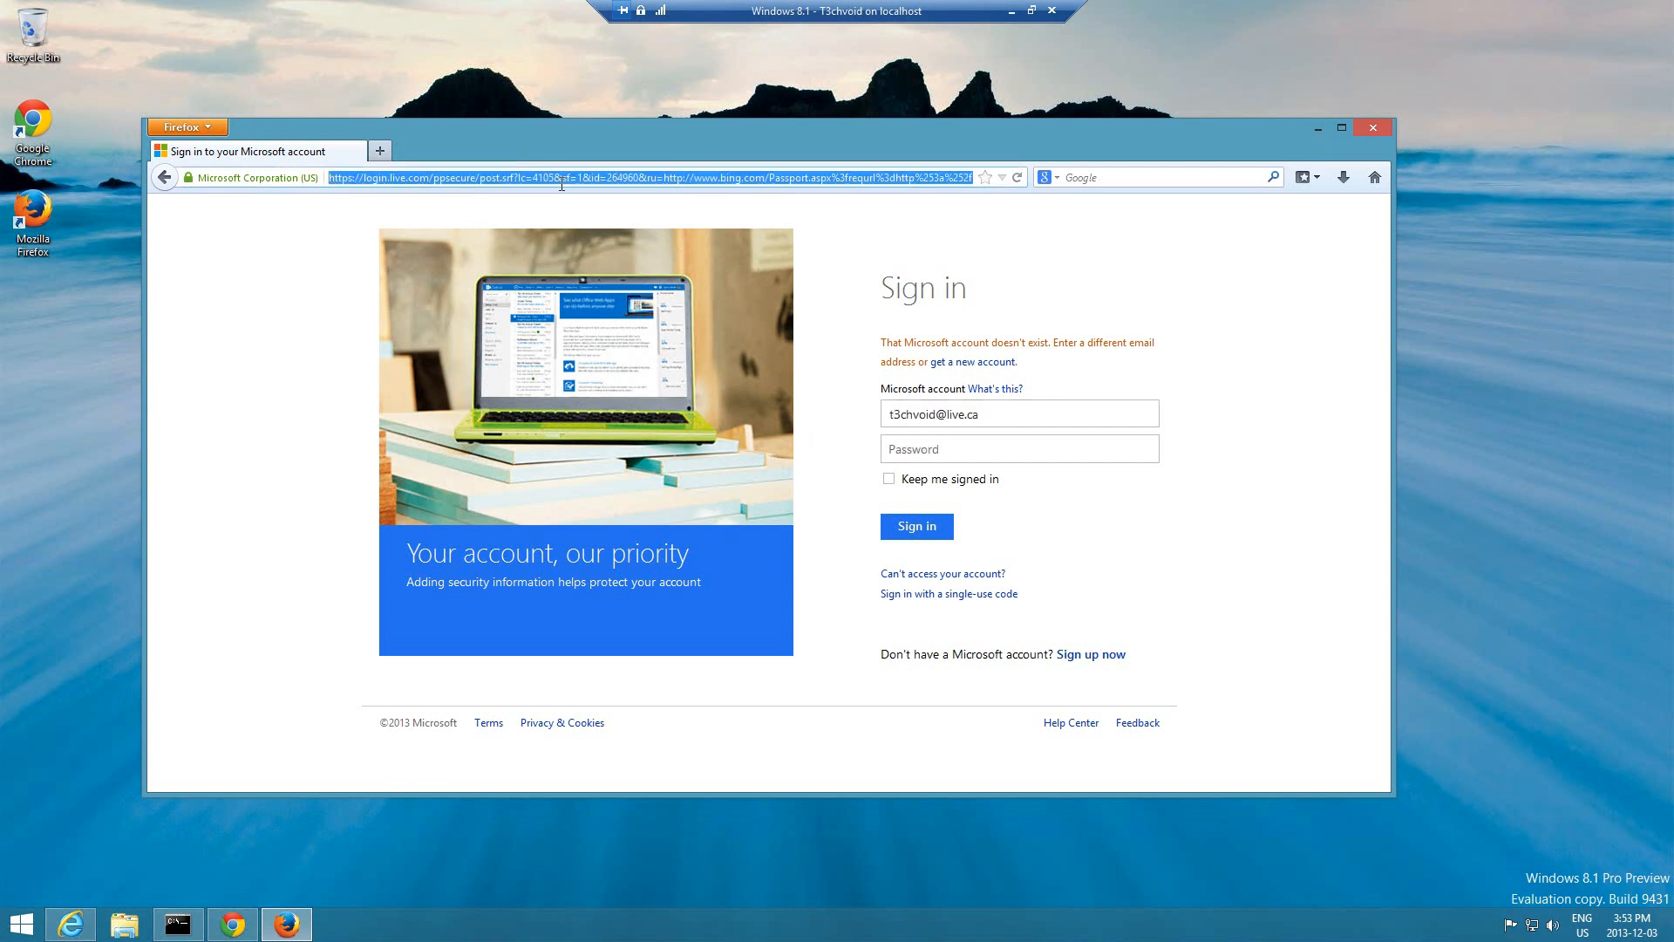
text(yahoo.com/)
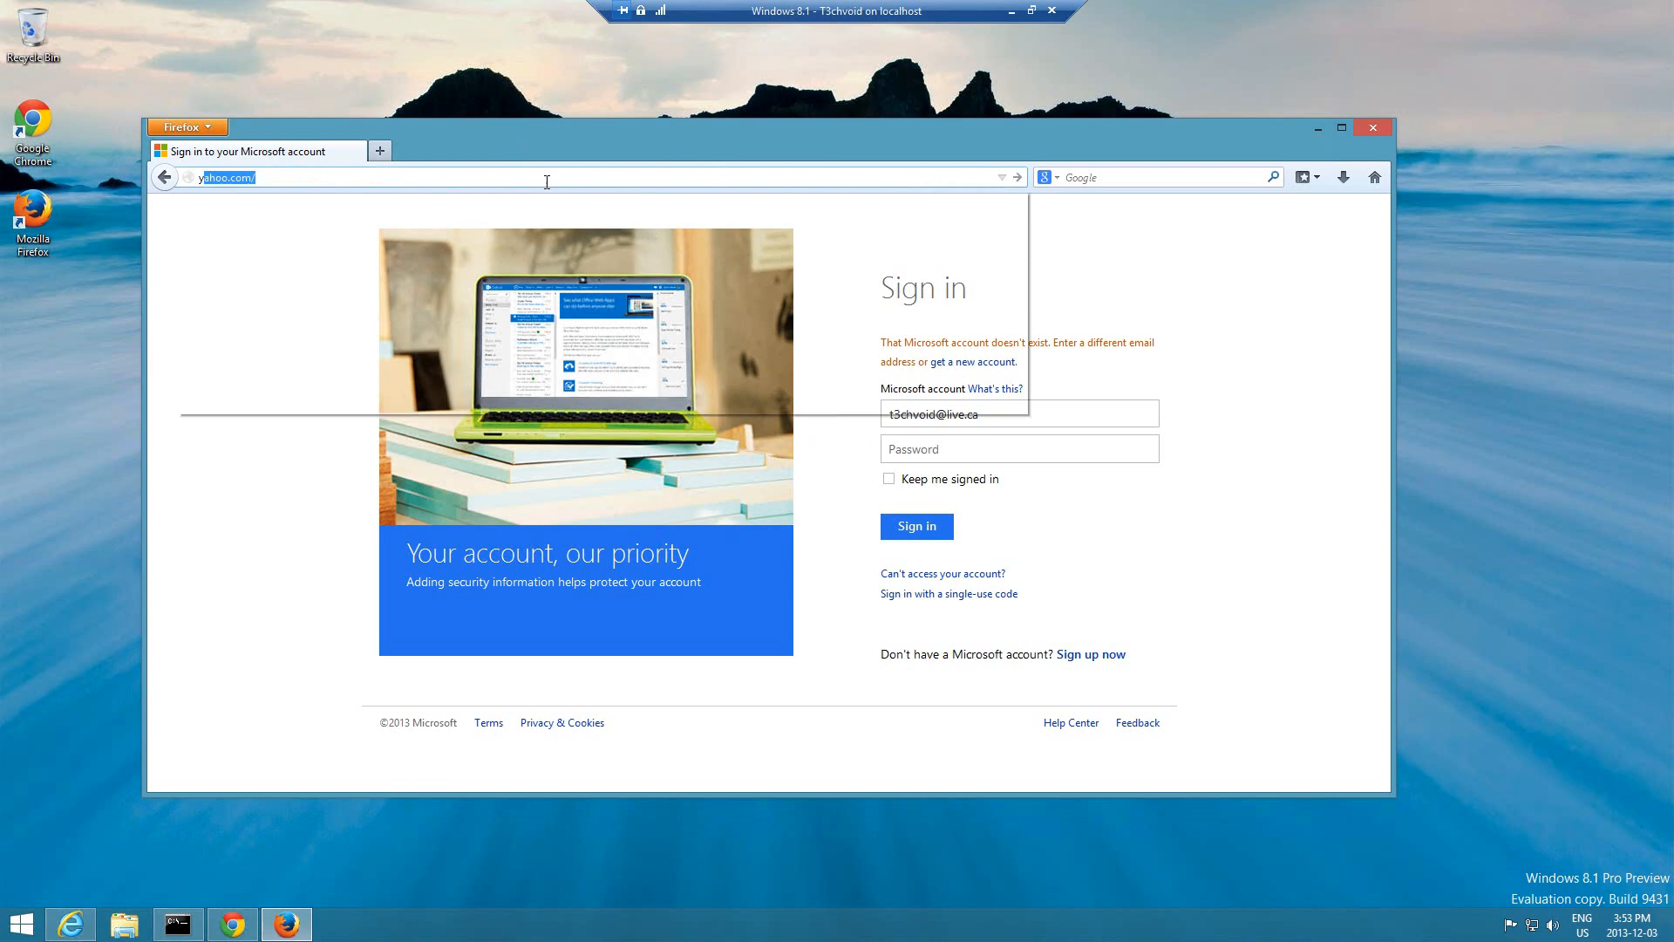
text(gmail)
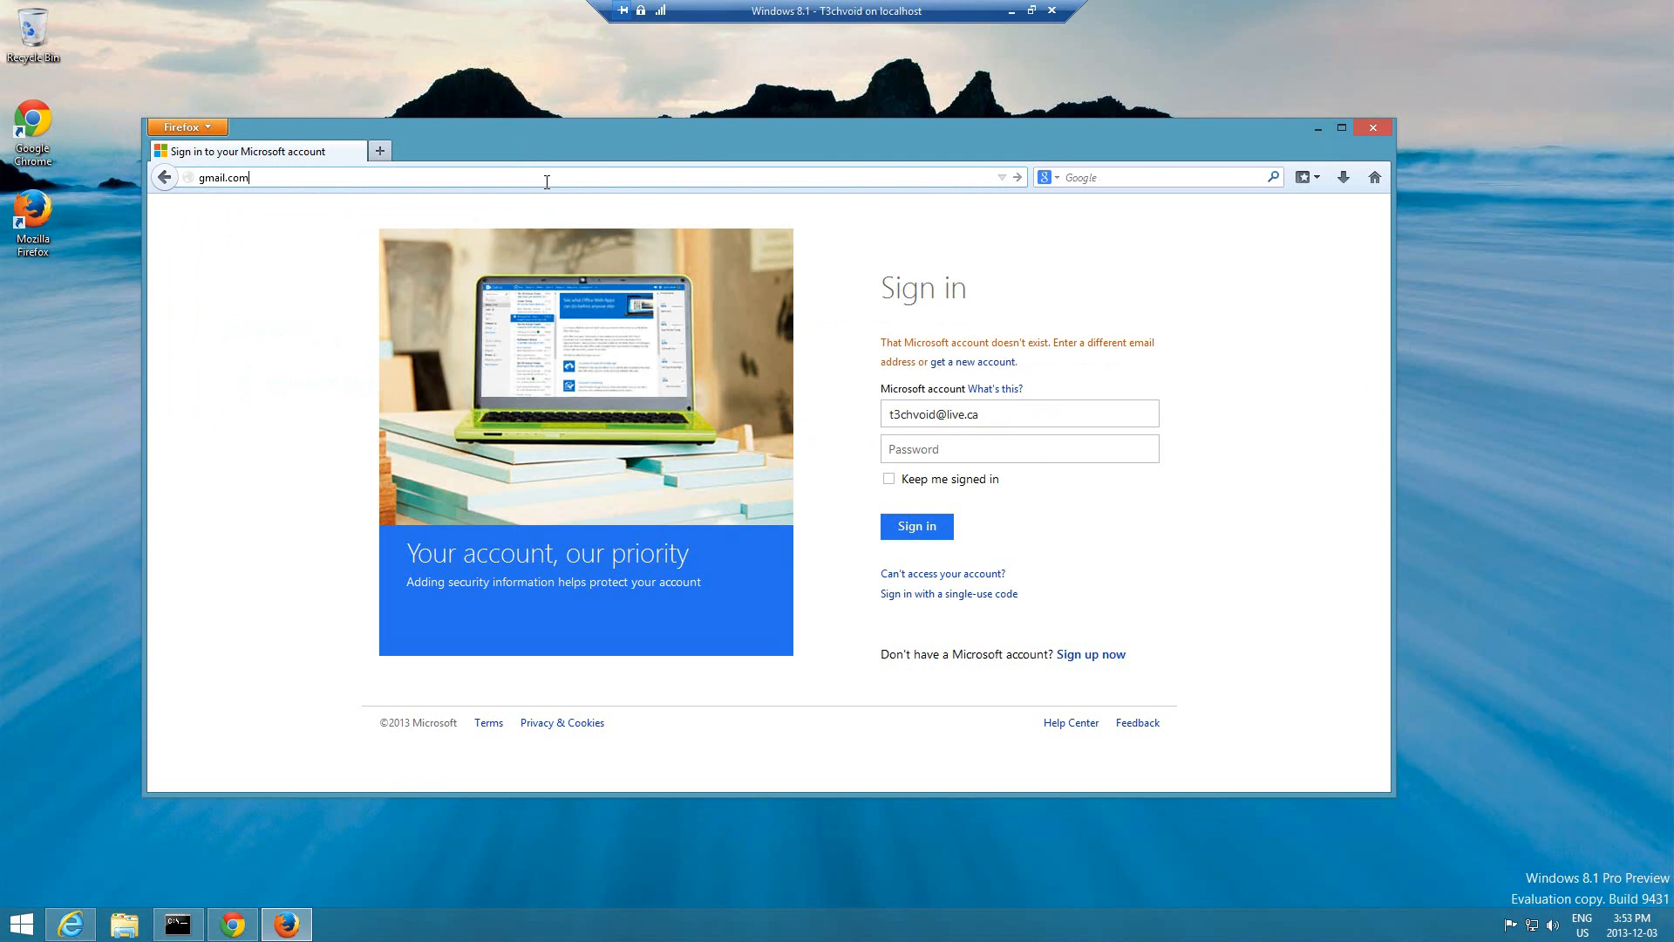
key(Return)
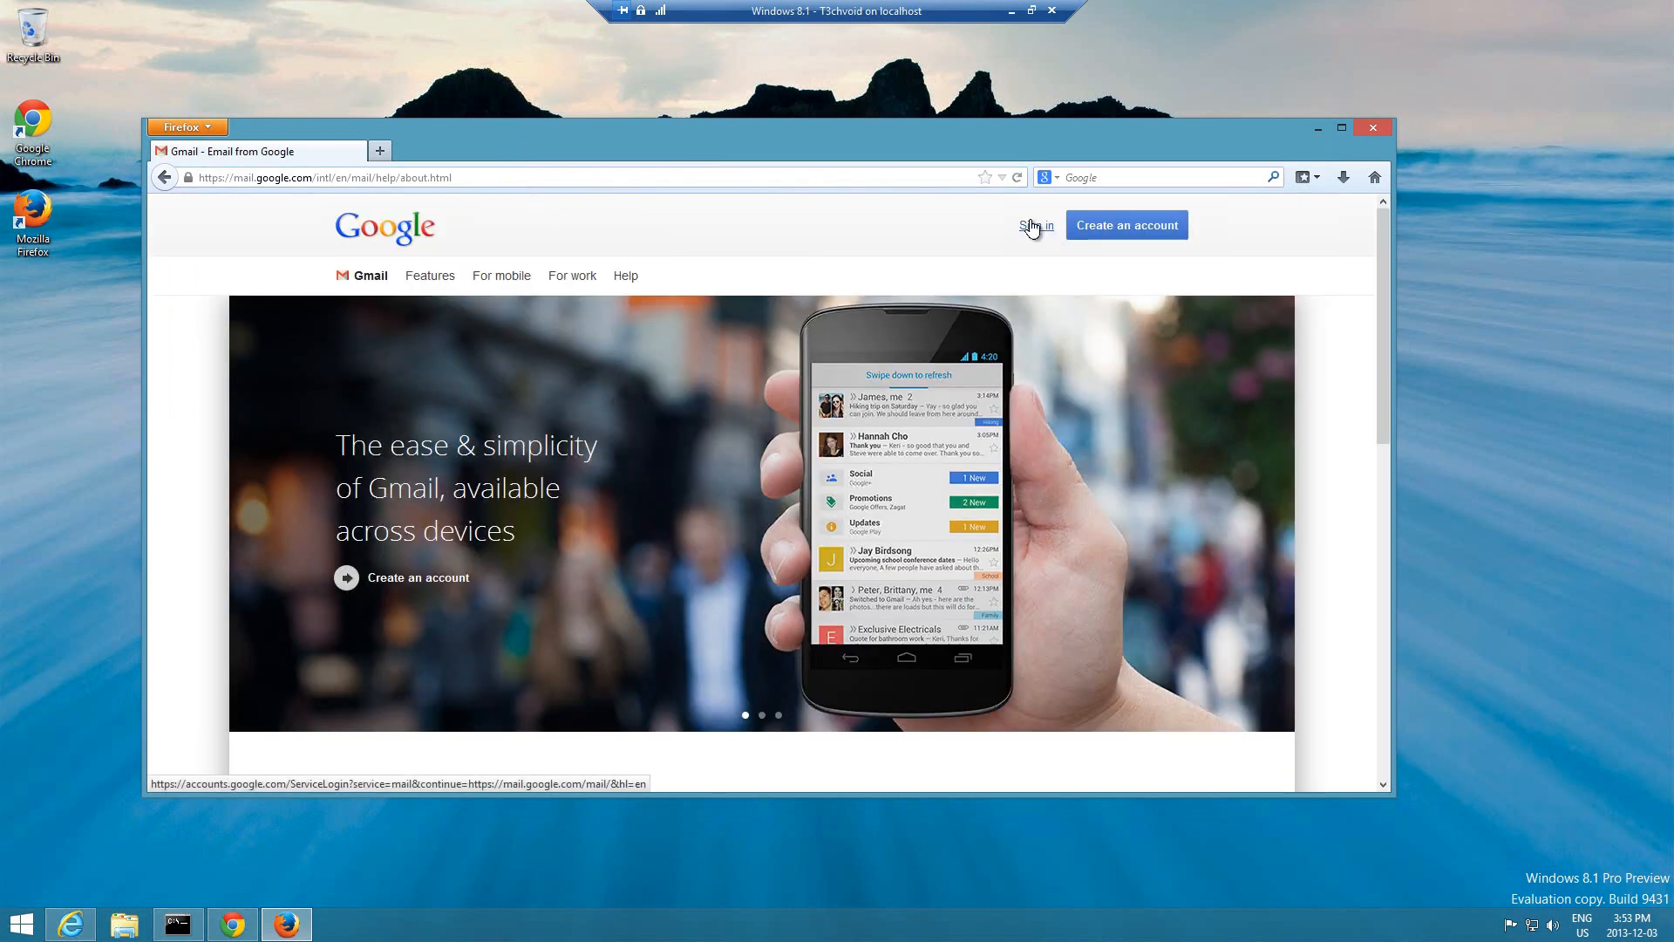
click(1034, 225)
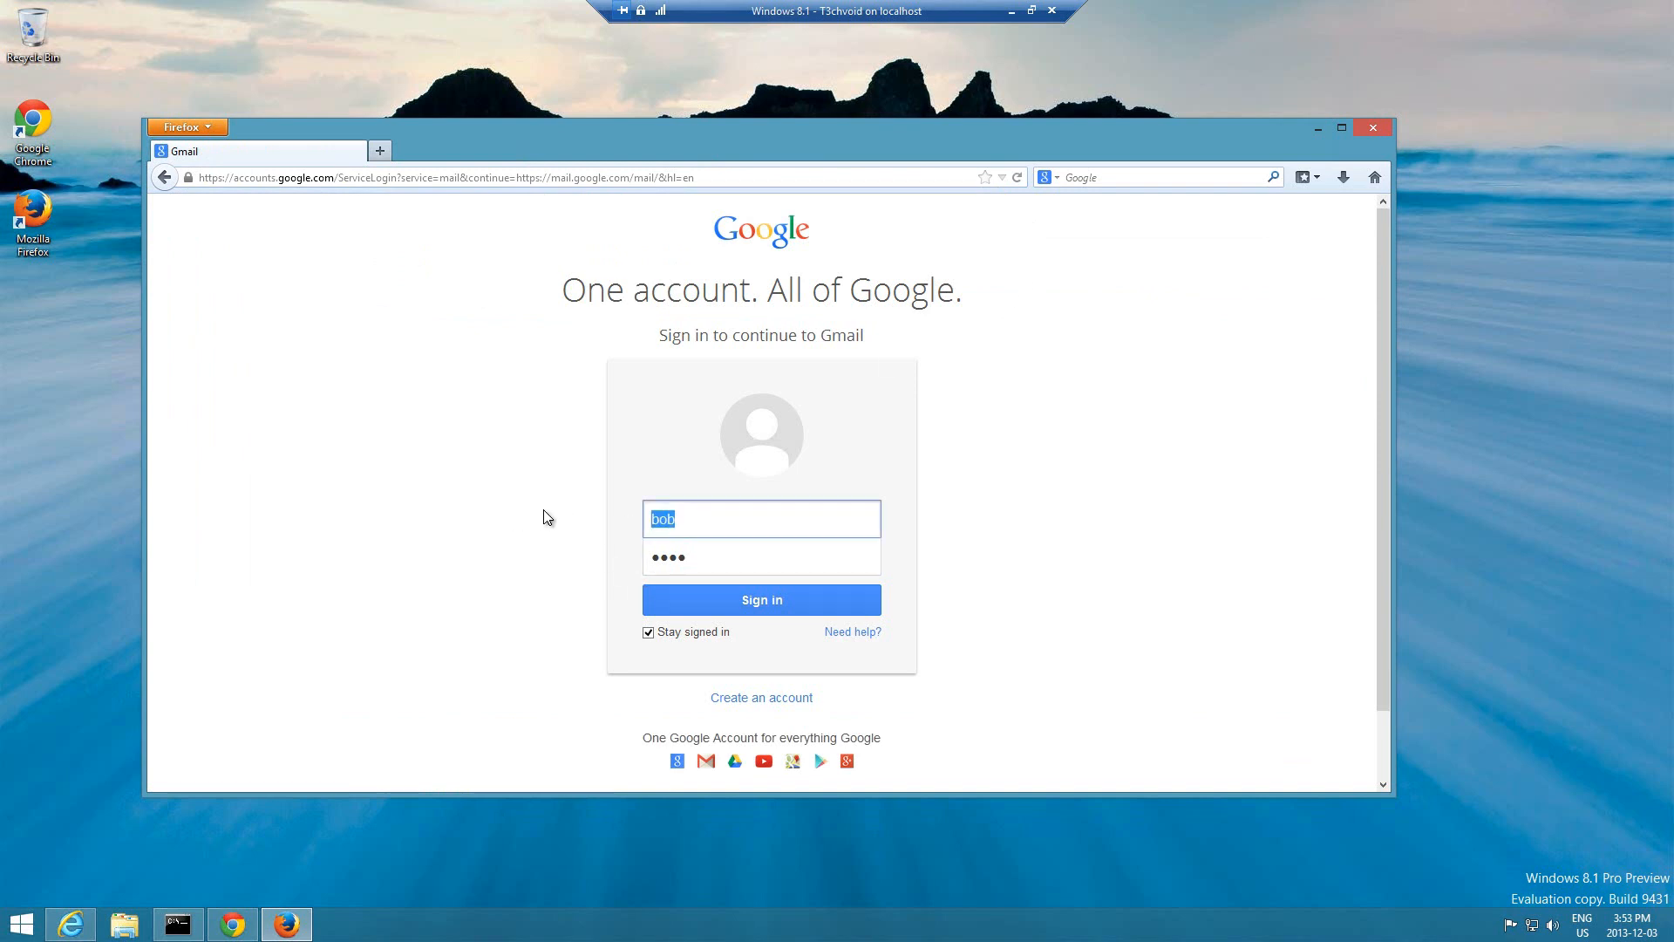
mouse_move(555, 431)
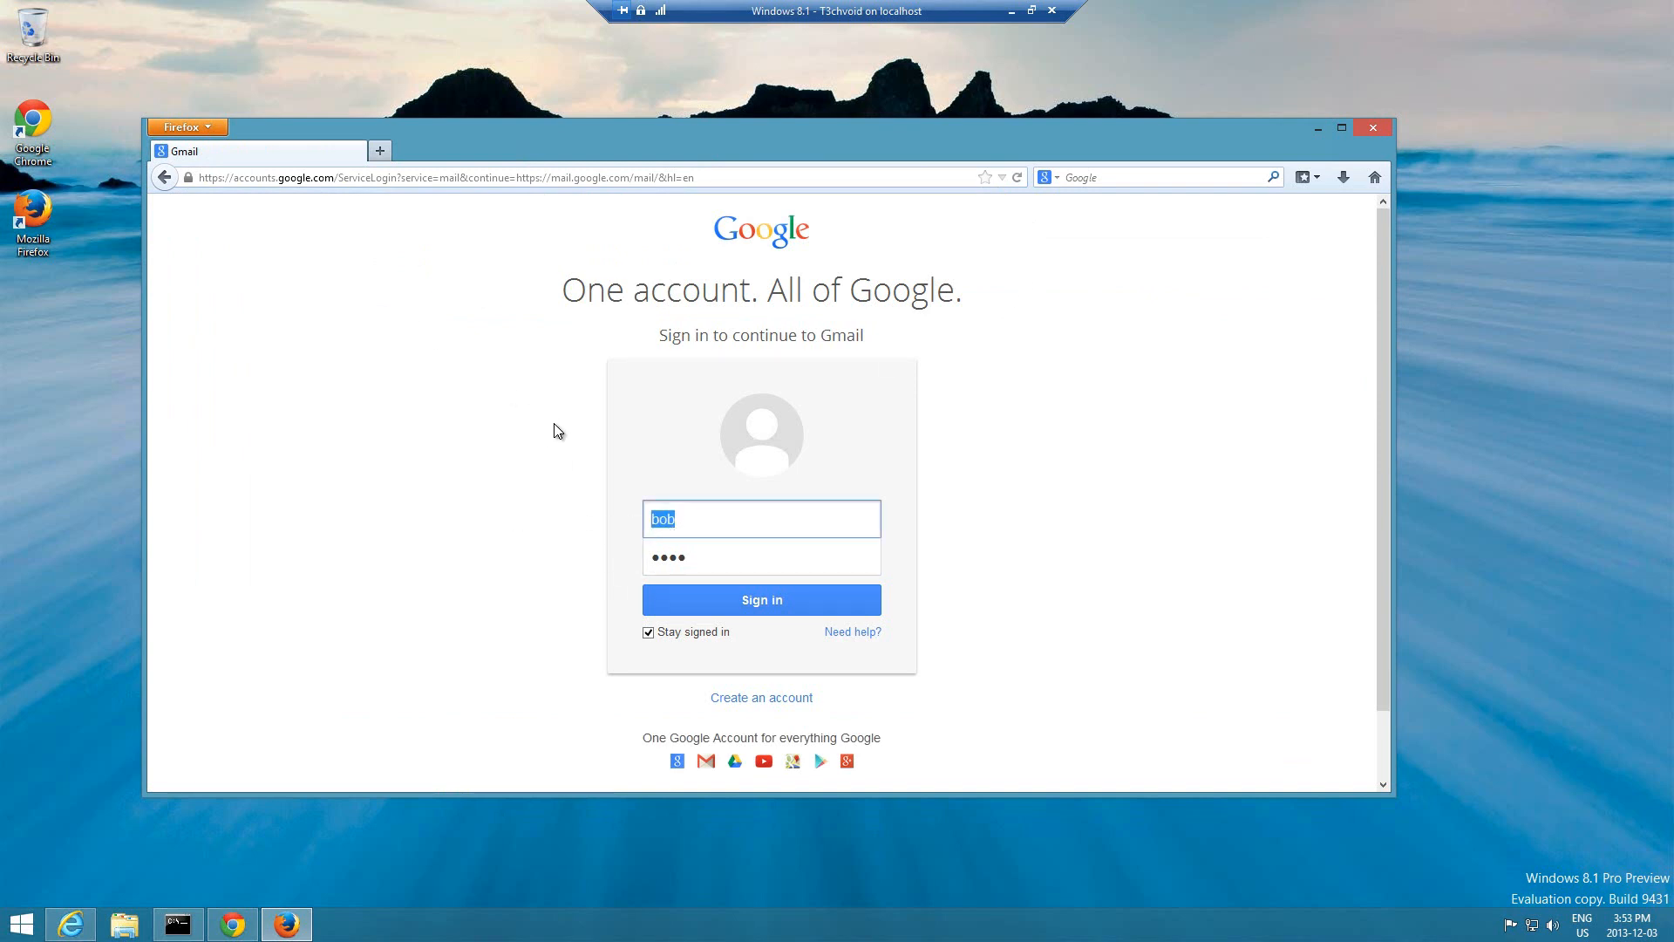
mouse_move(584, 459)
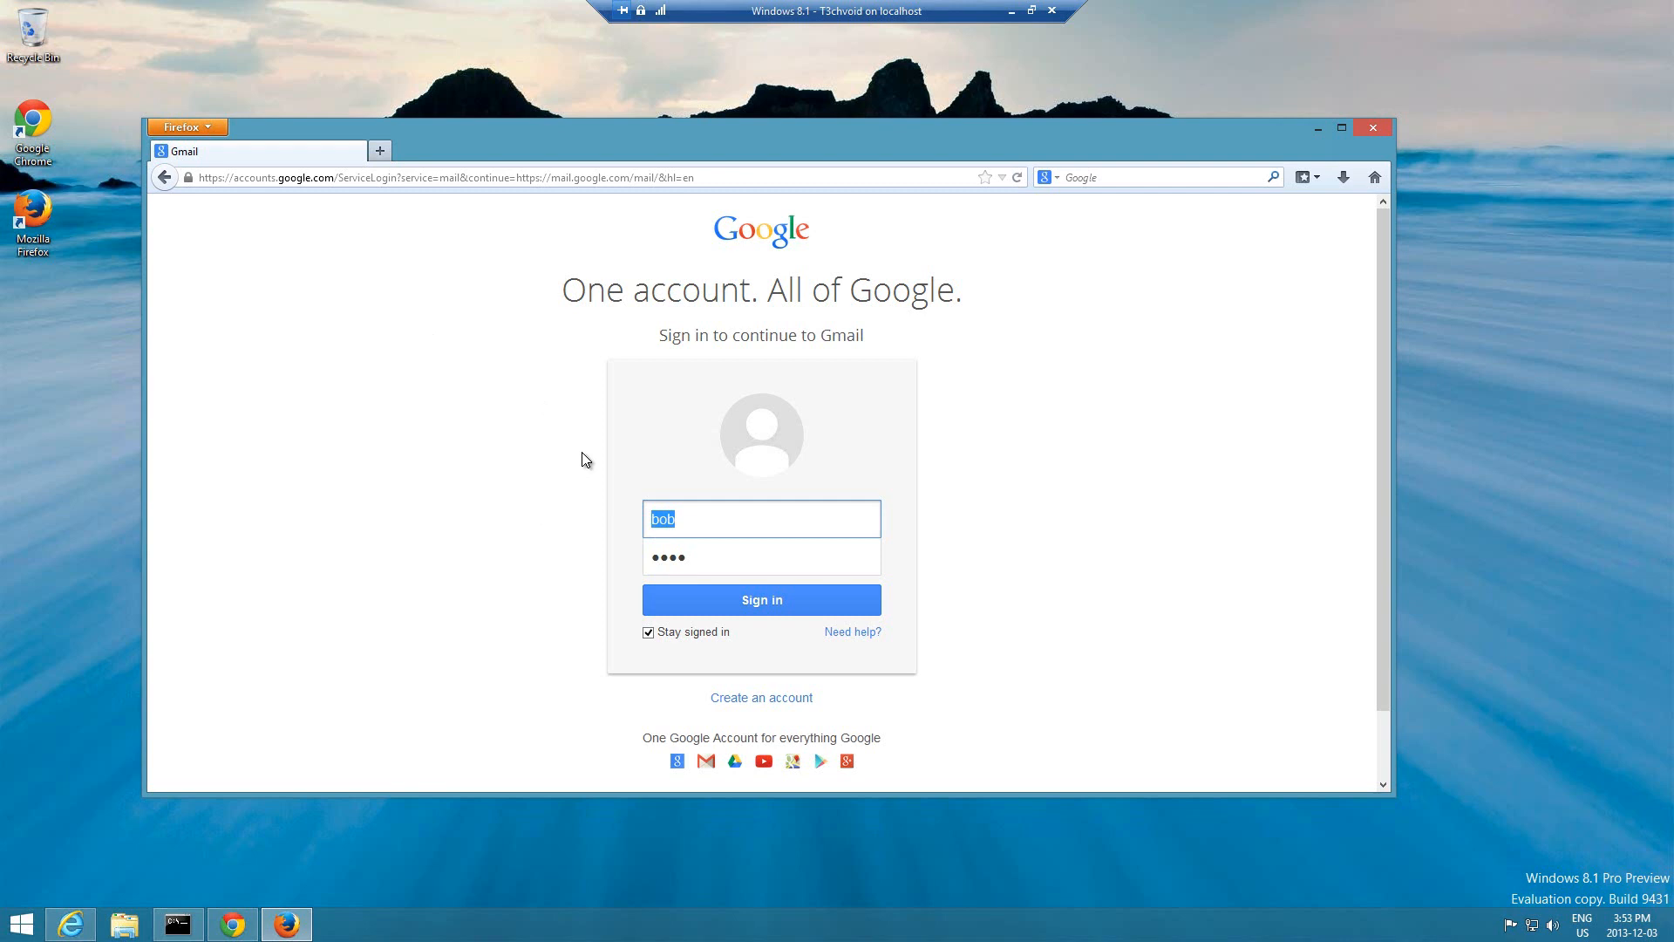
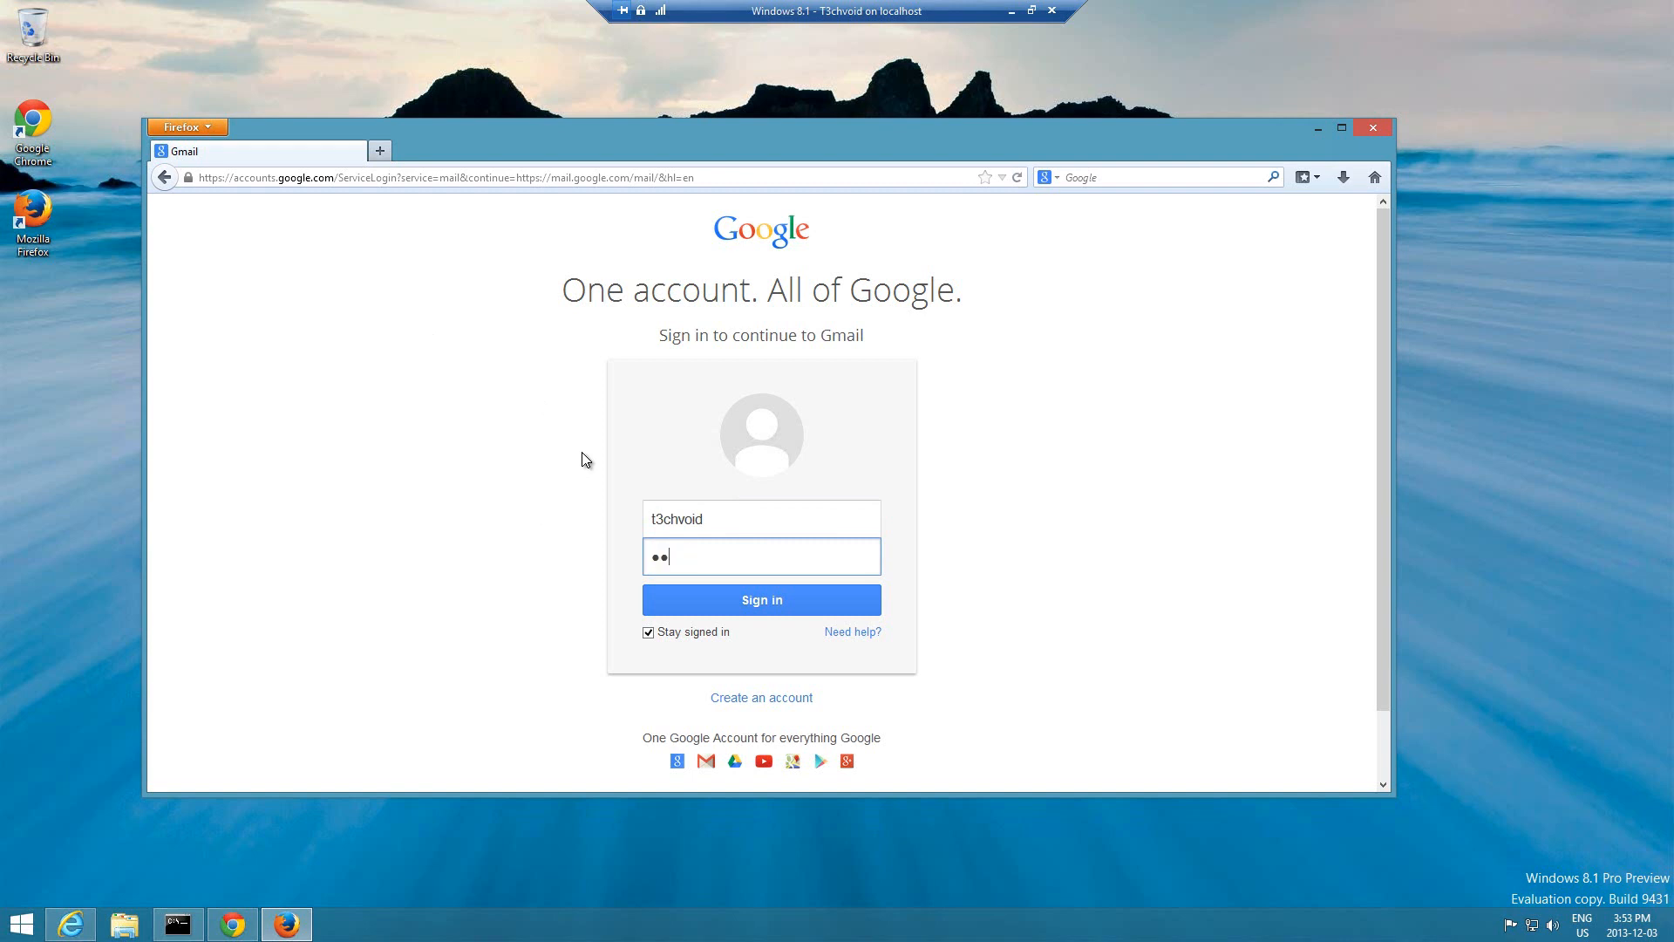
key(ctrl+a)
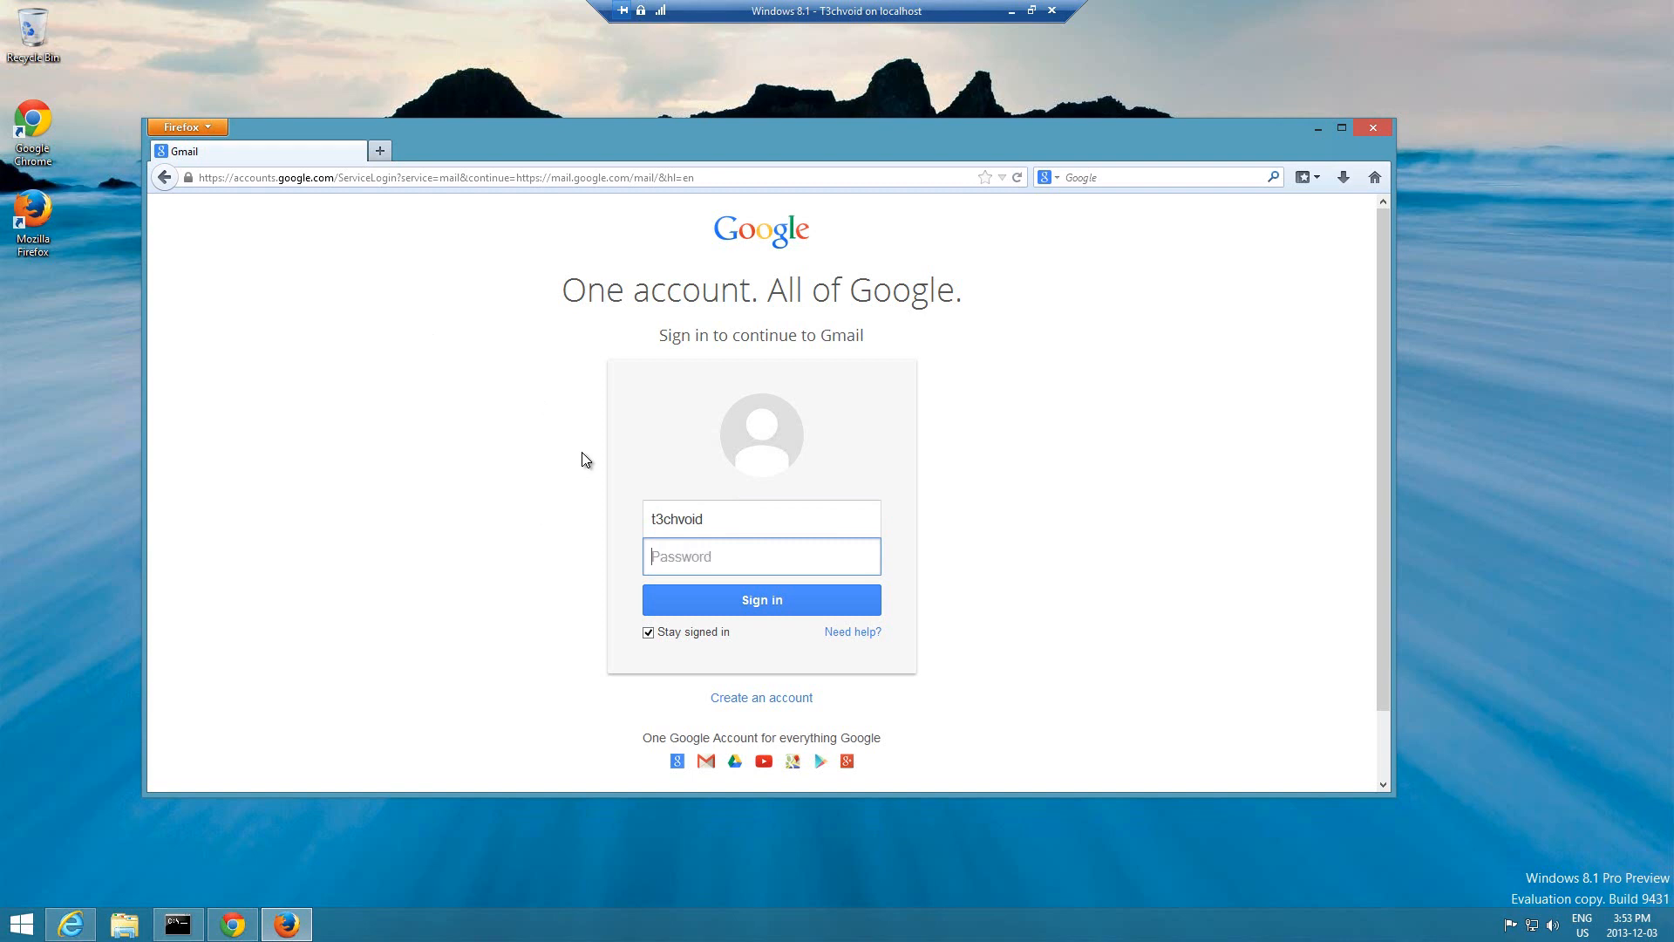
text(•)
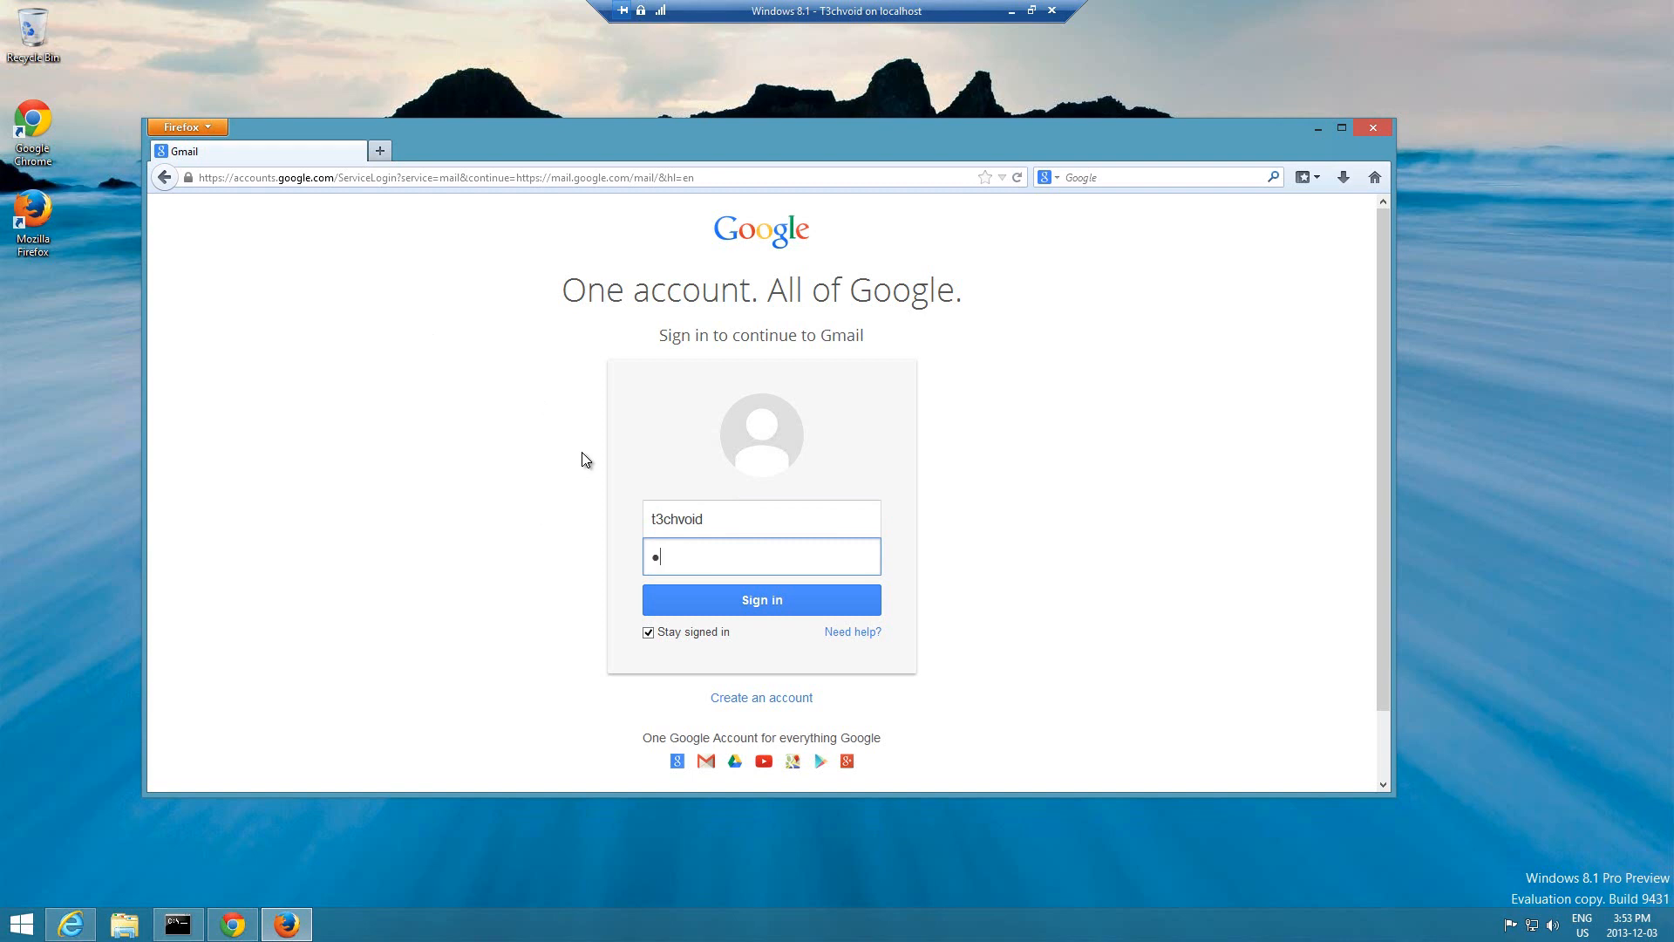
text(password)
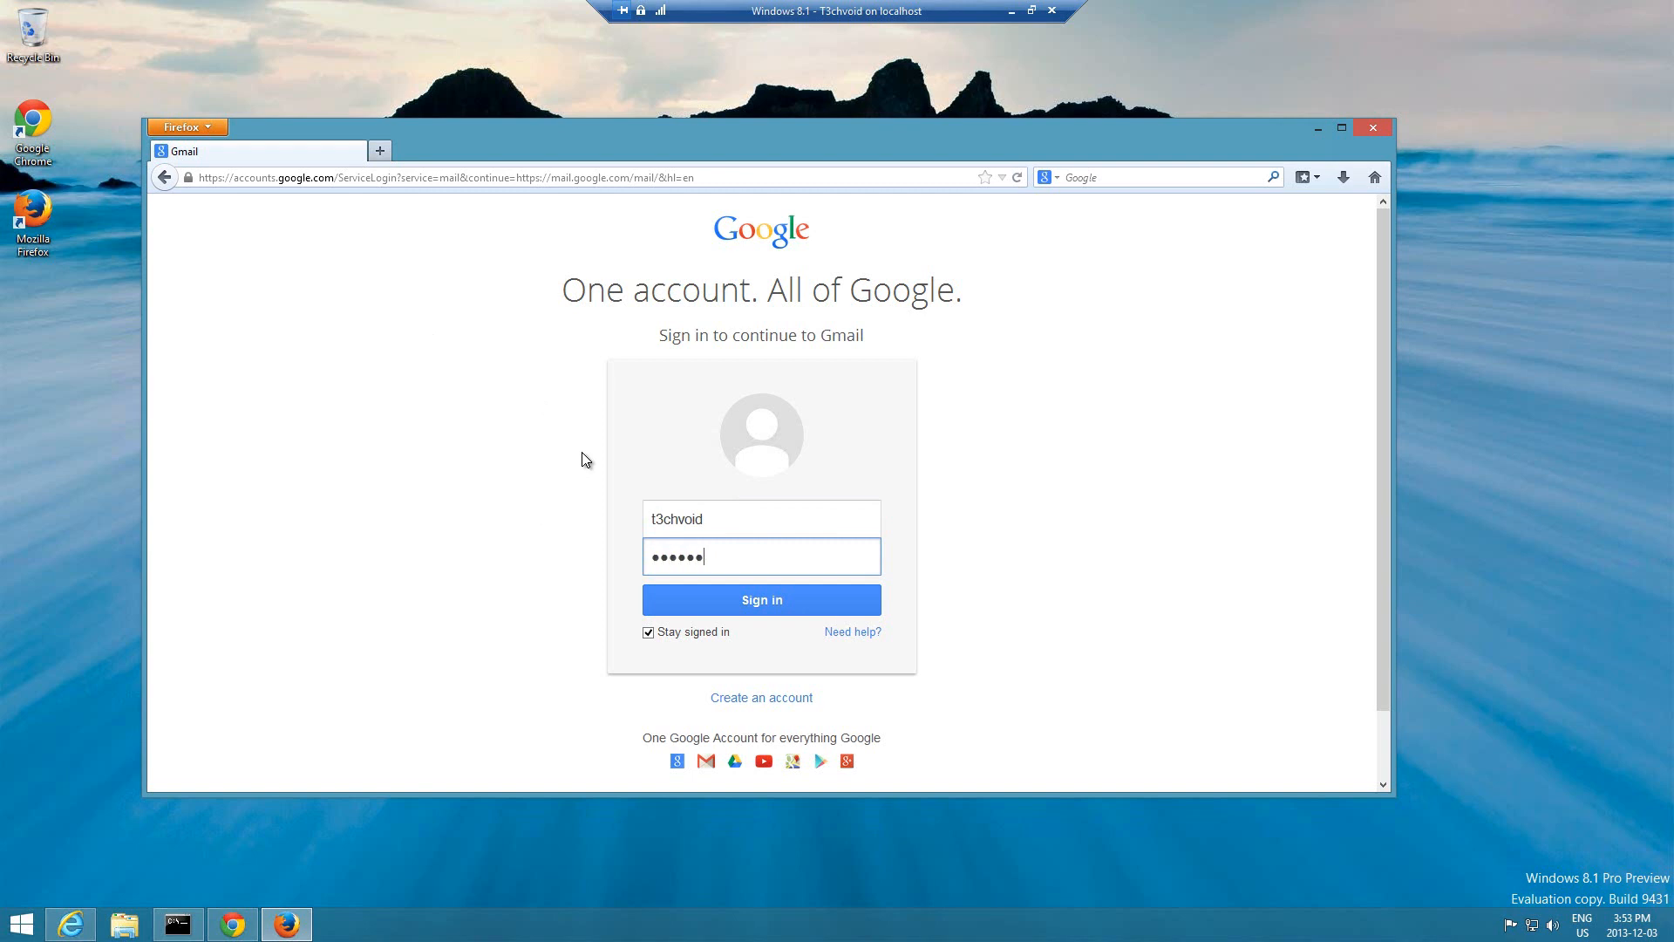
click(761, 598)
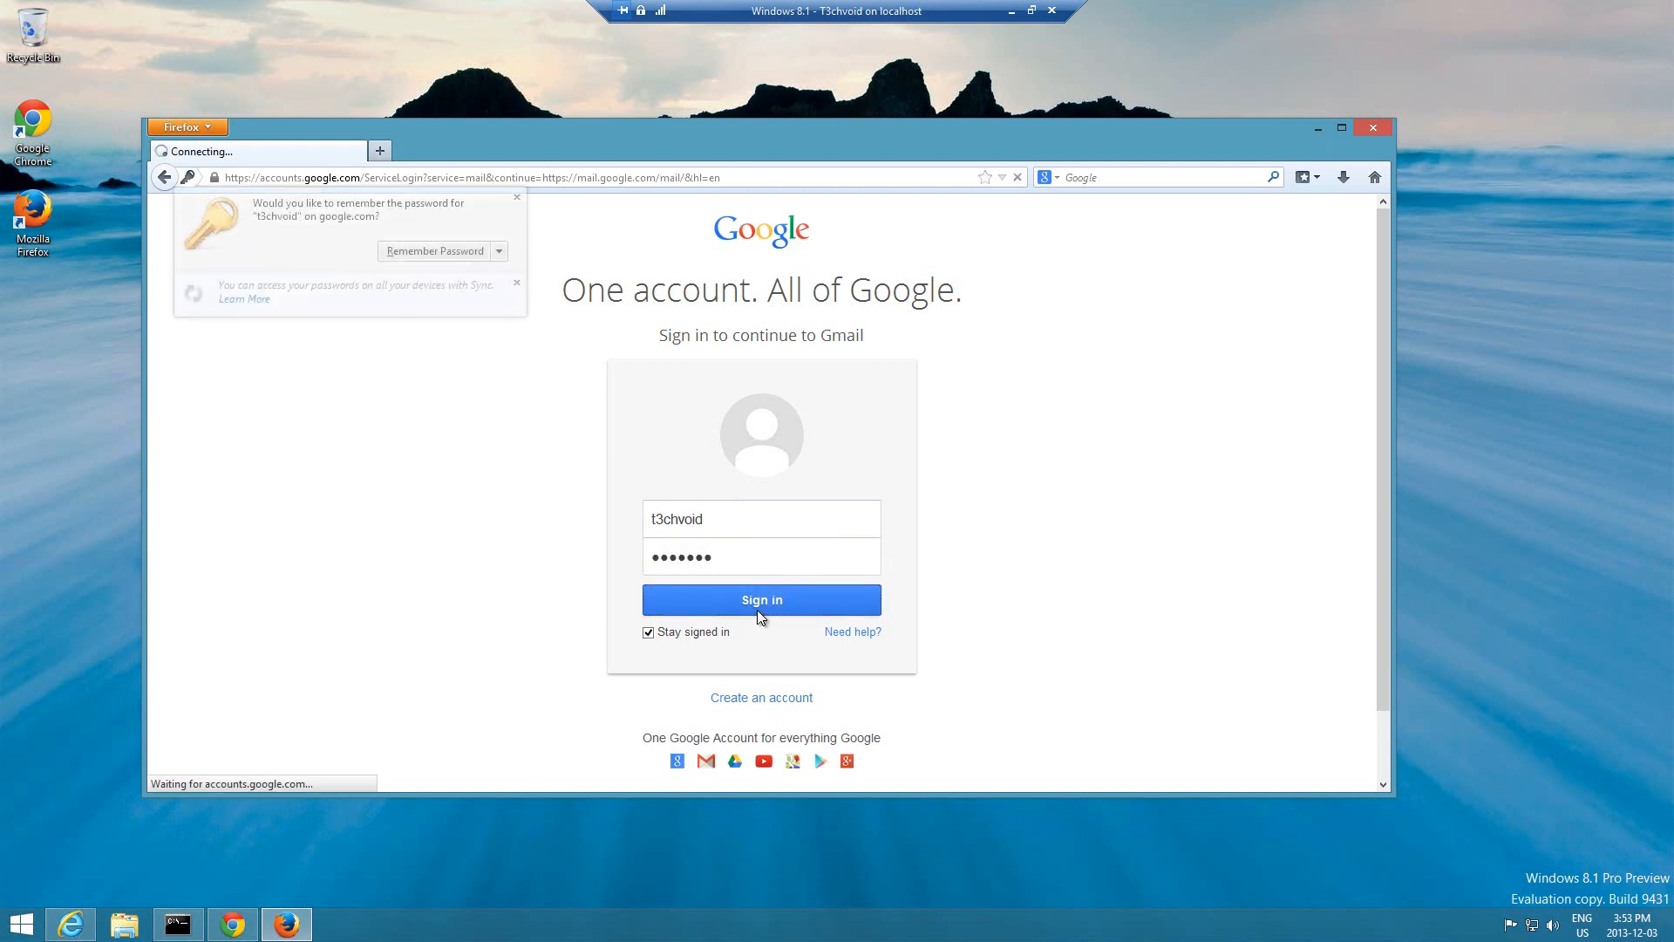
click(763, 599)
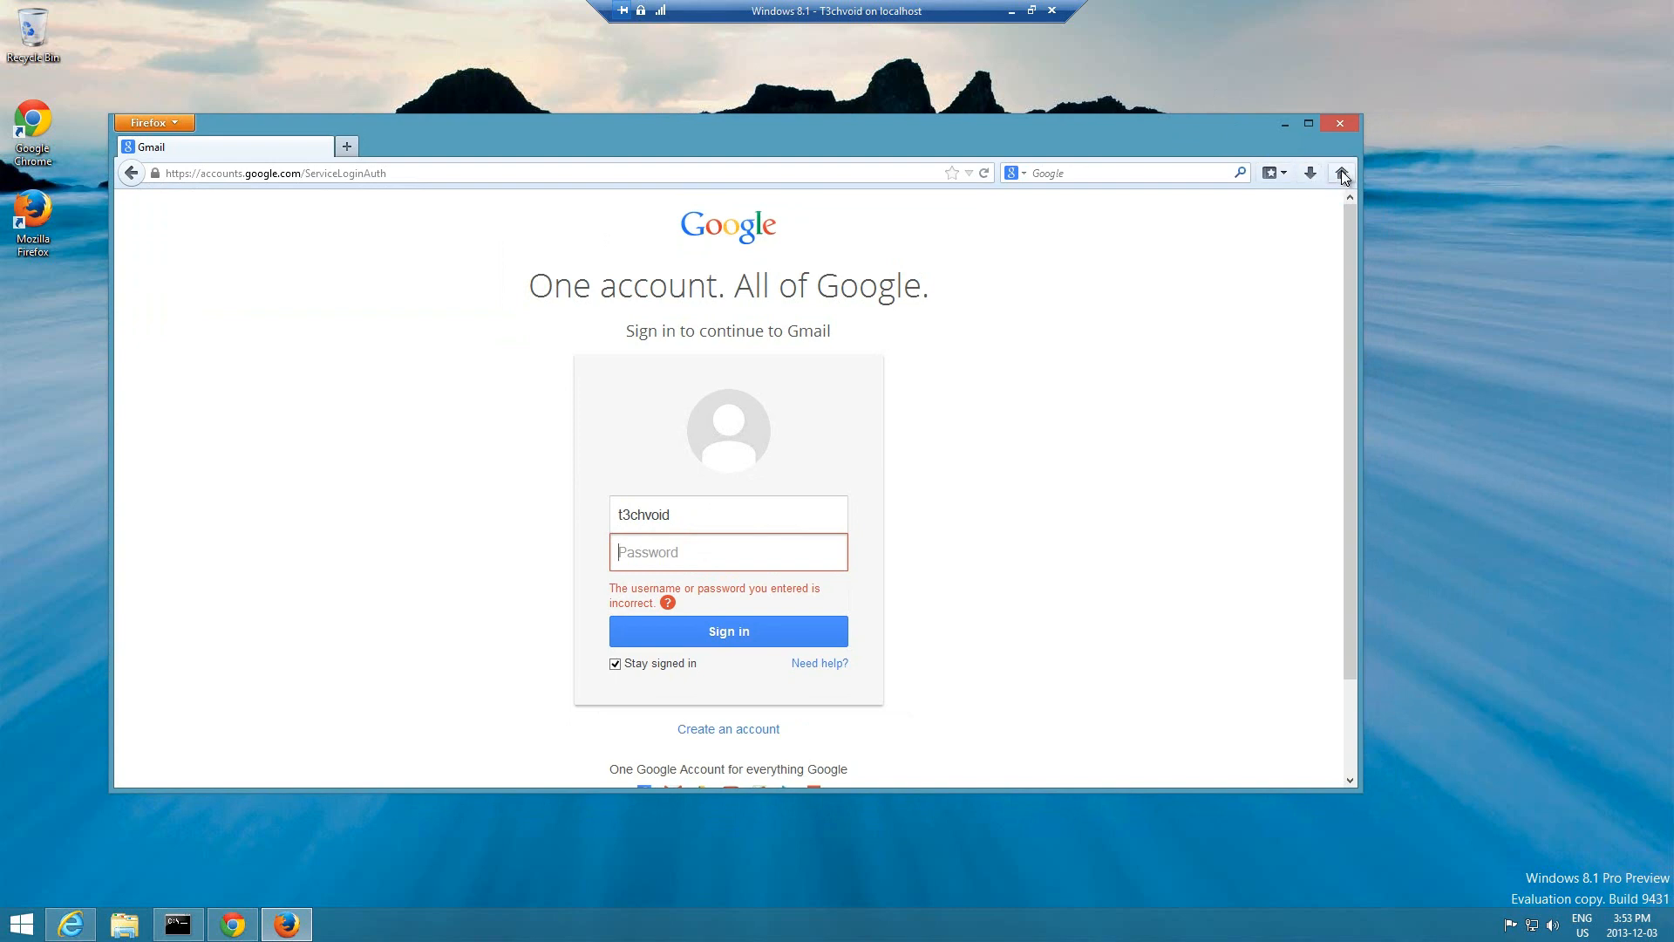
mouse_move(1272, 173)
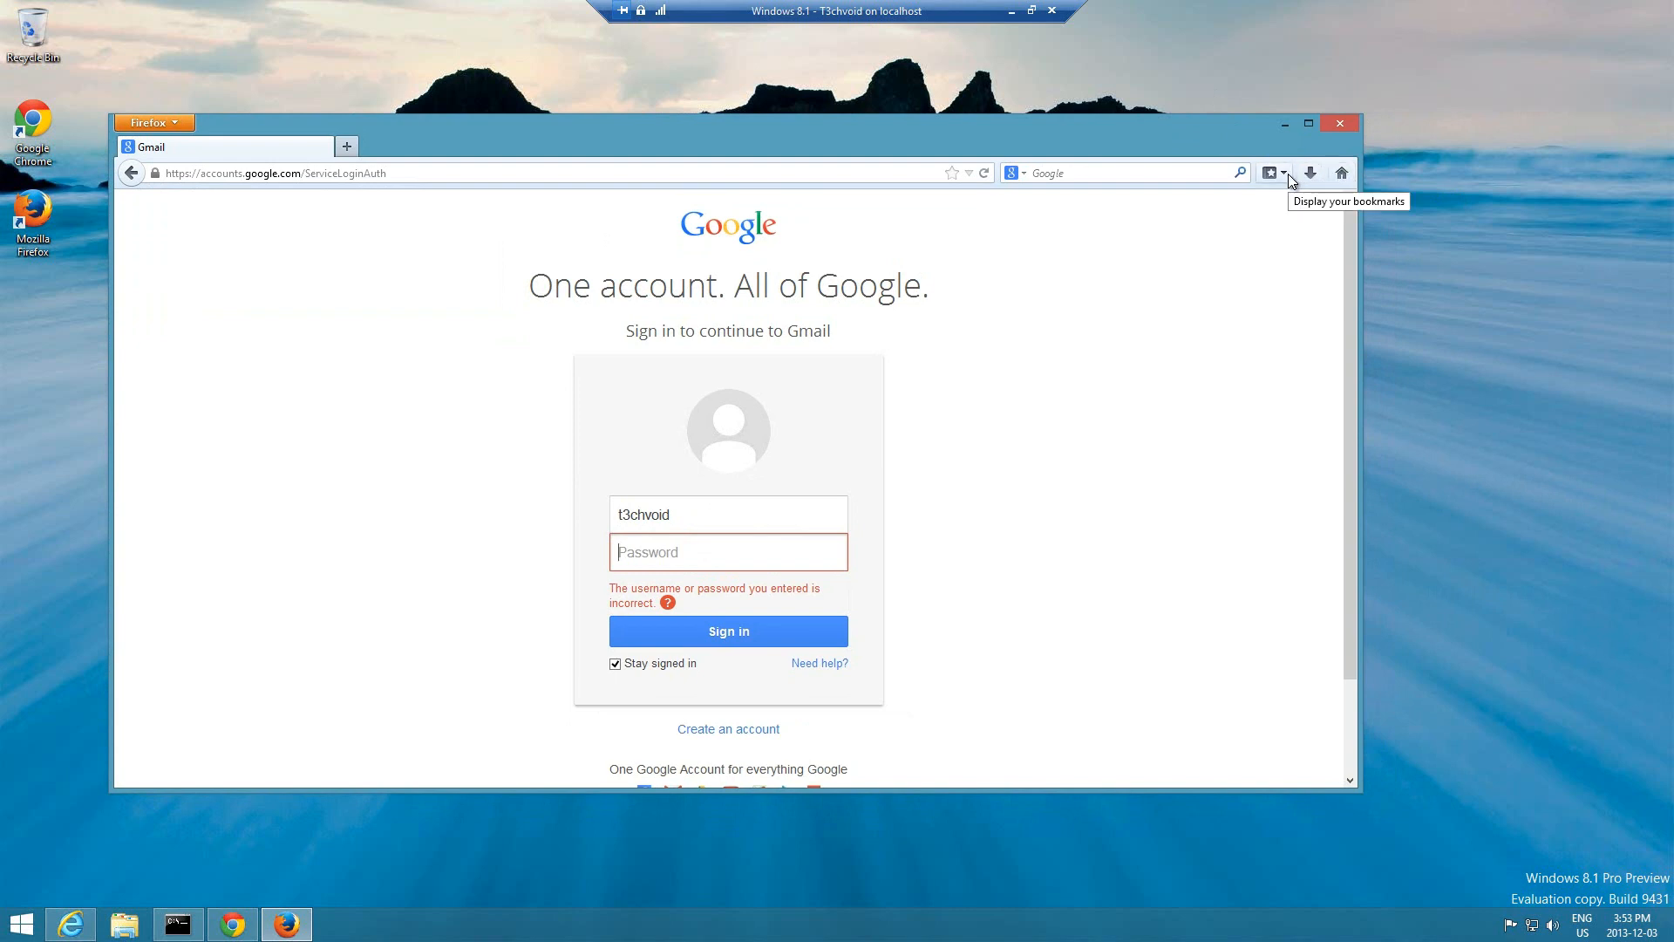
click(153, 122)
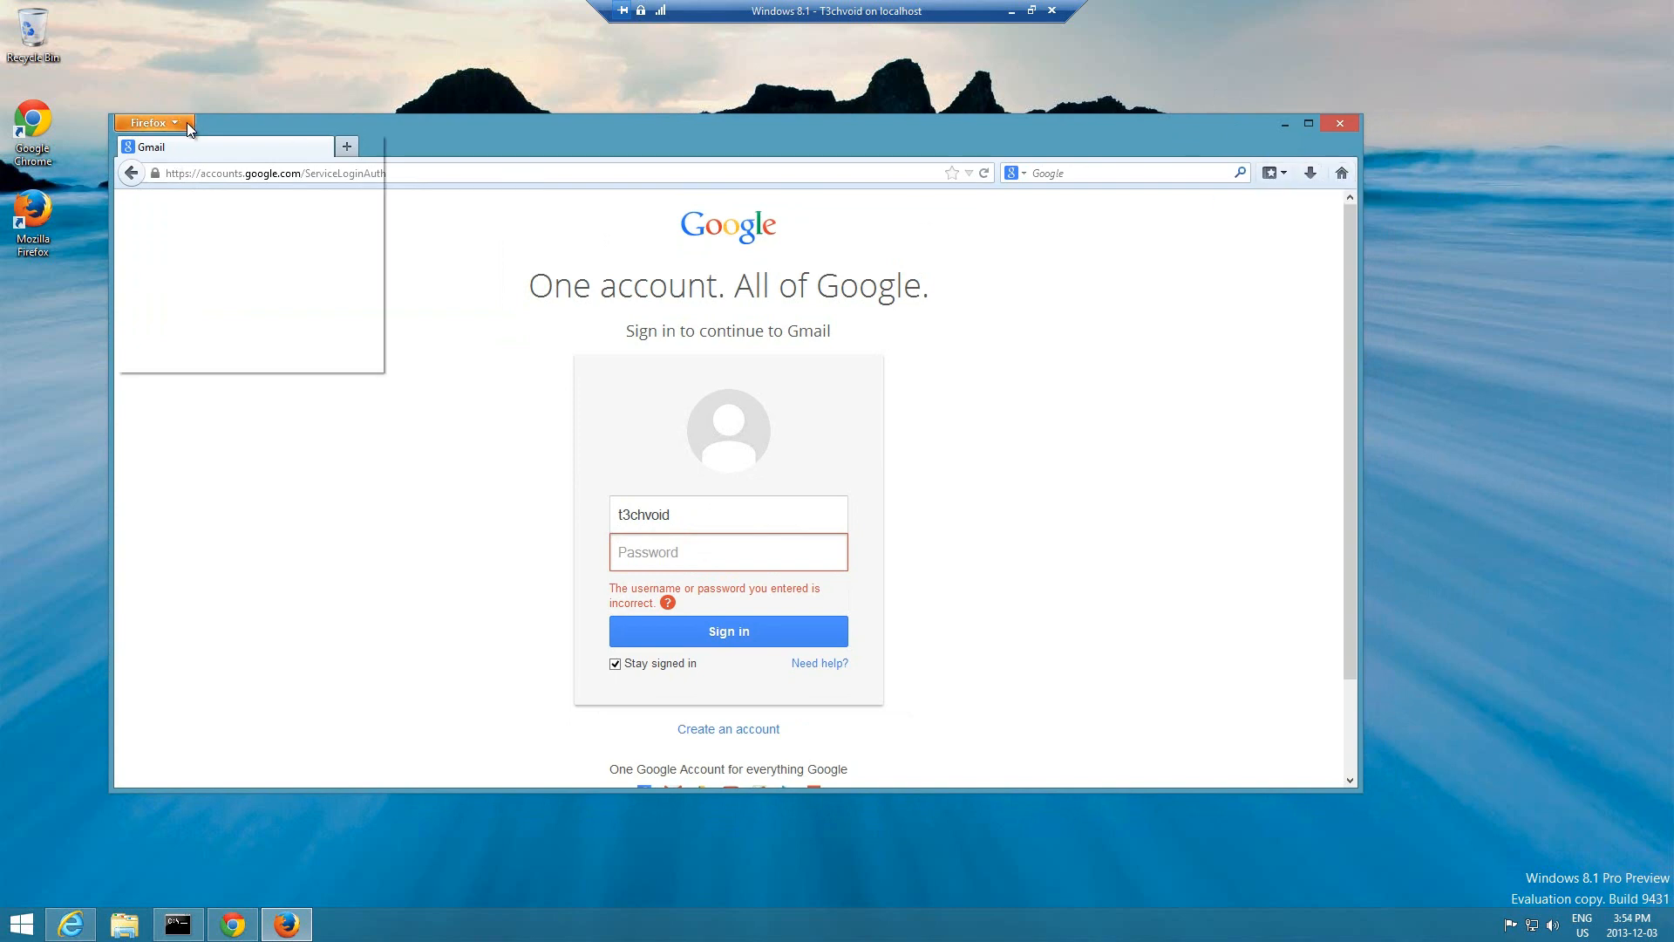
click(152, 122)
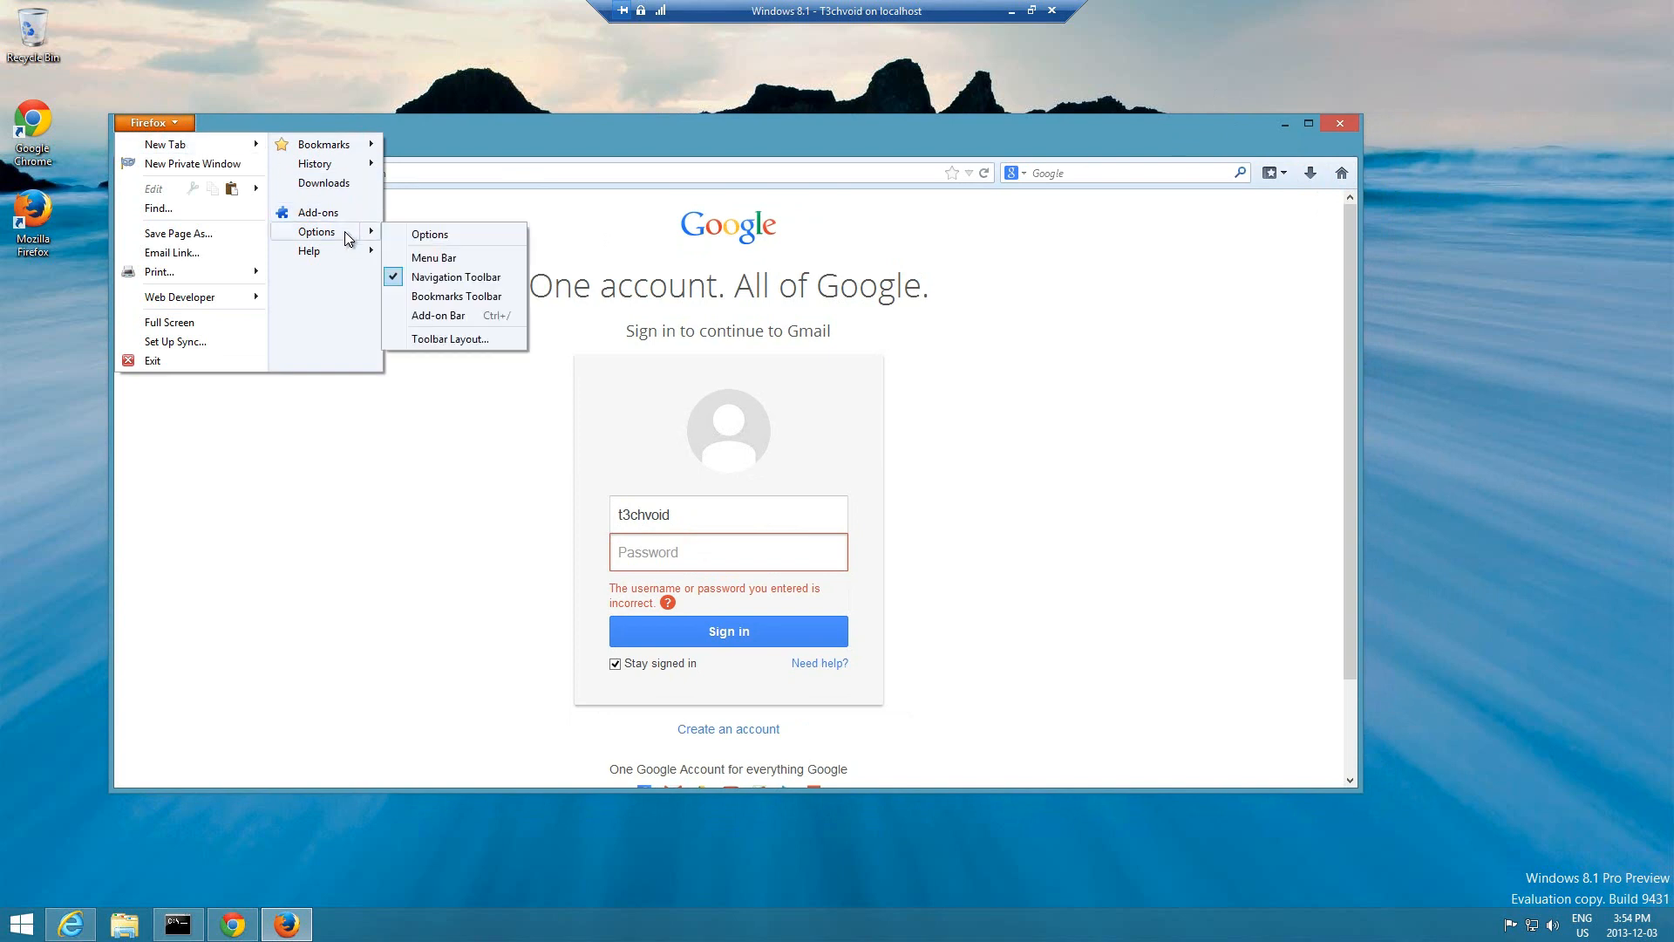
mouse_move(436, 236)
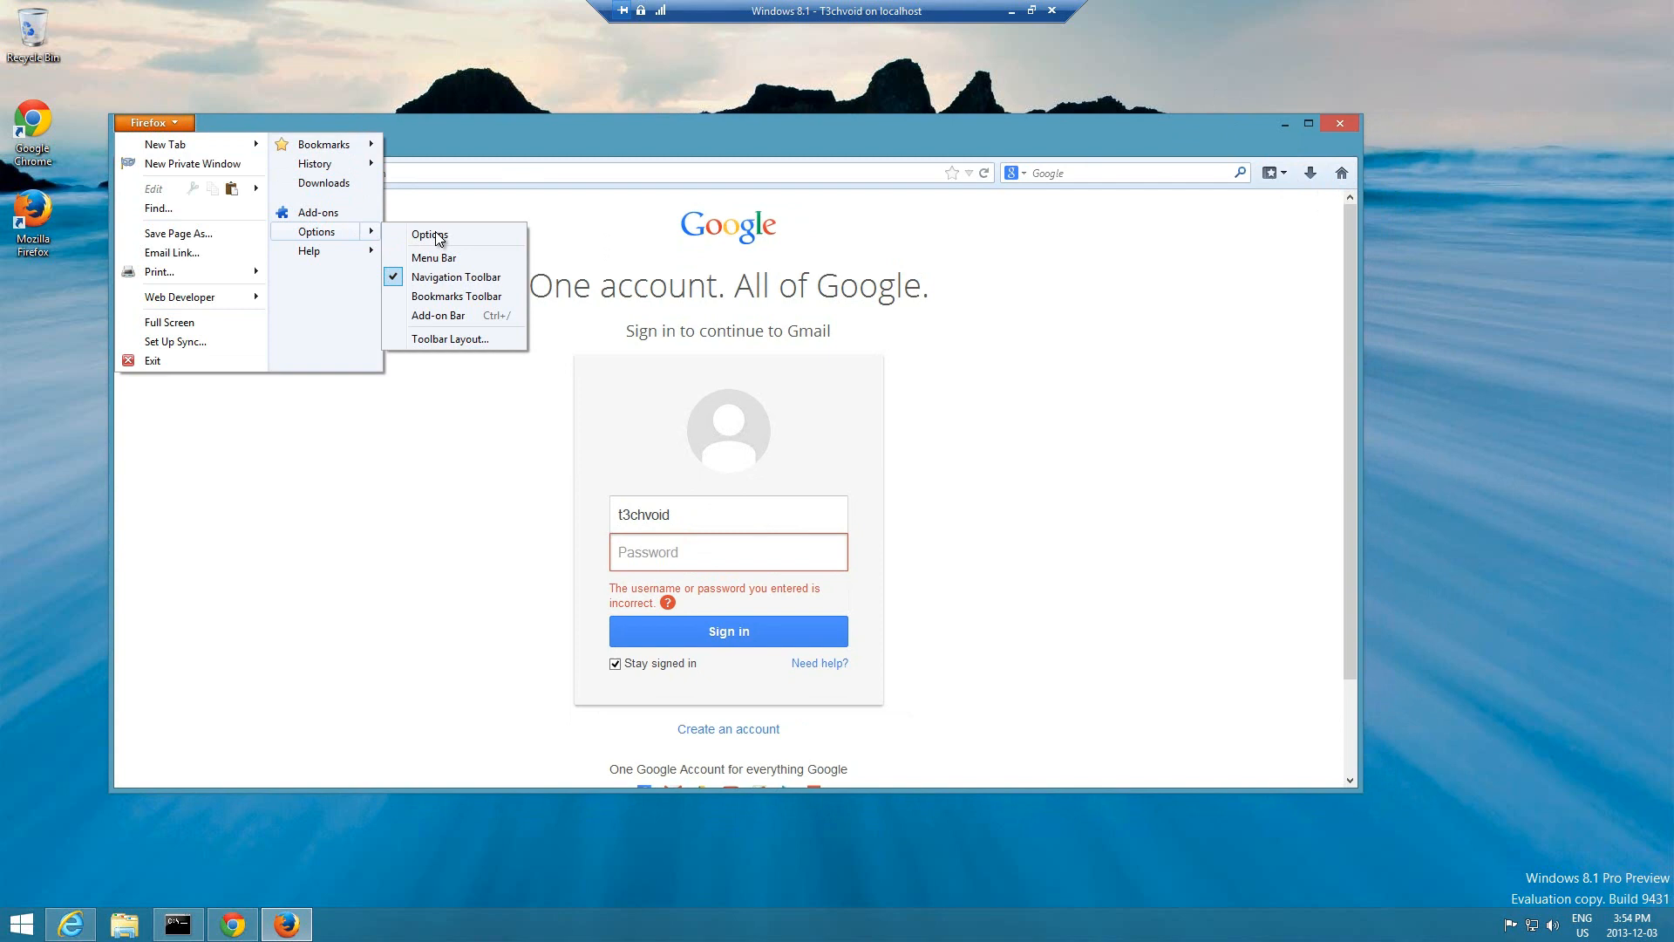
click(429, 233)
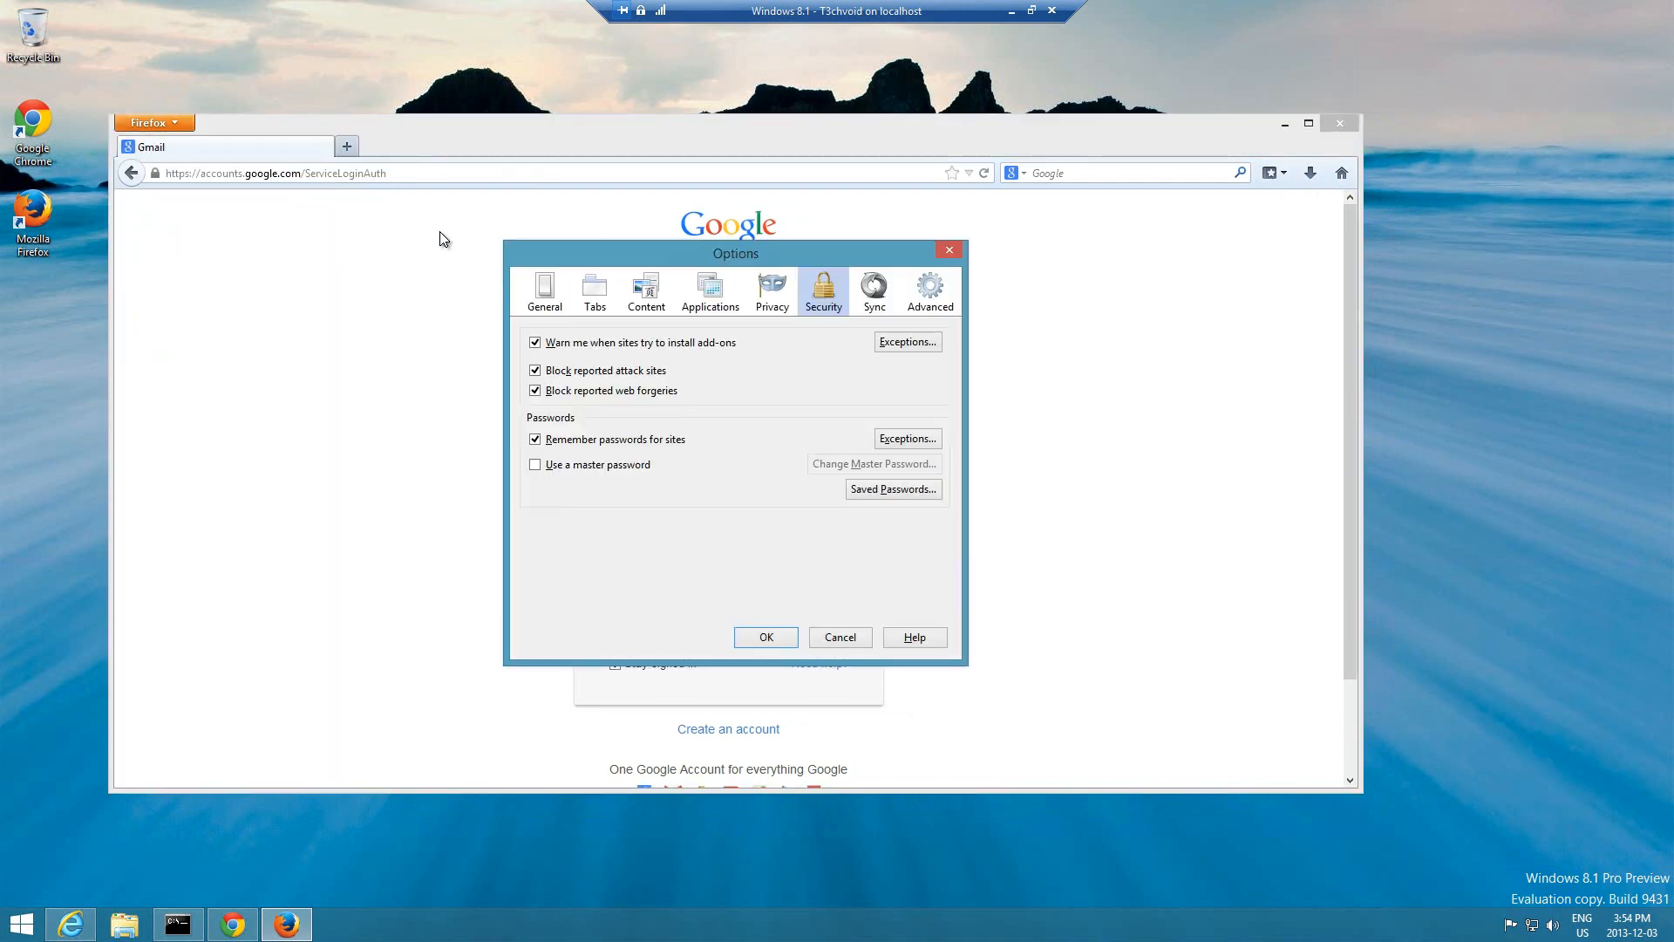
click(544, 291)
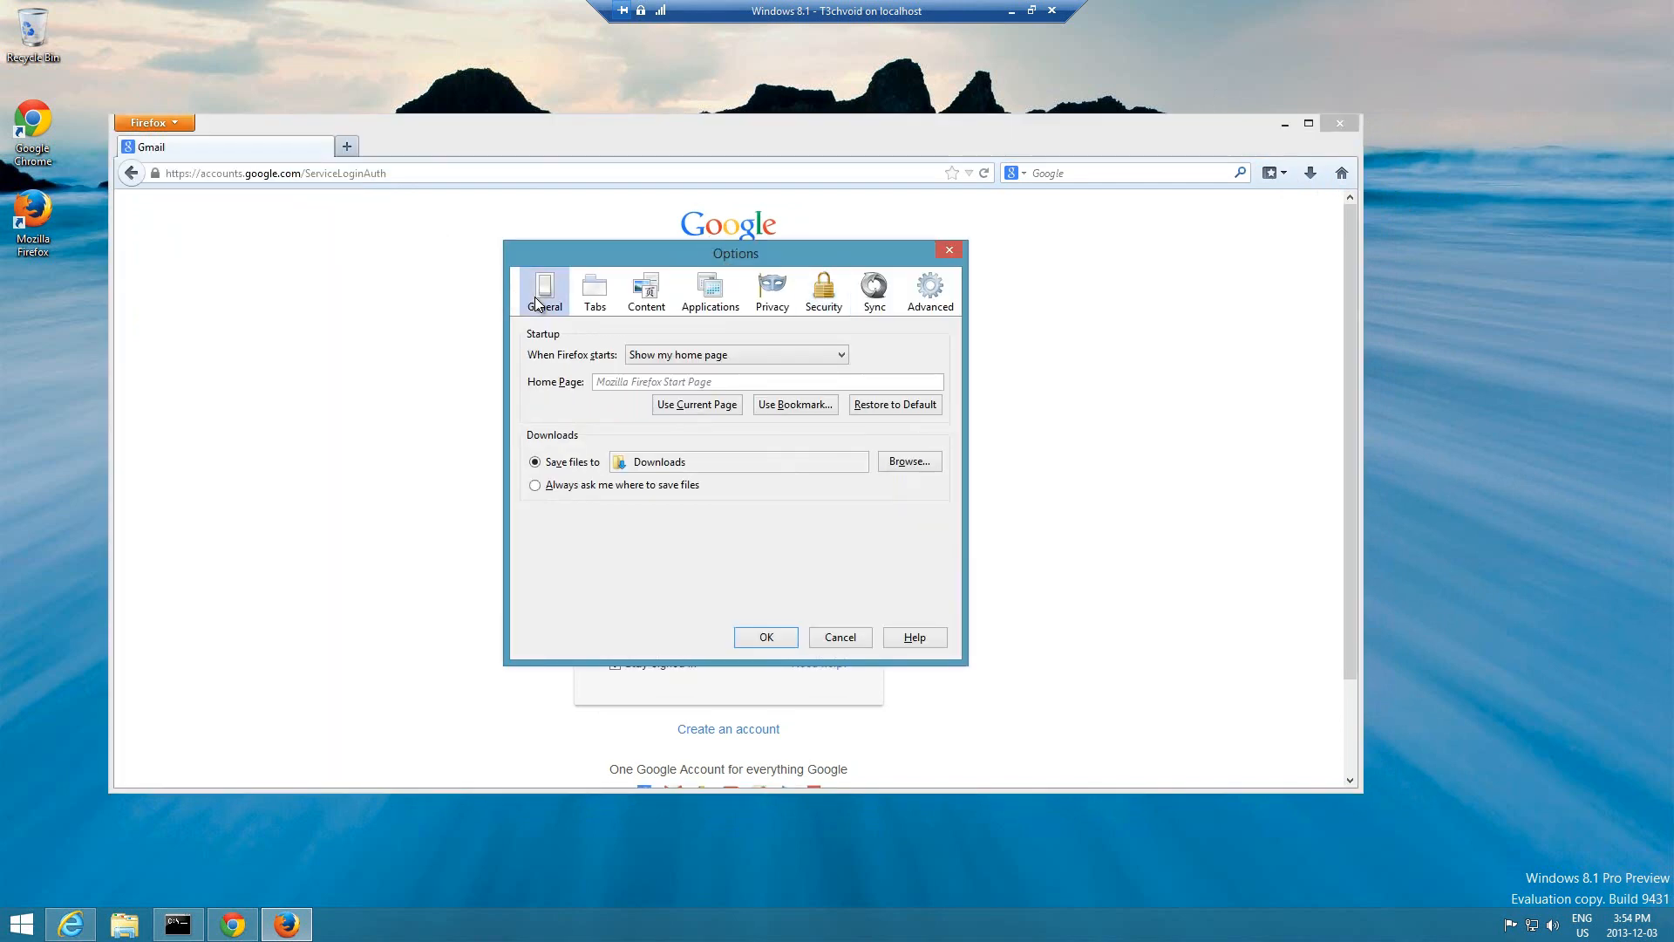
mouse_move(821, 287)
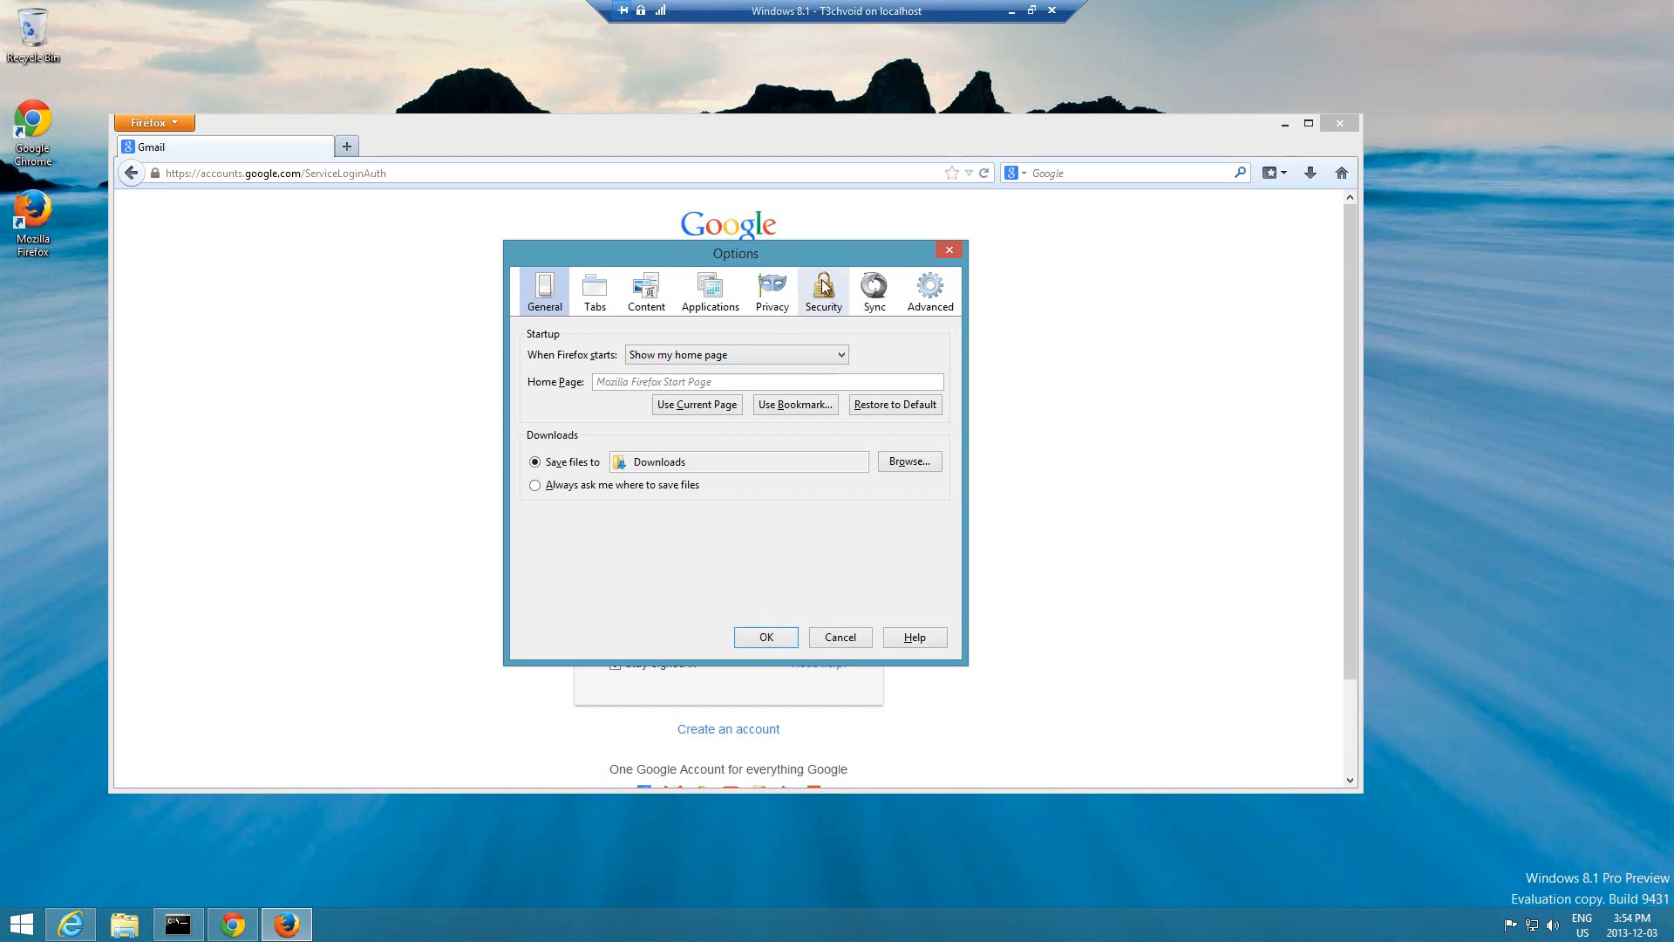
mouse_move(830, 307)
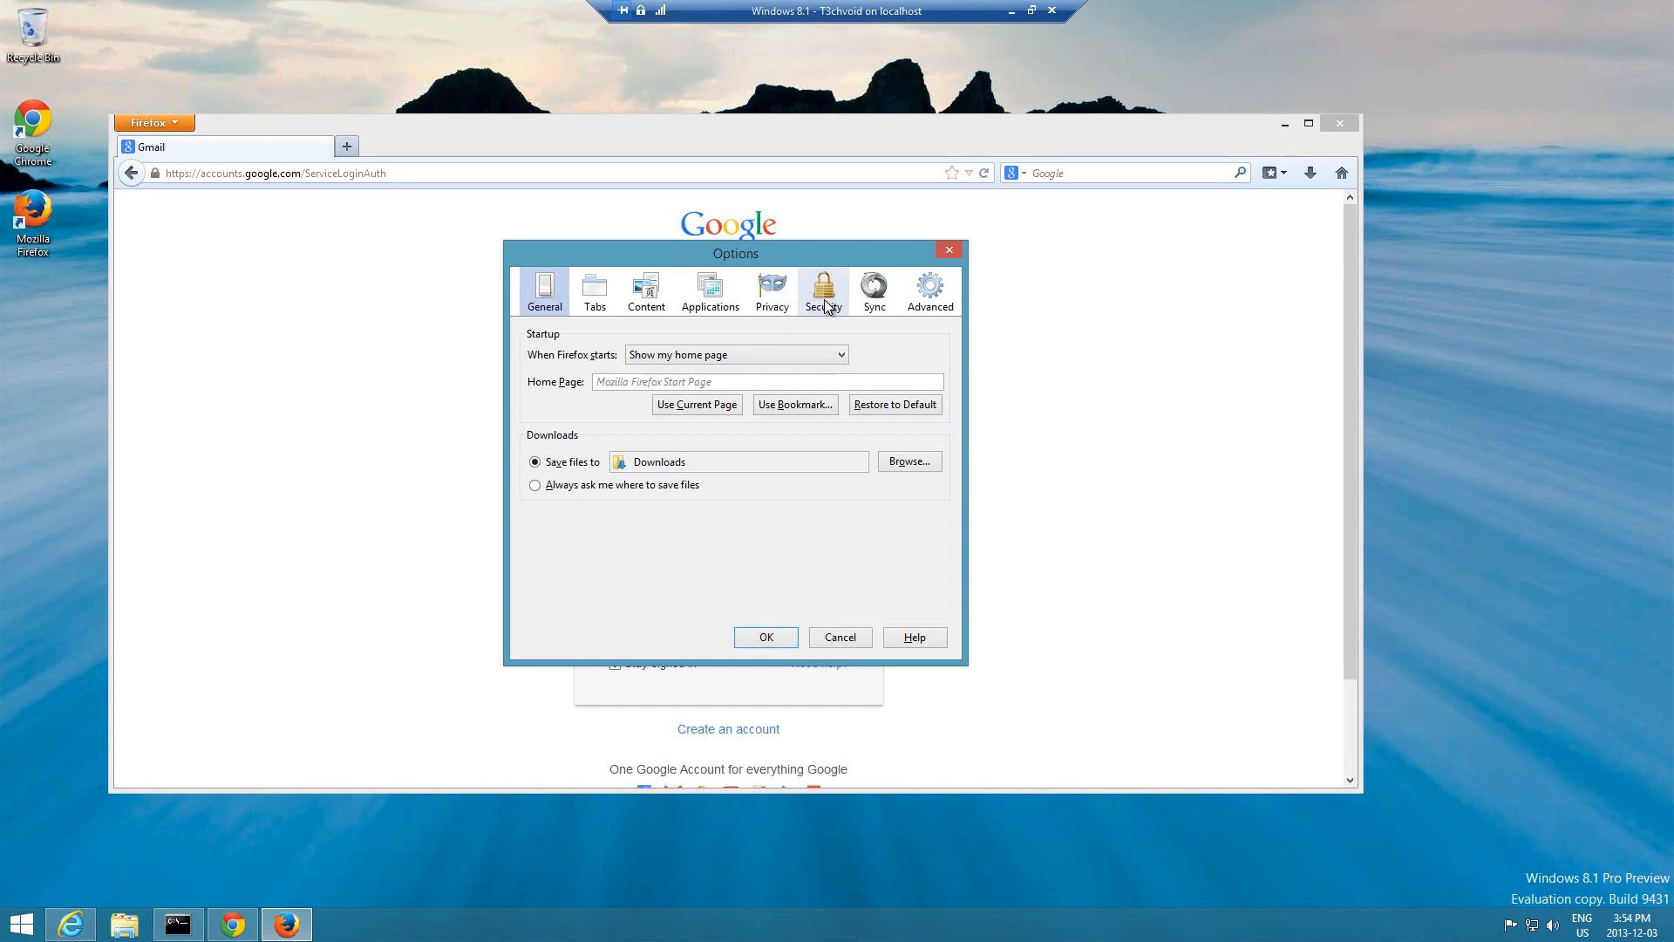
click(821, 291)
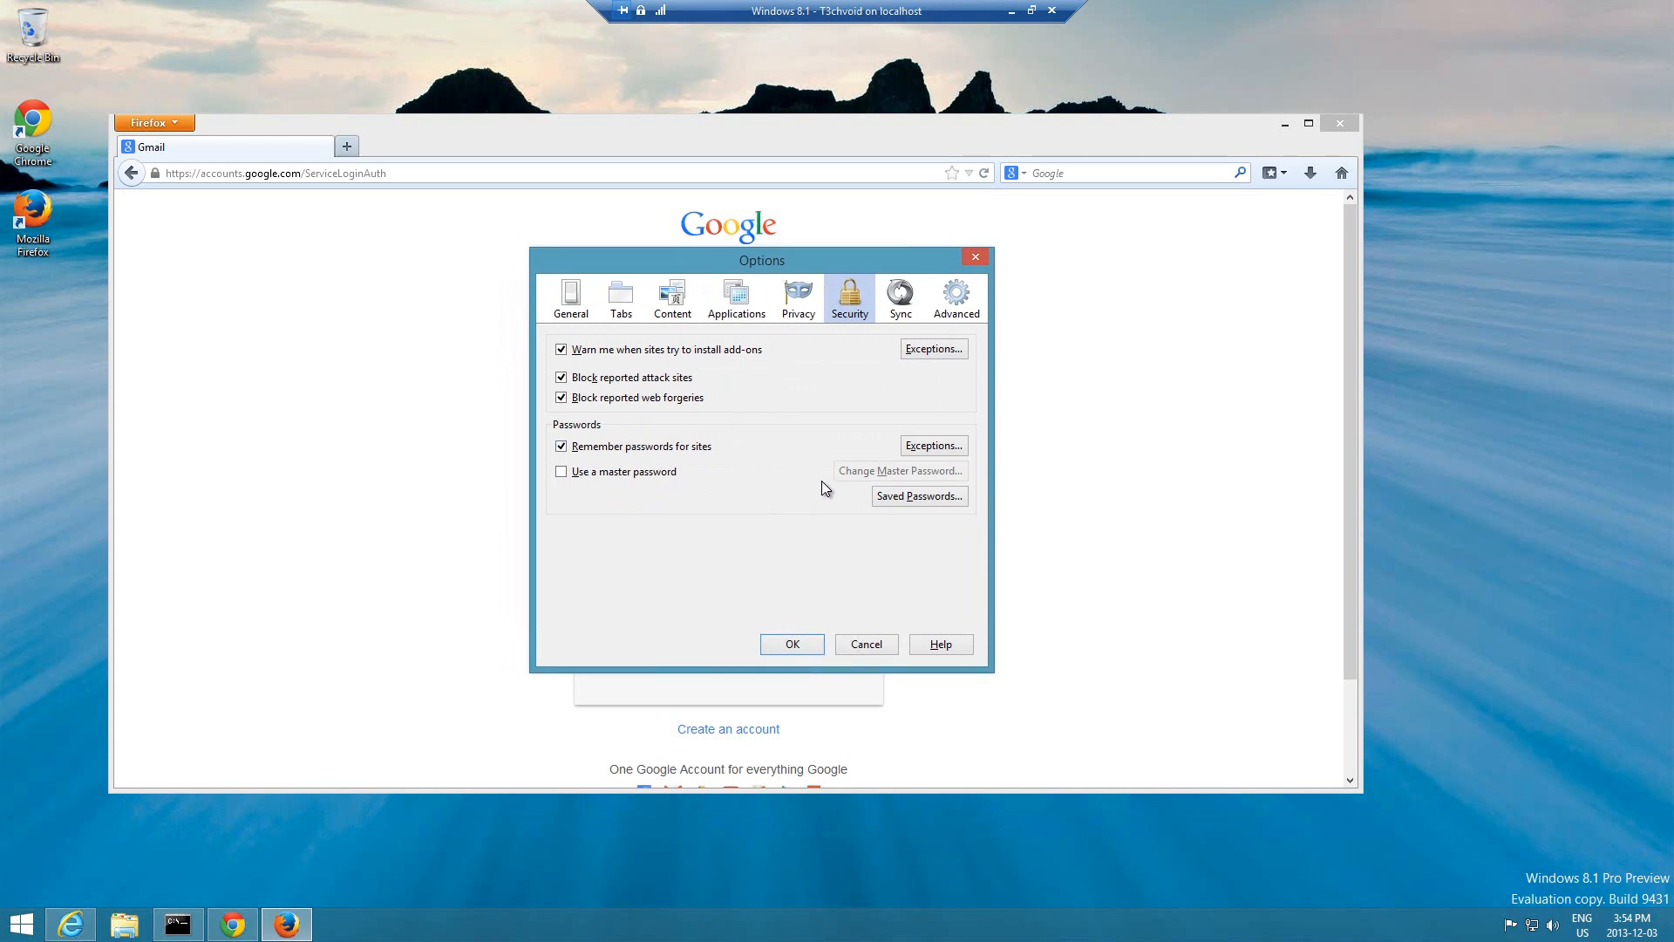
mouse_move(900, 509)
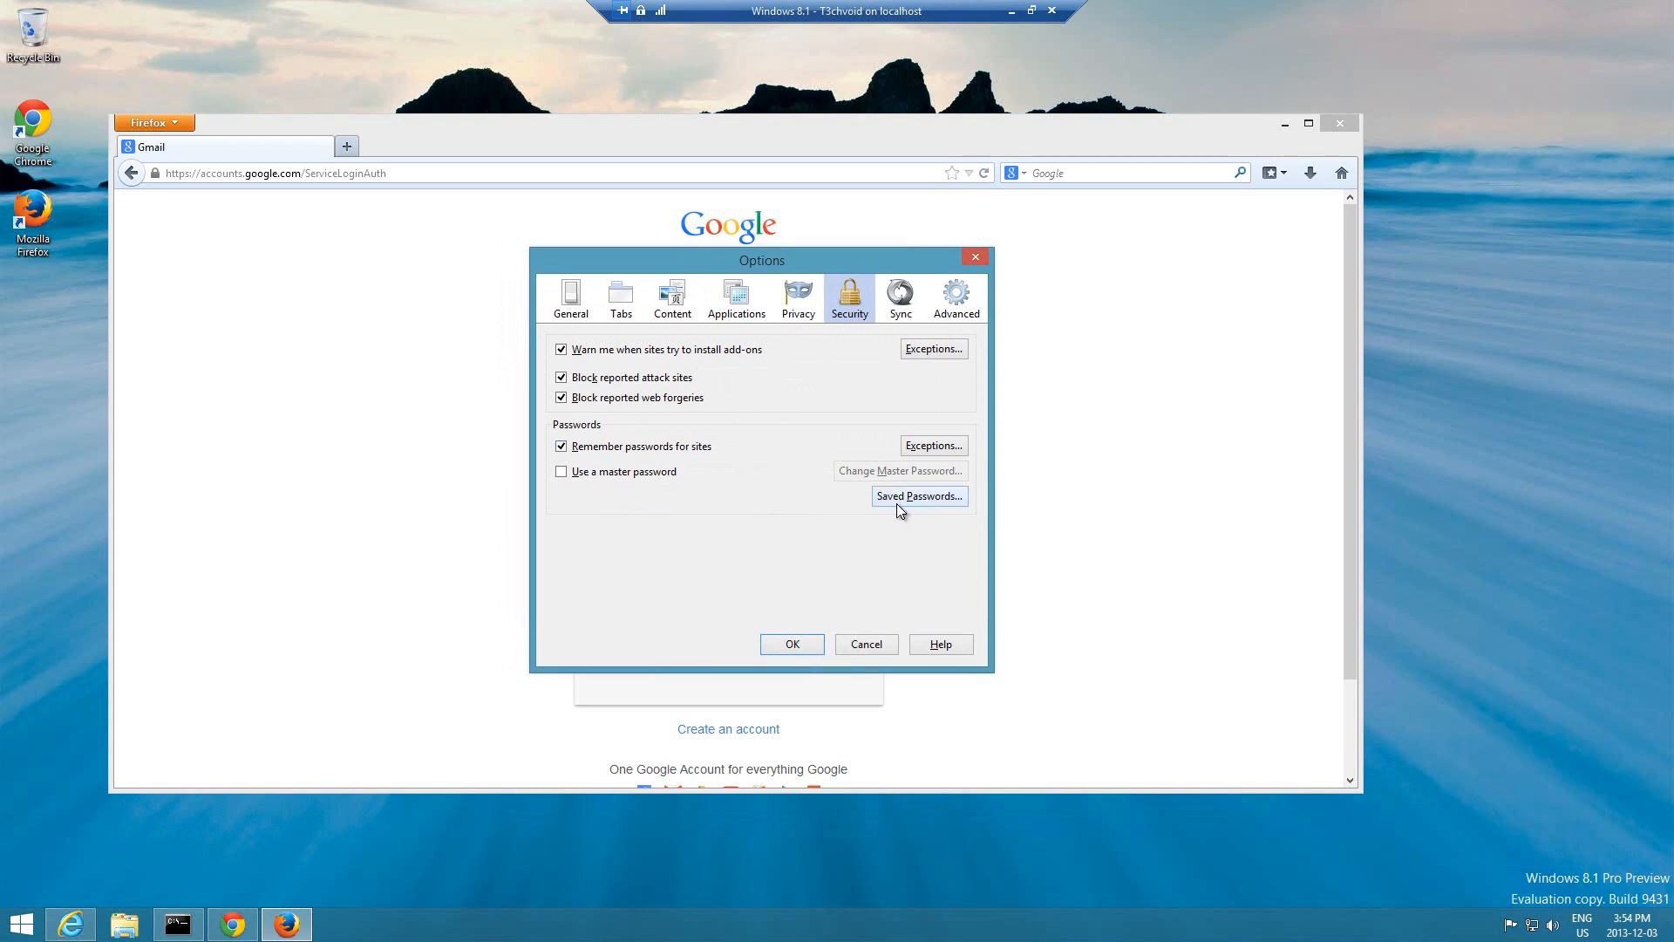
click(918, 496)
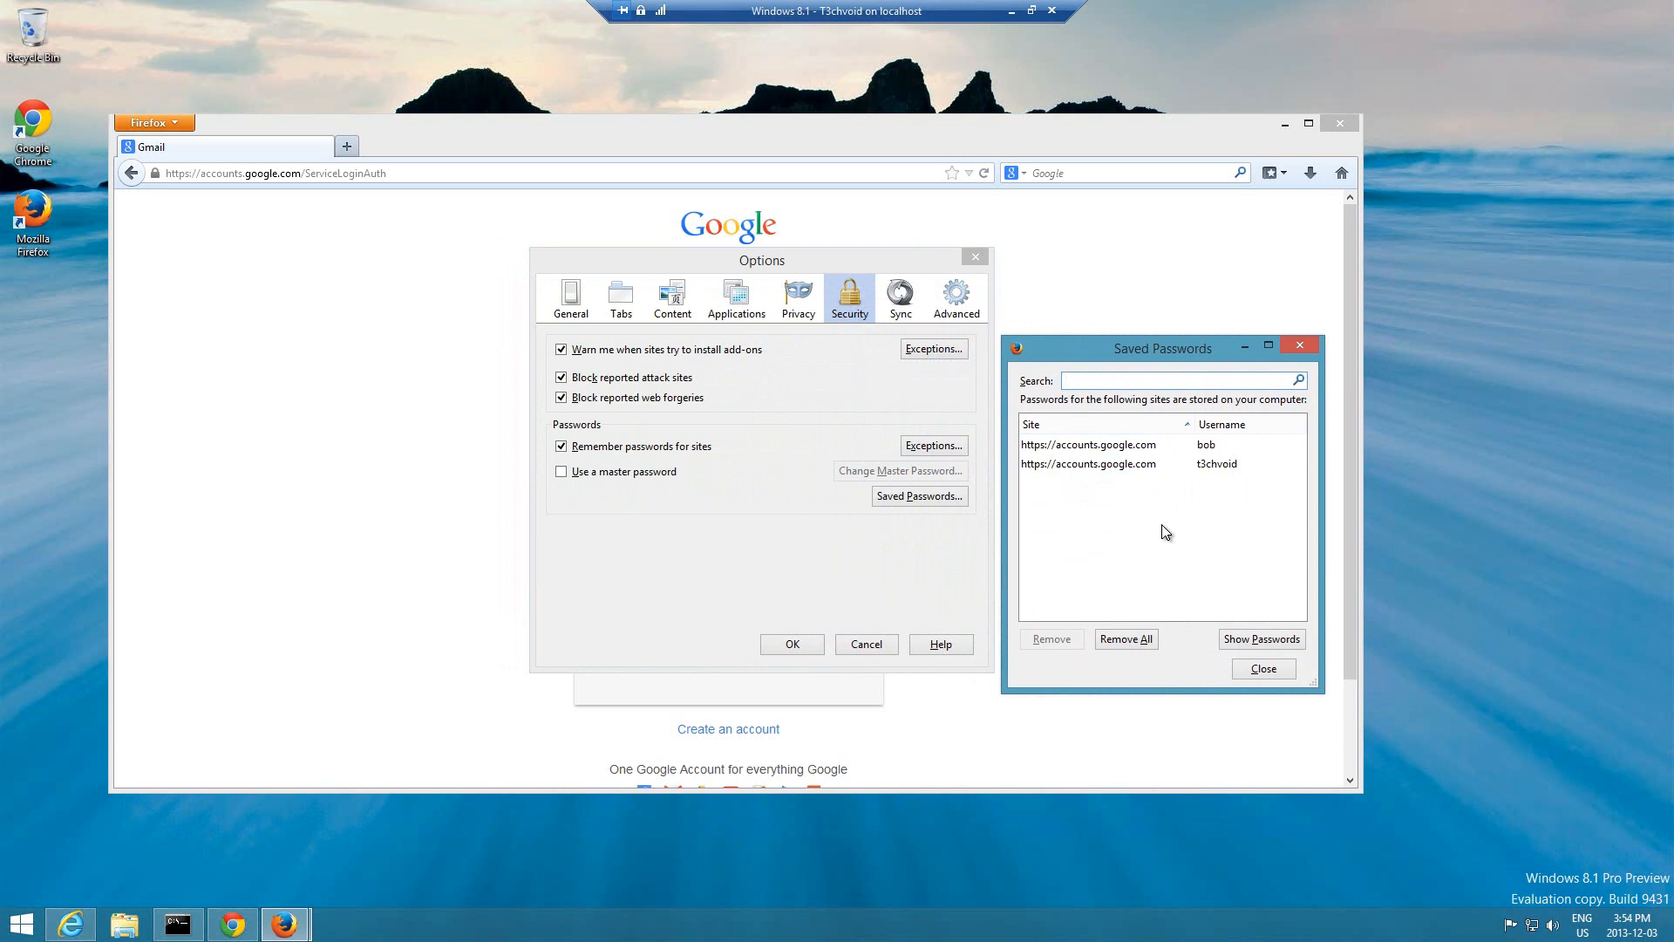
click(1148, 464)
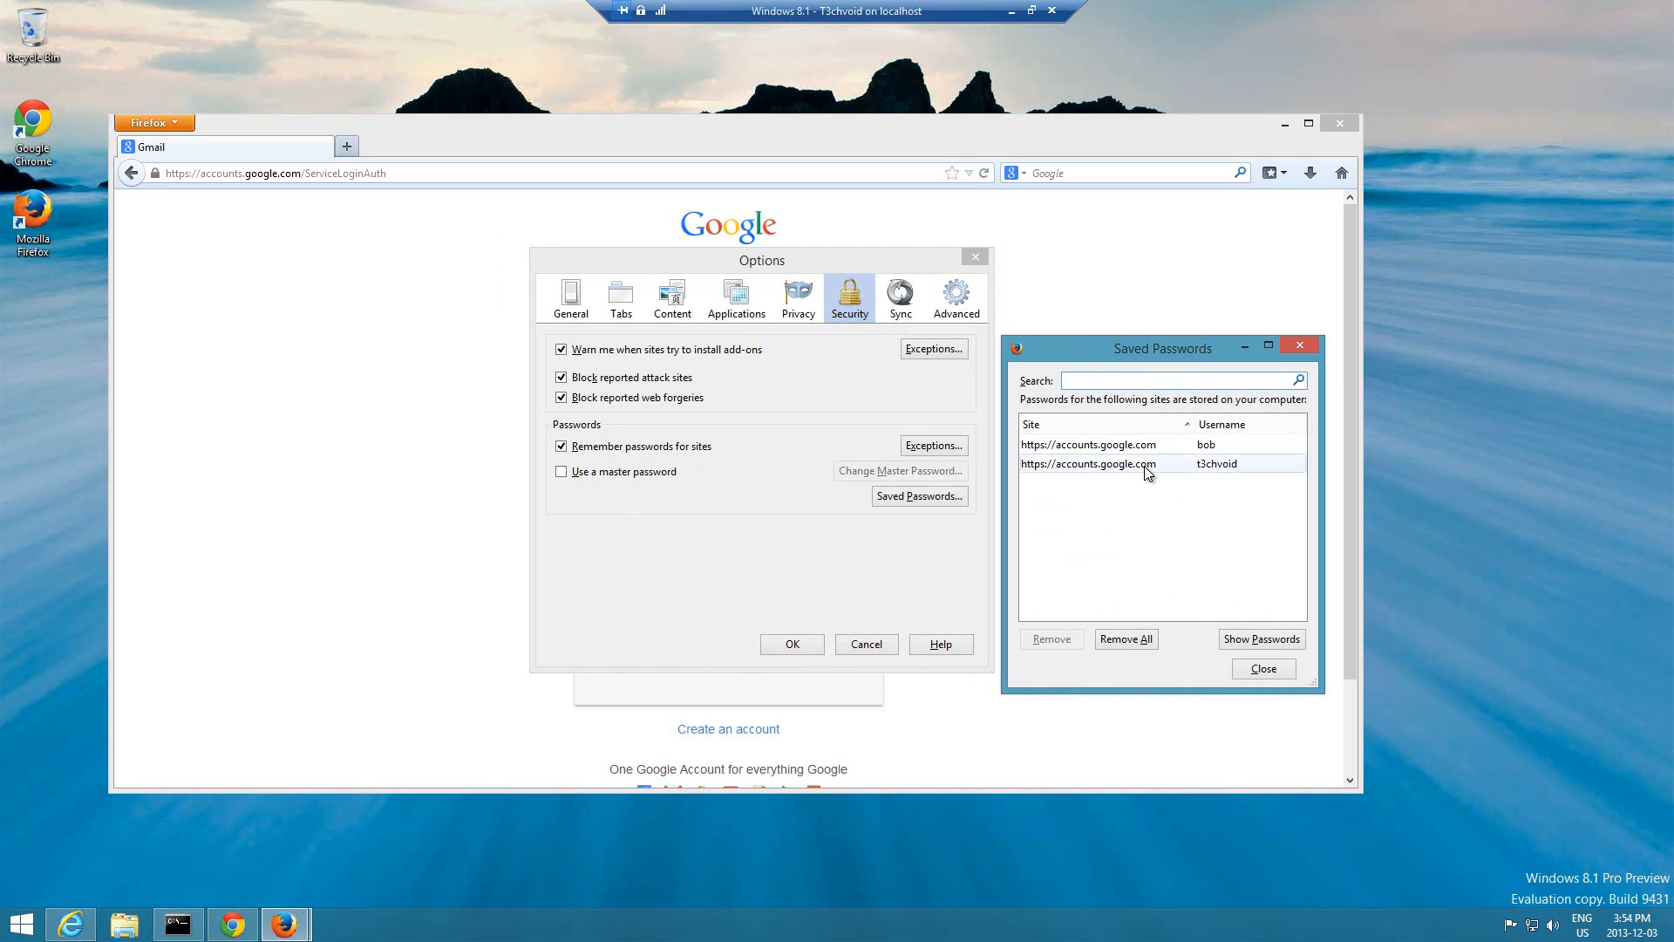
mouse_move(1092, 333)
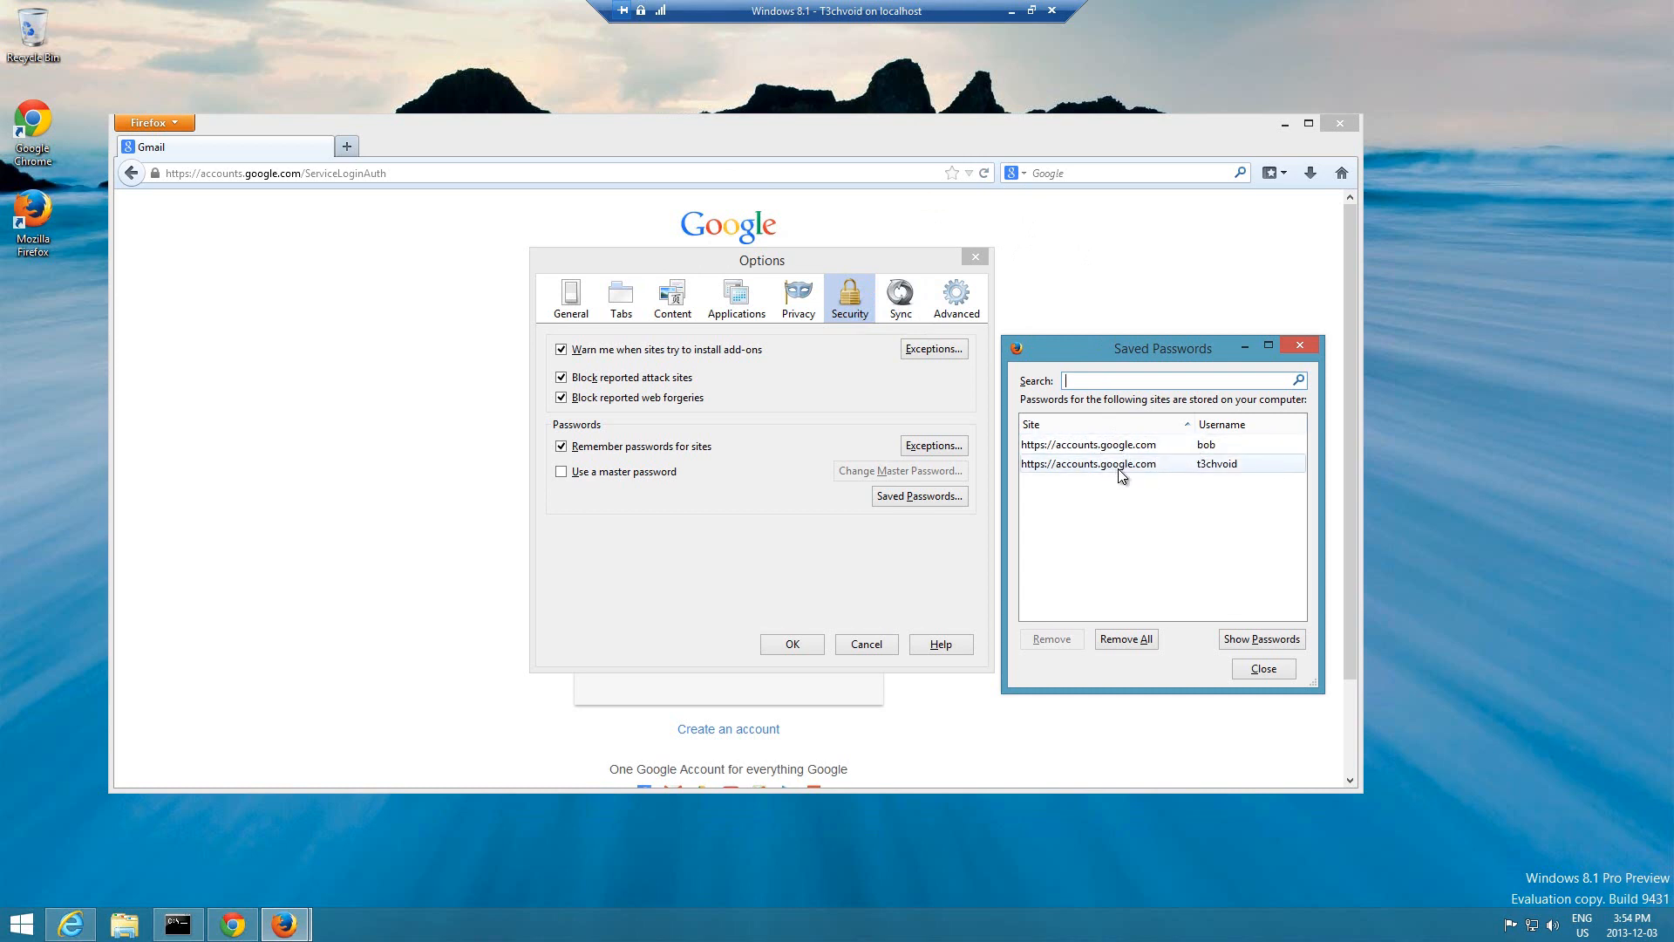
mouse_move(1203, 473)
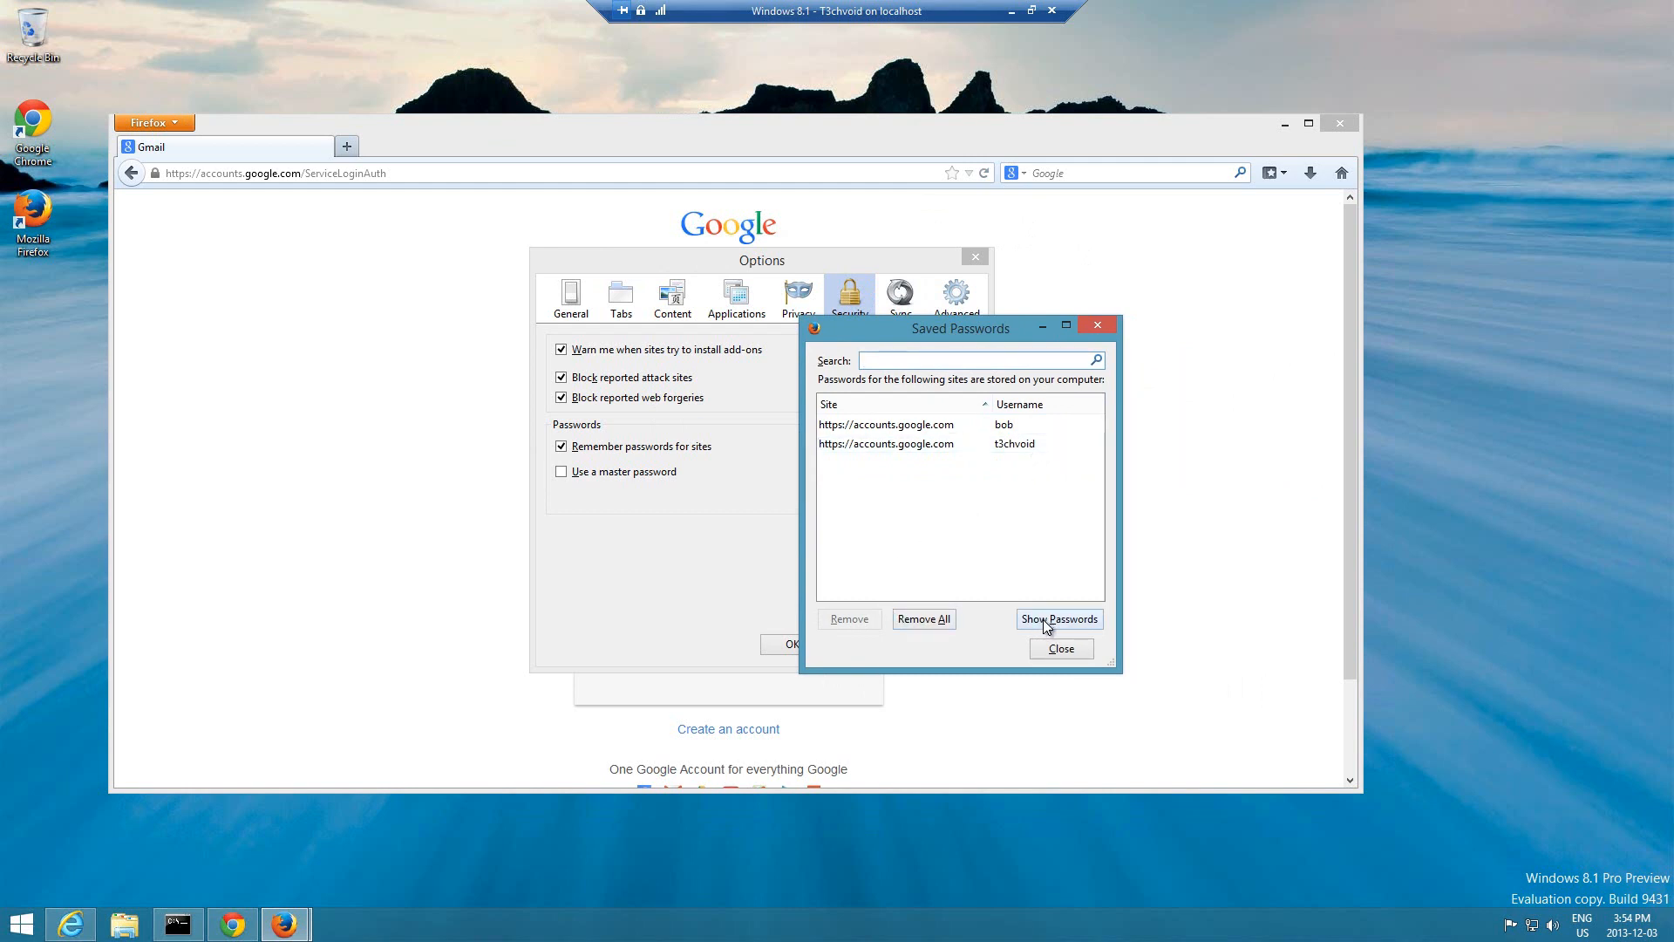
click(1059, 617)
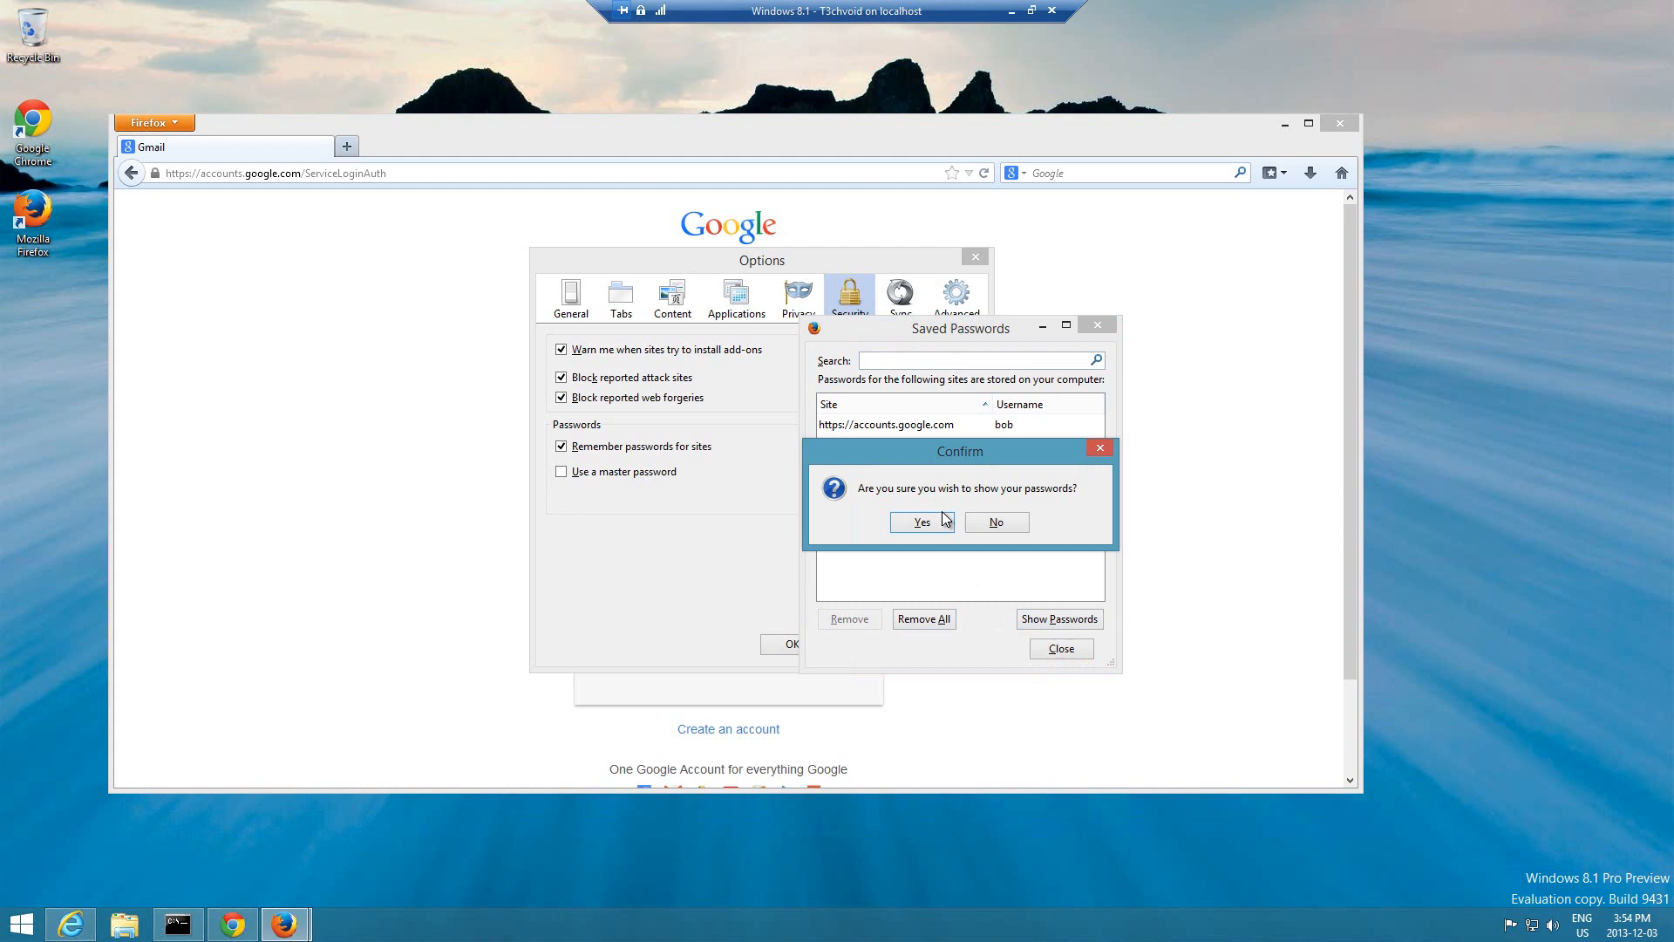
click(921, 522)
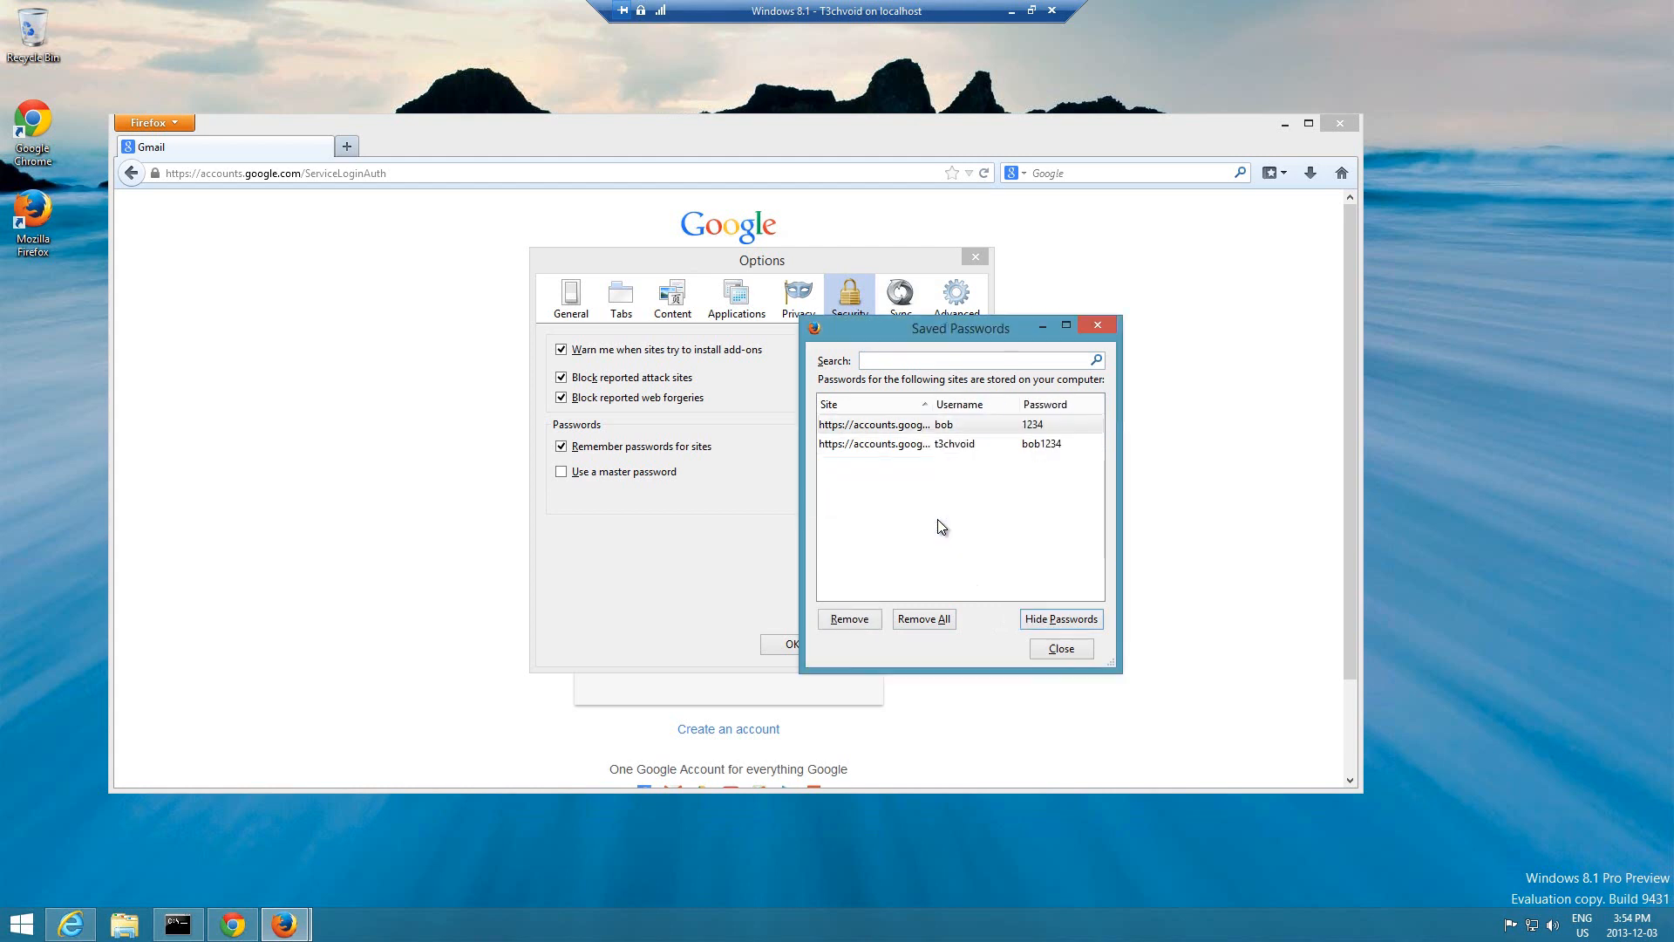
mouse_move(1023, 330)
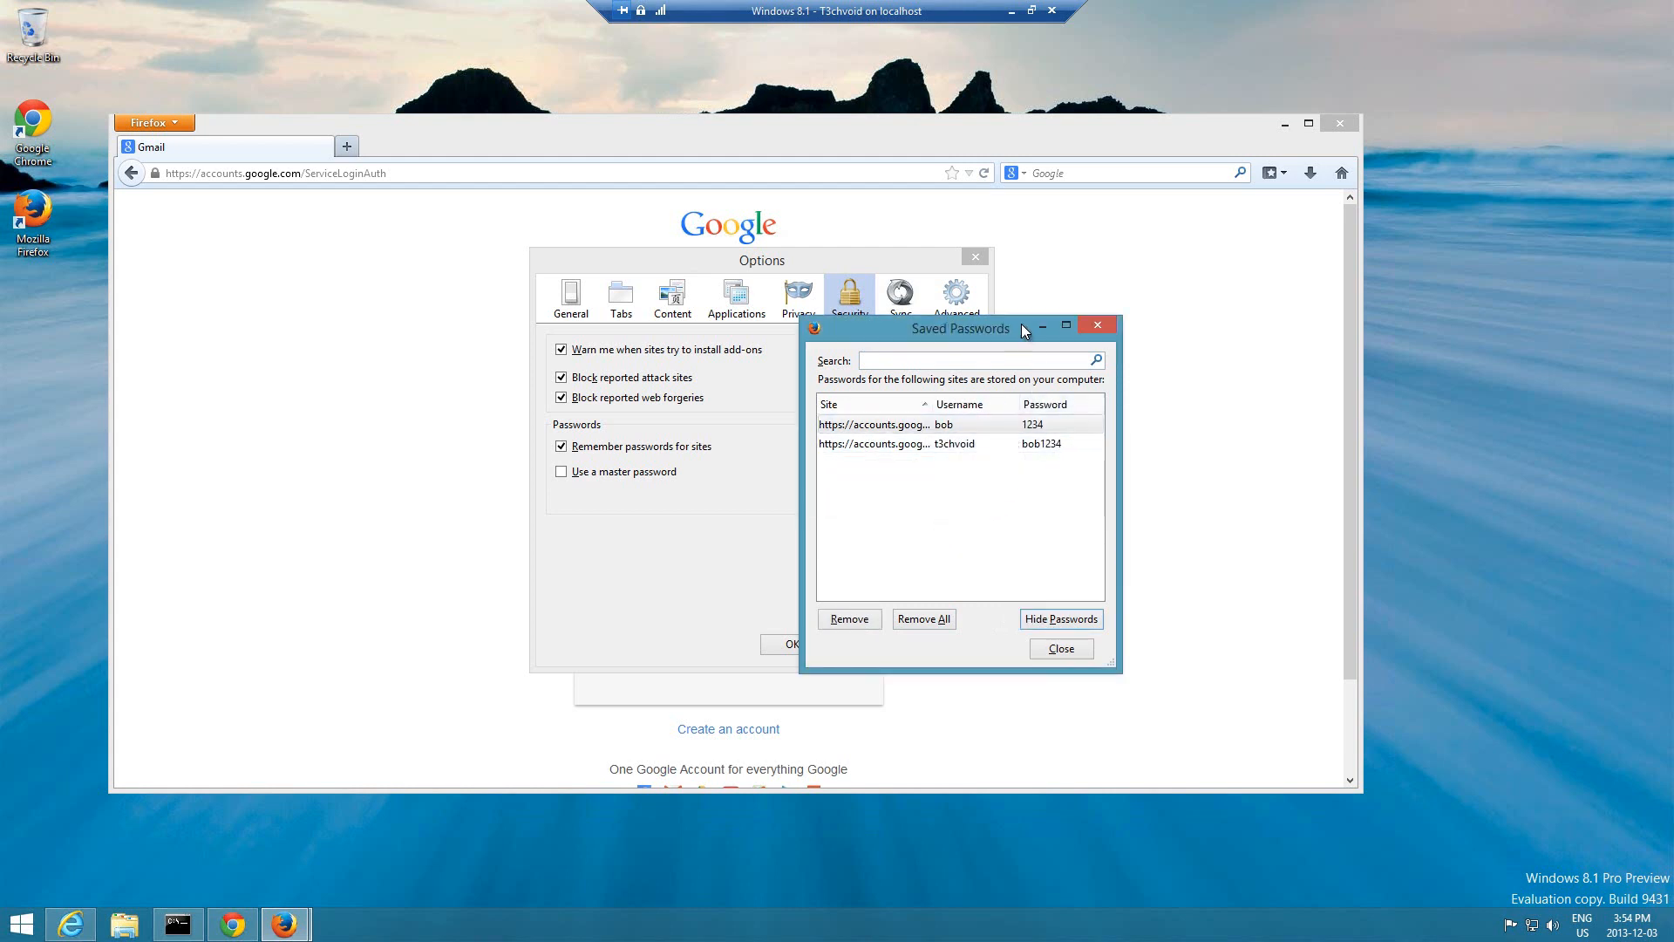
click(940, 423)
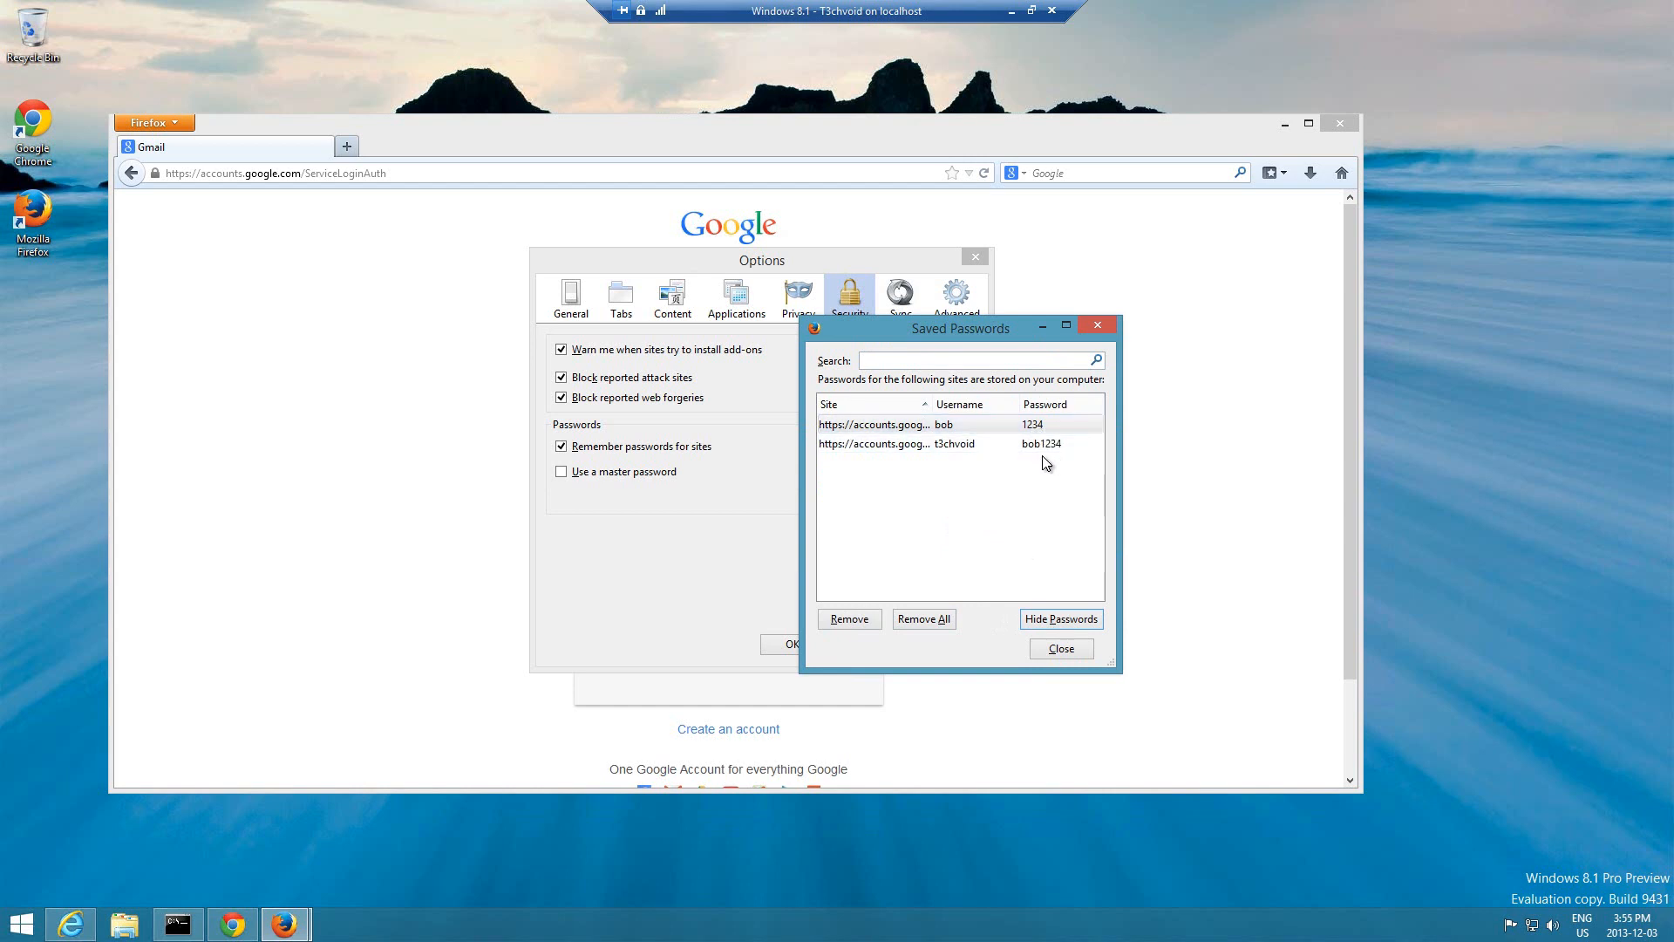
mouse_move(978, 462)
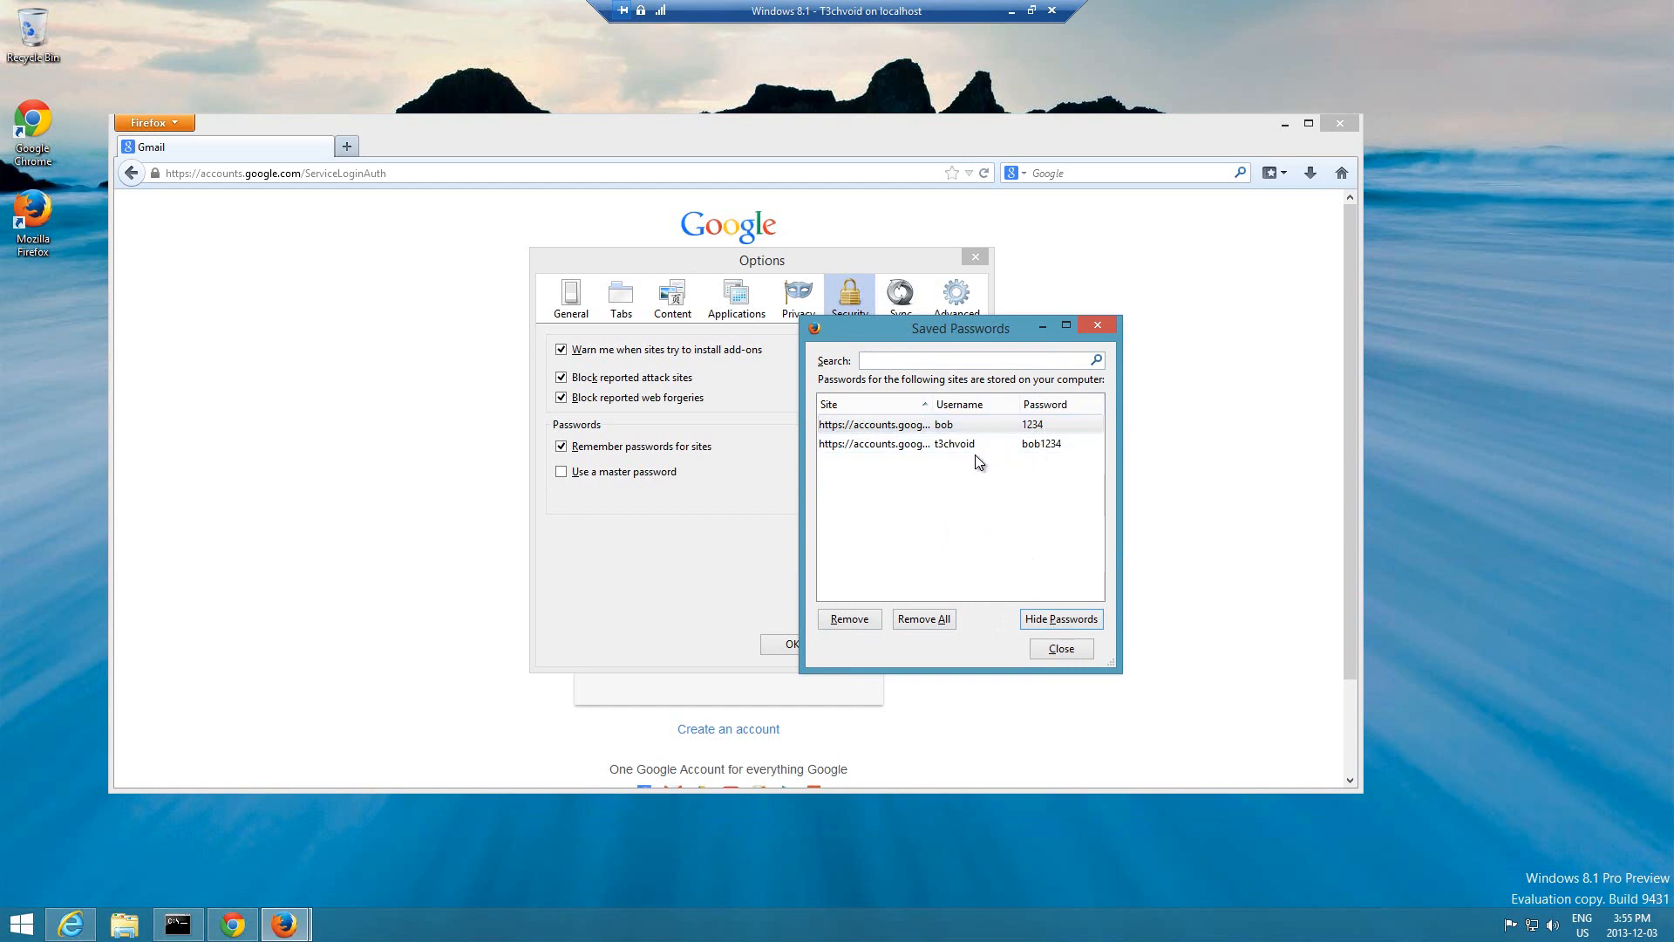
mouse_move(939, 408)
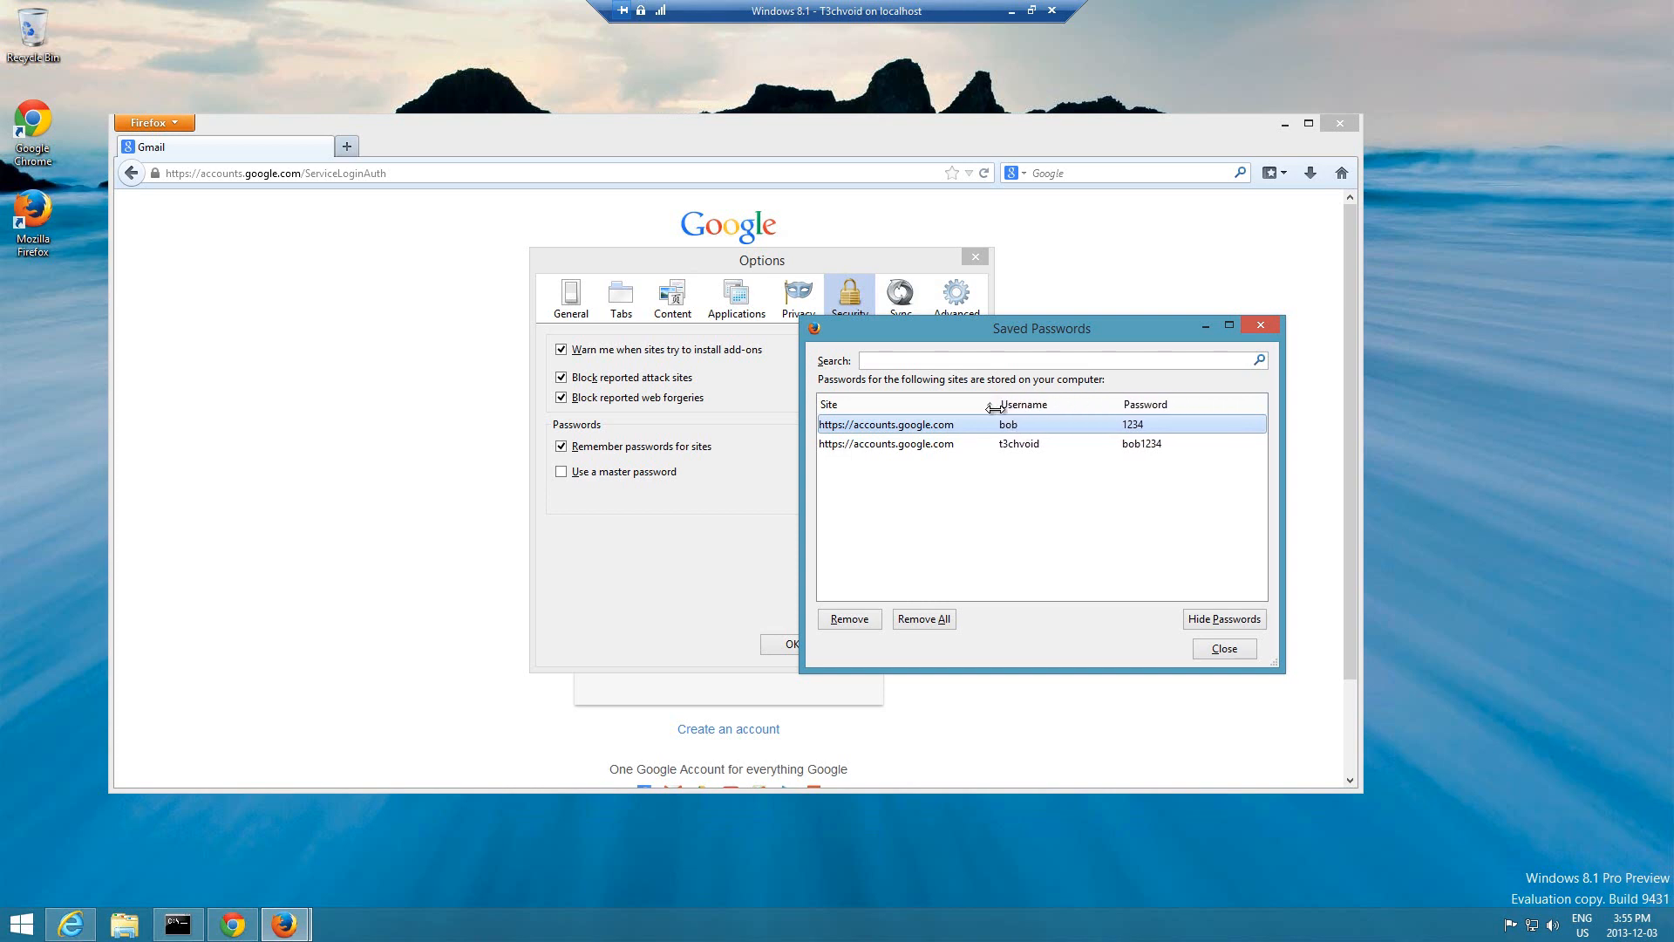
mouse_move(1085, 420)
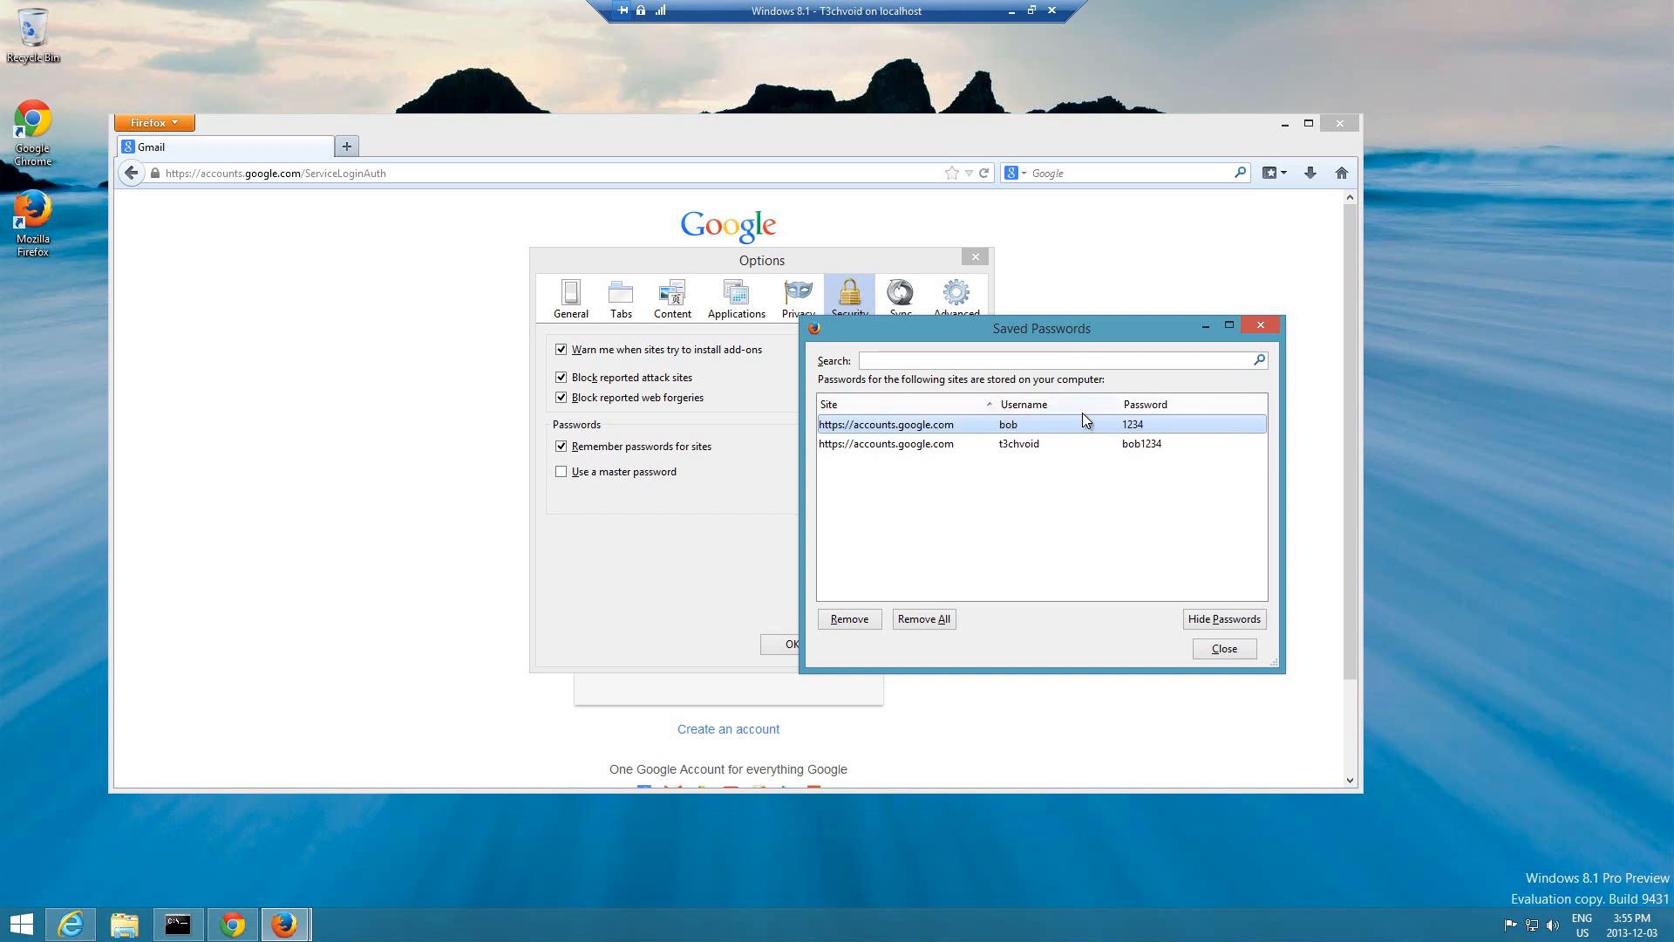
click(1222, 649)
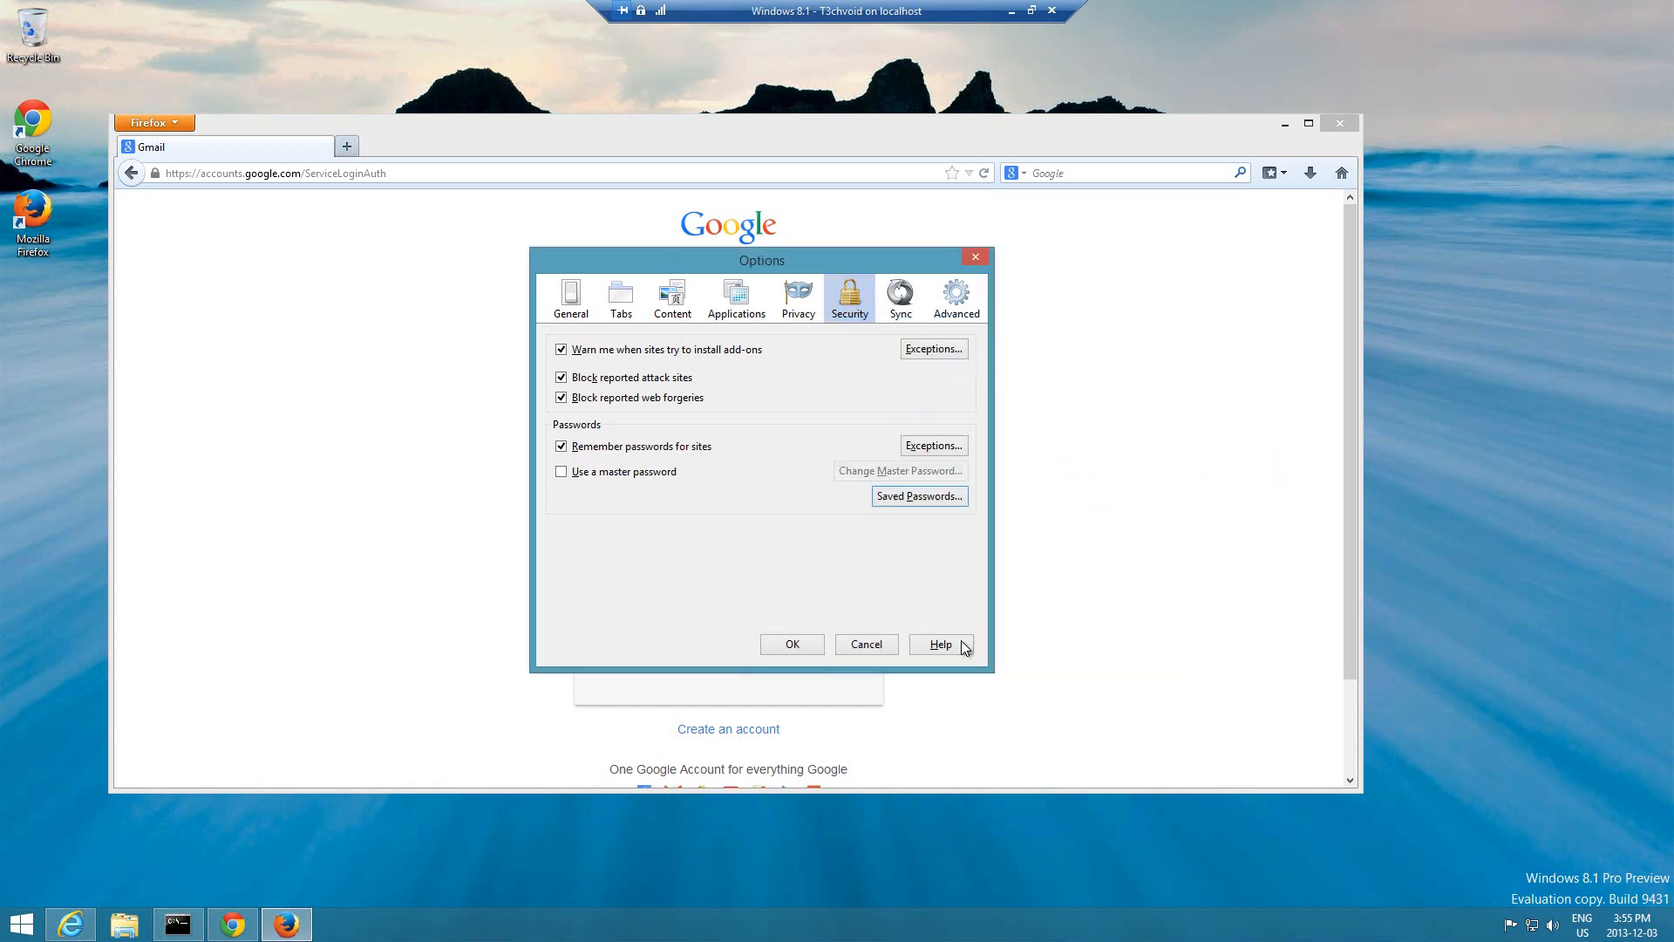
Reopen Saved Passwords, show both Google passwords again, then close the list
click(917, 495)
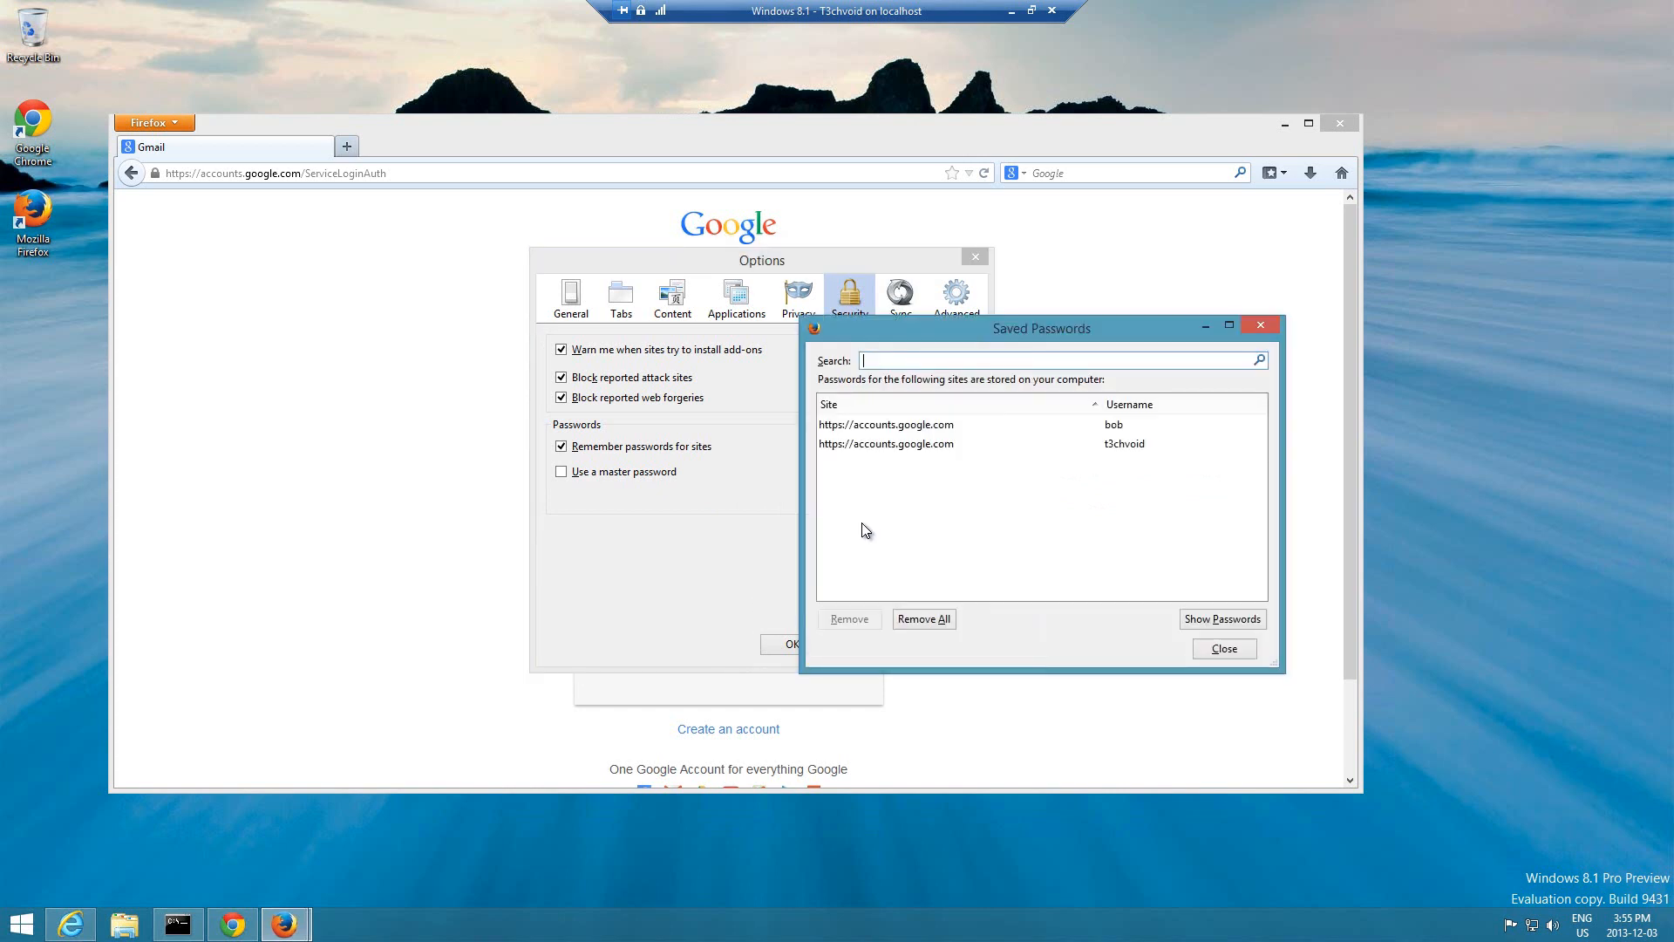
click(1221, 619)
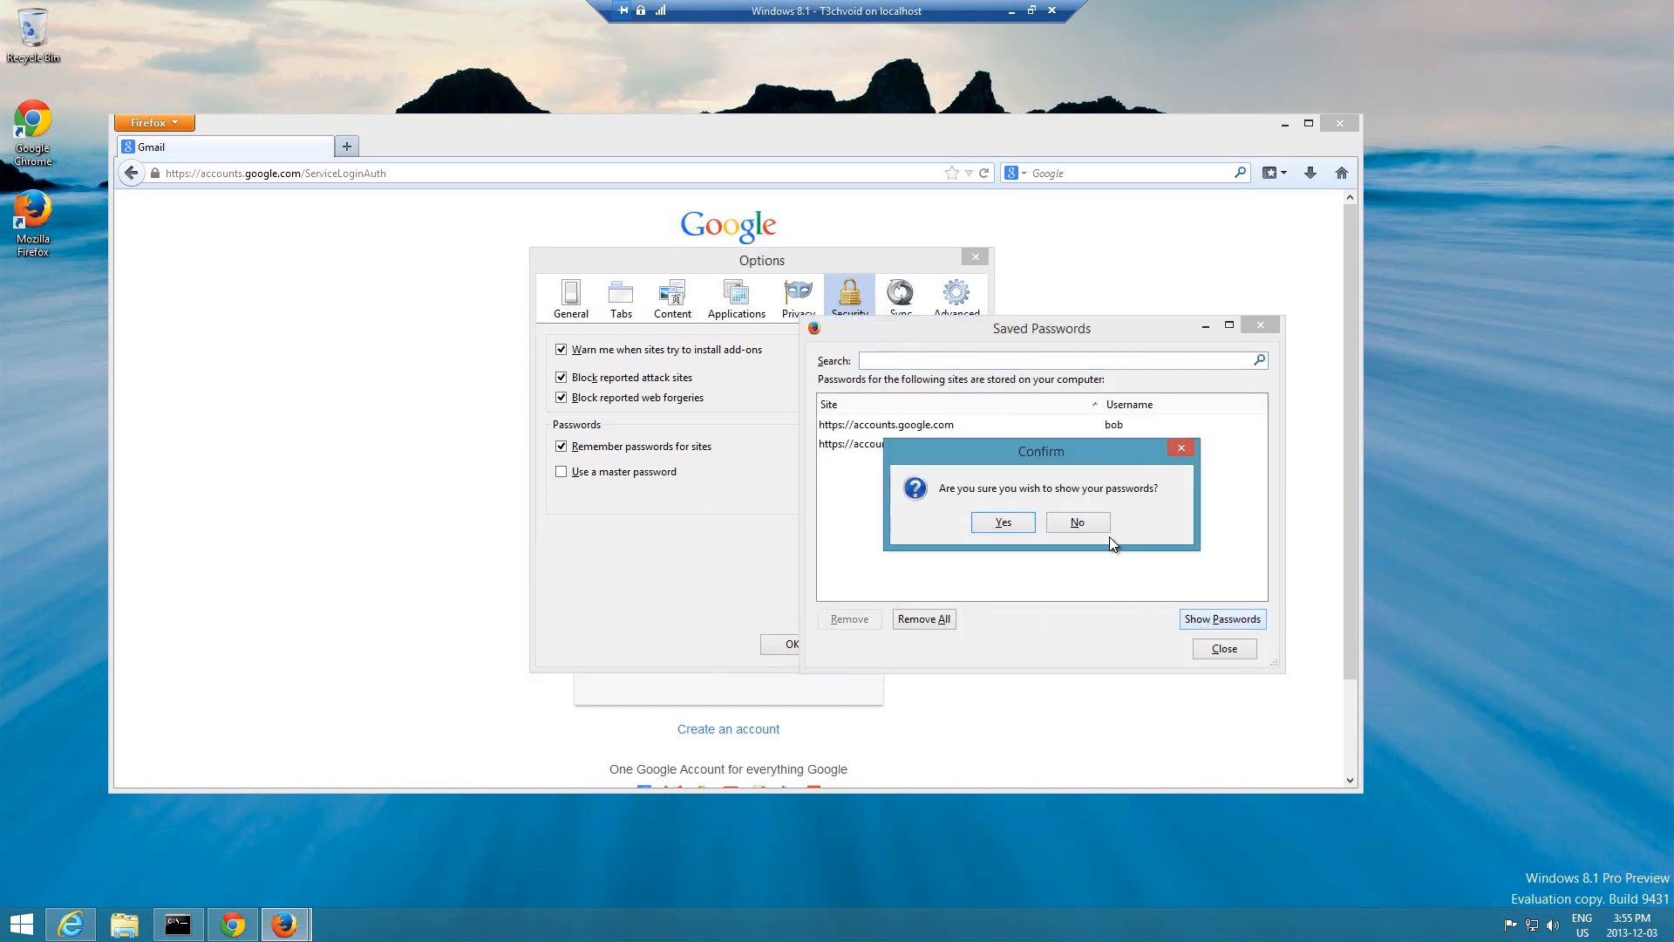
click(1001, 521)
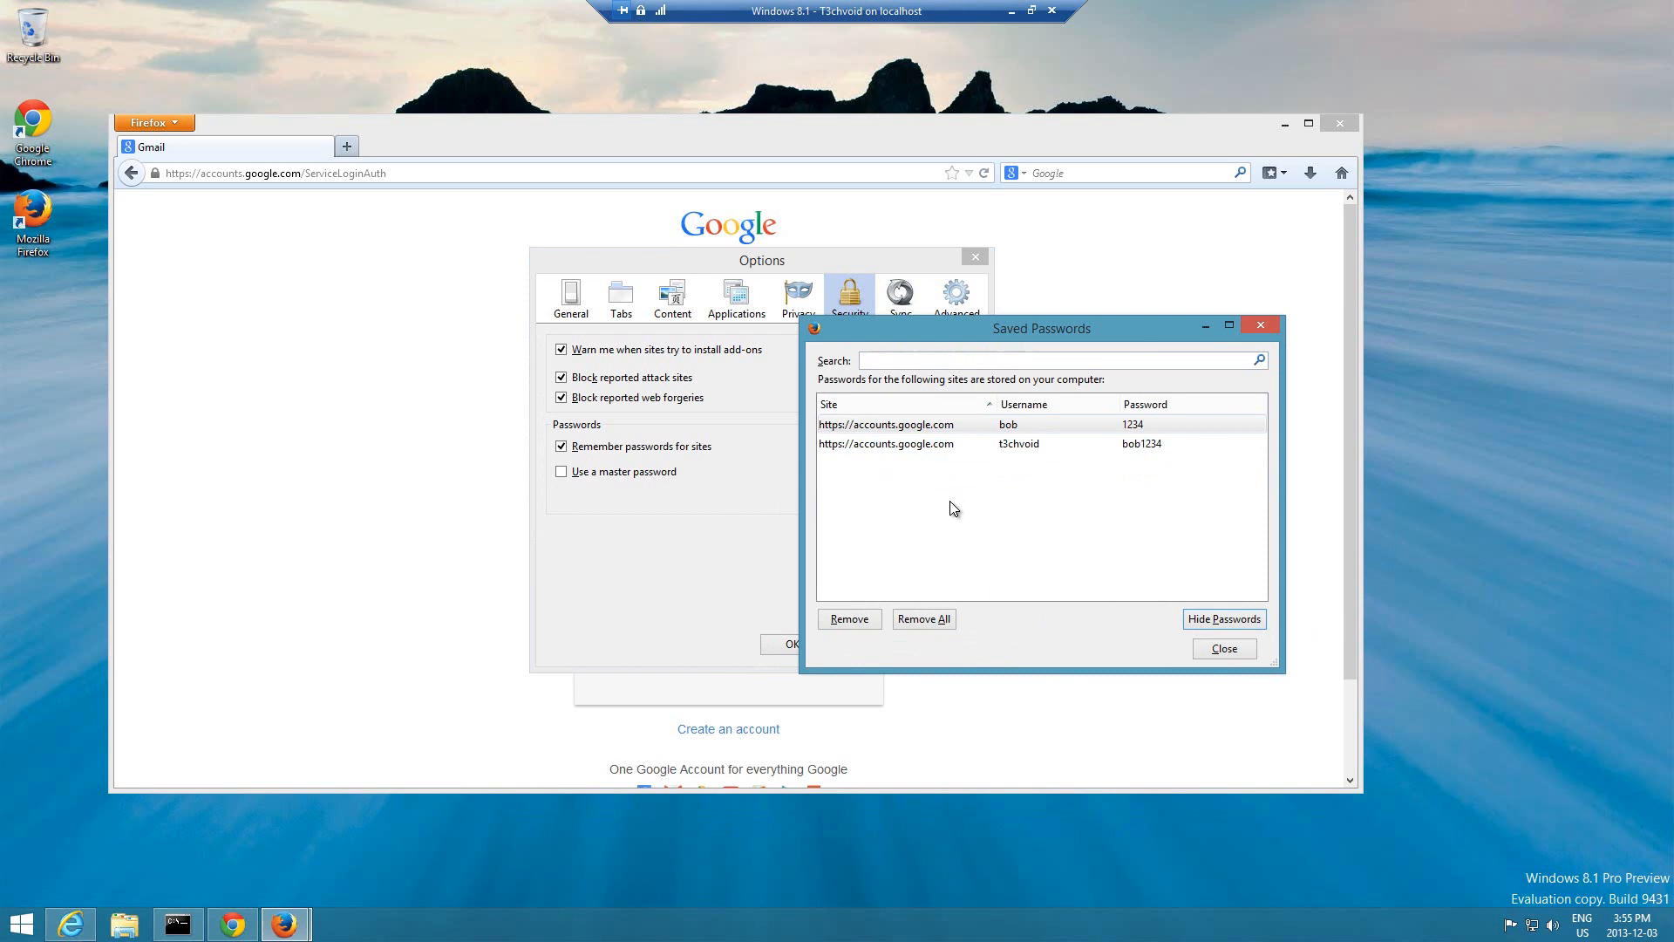
mouse_move(987, 508)
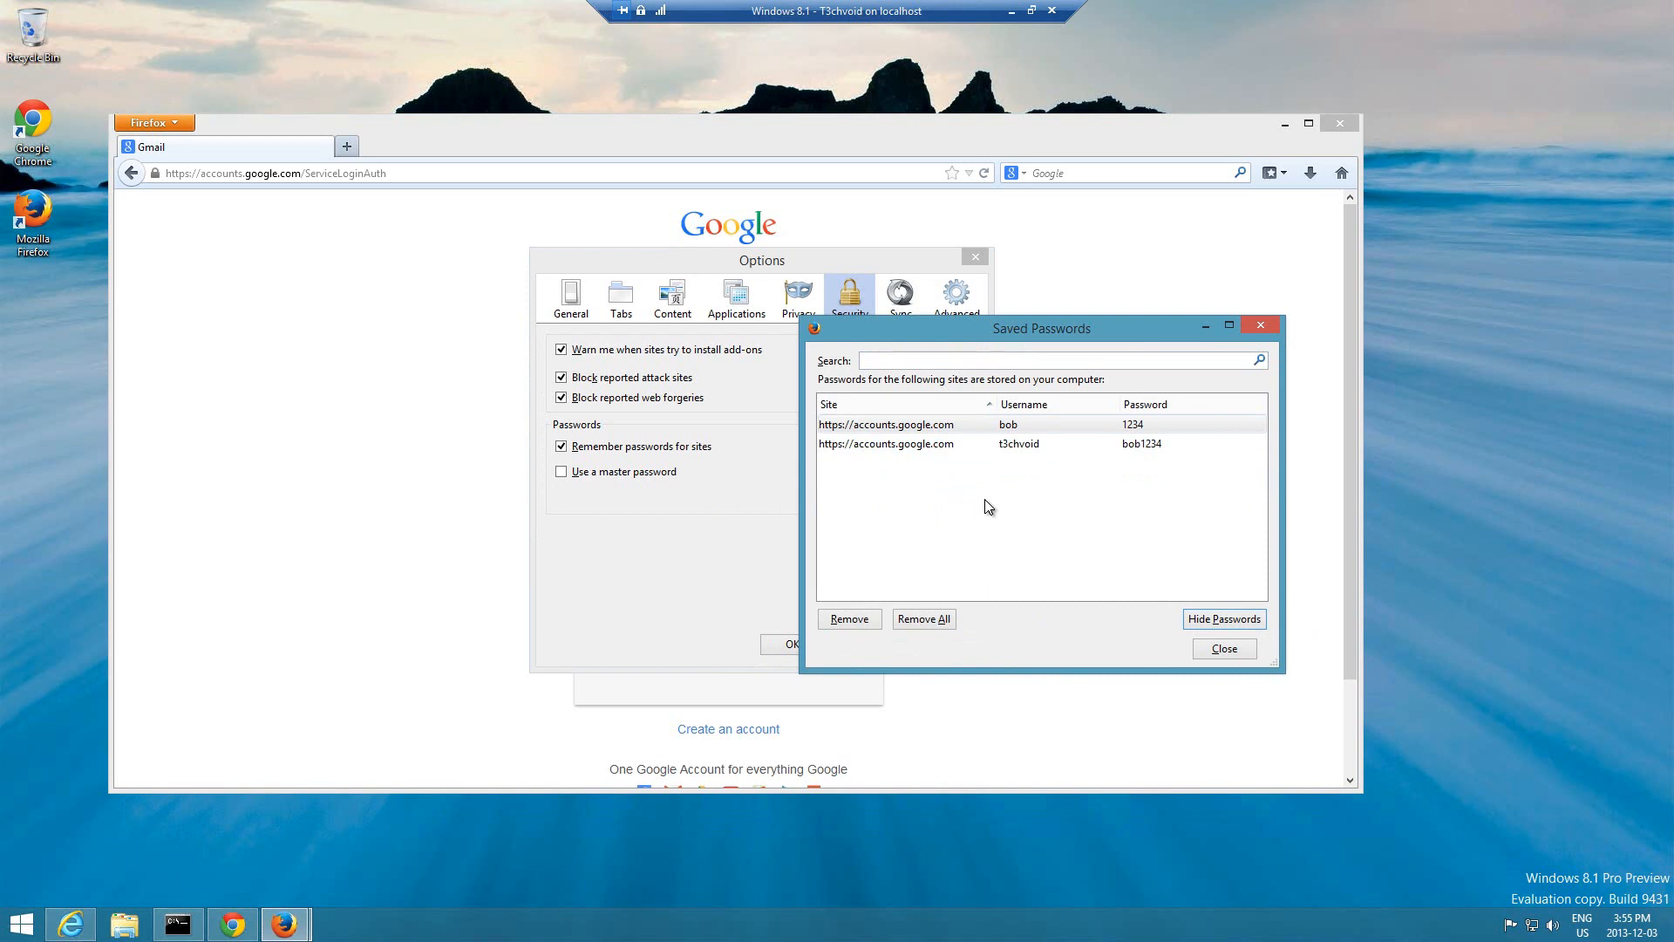
mouse_move(1035, 497)
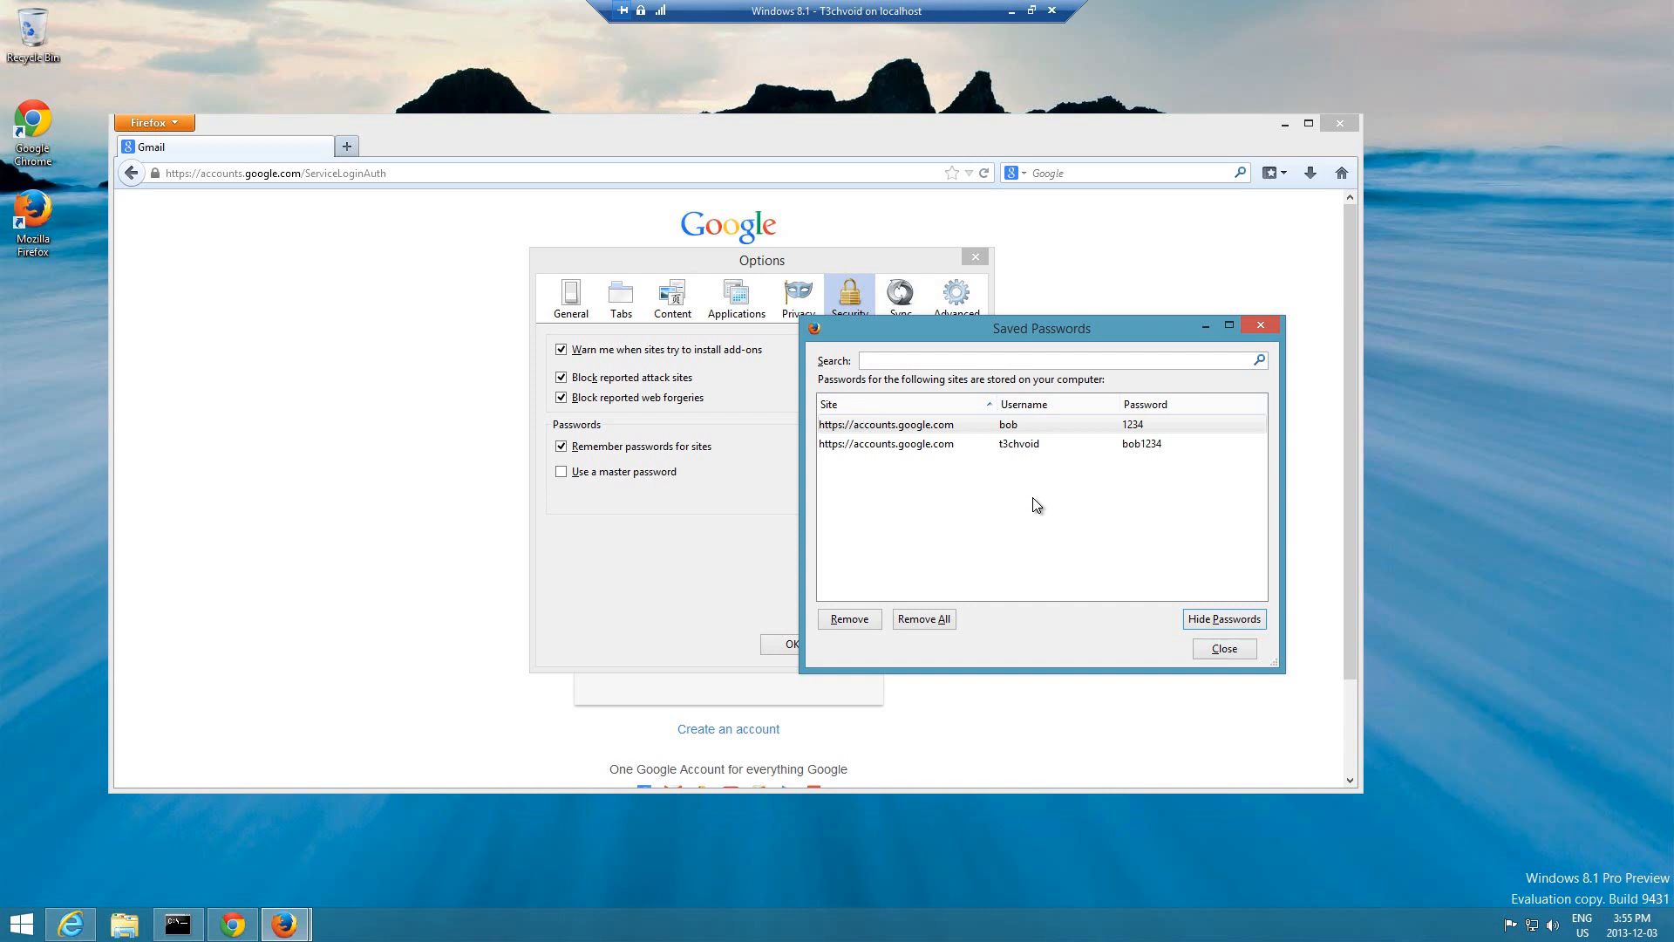
mouse_move(1158, 584)
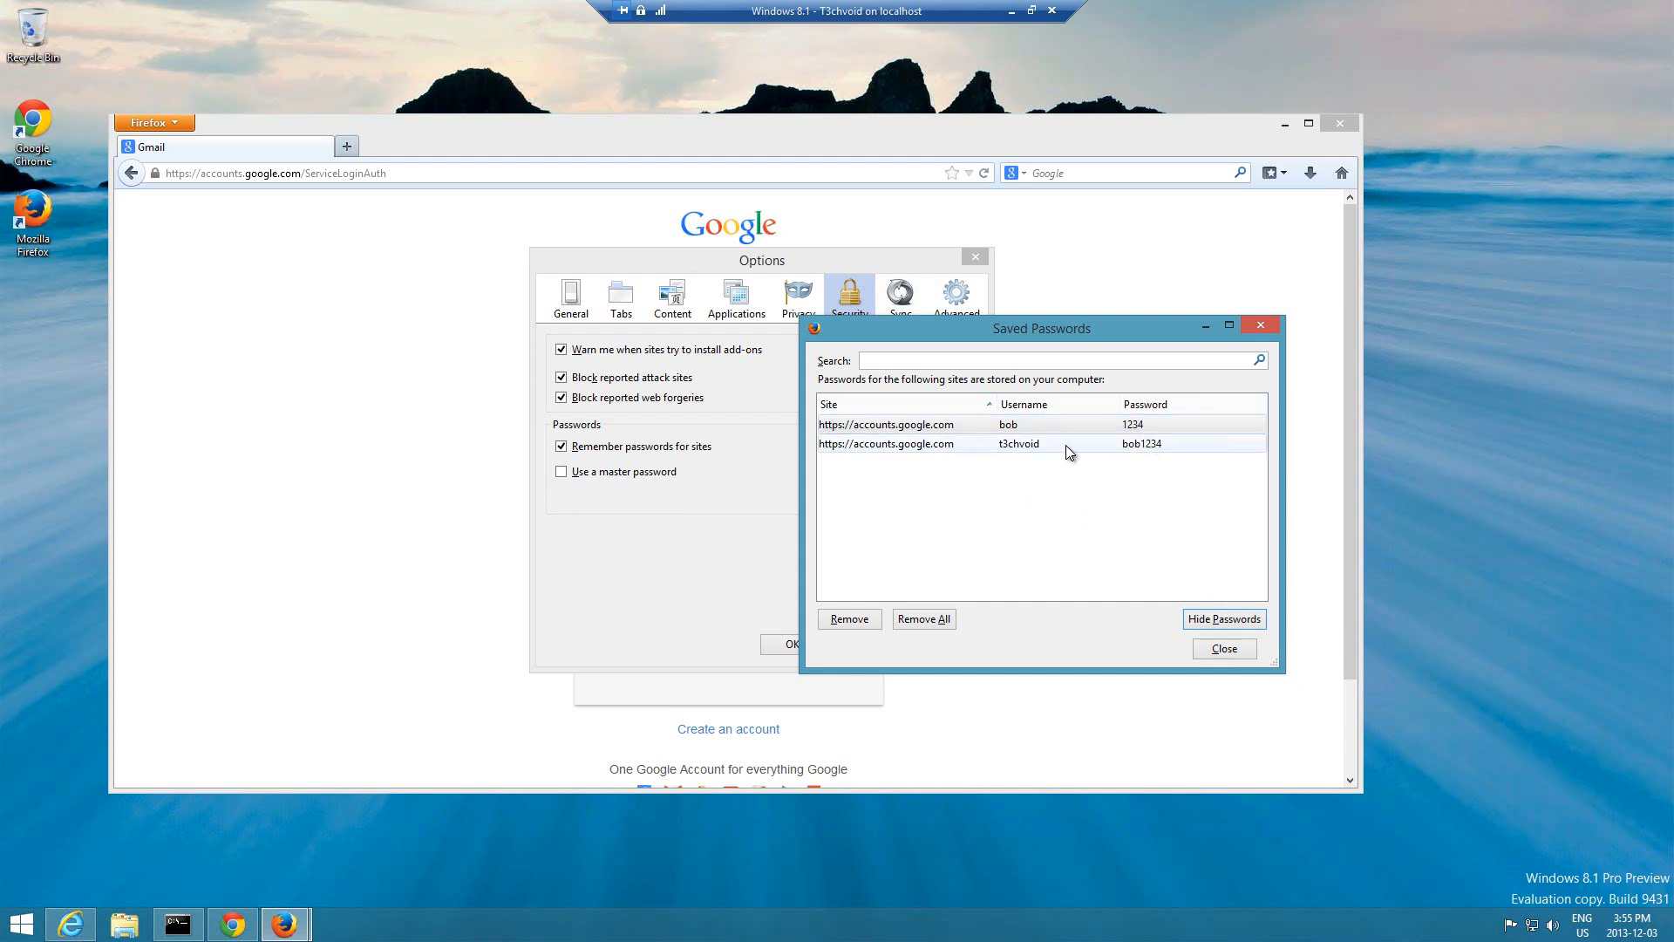
click(1223, 648)
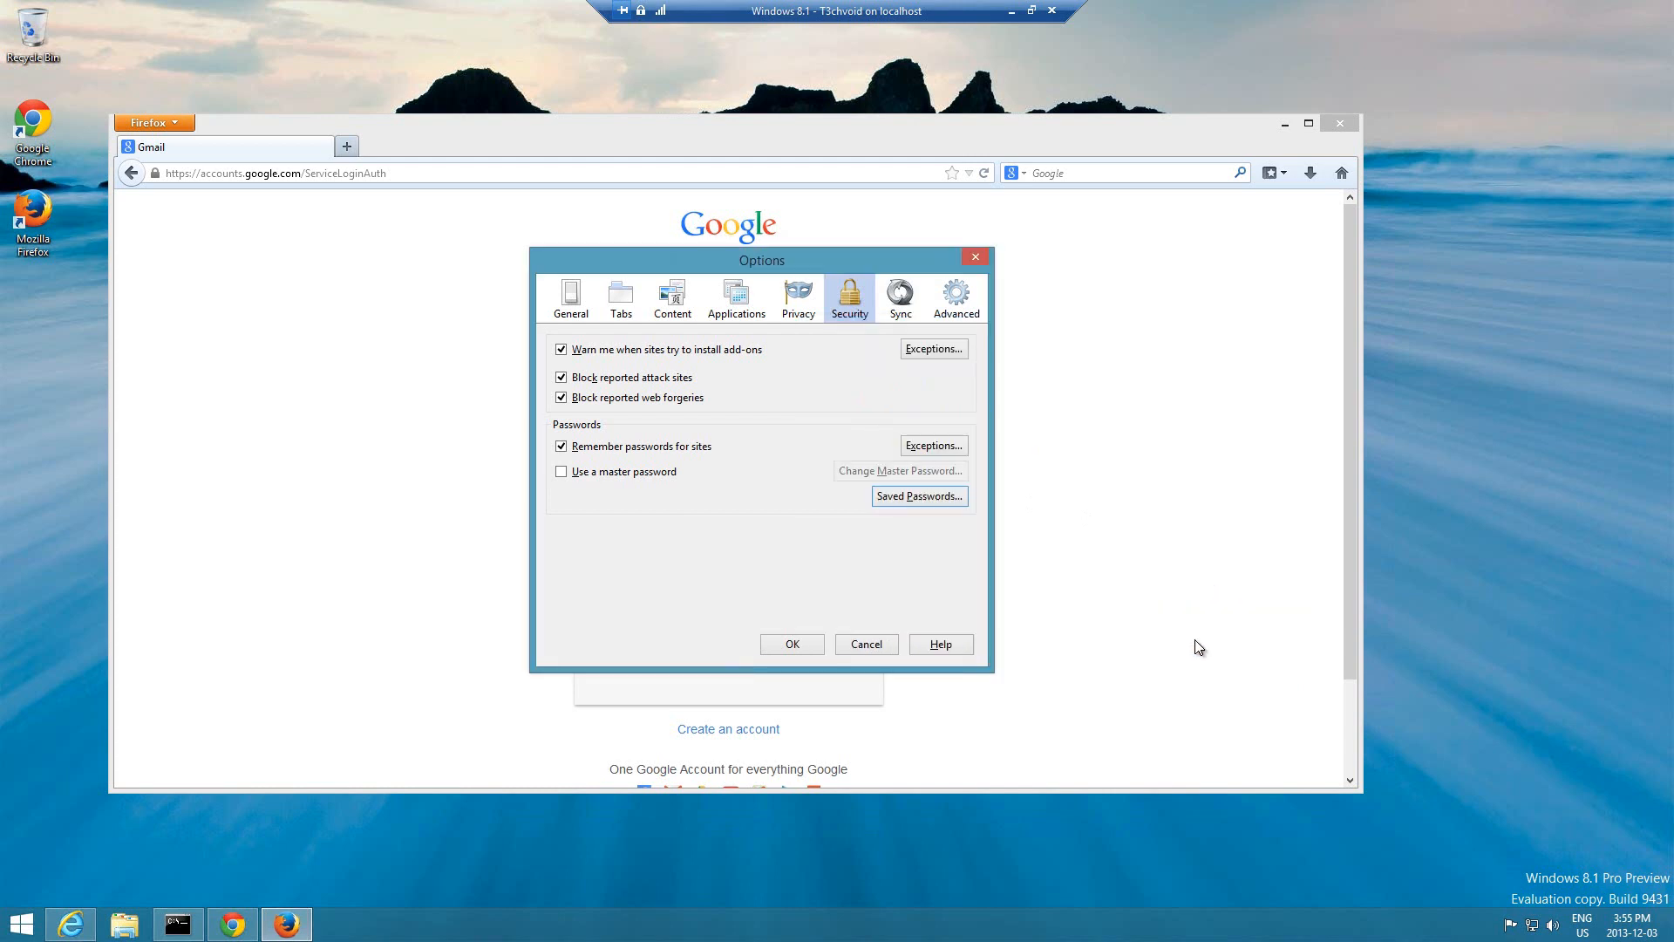
mouse_move(816, 275)
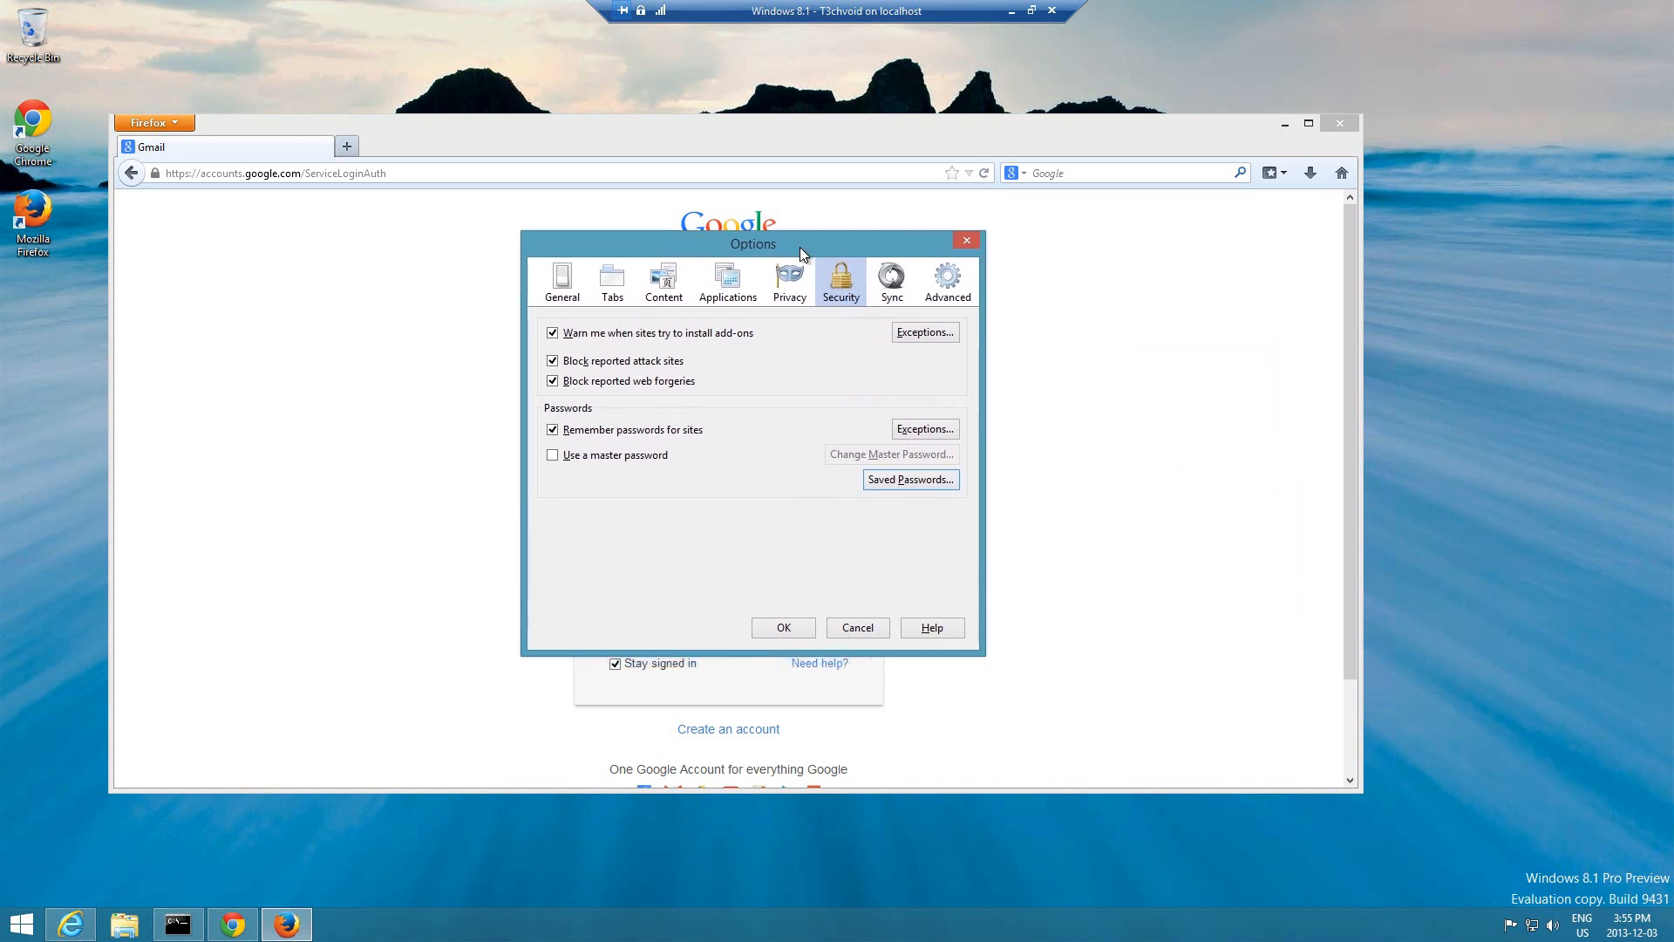
mouse_move(655, 415)
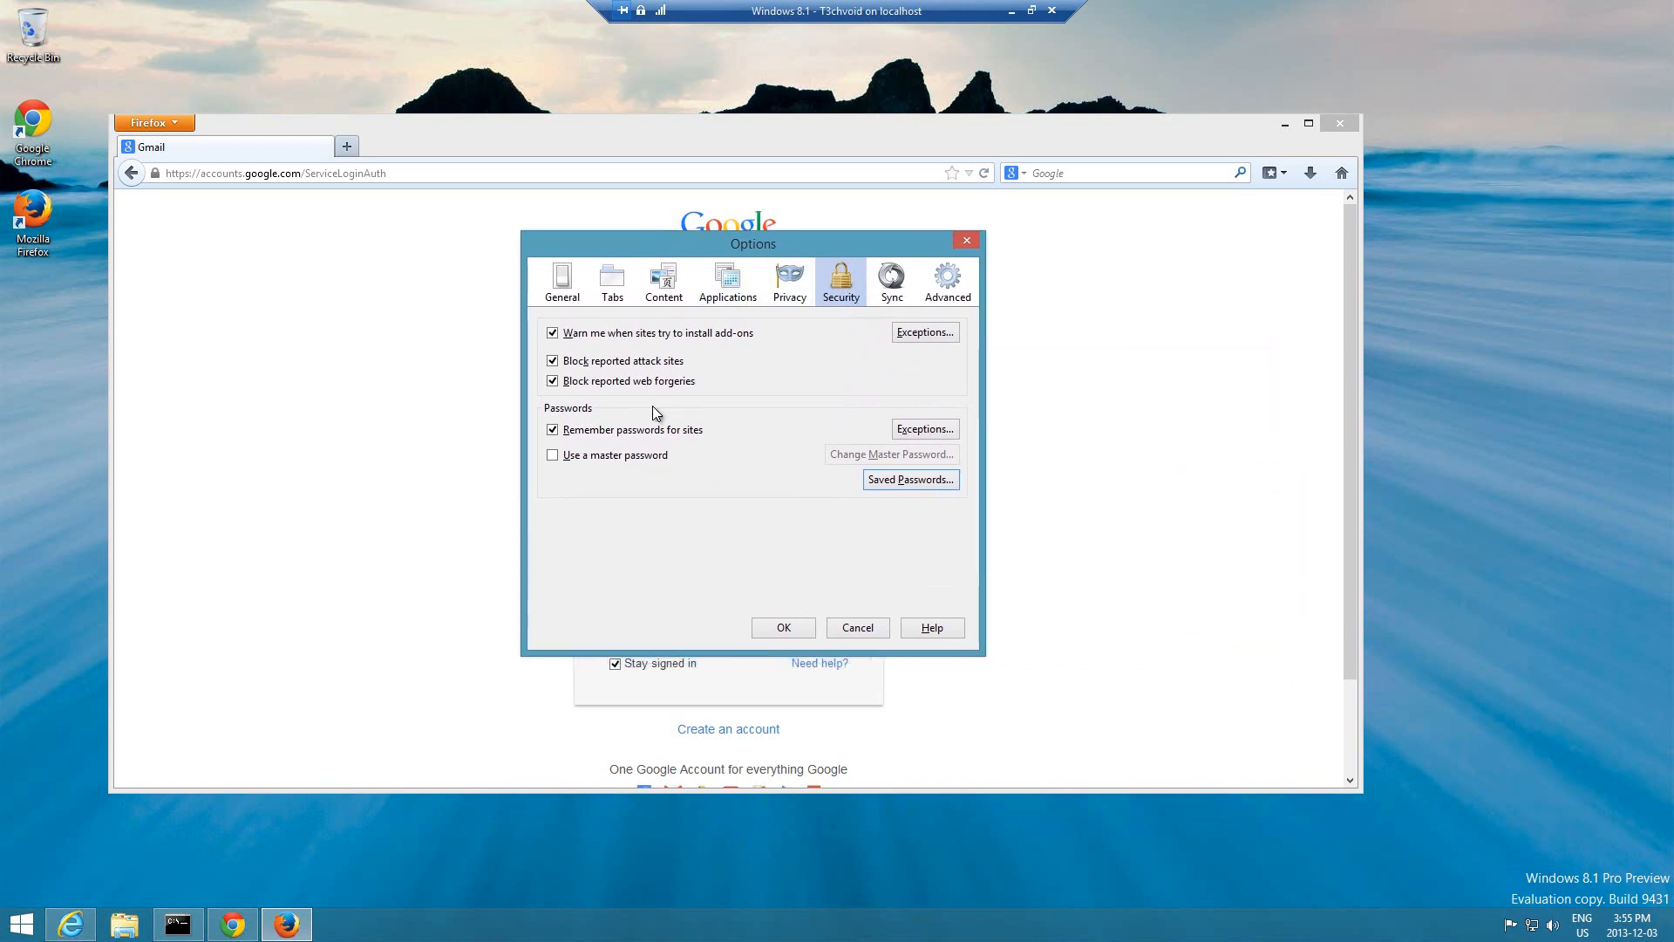
mouse_move(697, 534)
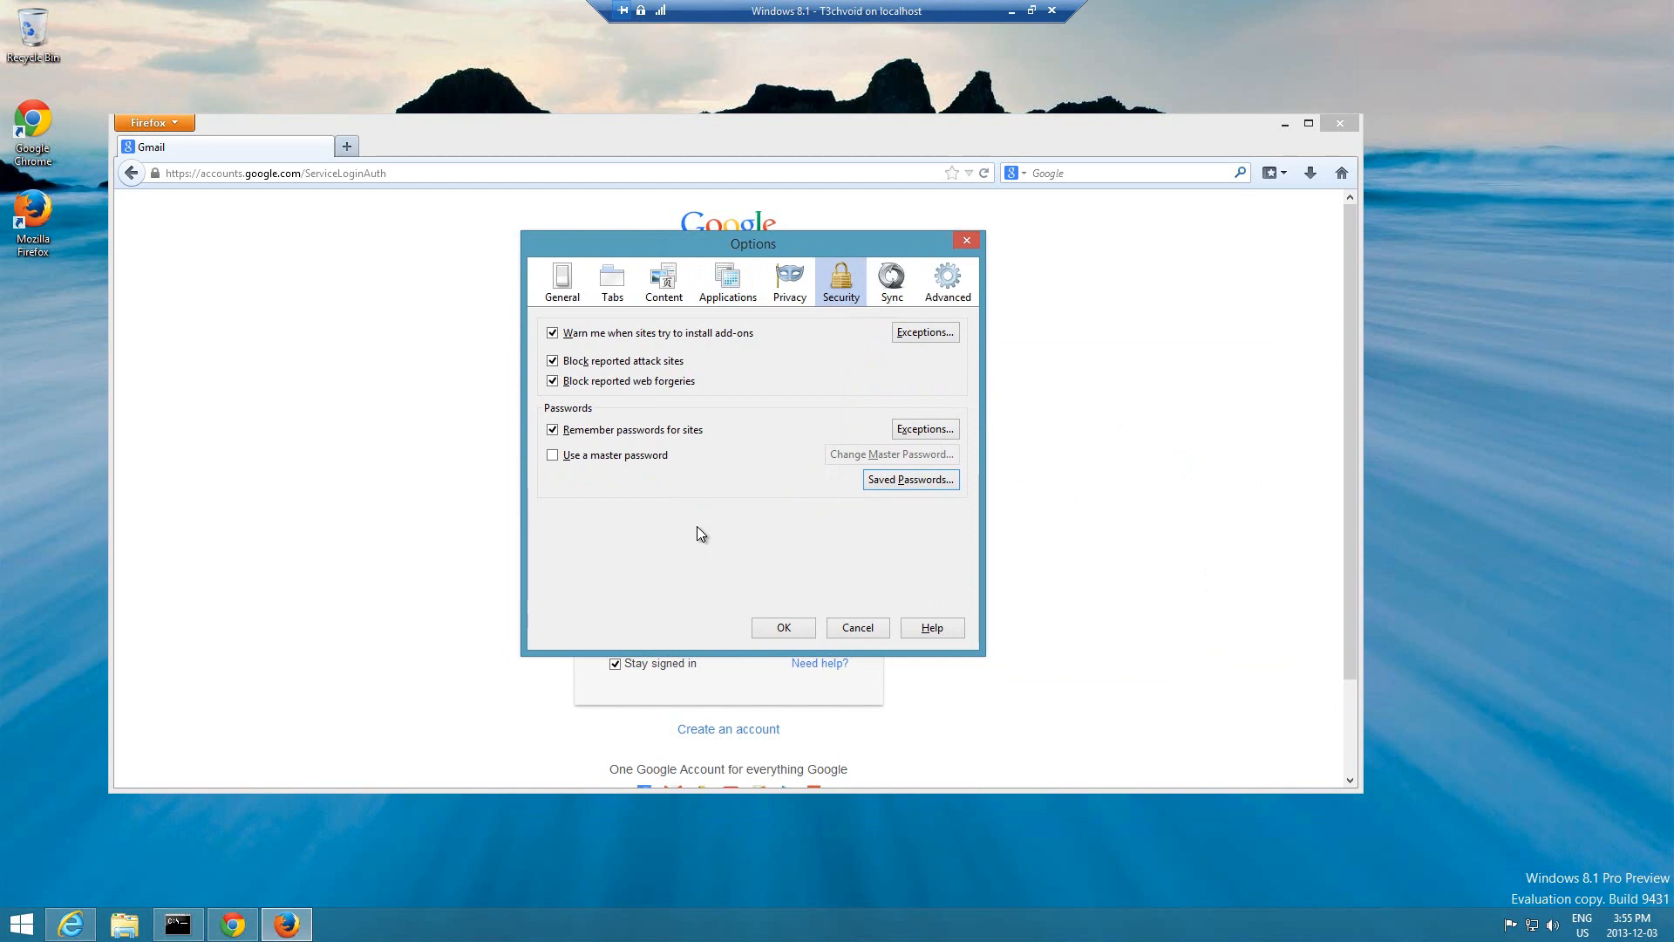
mouse_move(921, 497)
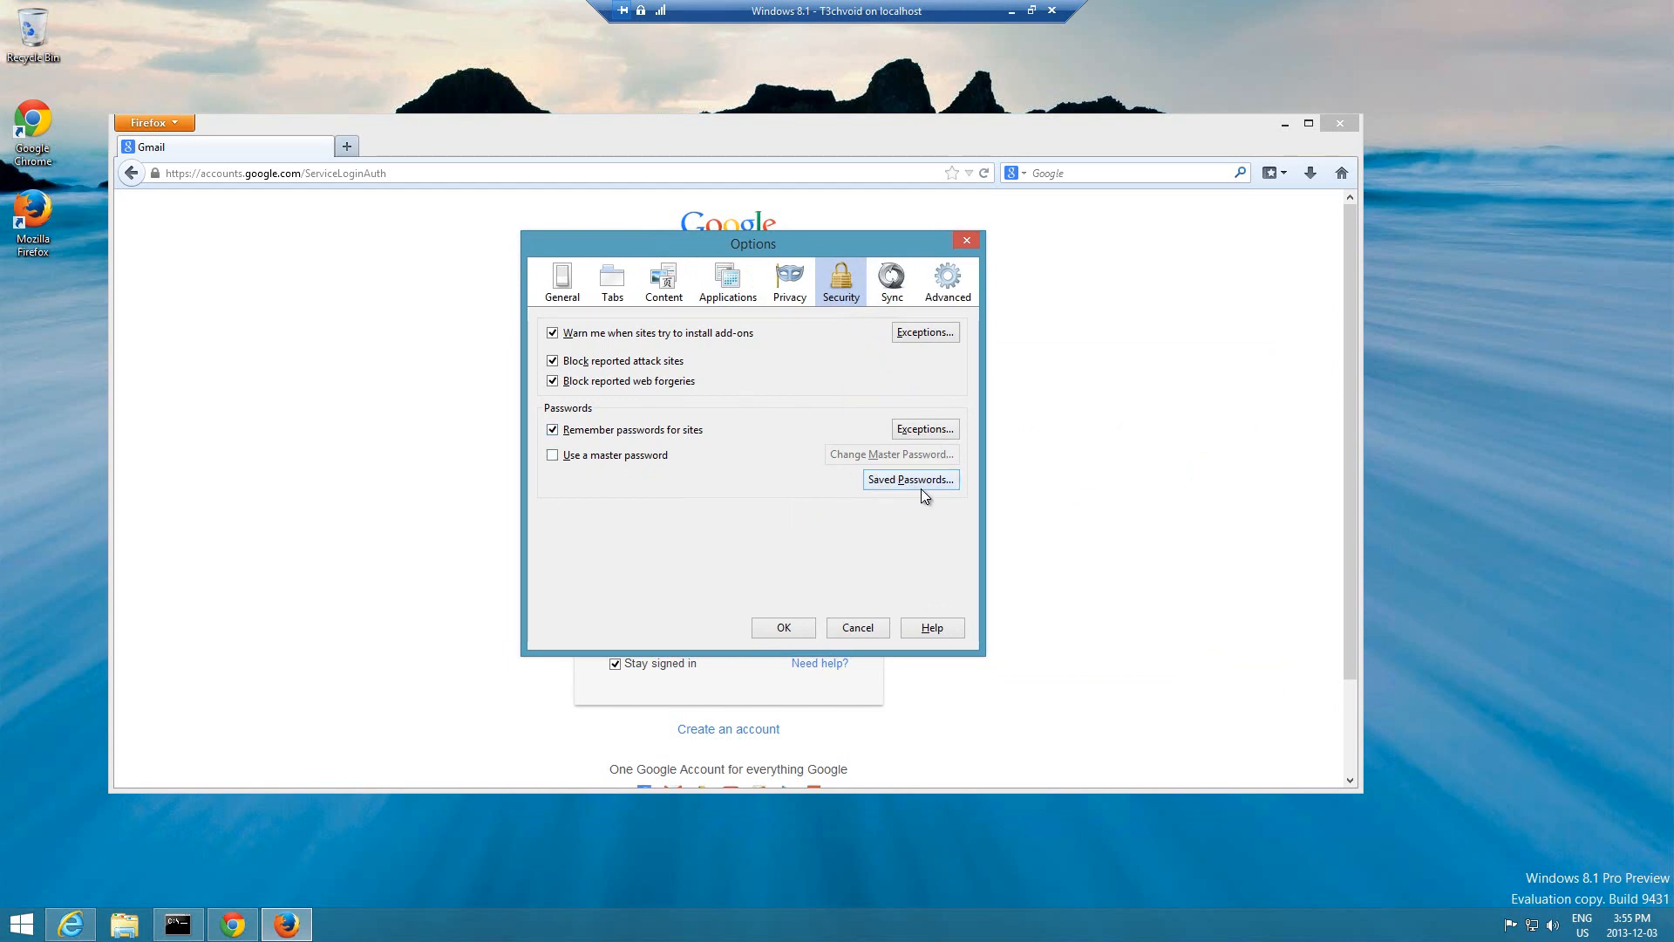
click(911, 478)
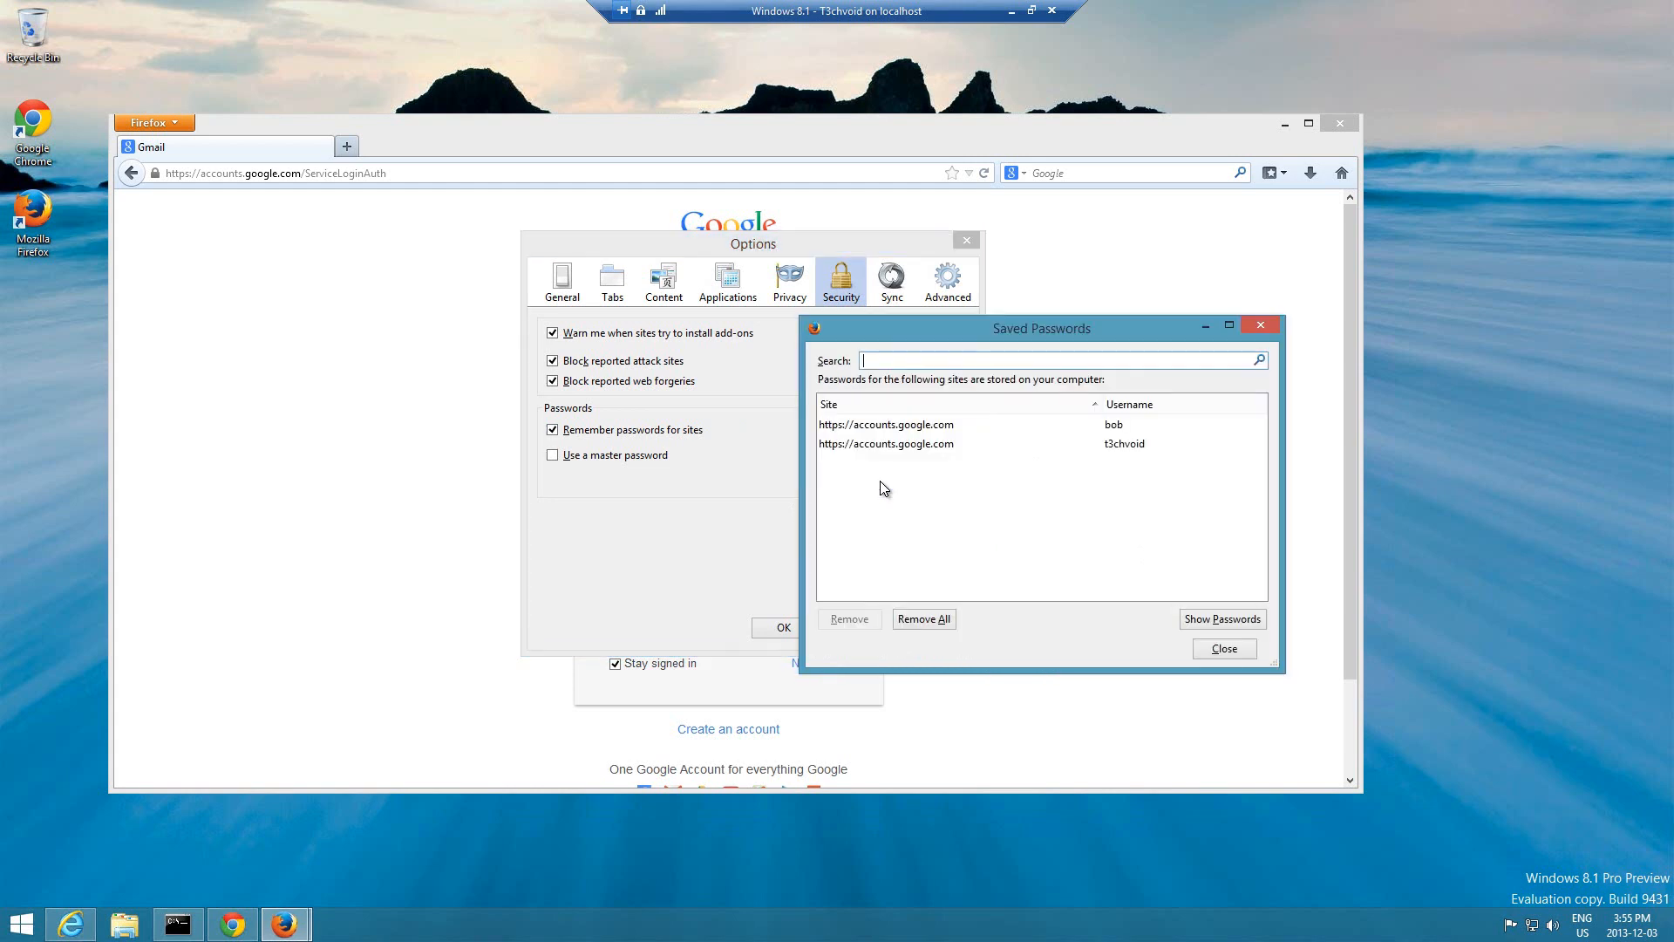
click(1223, 649)
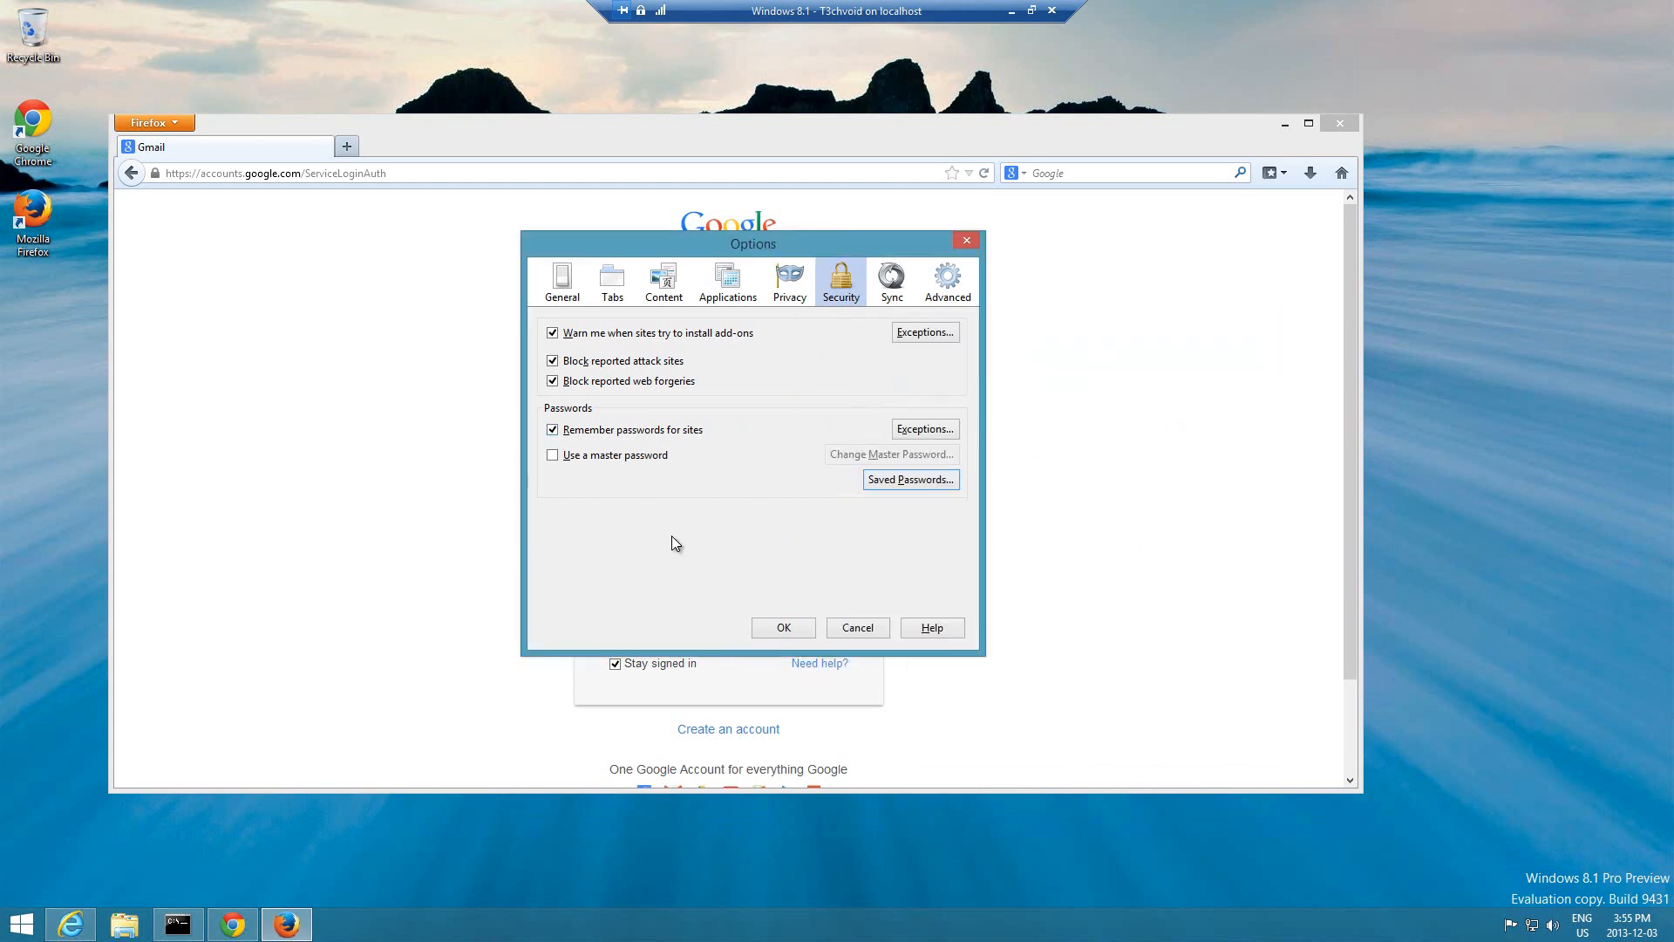
mouse_move(814, 468)
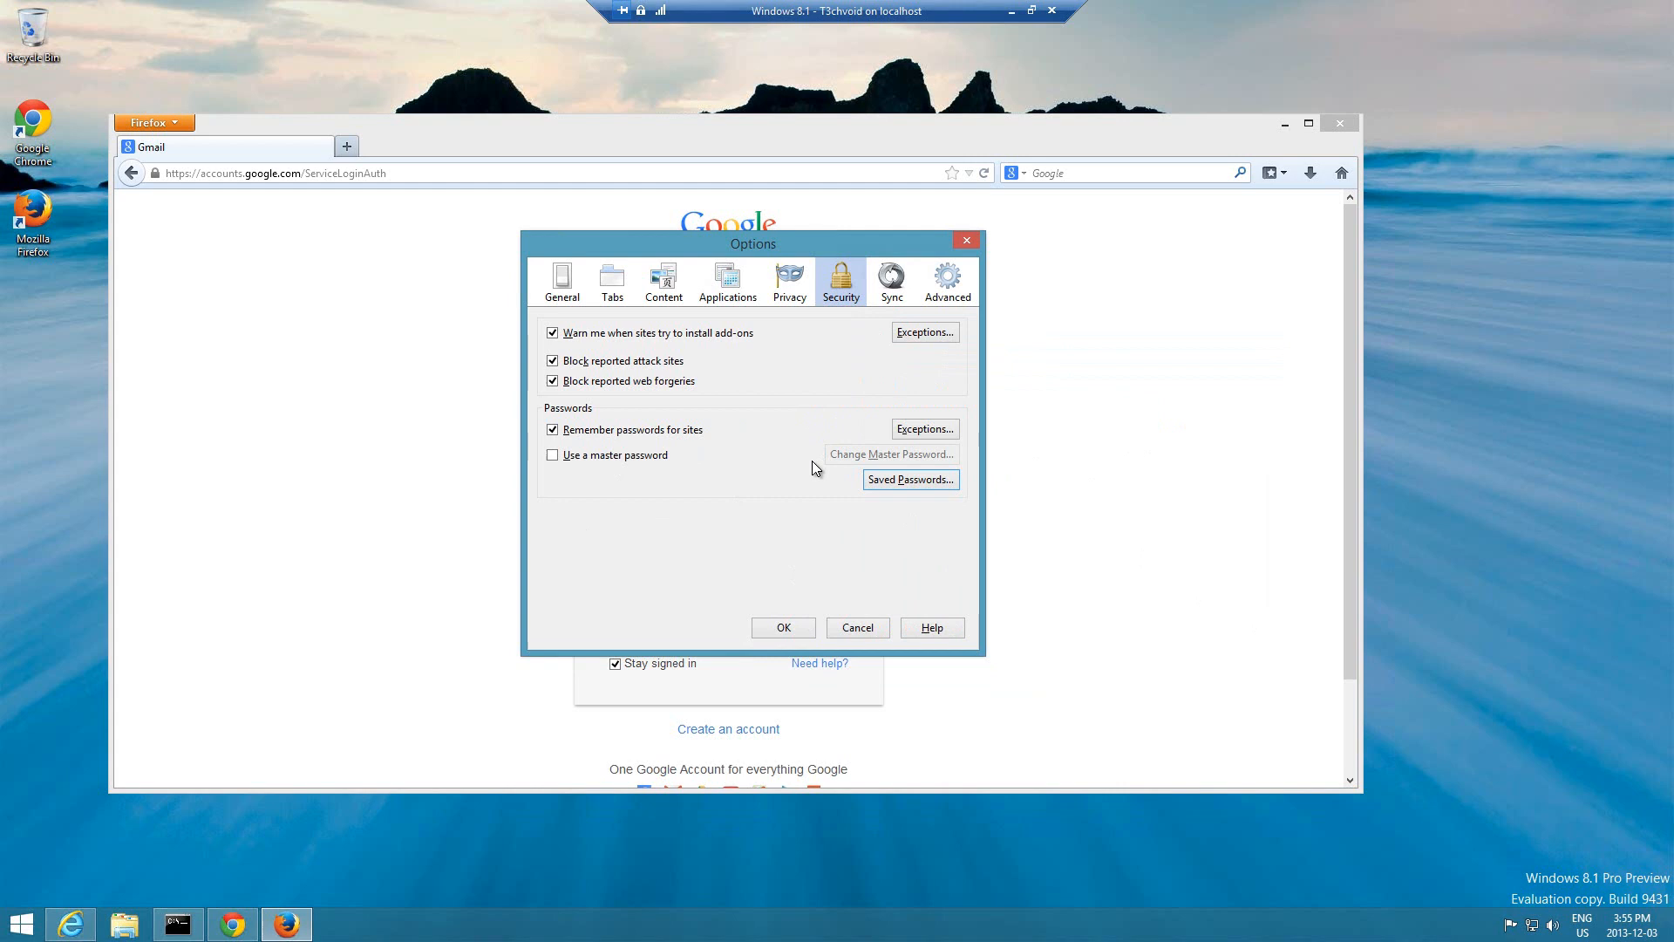
mouse_move(771, 474)
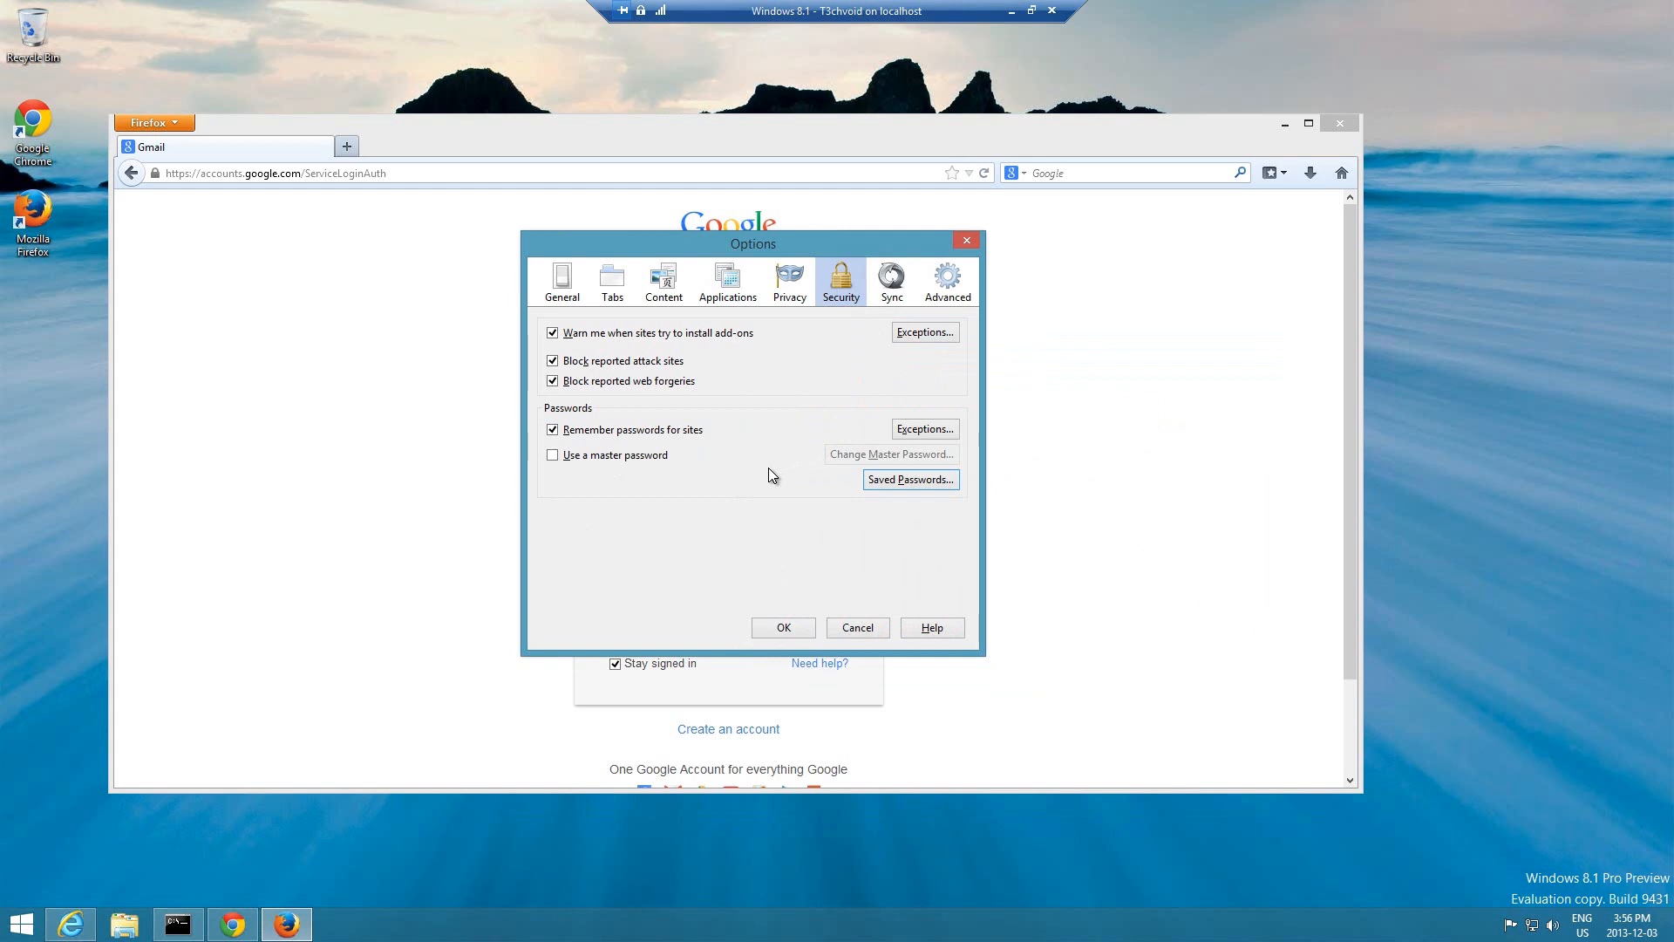
mouse_move(764, 477)
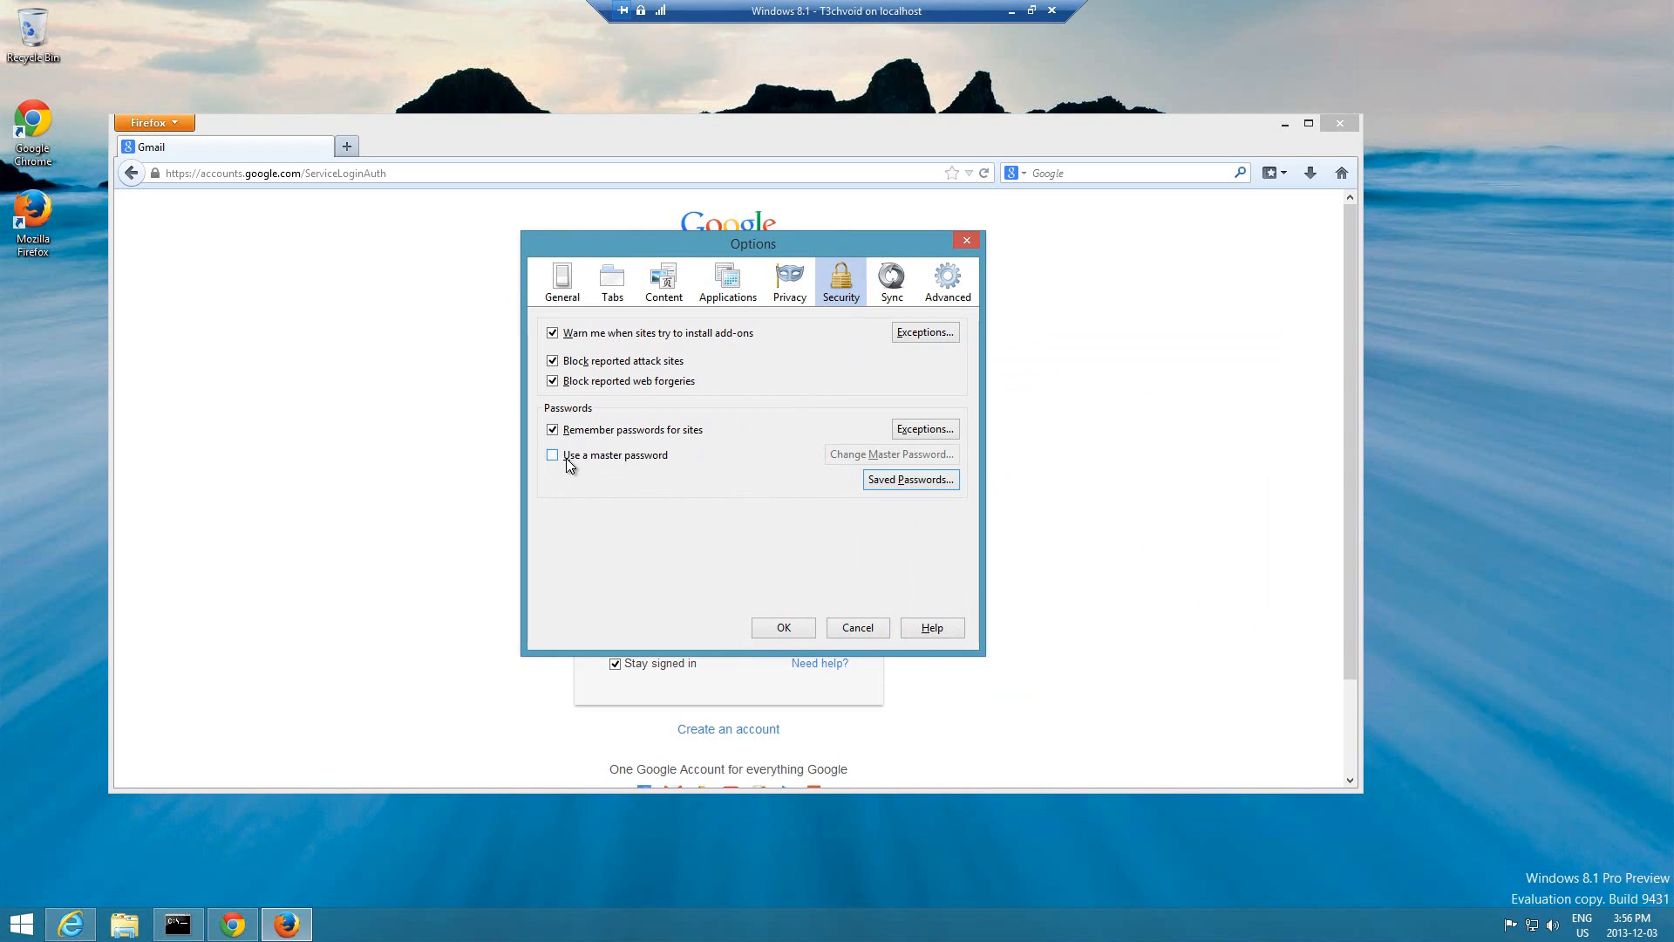
mouse_move(726, 249)
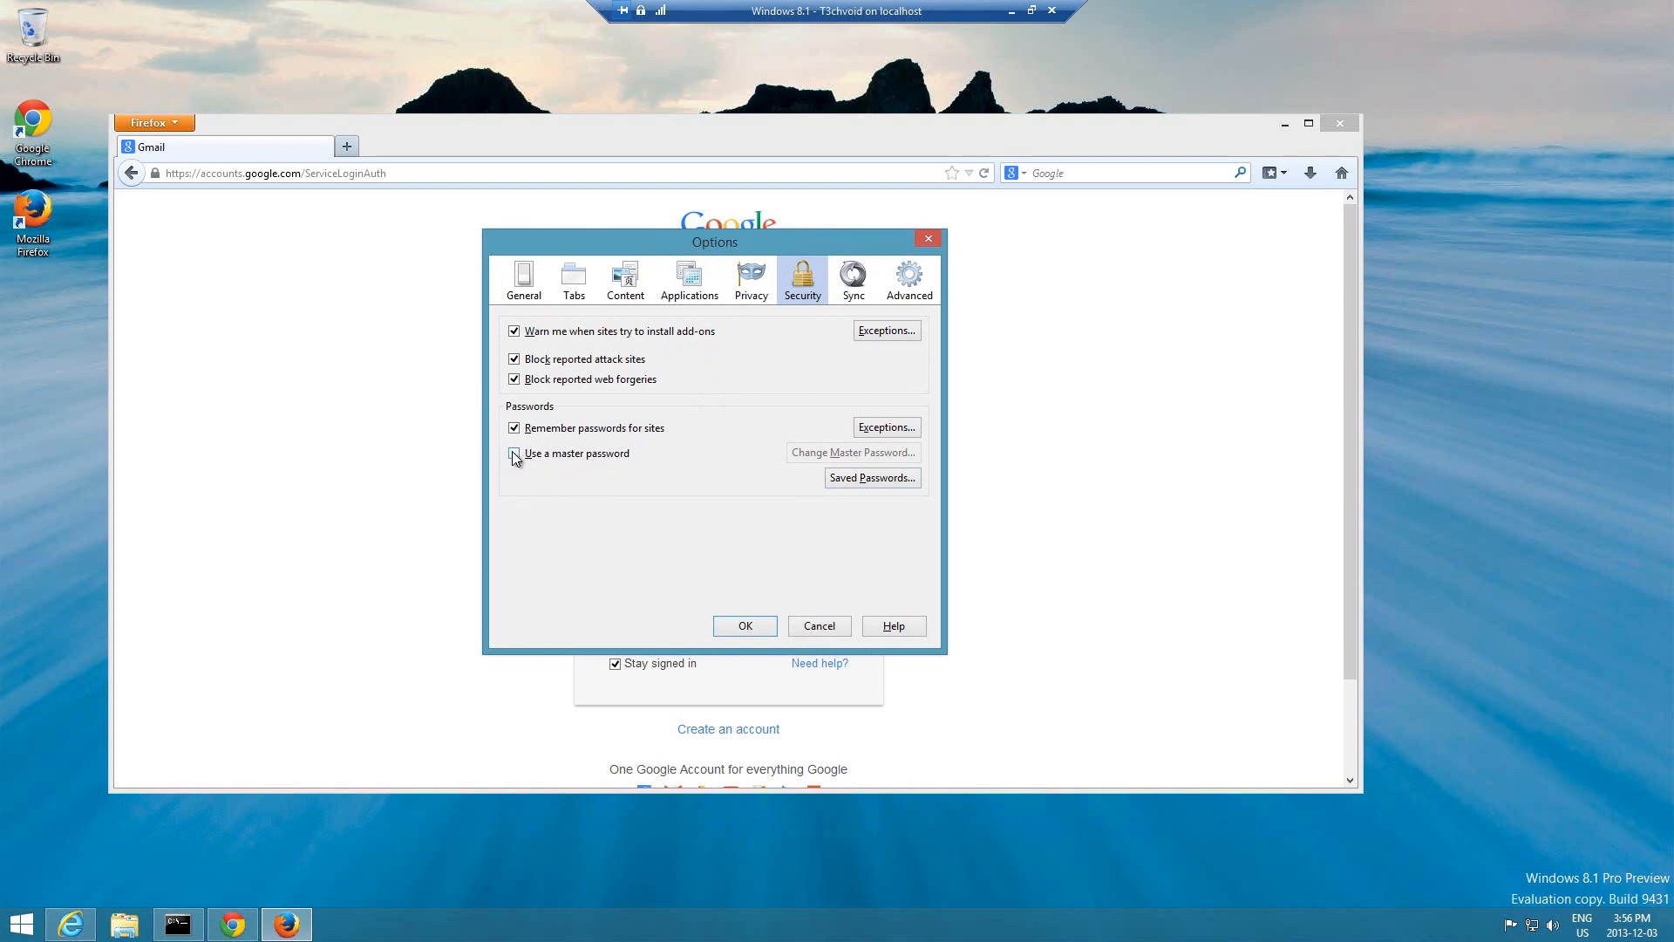
Enable 'Use a master password', set and confirm the new password, and acknowledge the success message
click(515, 454)
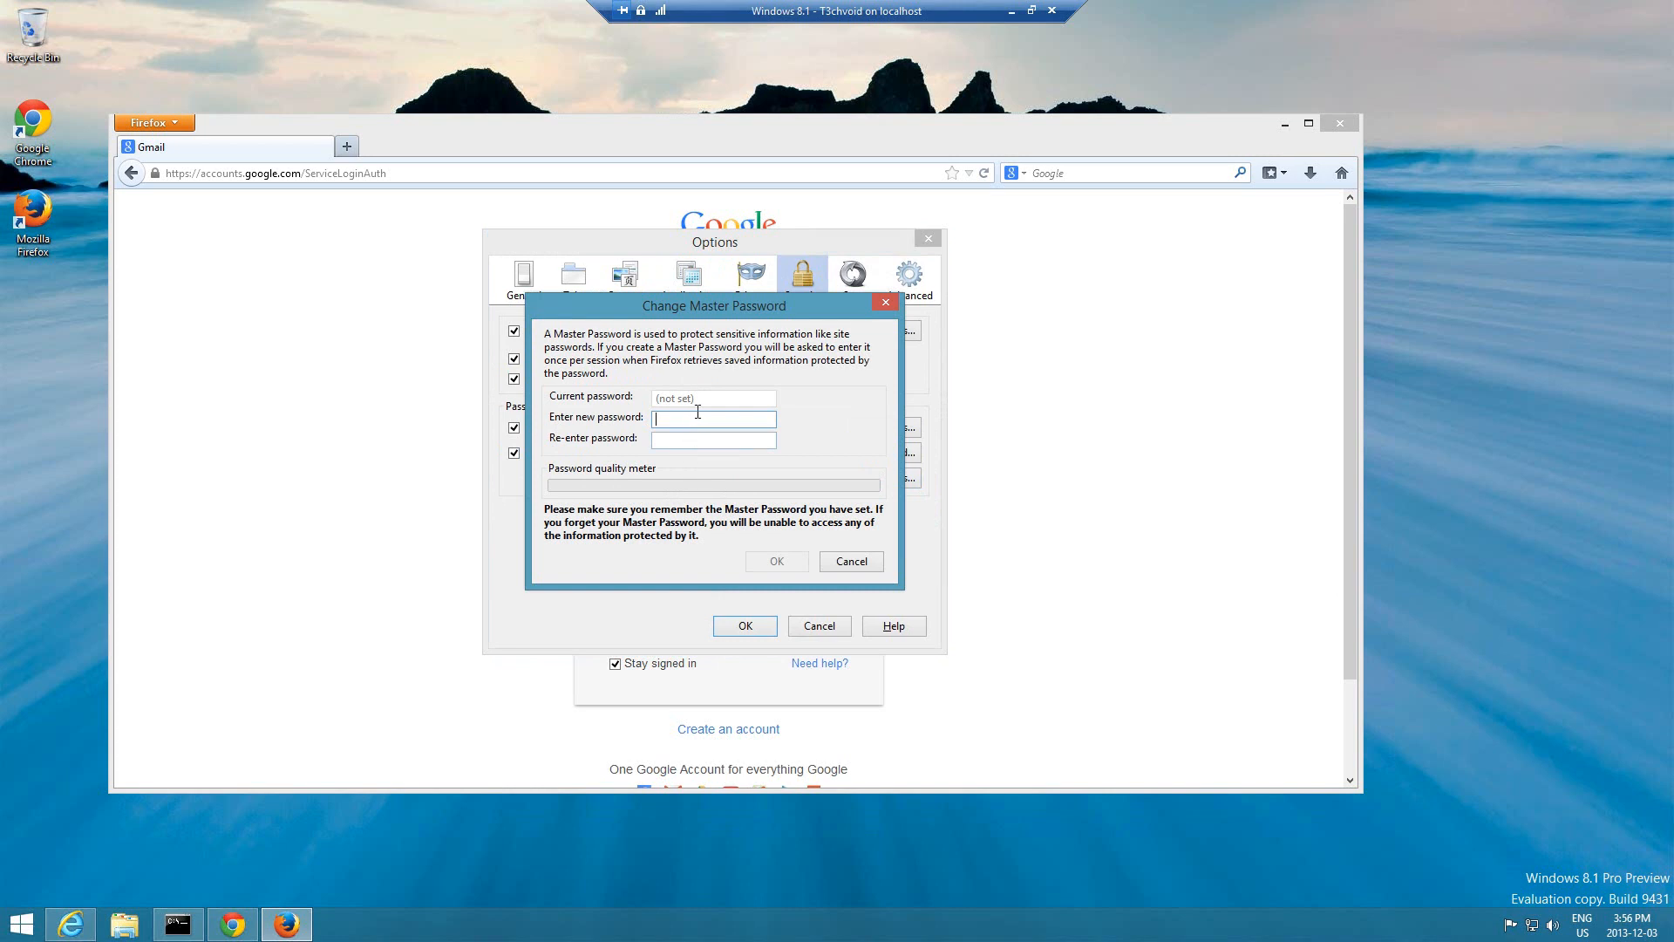
mouse_move(664, 413)
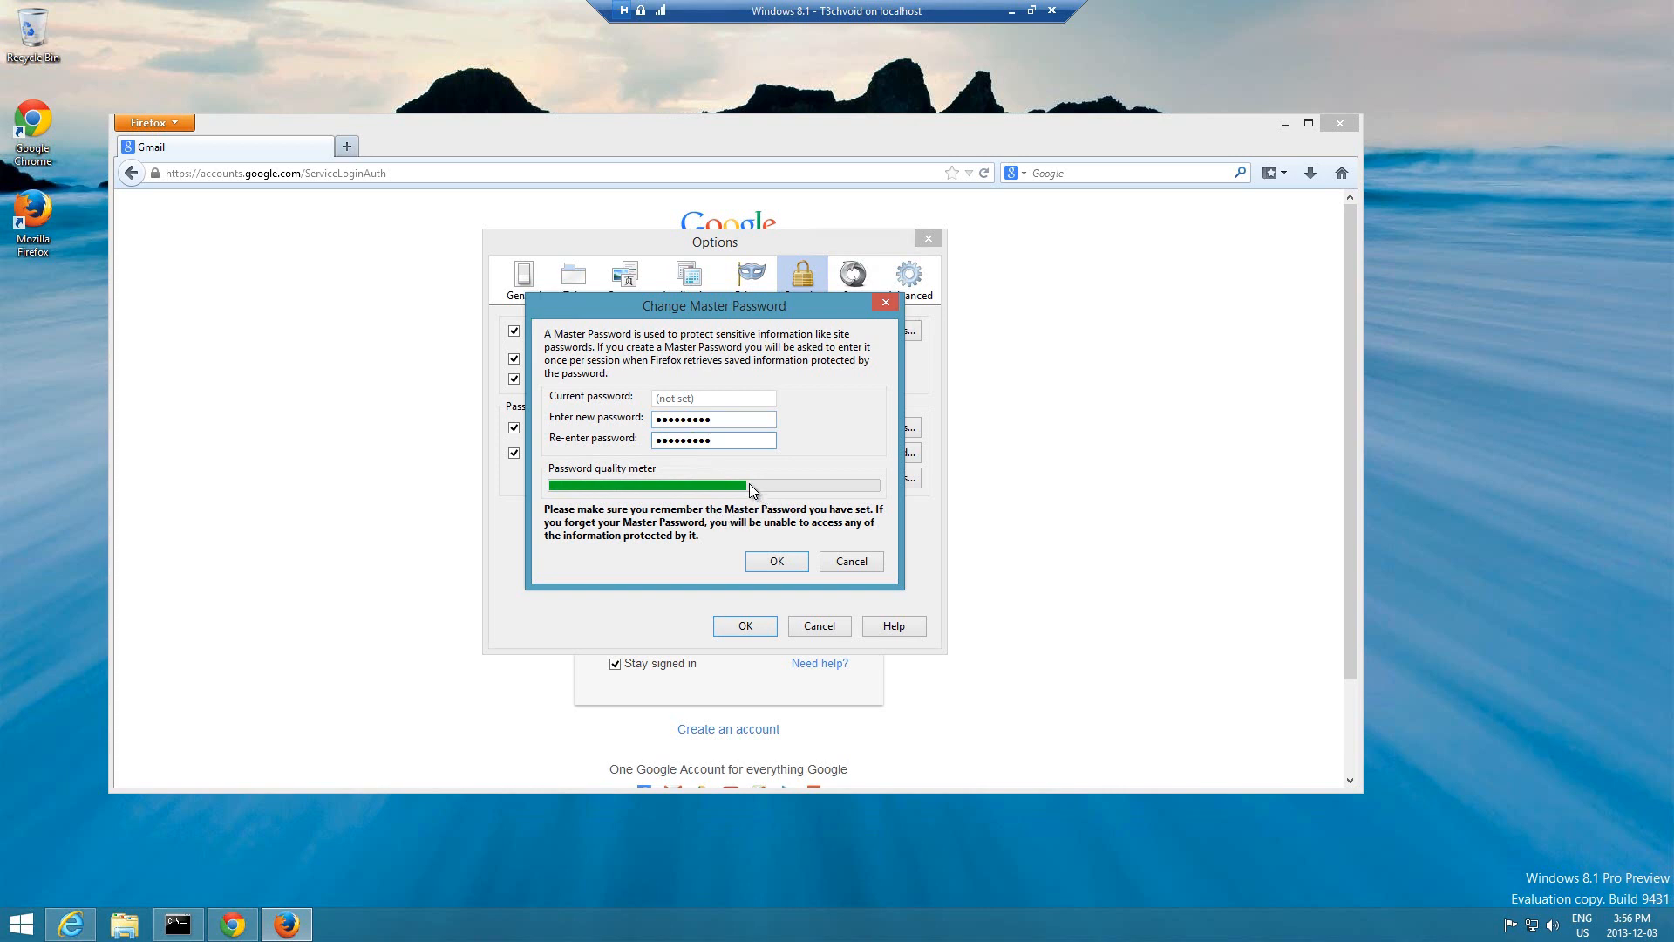
mouse_move(628, 486)
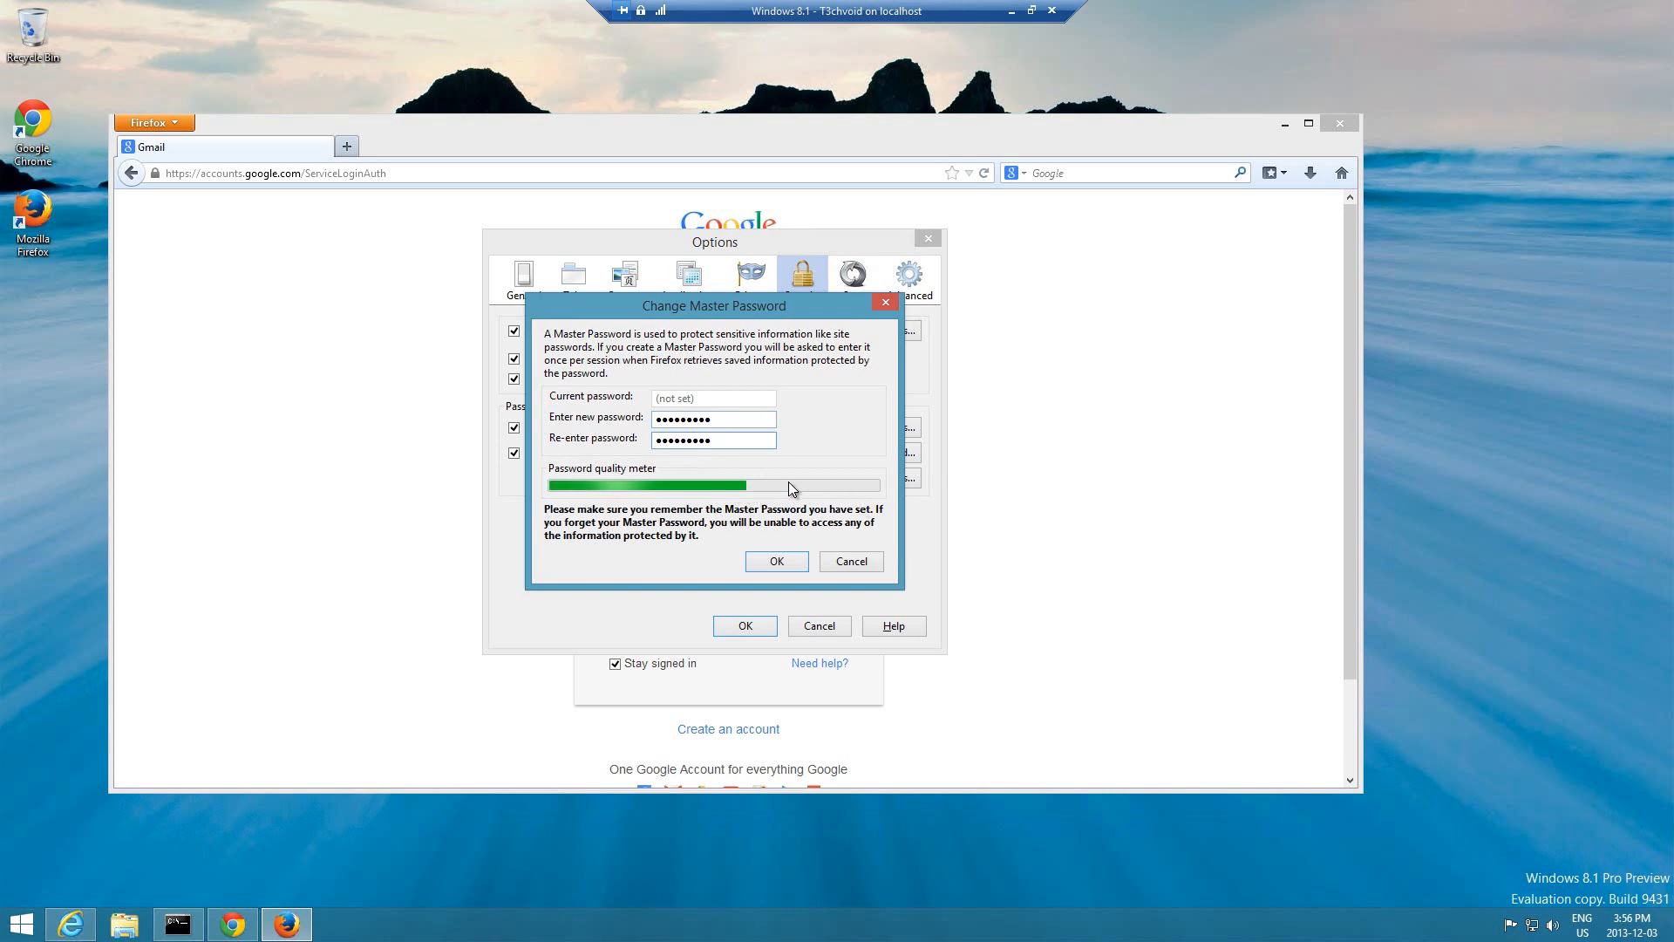
mouse_move(771, 492)
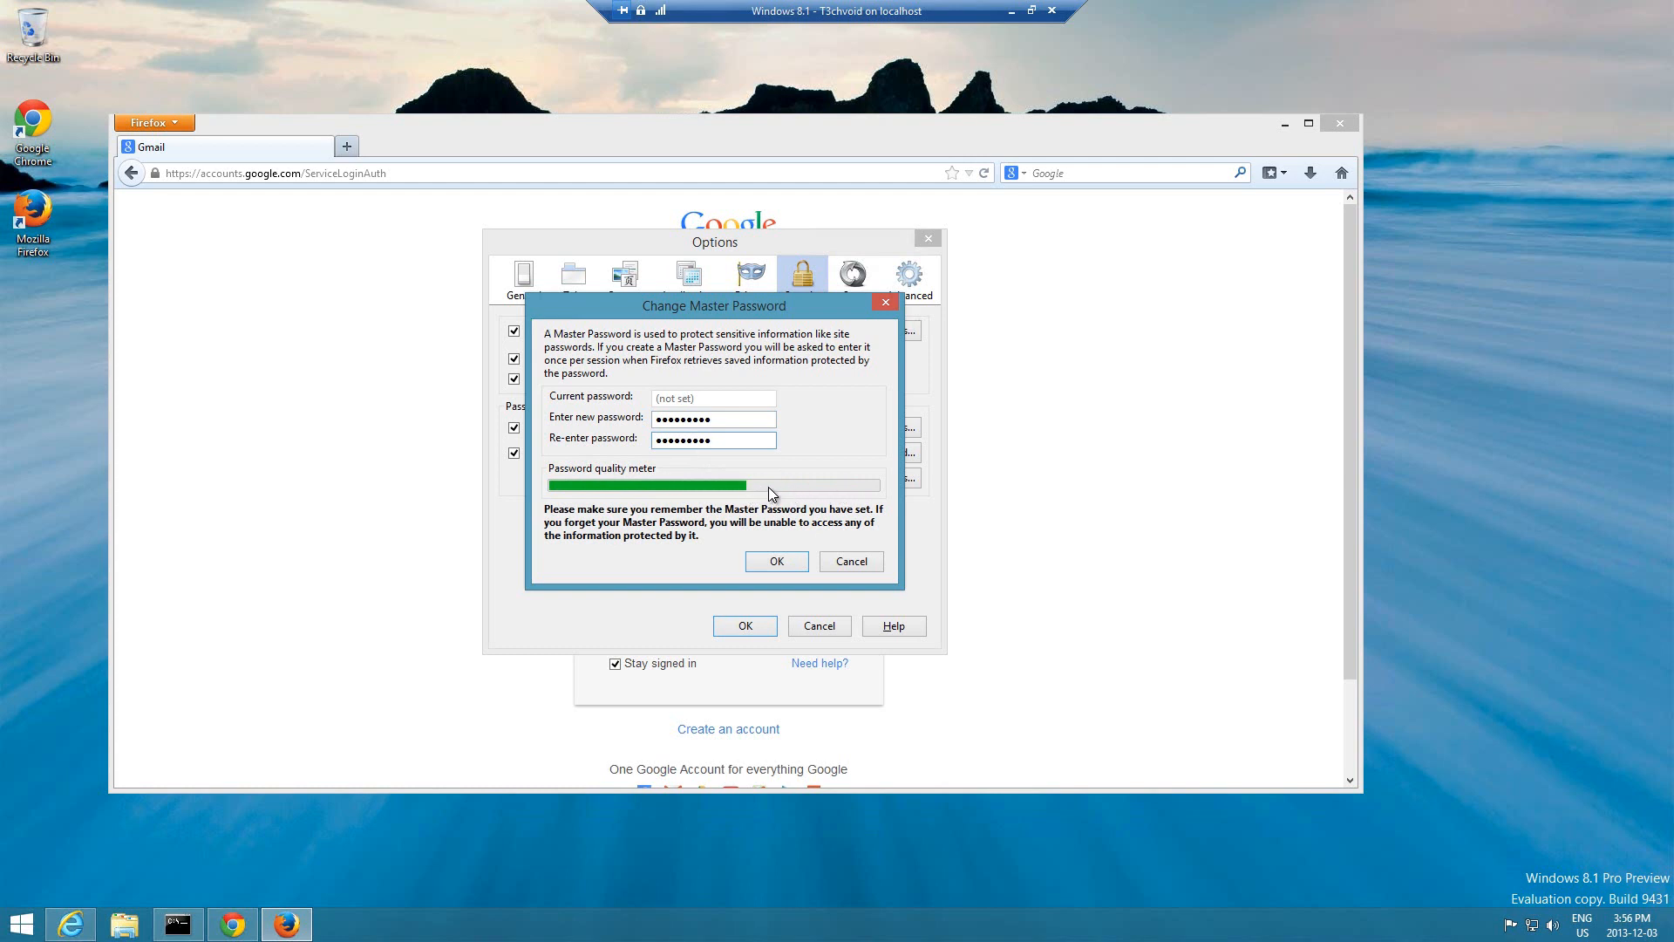
mouse_move(825, 493)
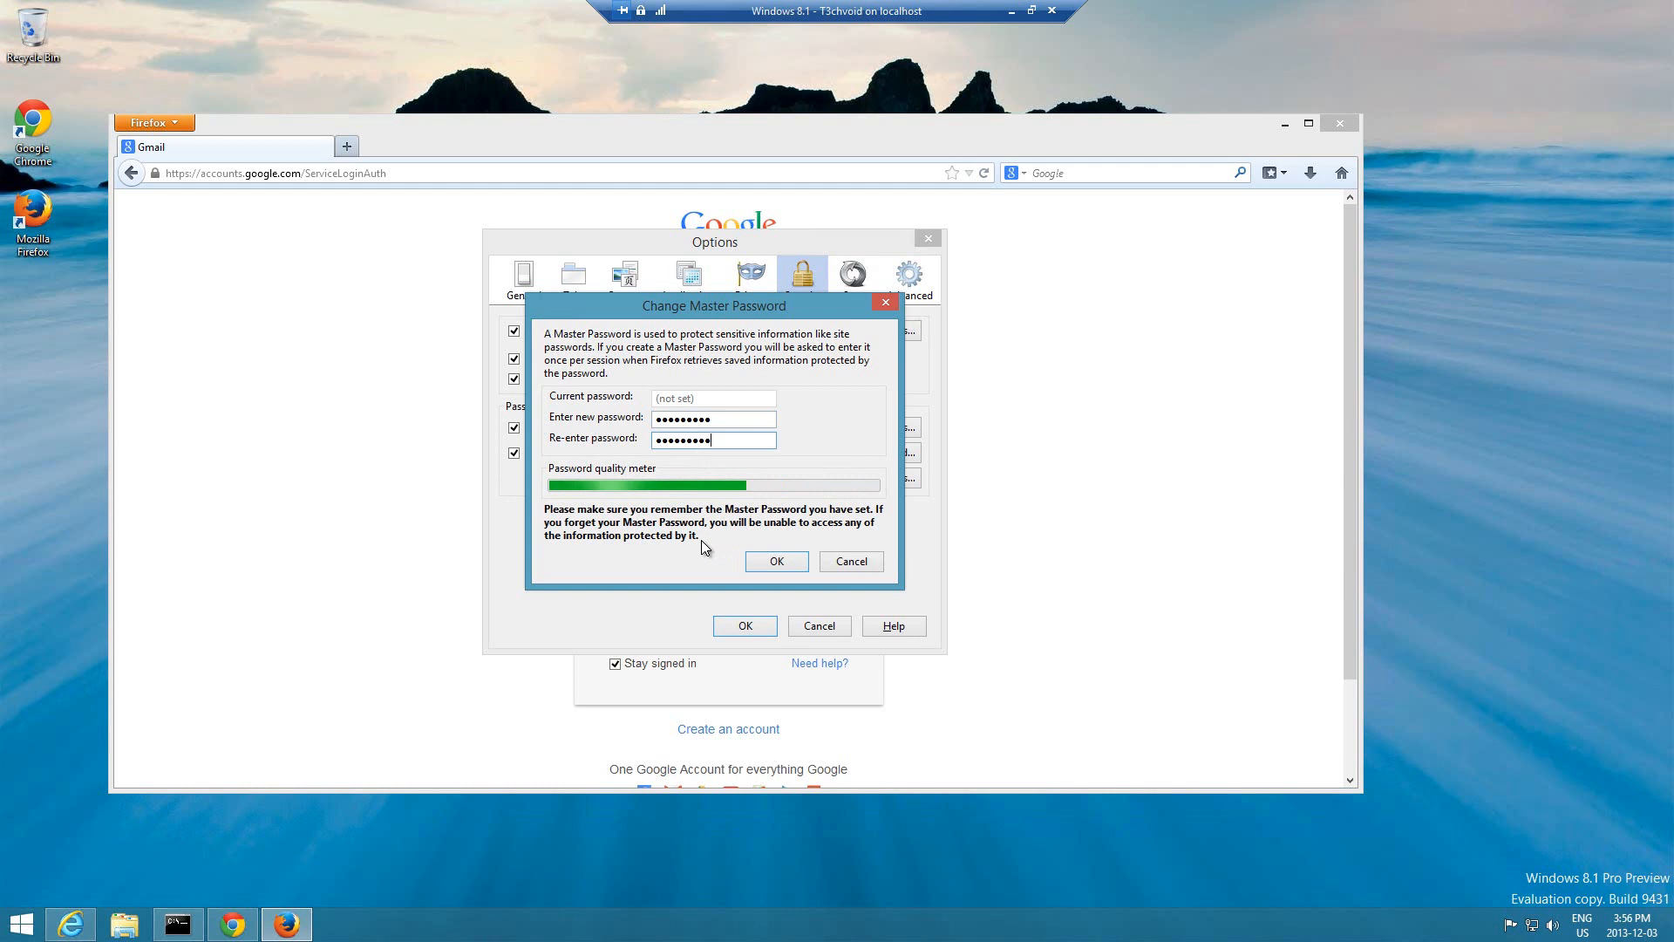
mouse_move(693, 557)
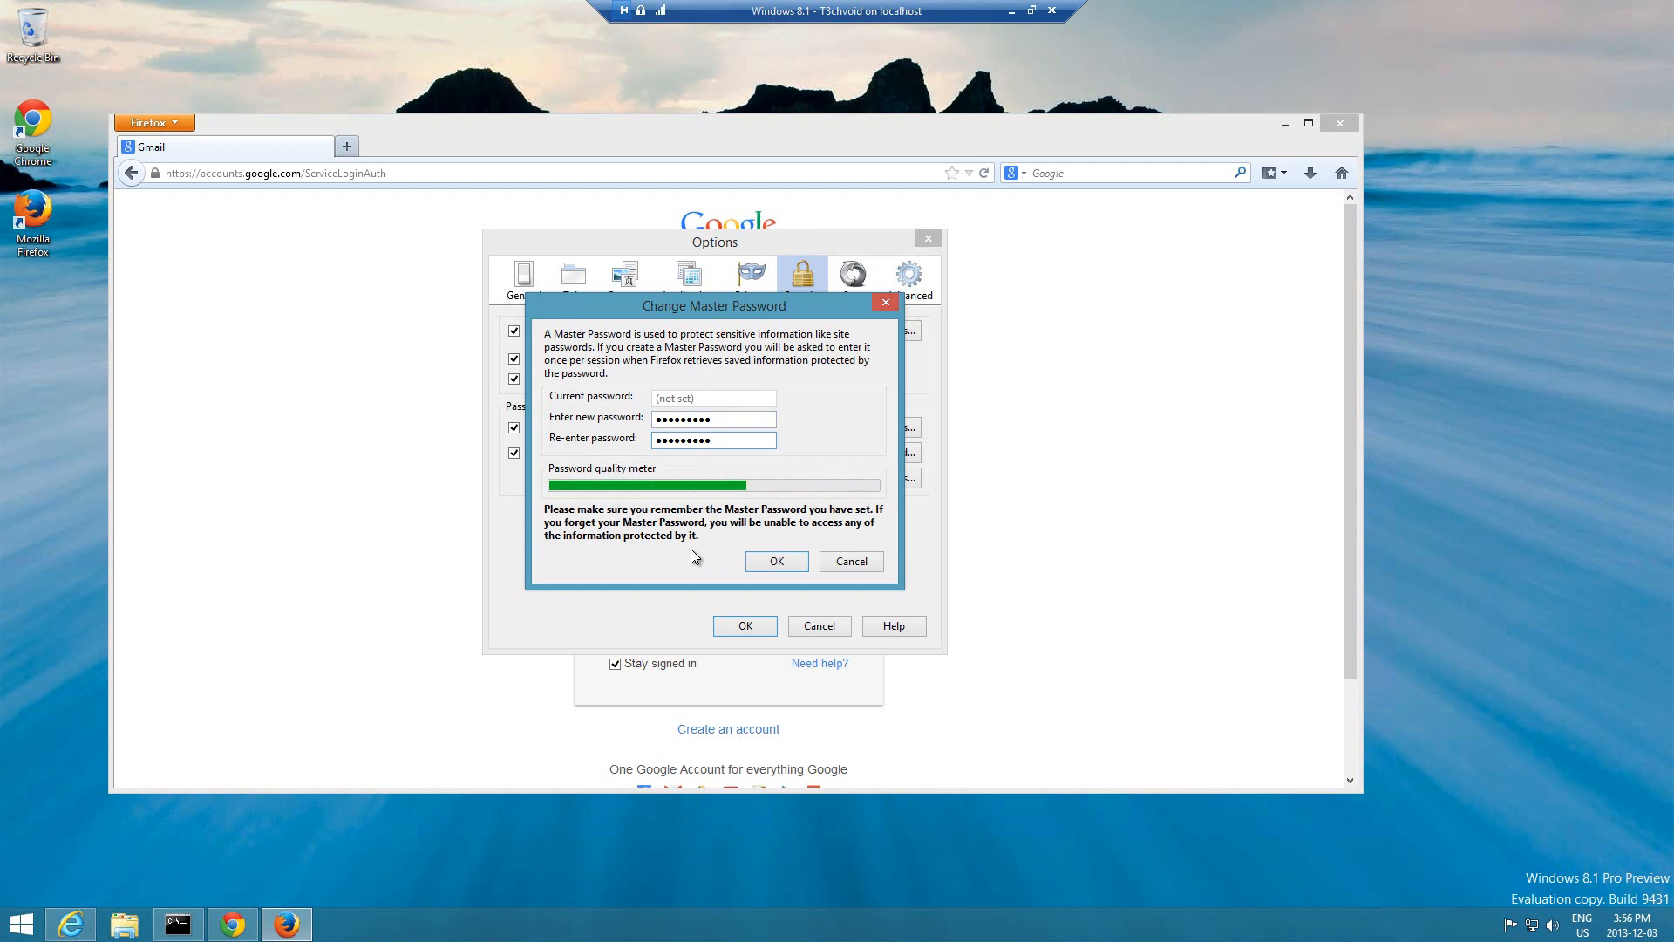
click(713, 440)
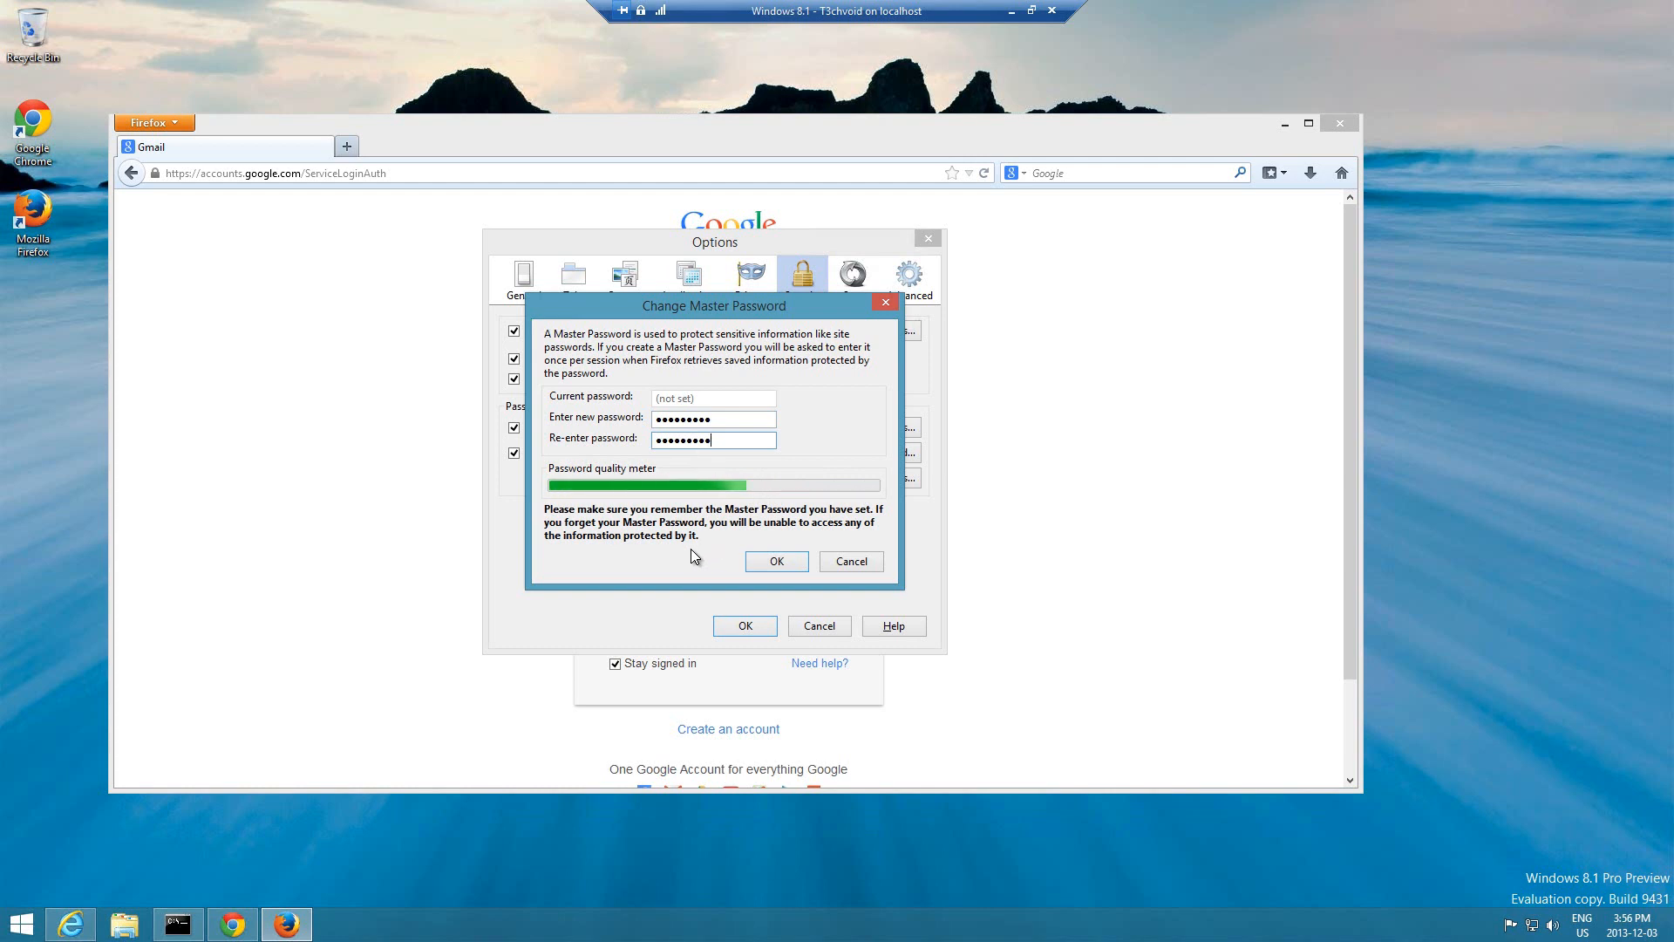
mouse_move(689, 545)
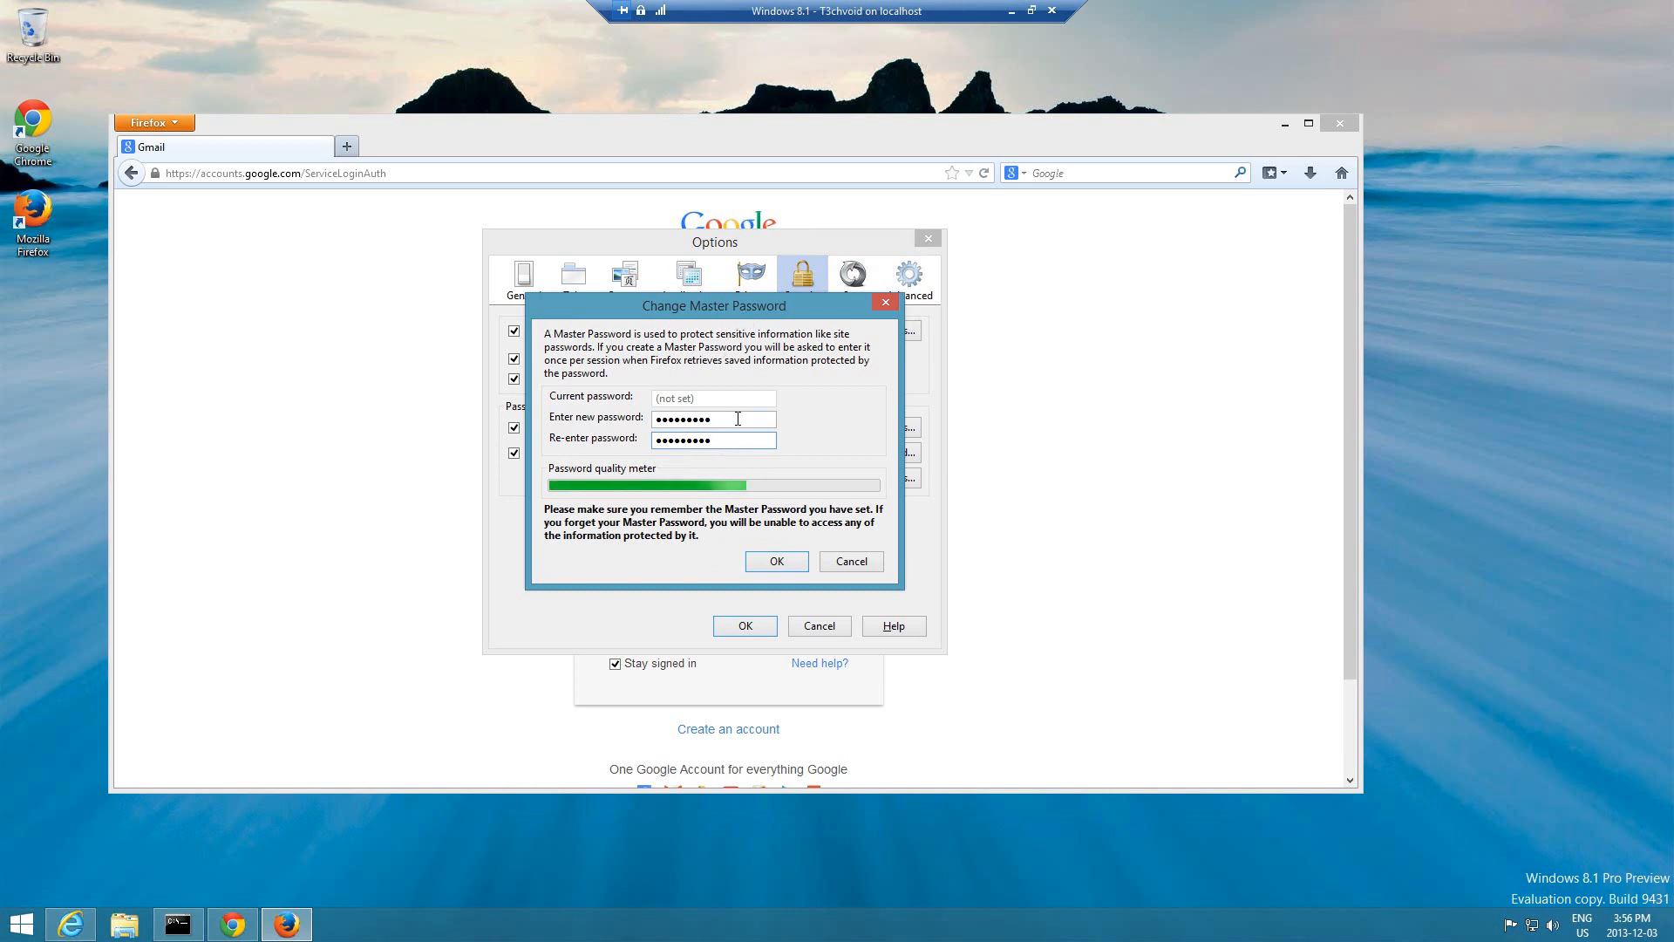
mouse_move(759, 553)
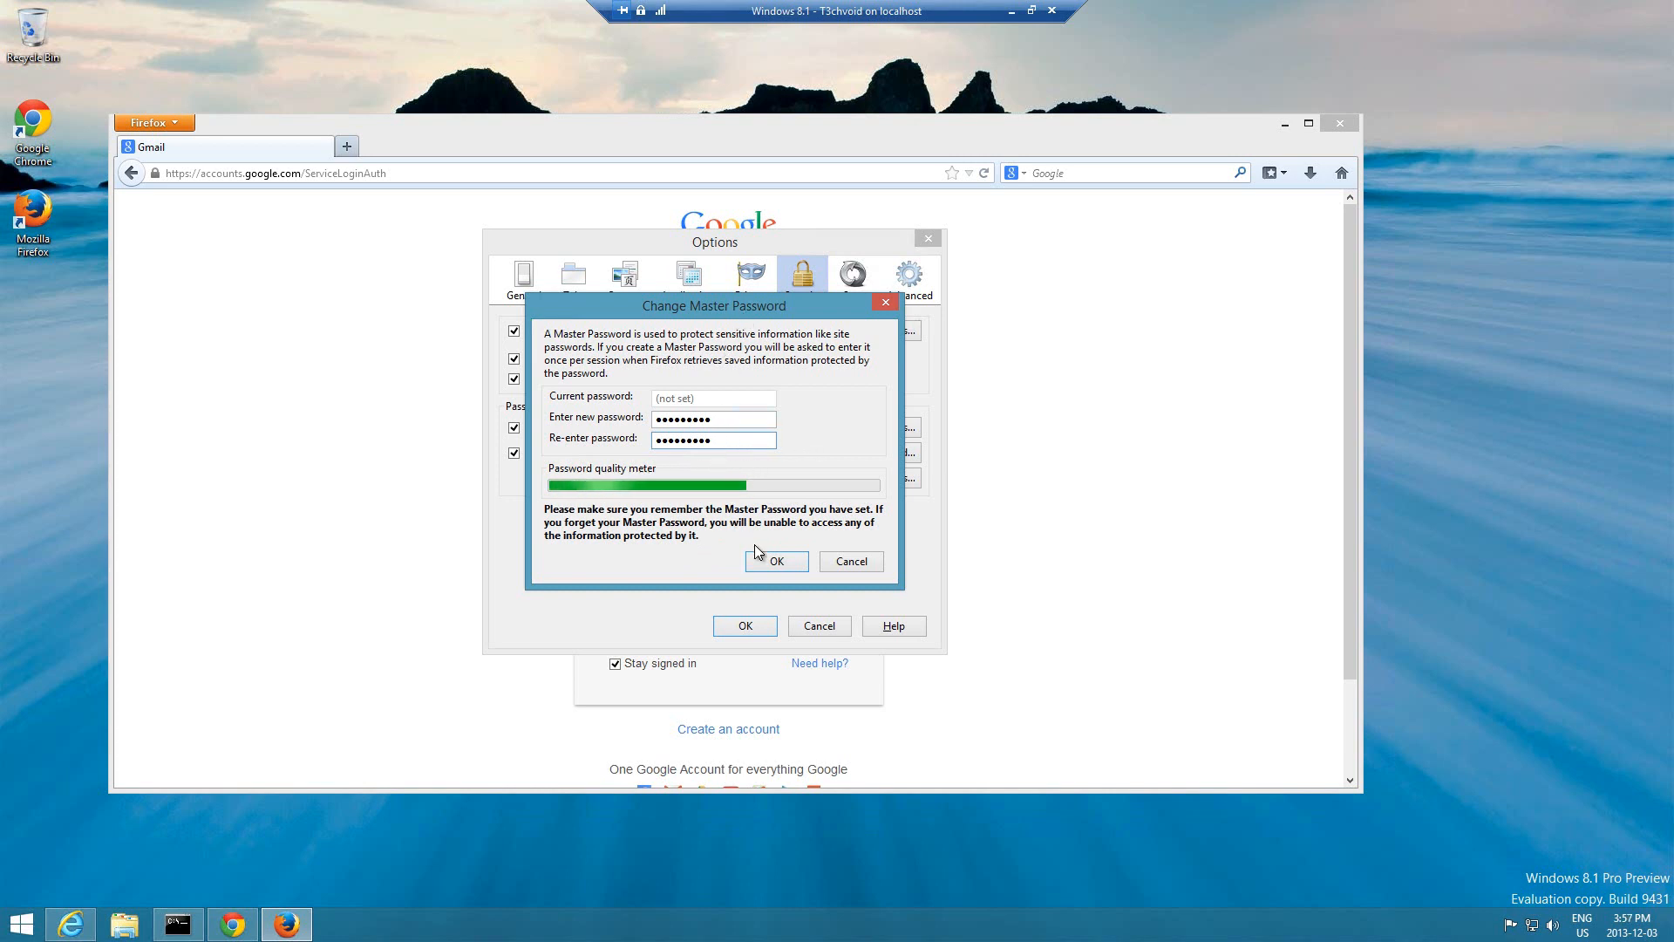
click(776, 560)
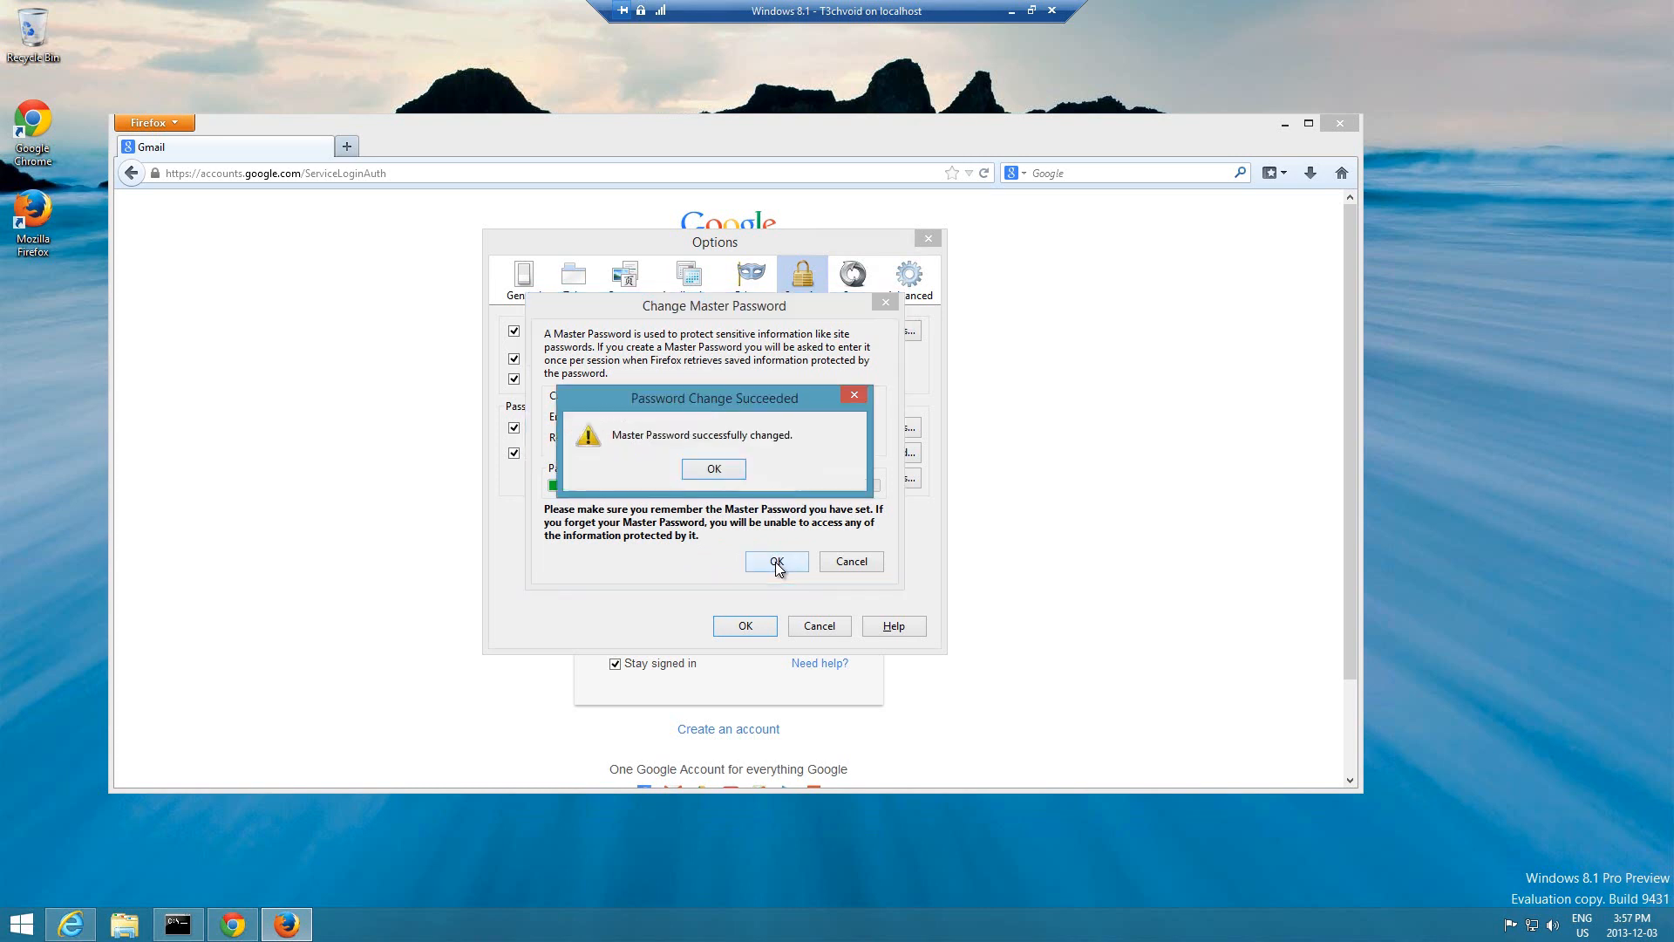
mouse_move(713, 468)
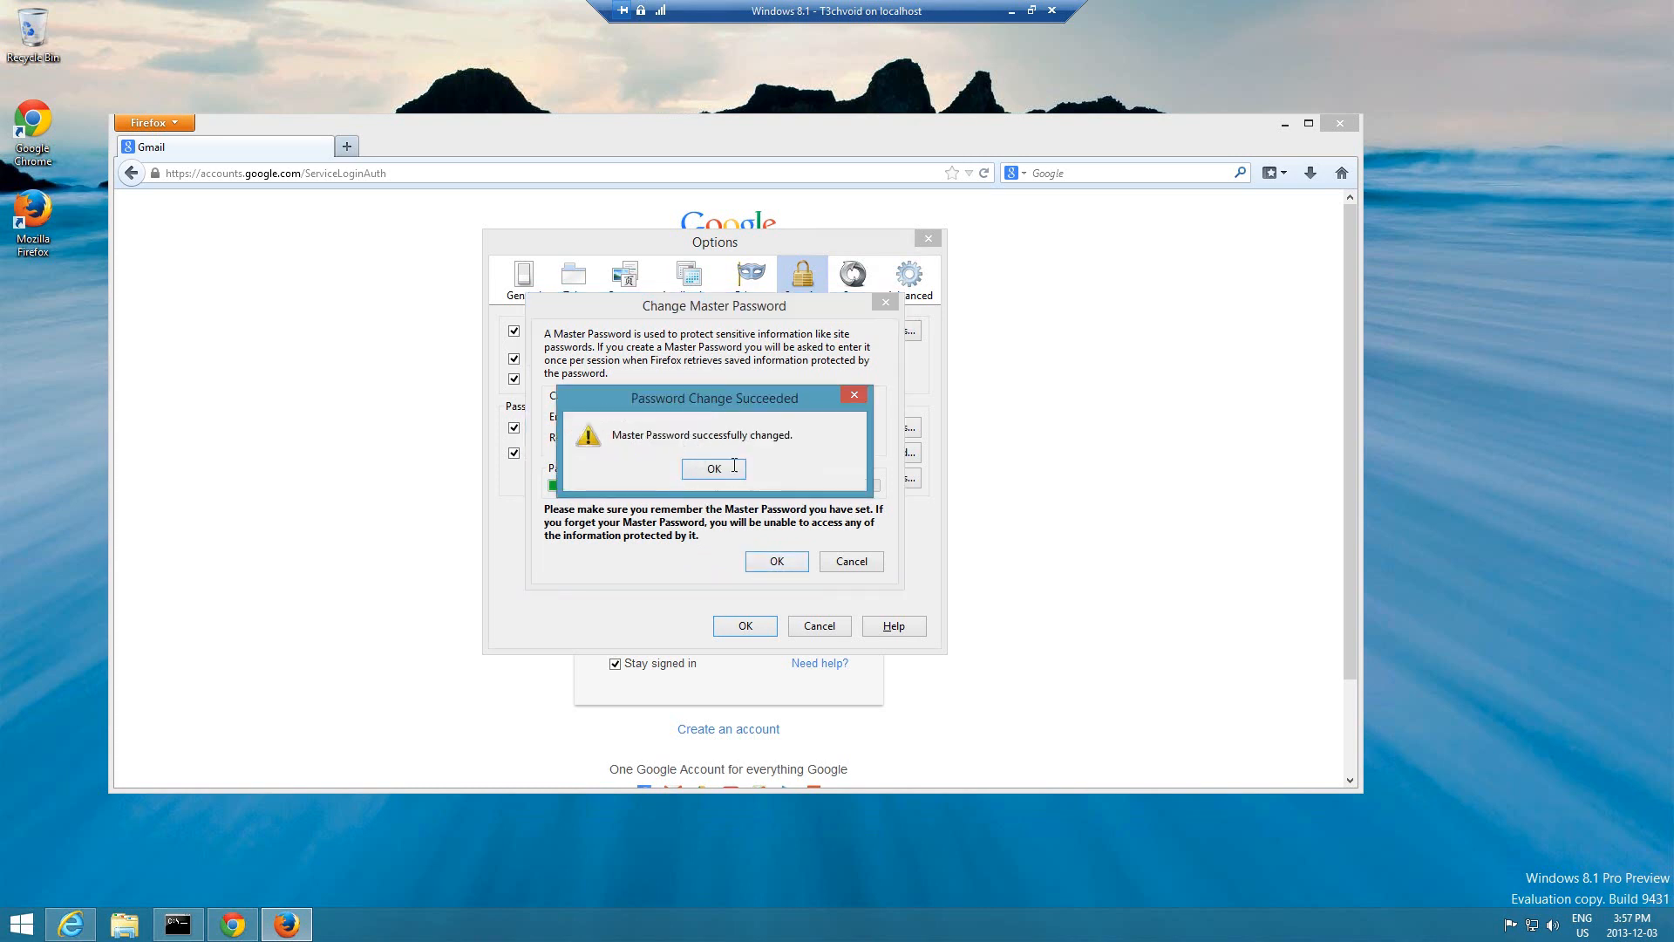
click(714, 468)
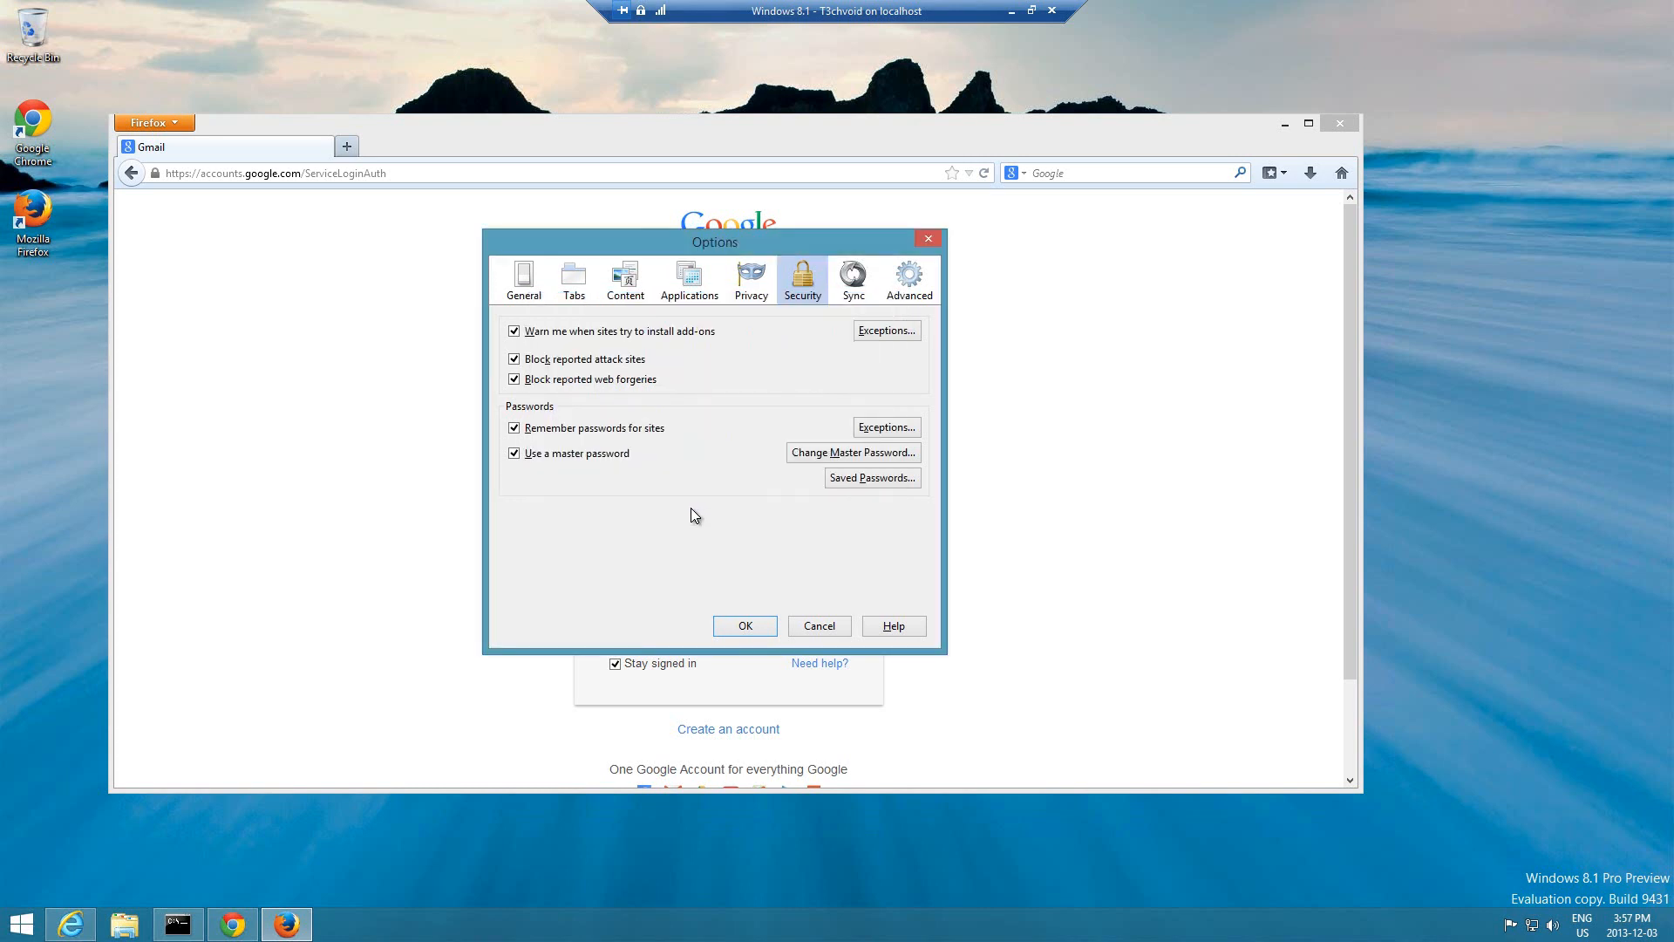
mouse_move(705, 553)
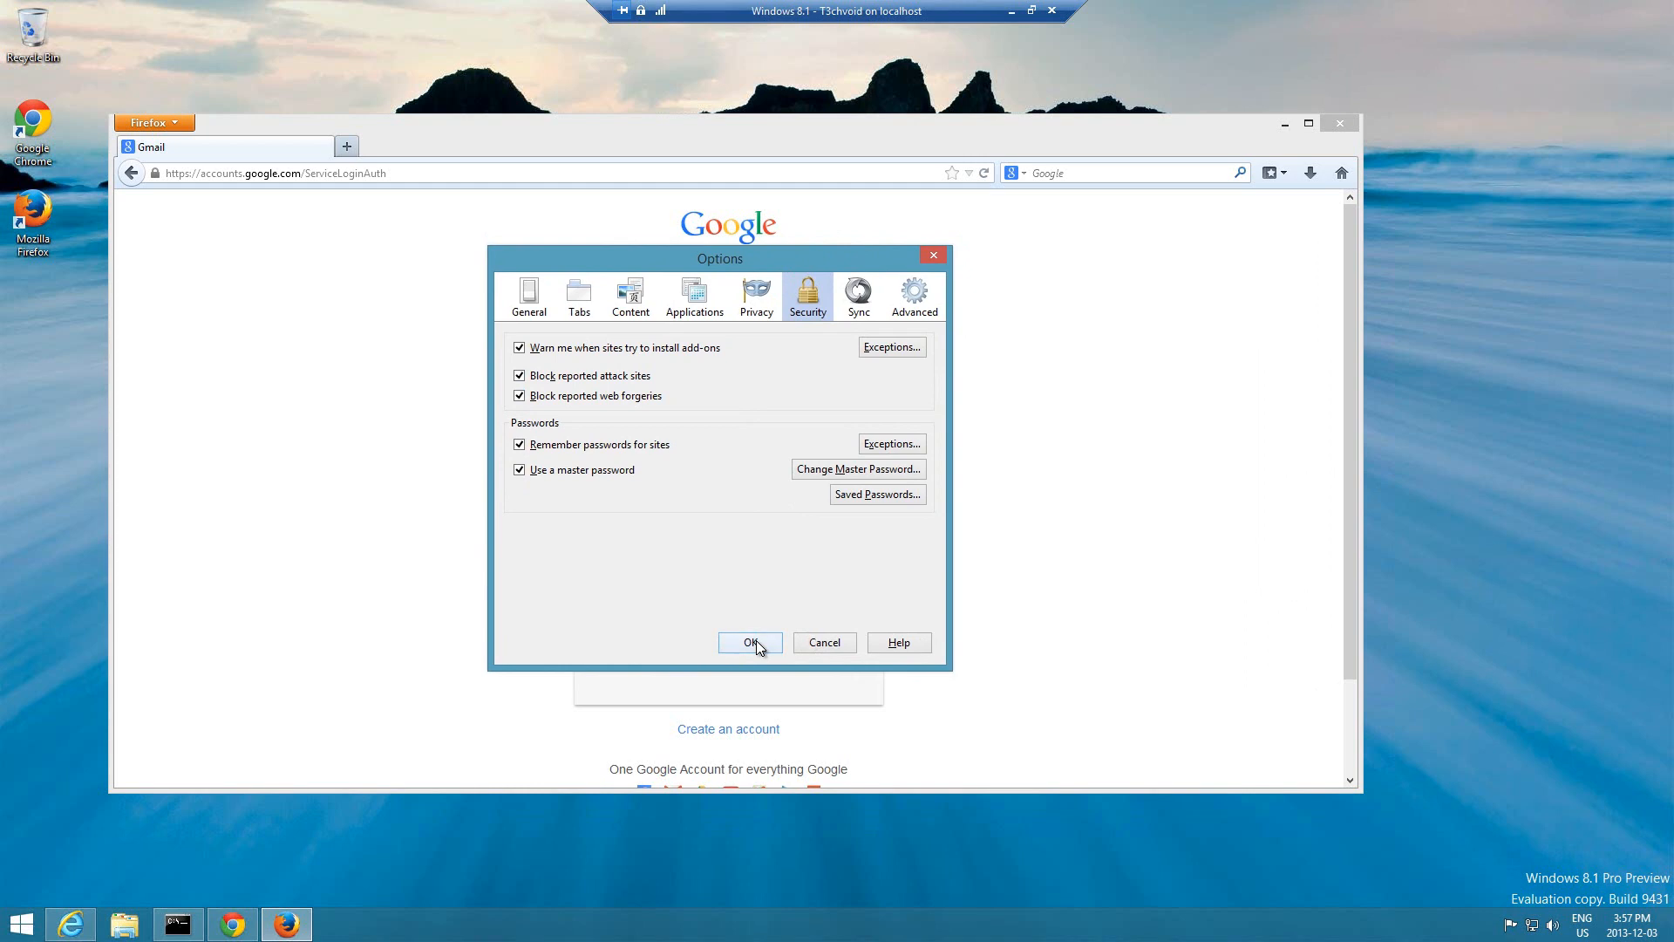
Accept the security settings, then reopen Firefox Options from the main menu
click(750, 641)
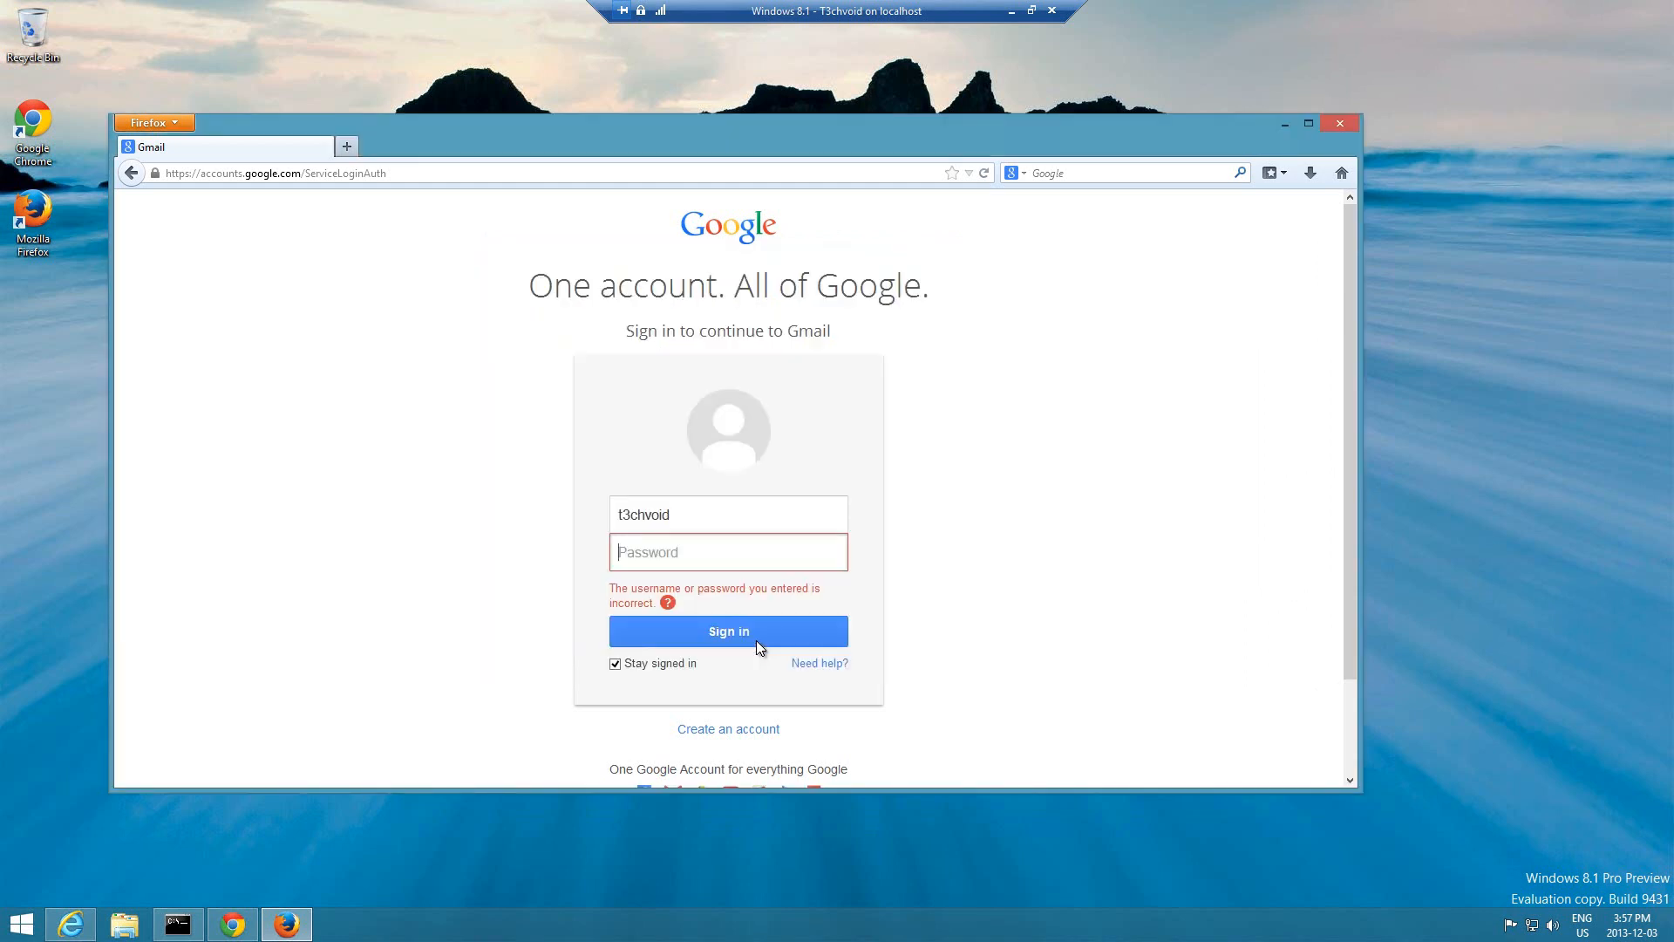
mouse_move(314, 150)
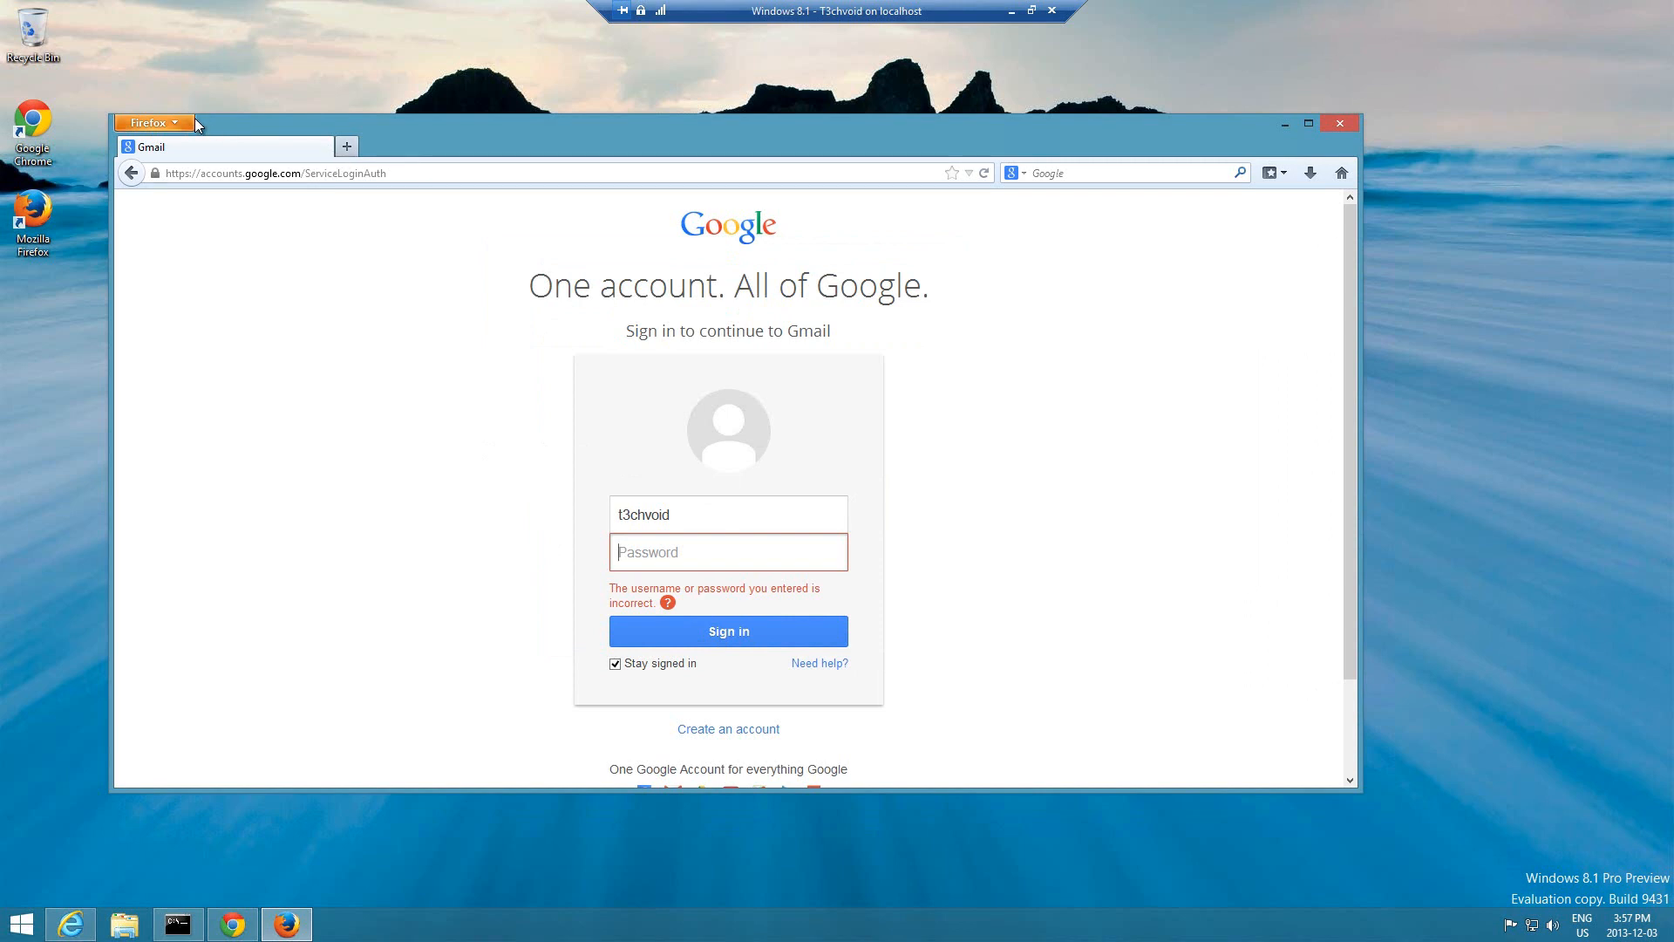
mouse_move(178, 126)
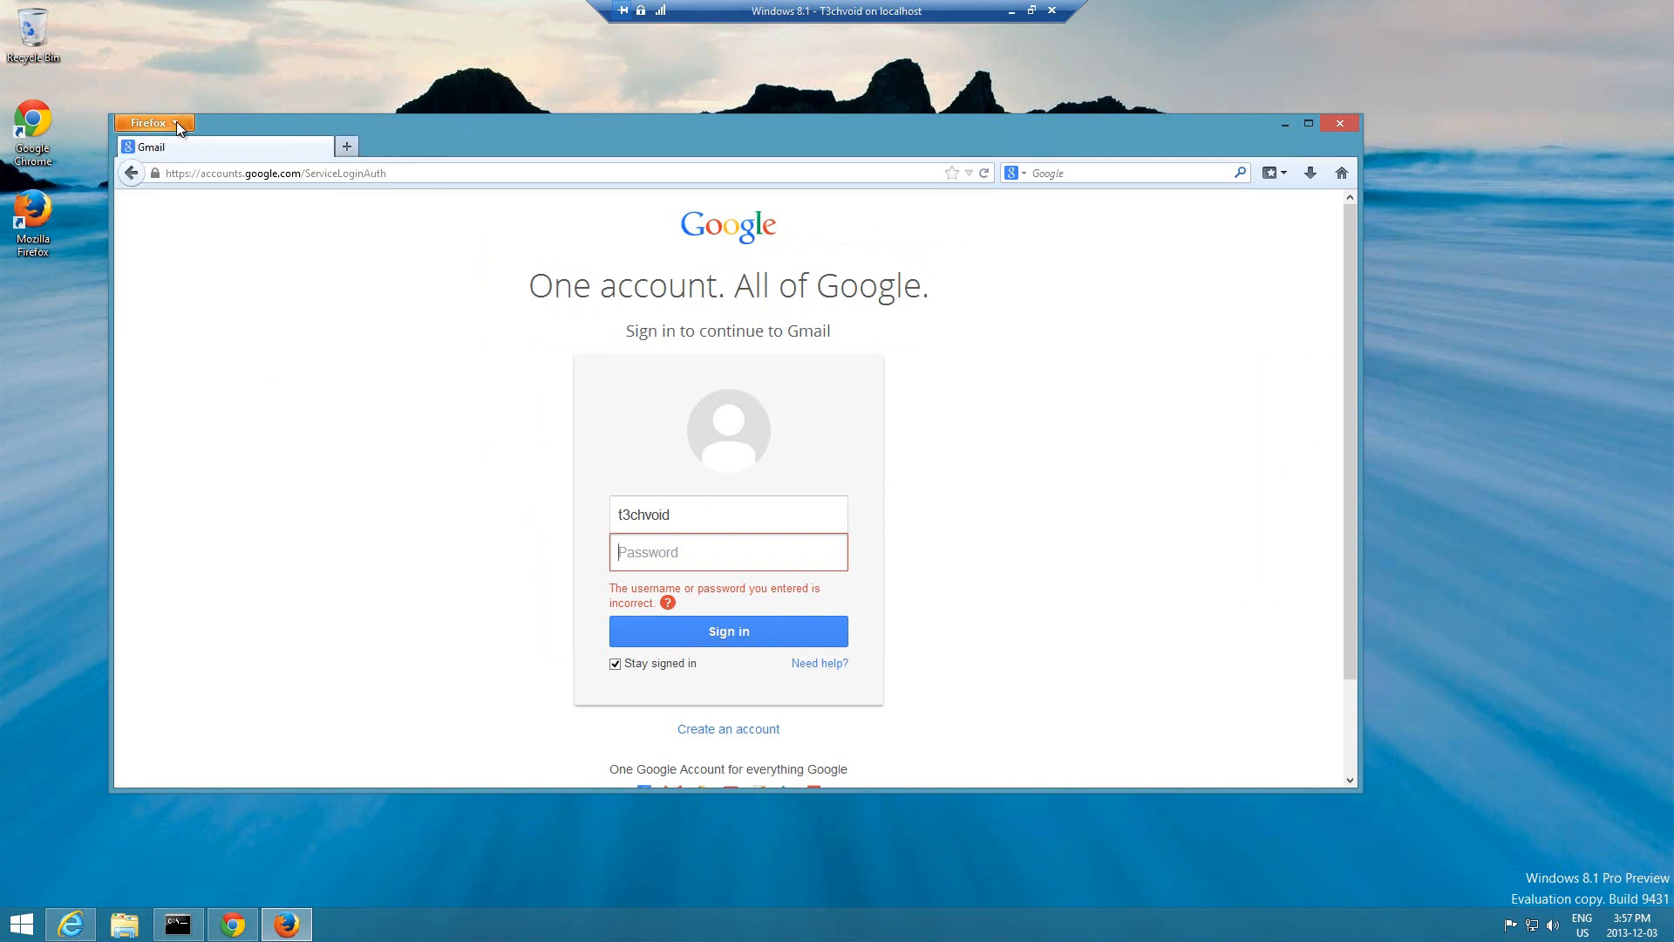
mouse_move(1340, 124)
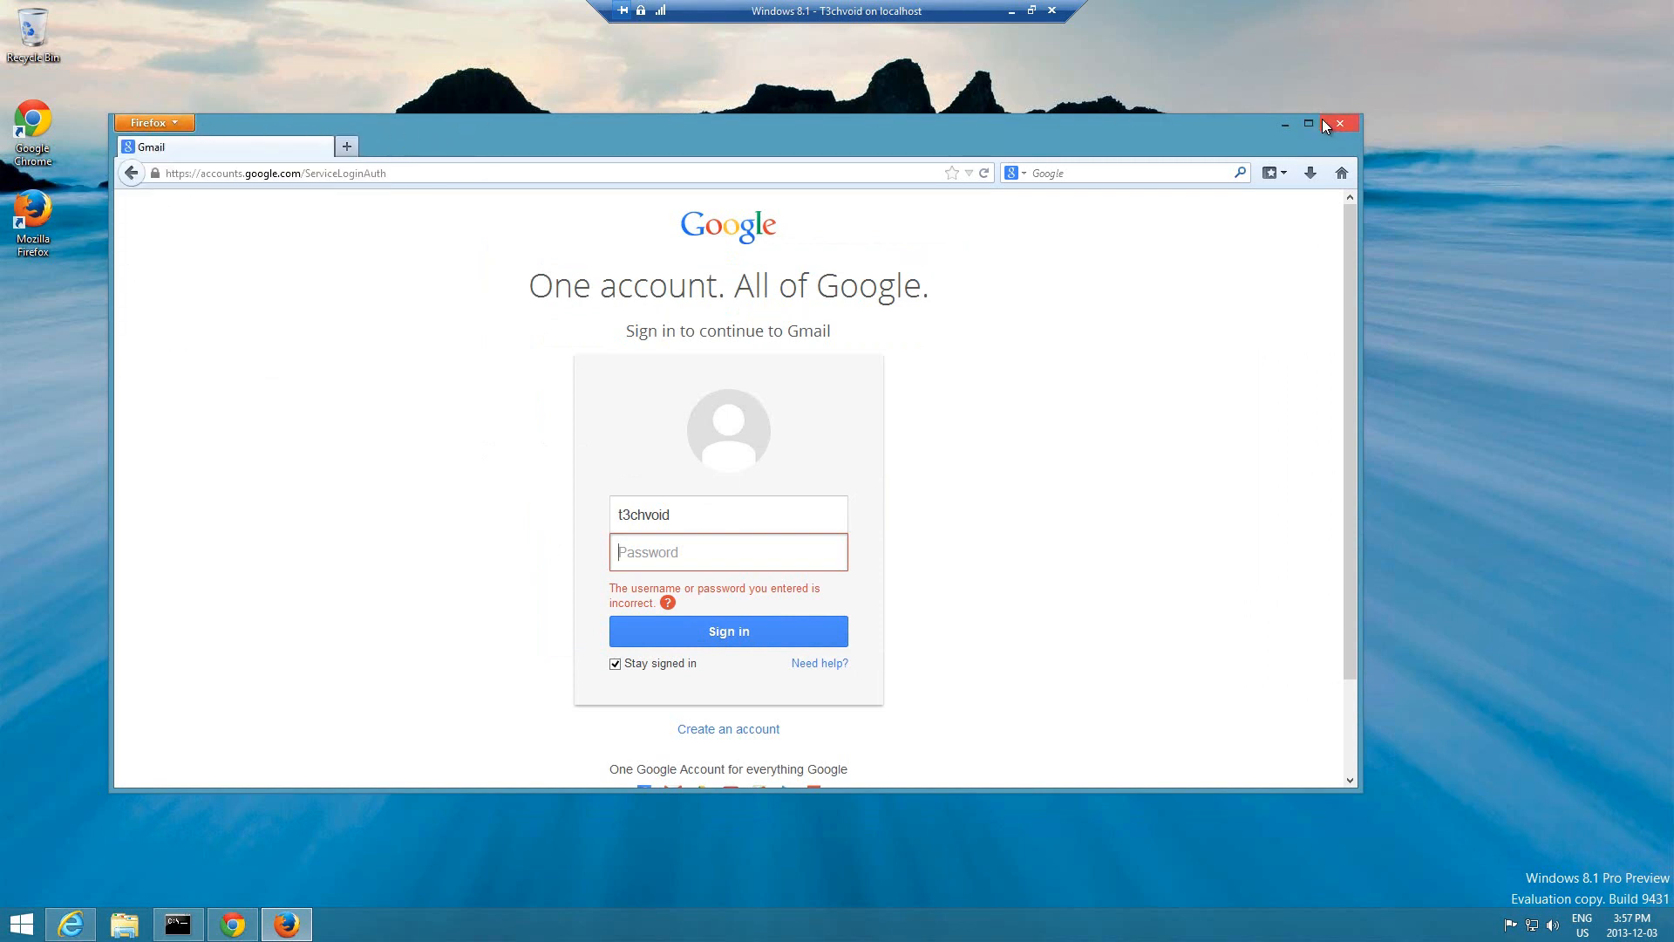
mouse_move(220, 133)
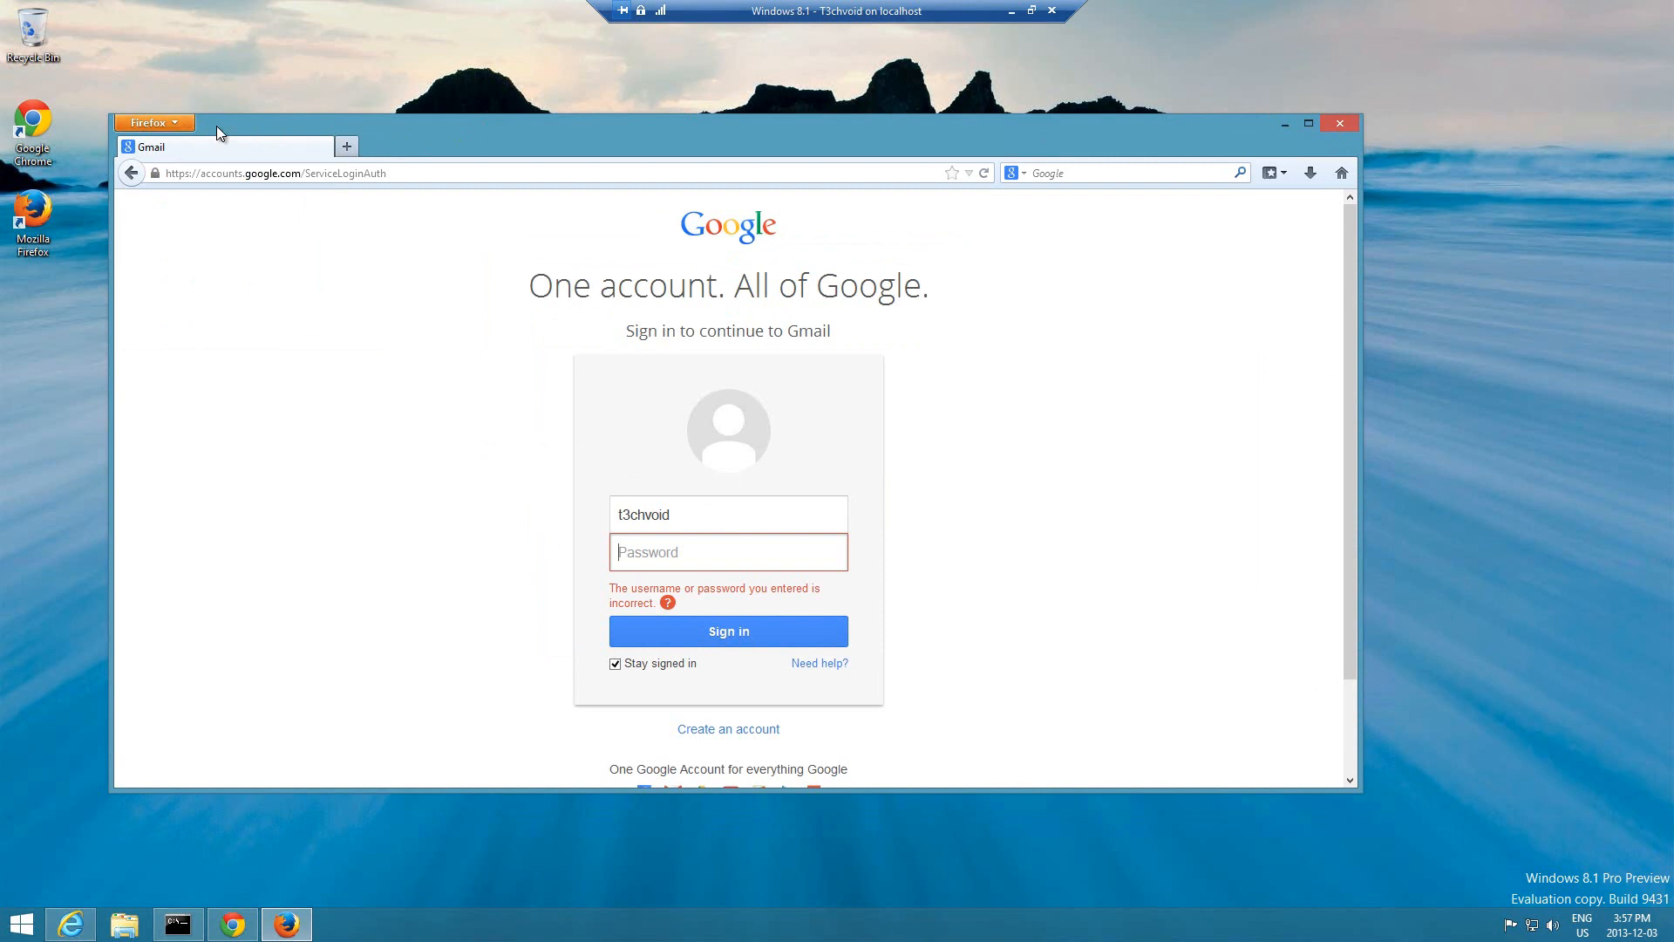
click(150, 123)
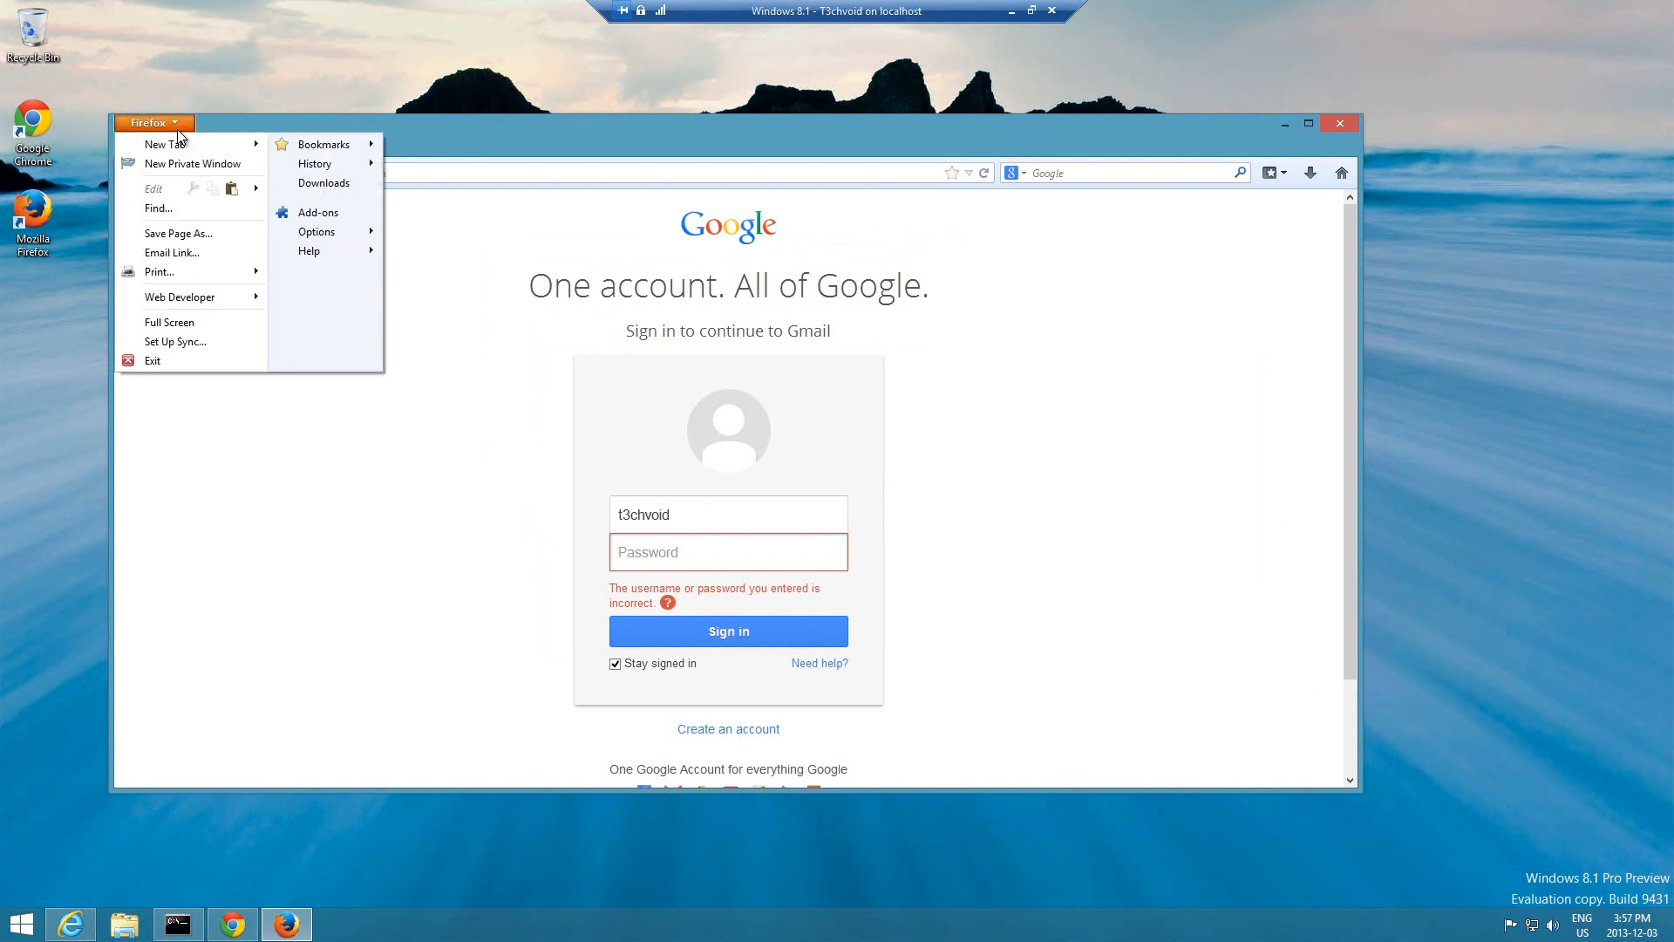
click(316, 232)
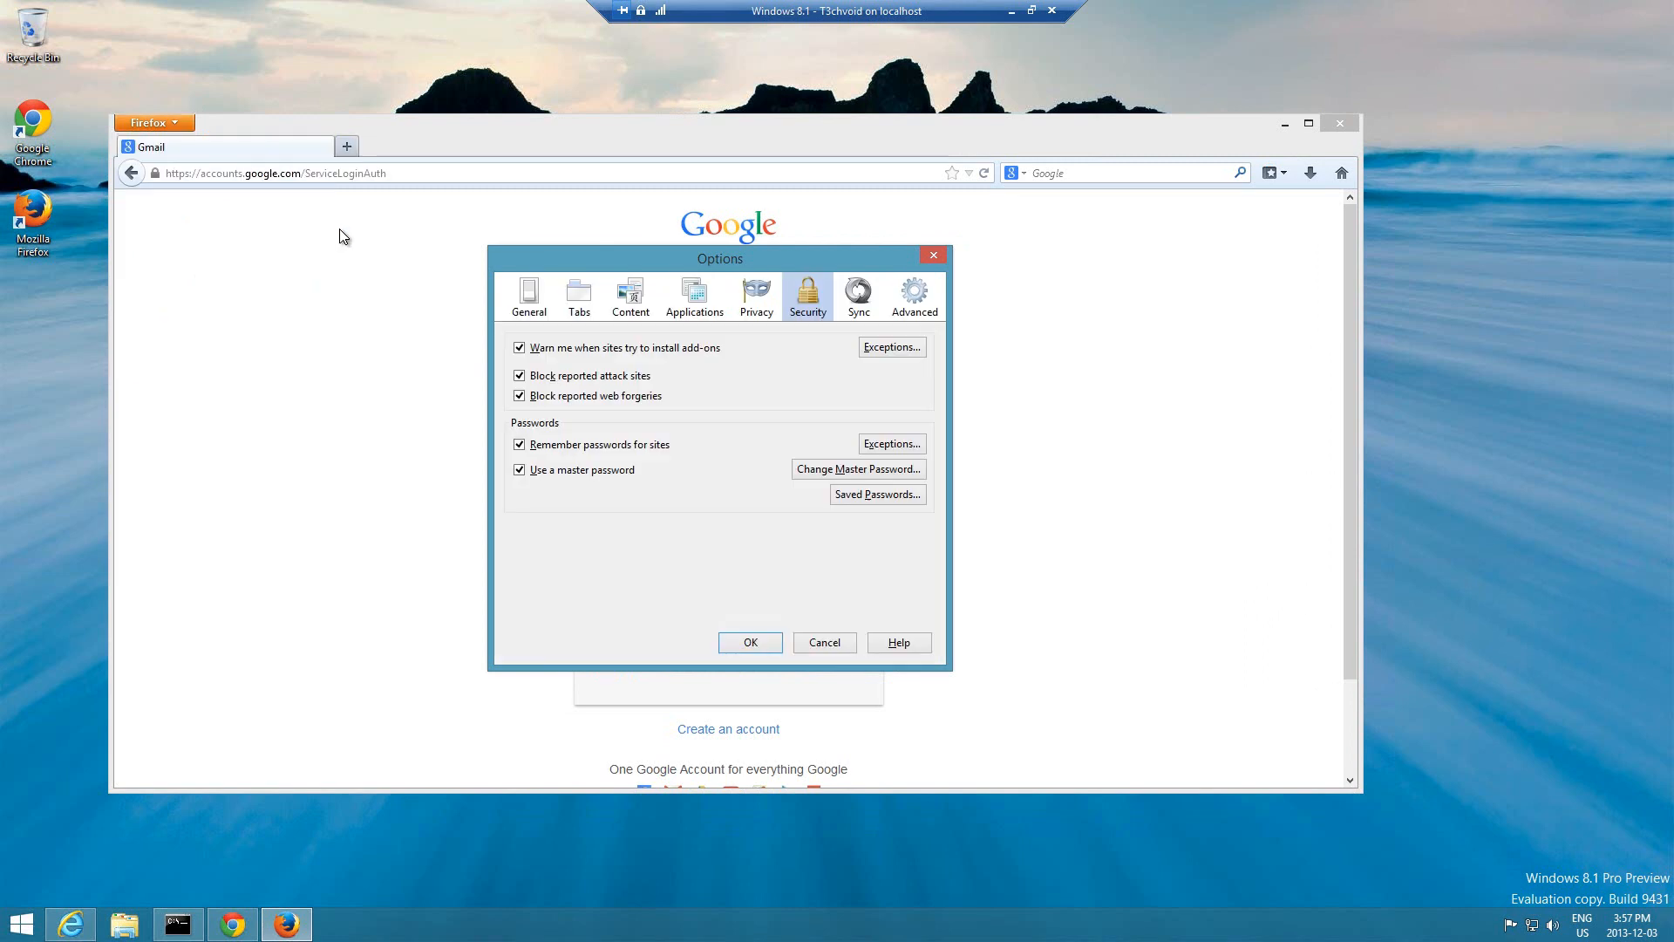
mouse_move(722, 458)
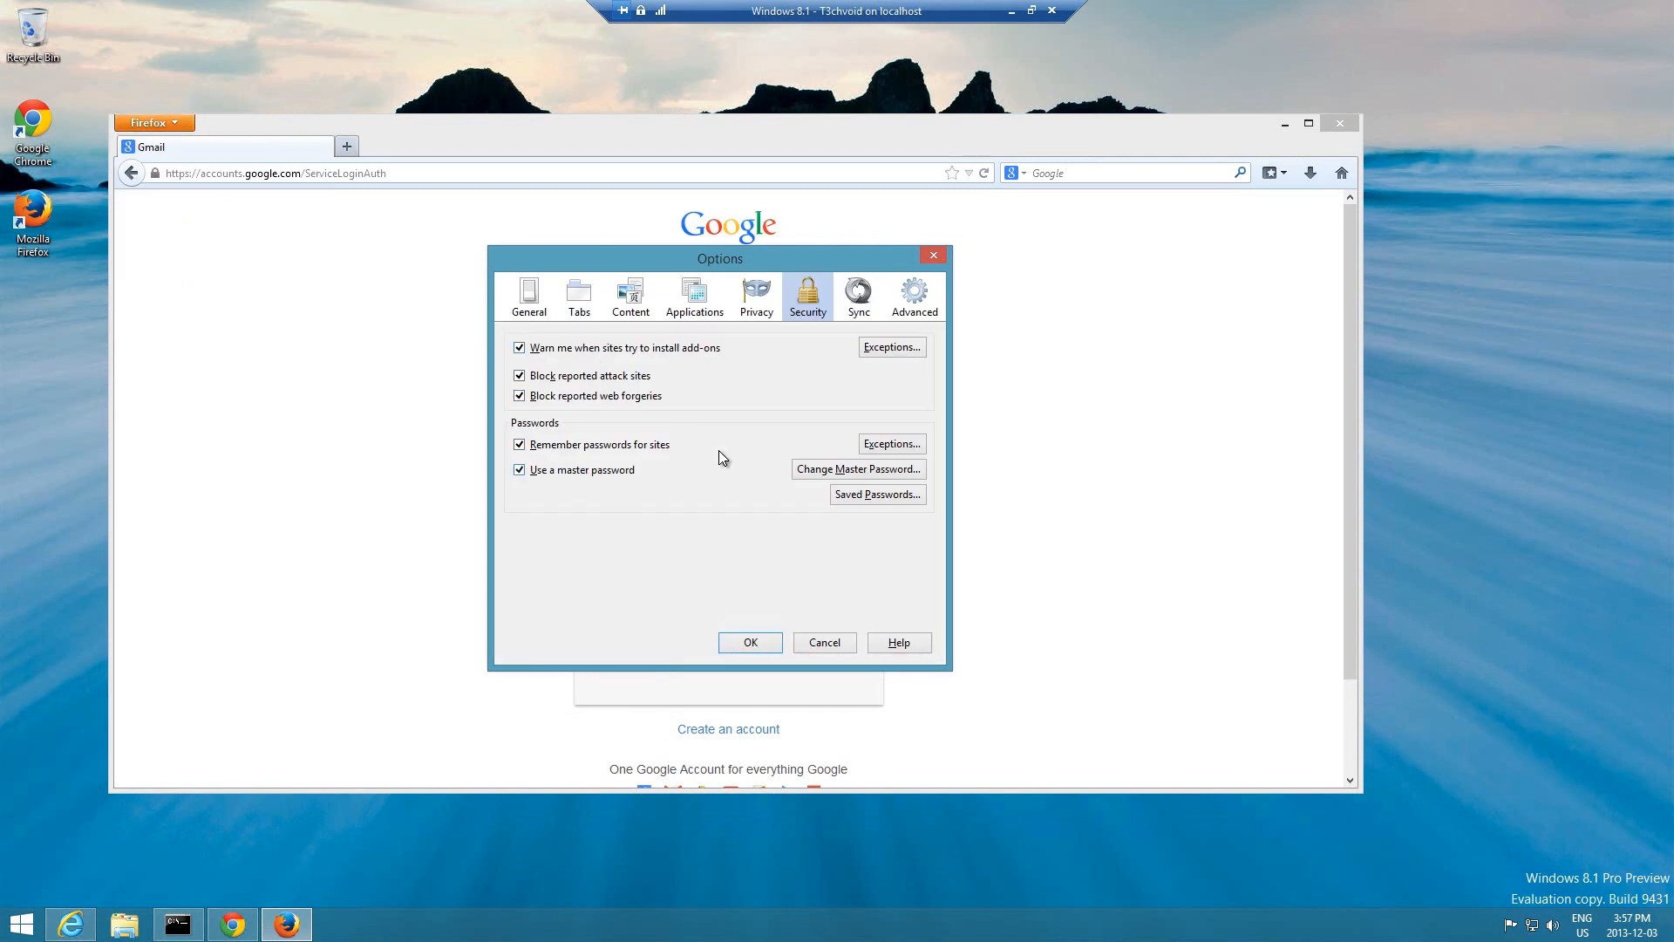
mouse_move(858, 469)
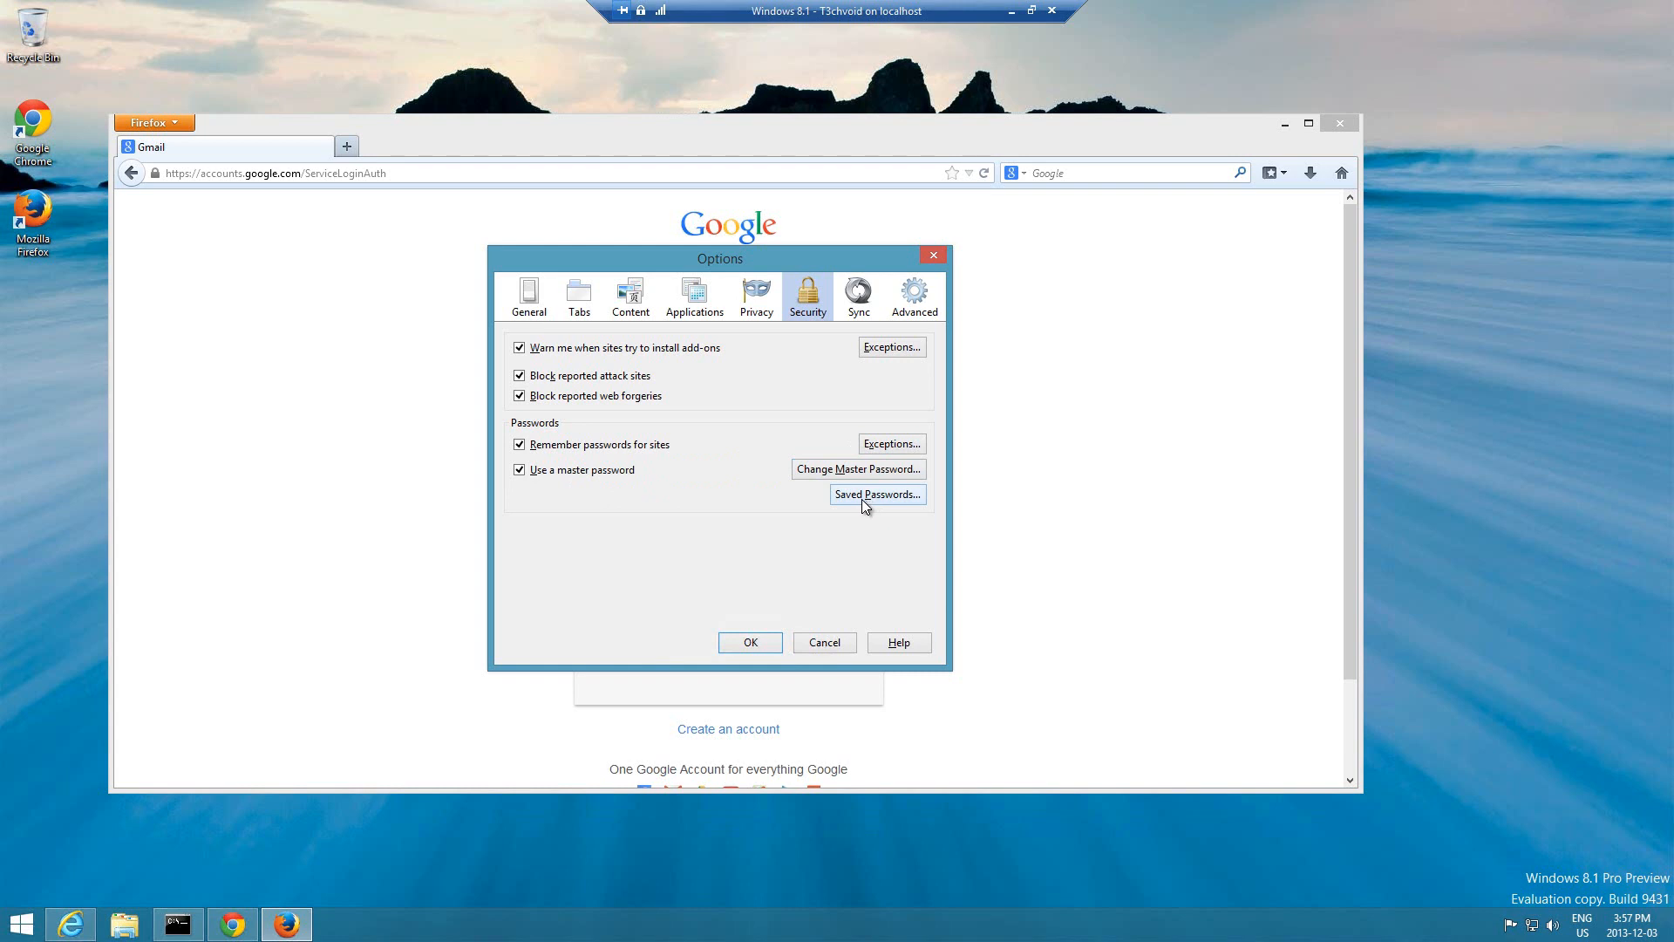
click(876, 493)
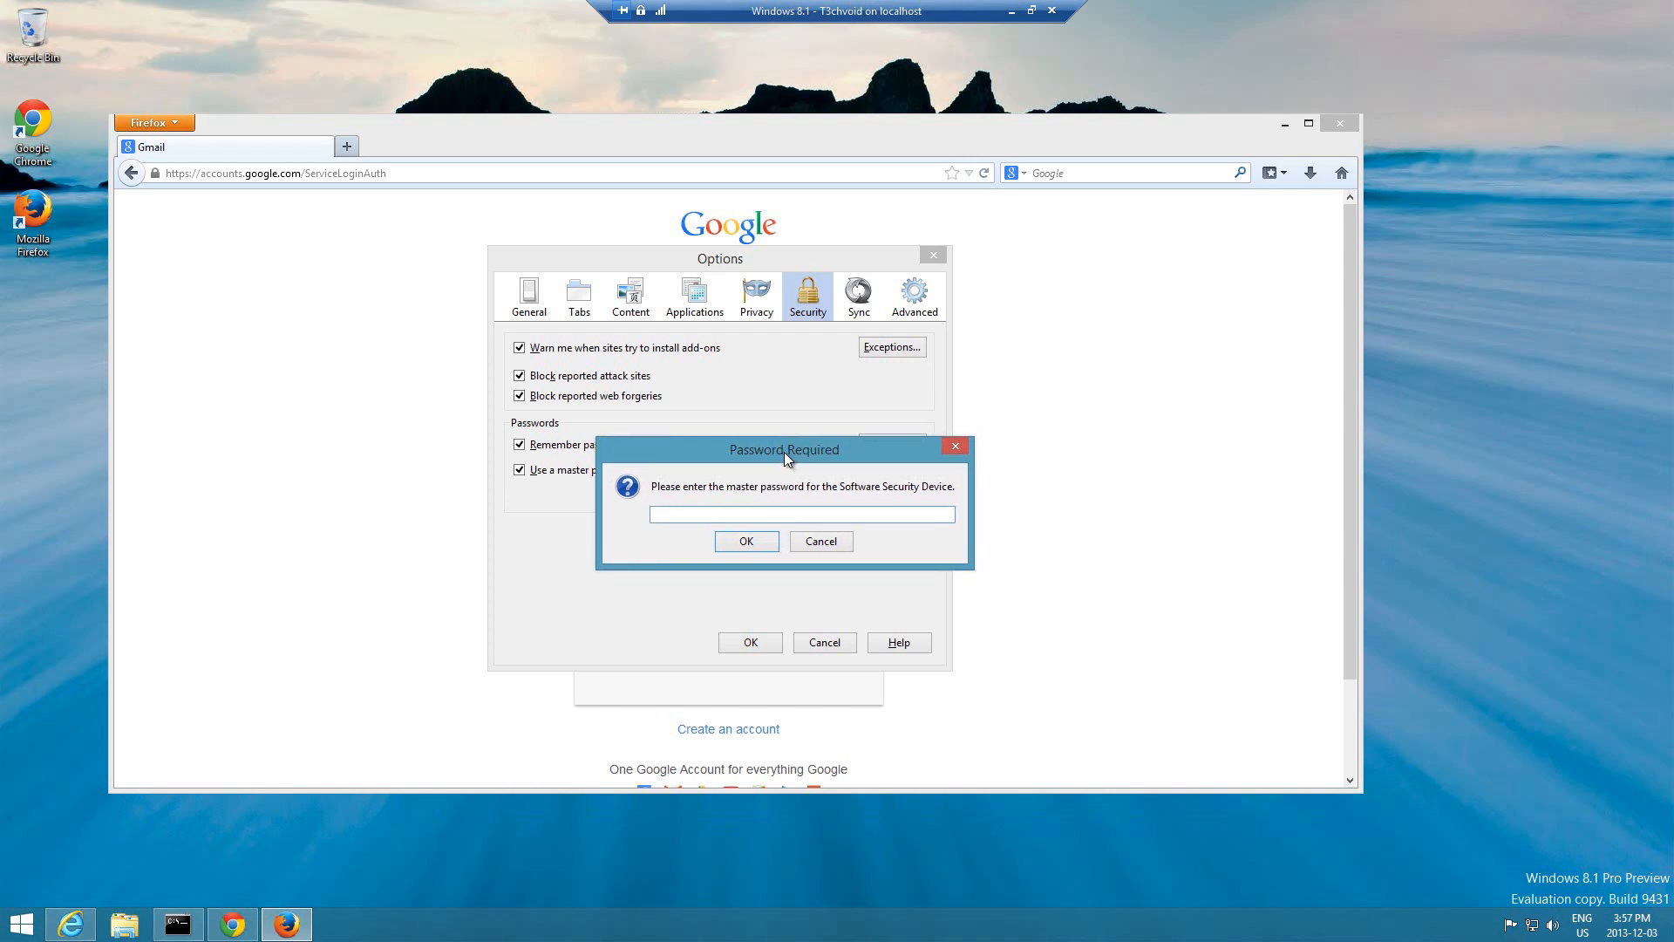
mouse_move(830, 511)
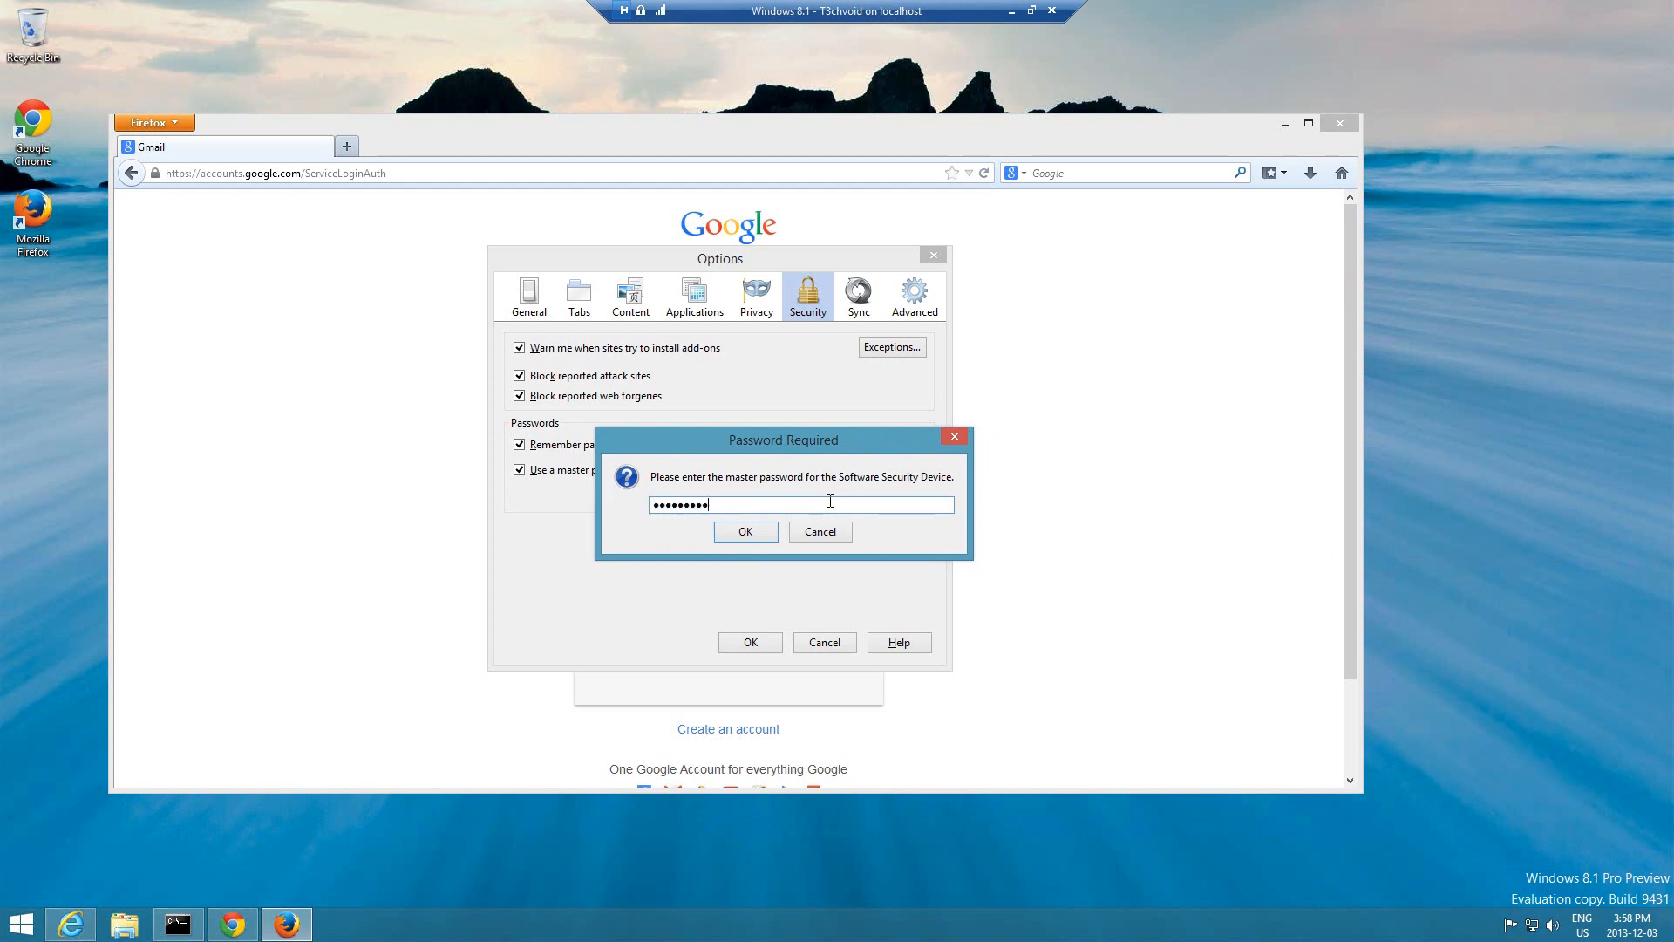
click(745, 530)
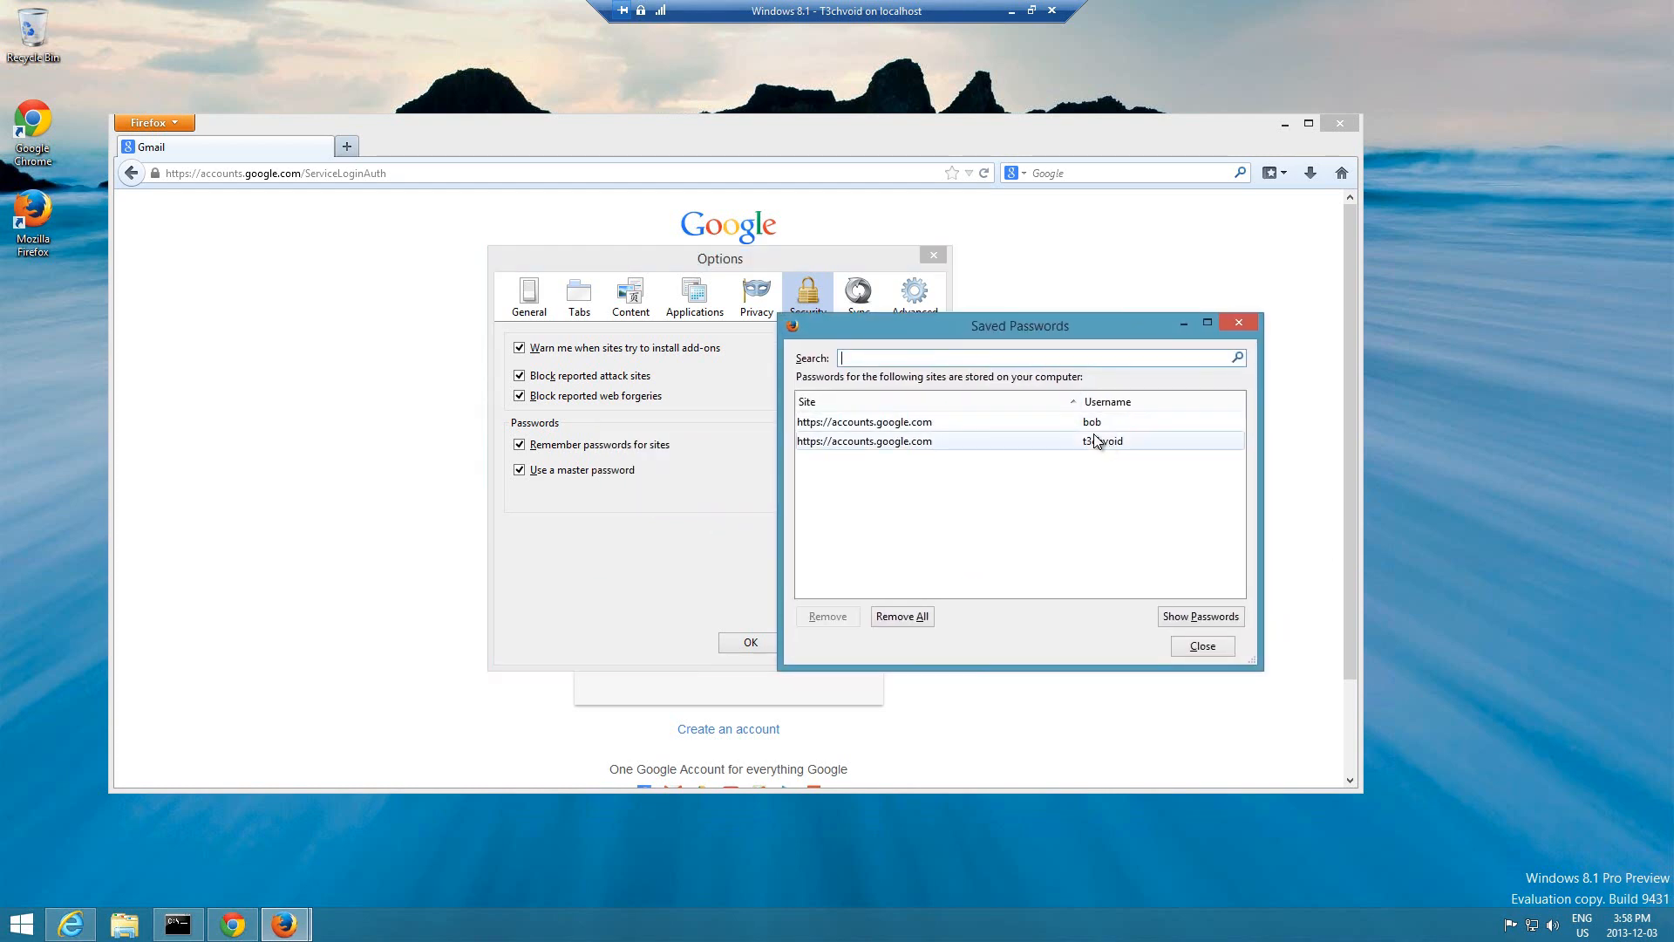
click(1200, 616)
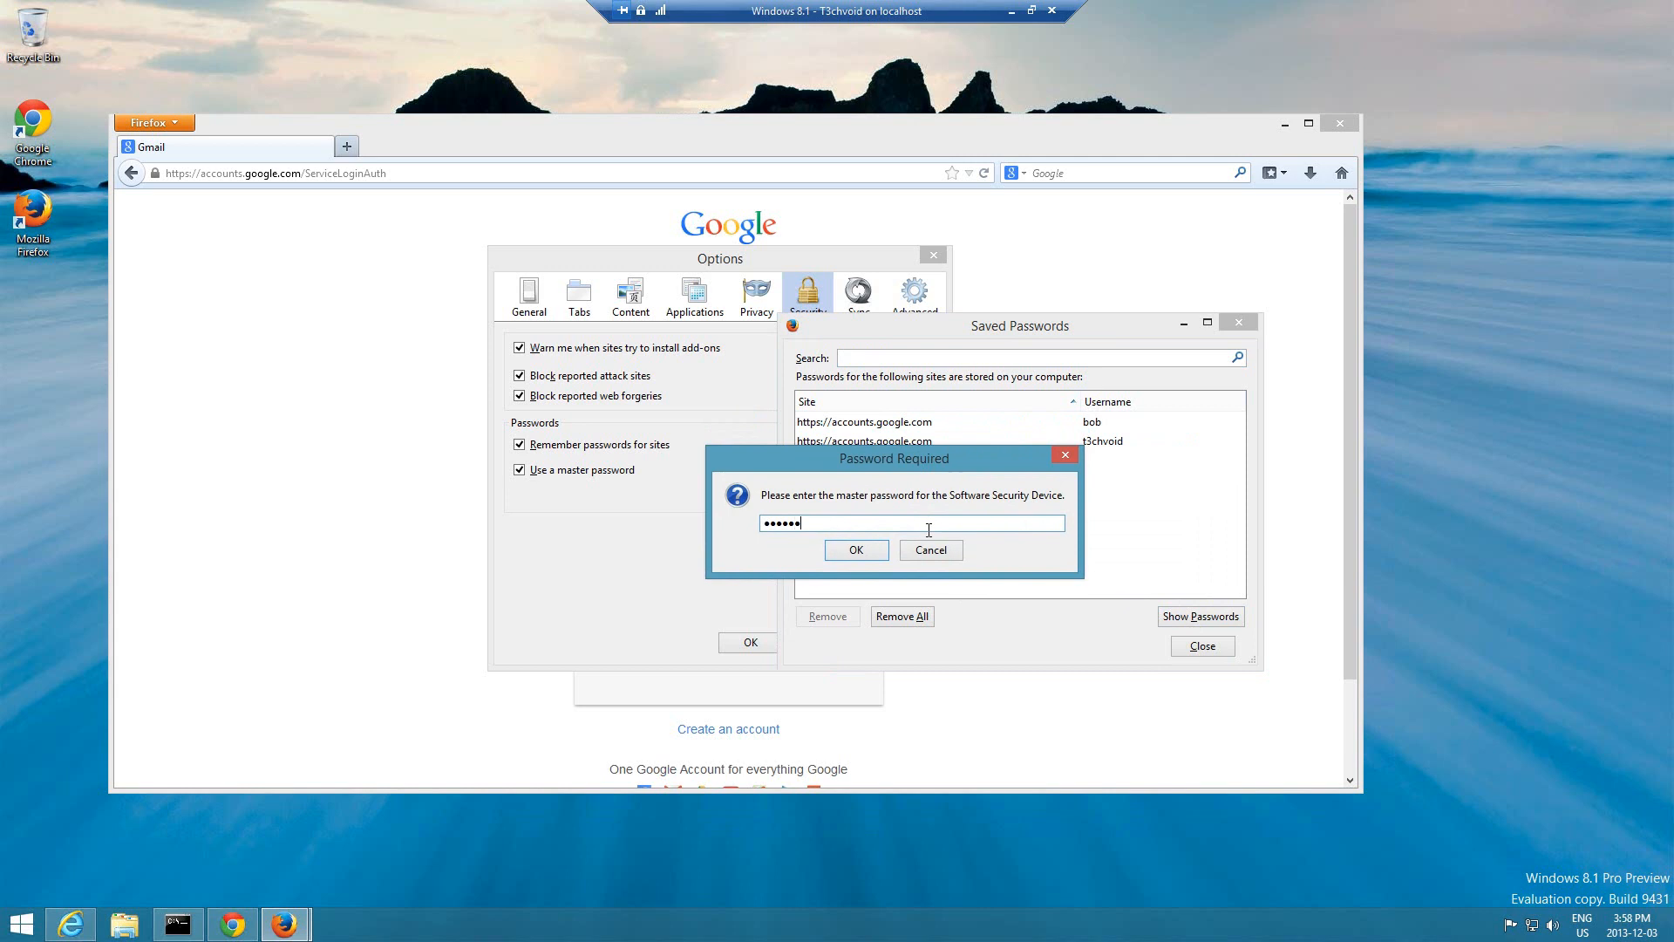
click(855, 550)
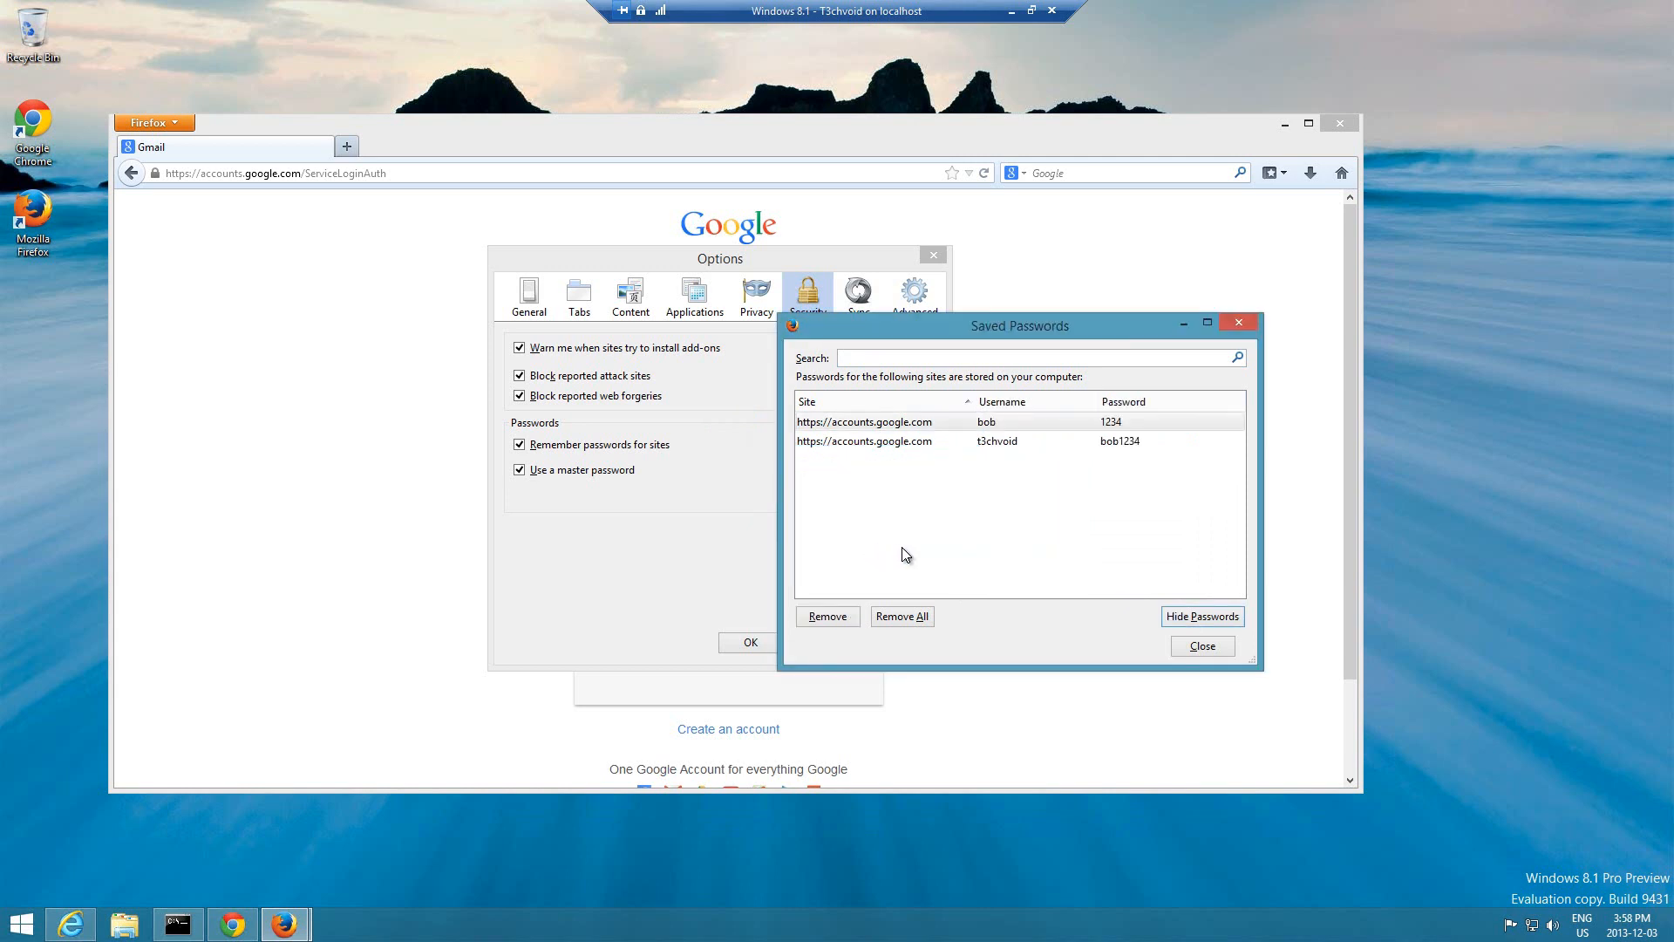
mouse_move(1053, 627)
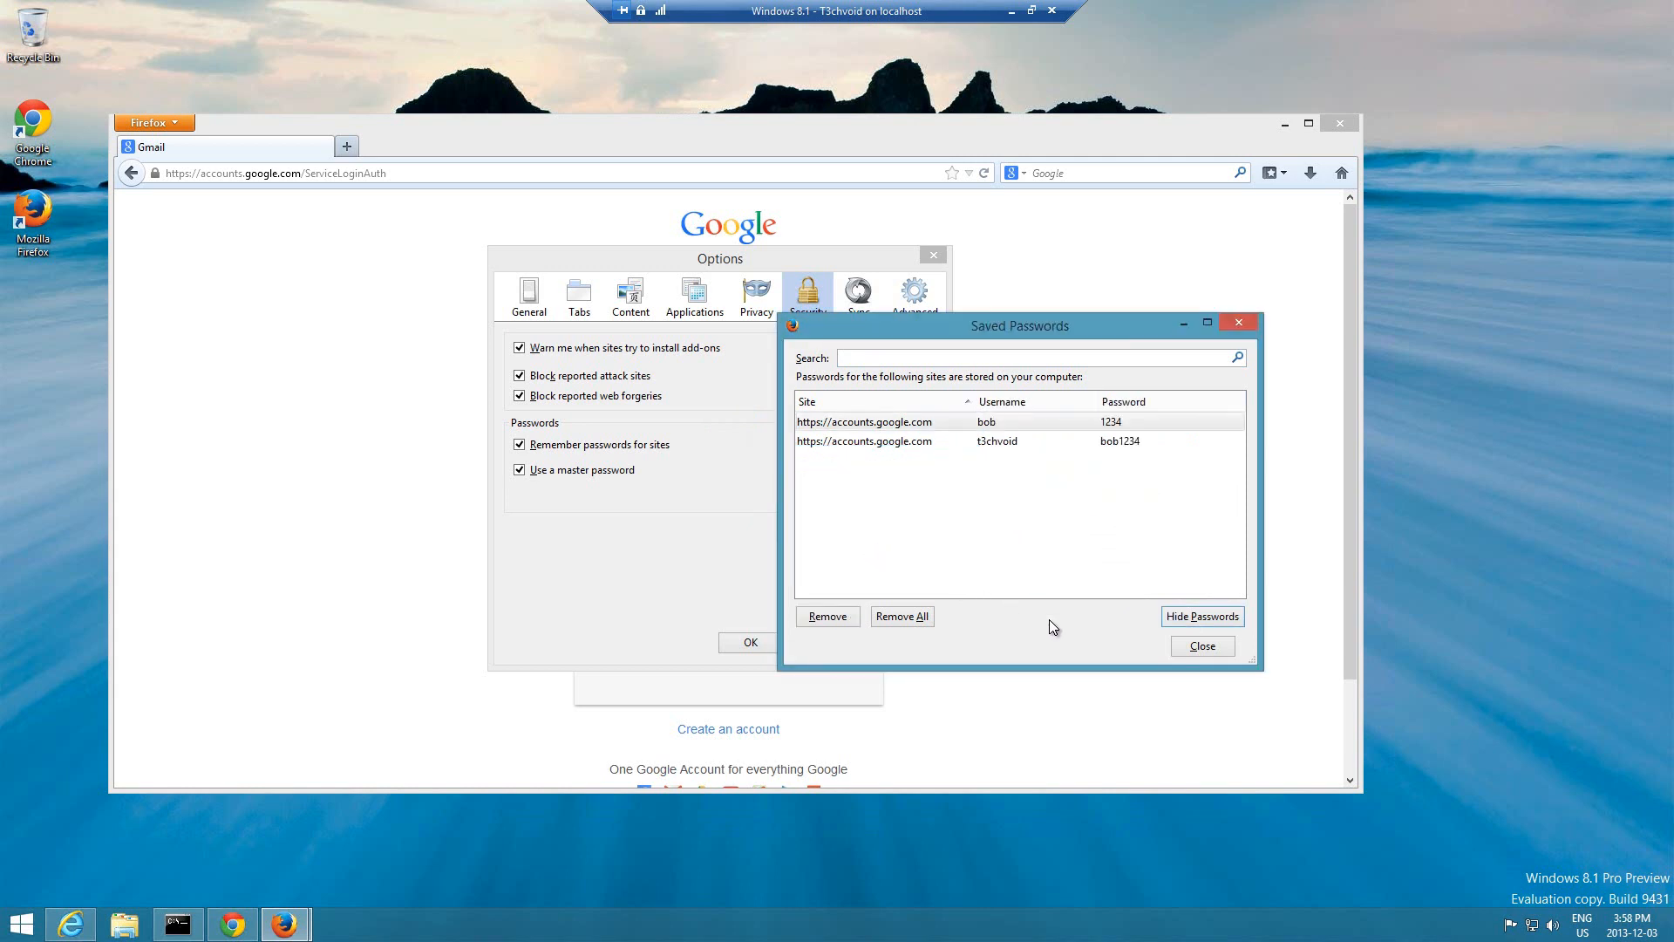
click(1200, 645)
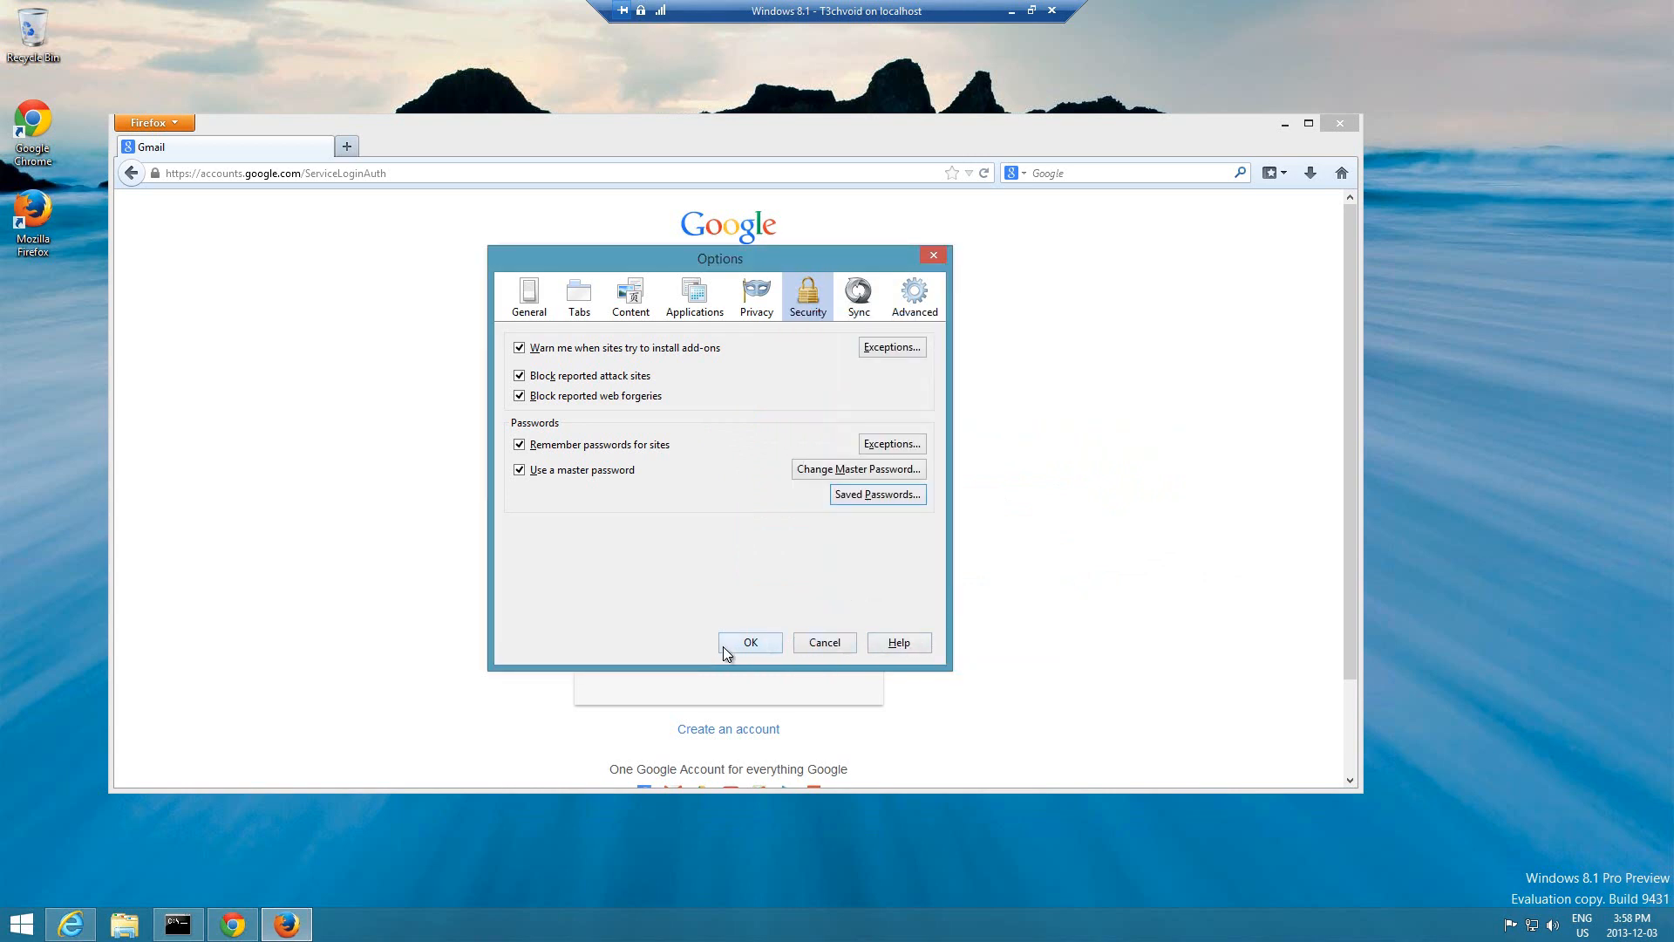
Accept the Options dialog to return to the Gmail sign-in page
click(750, 642)
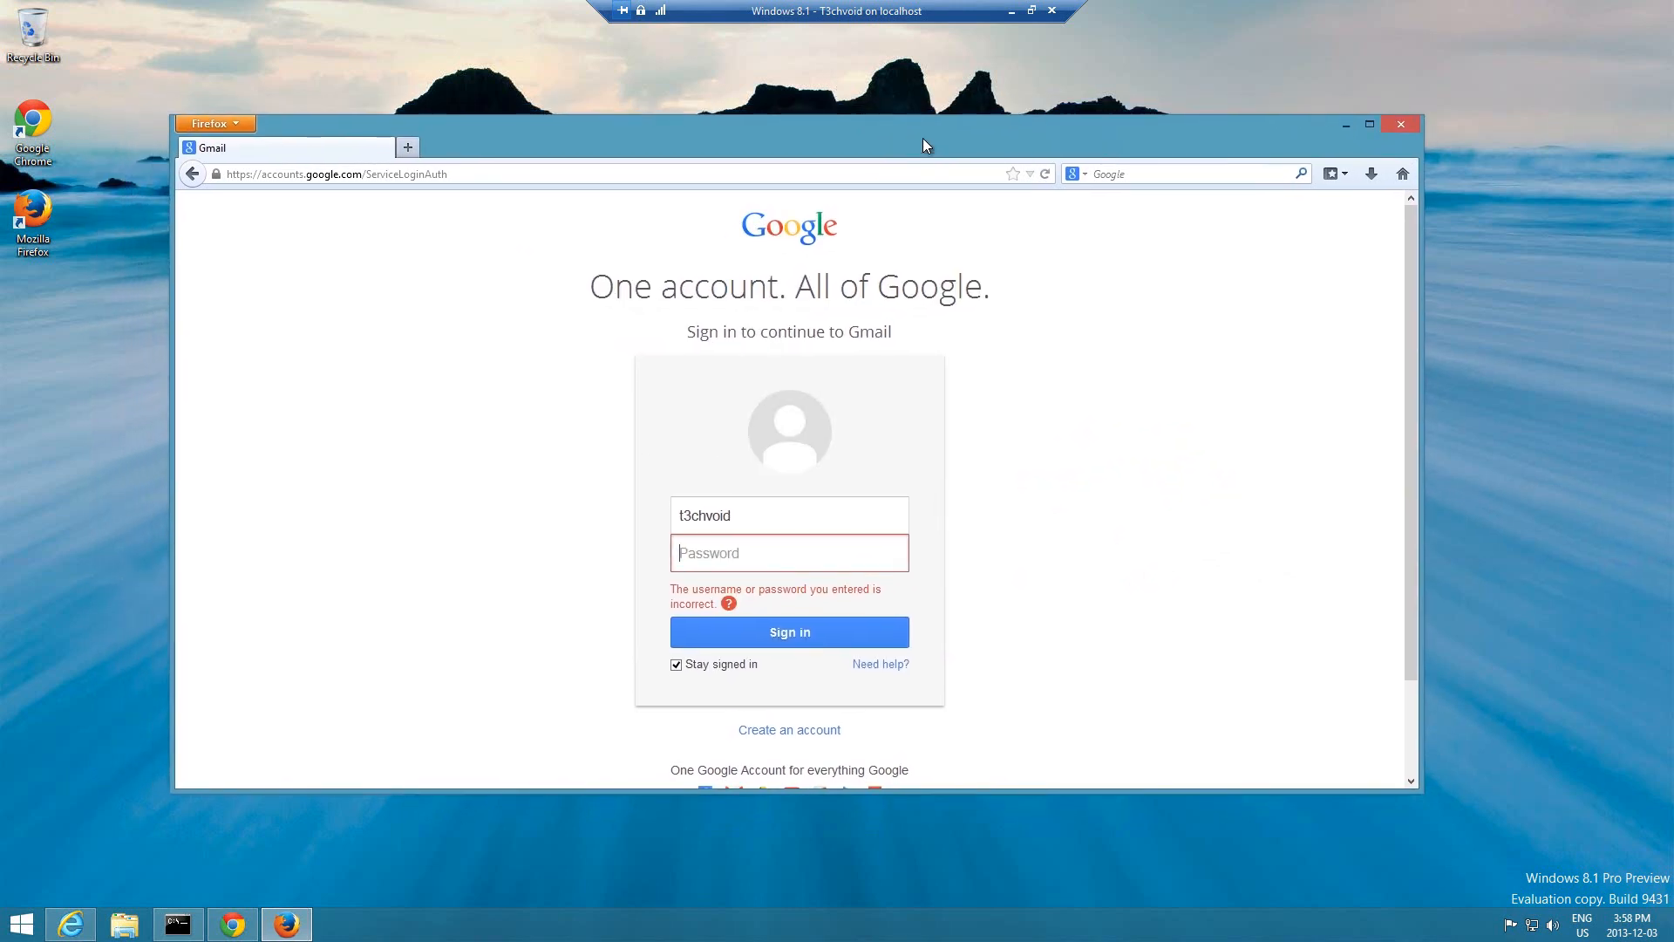
mouse_move(884, 228)
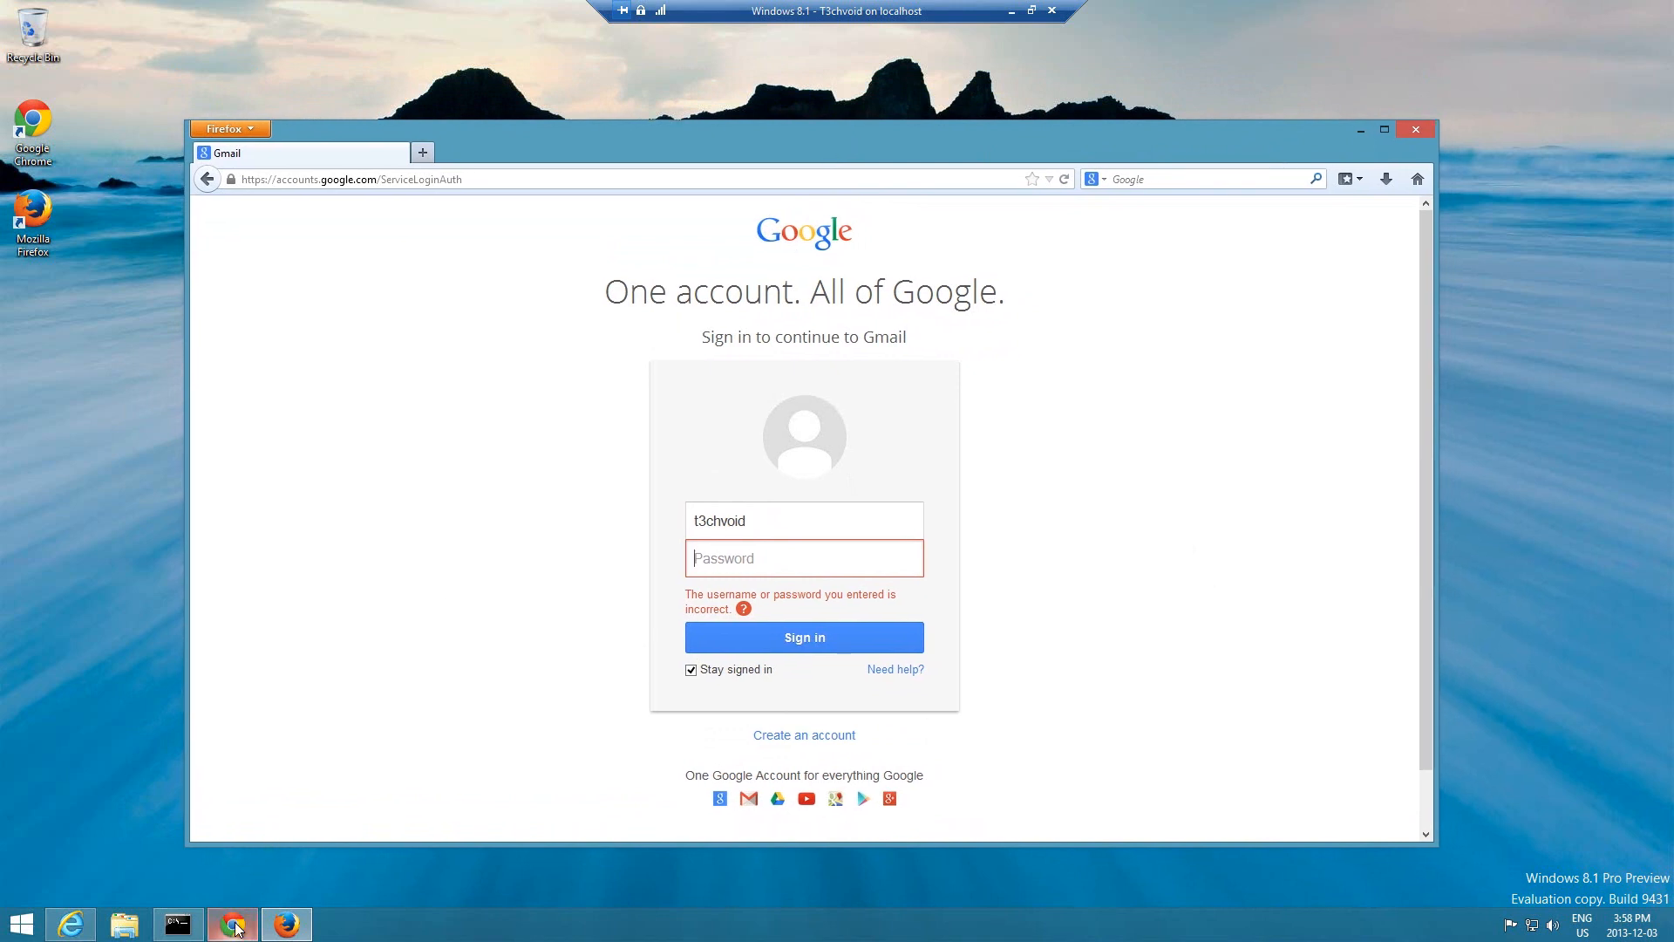
mouse_move(232, 924)
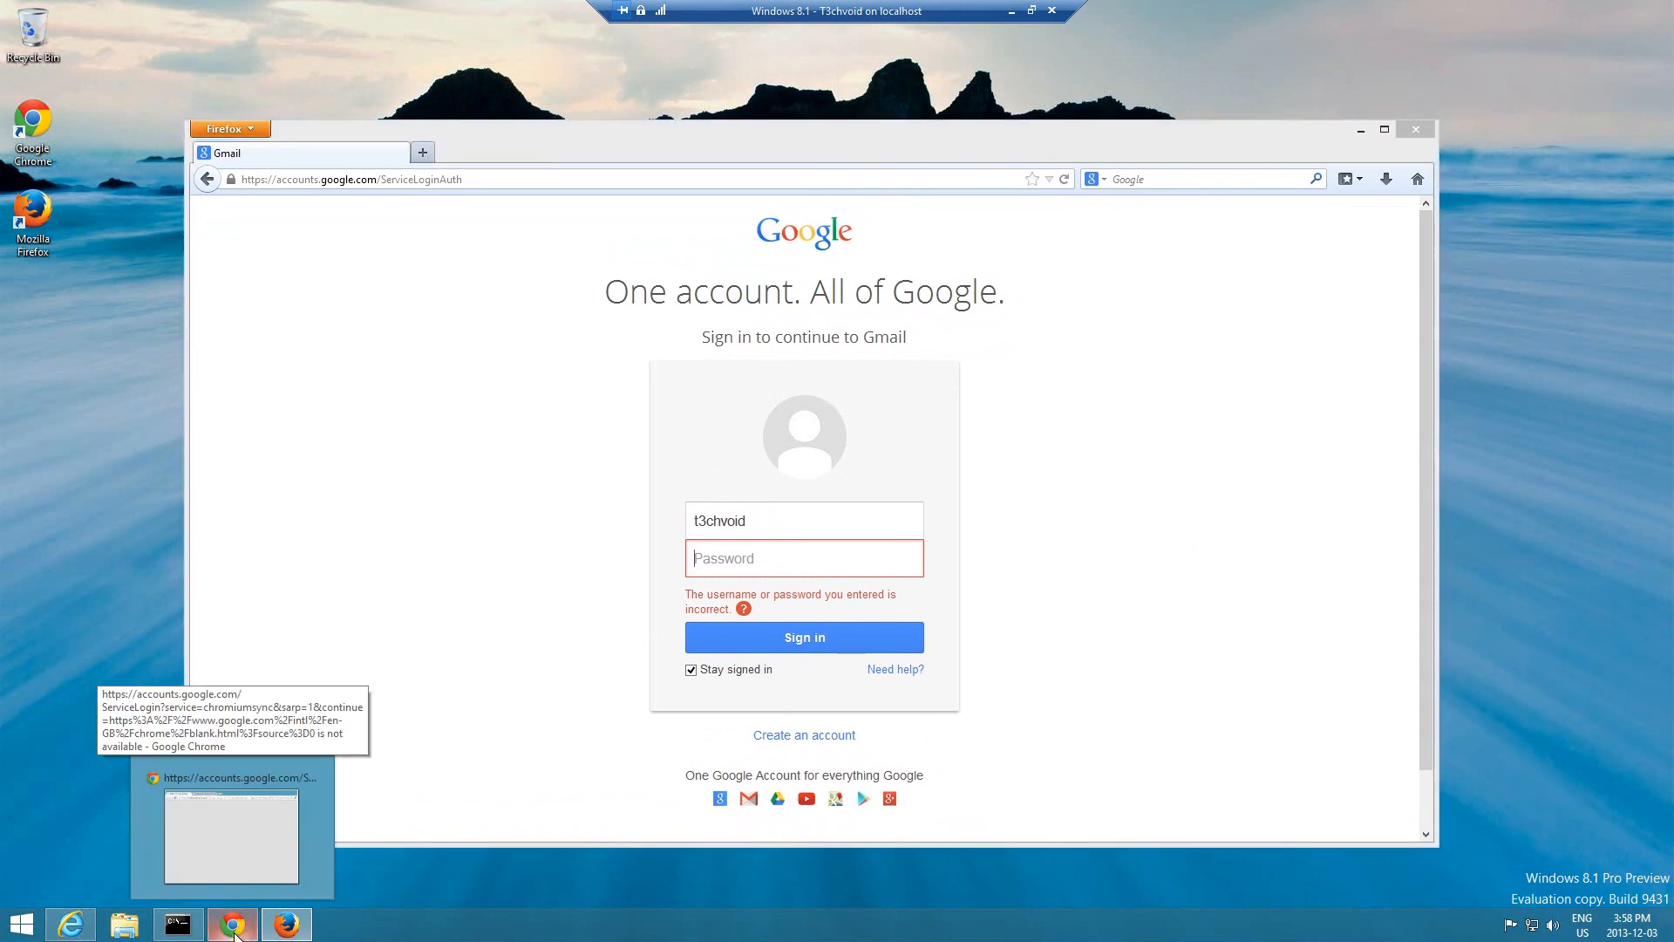
Switch to the Chrome window and enter gmail.com in the address bar
click(230, 834)
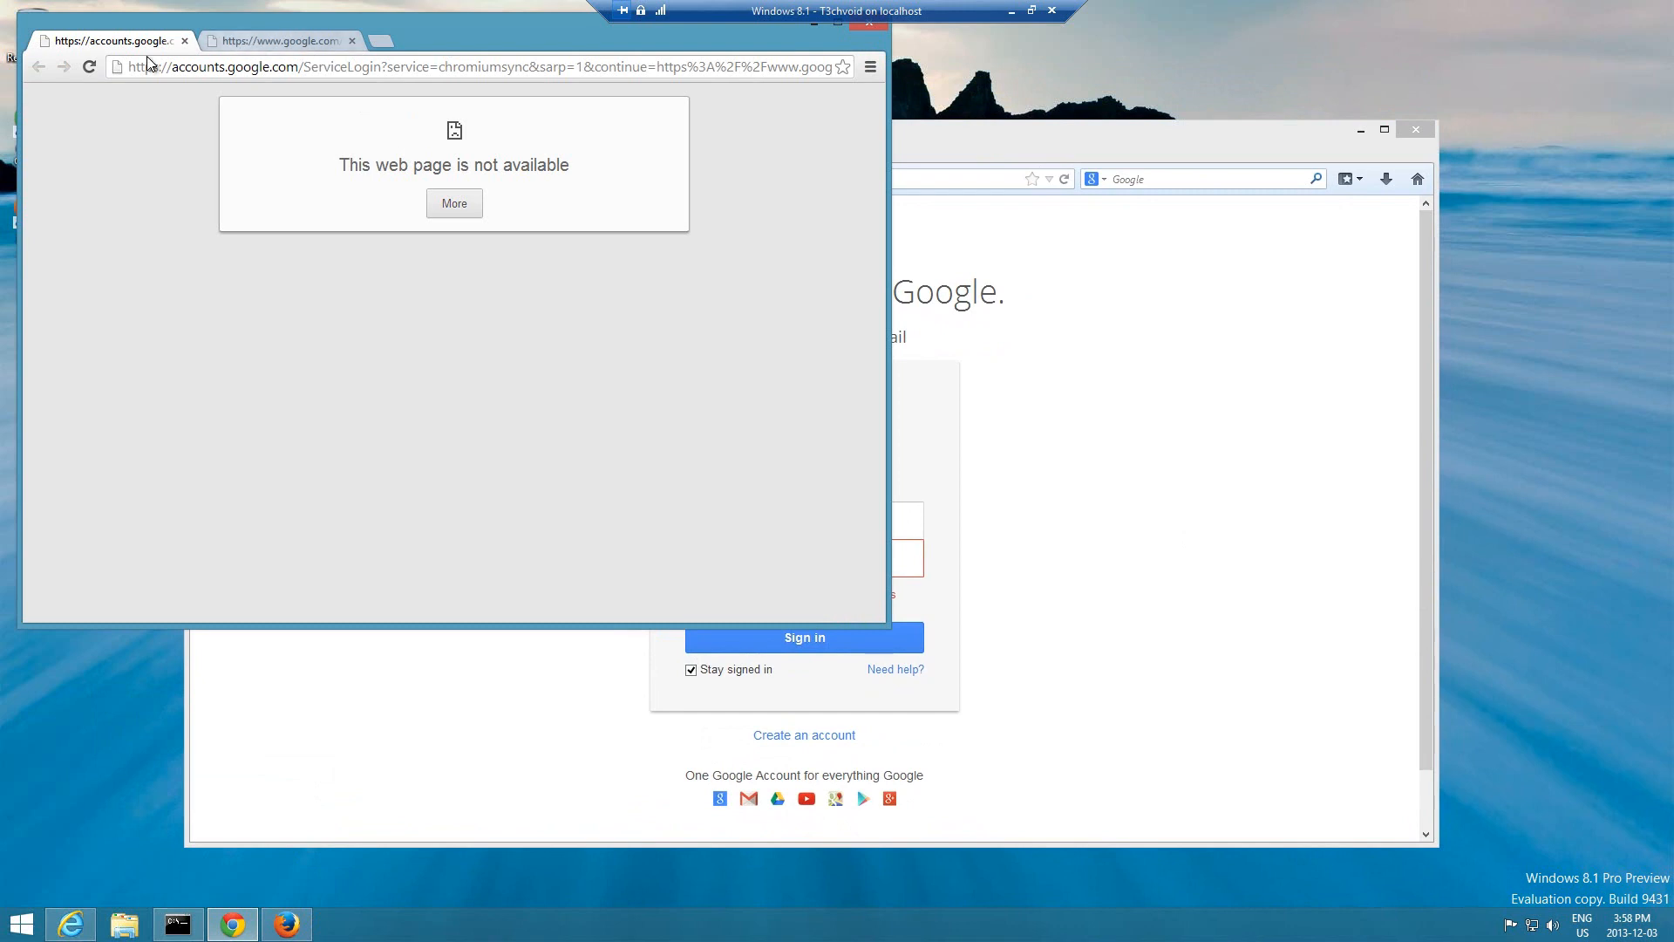
click(469, 66)
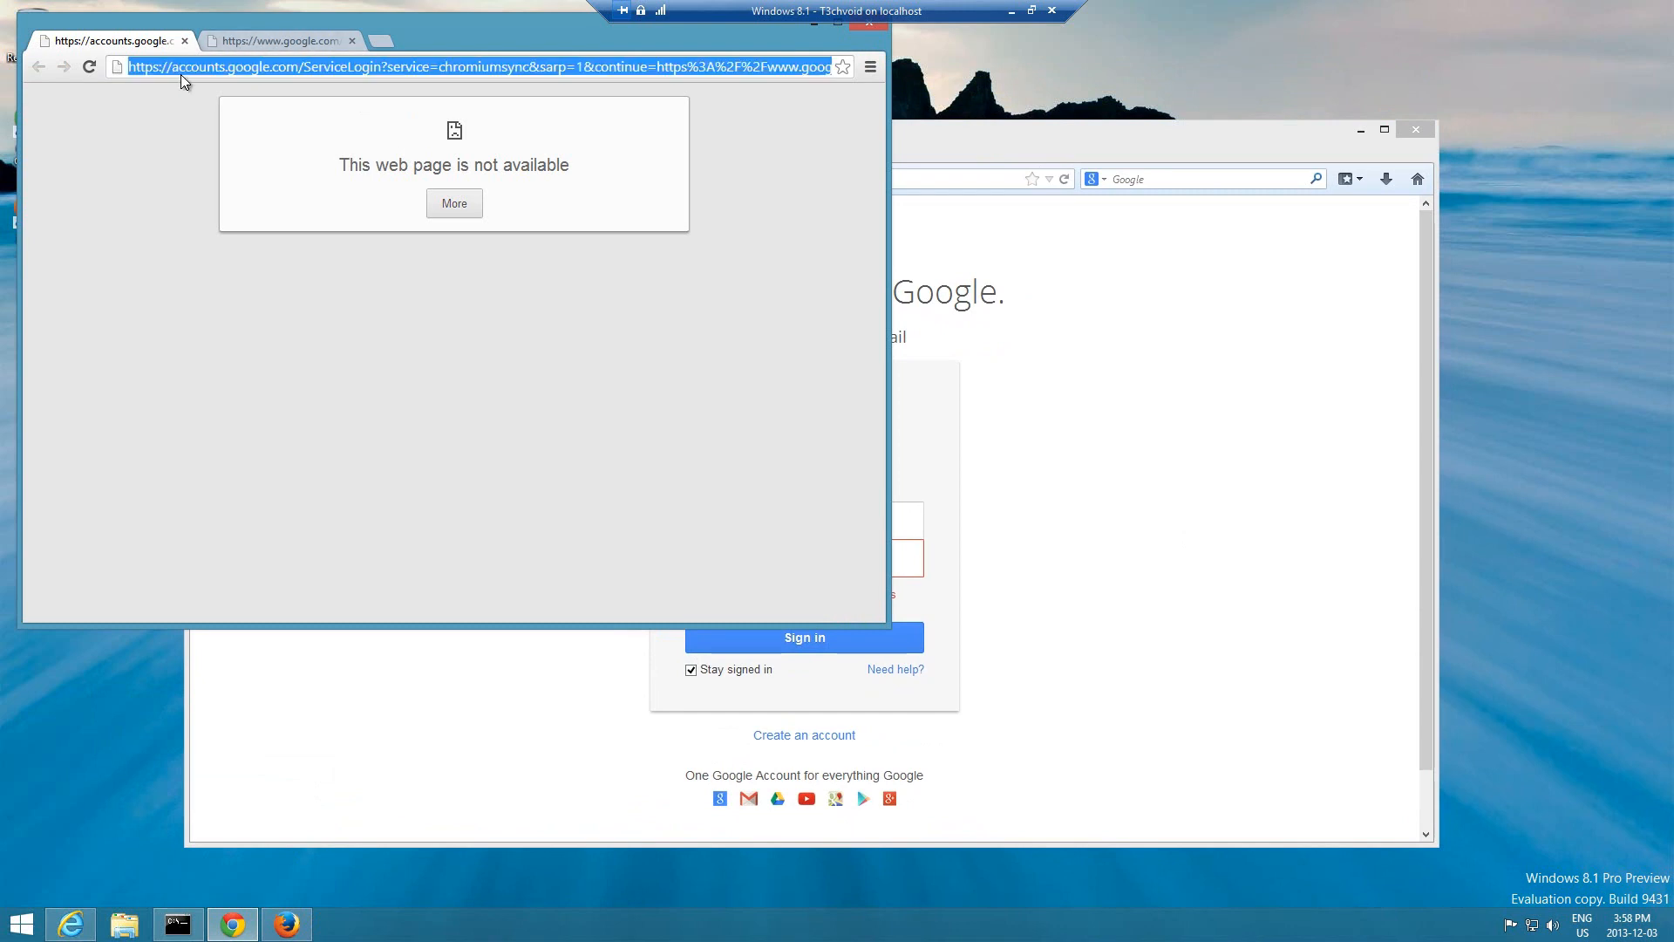
text(gmail.com)
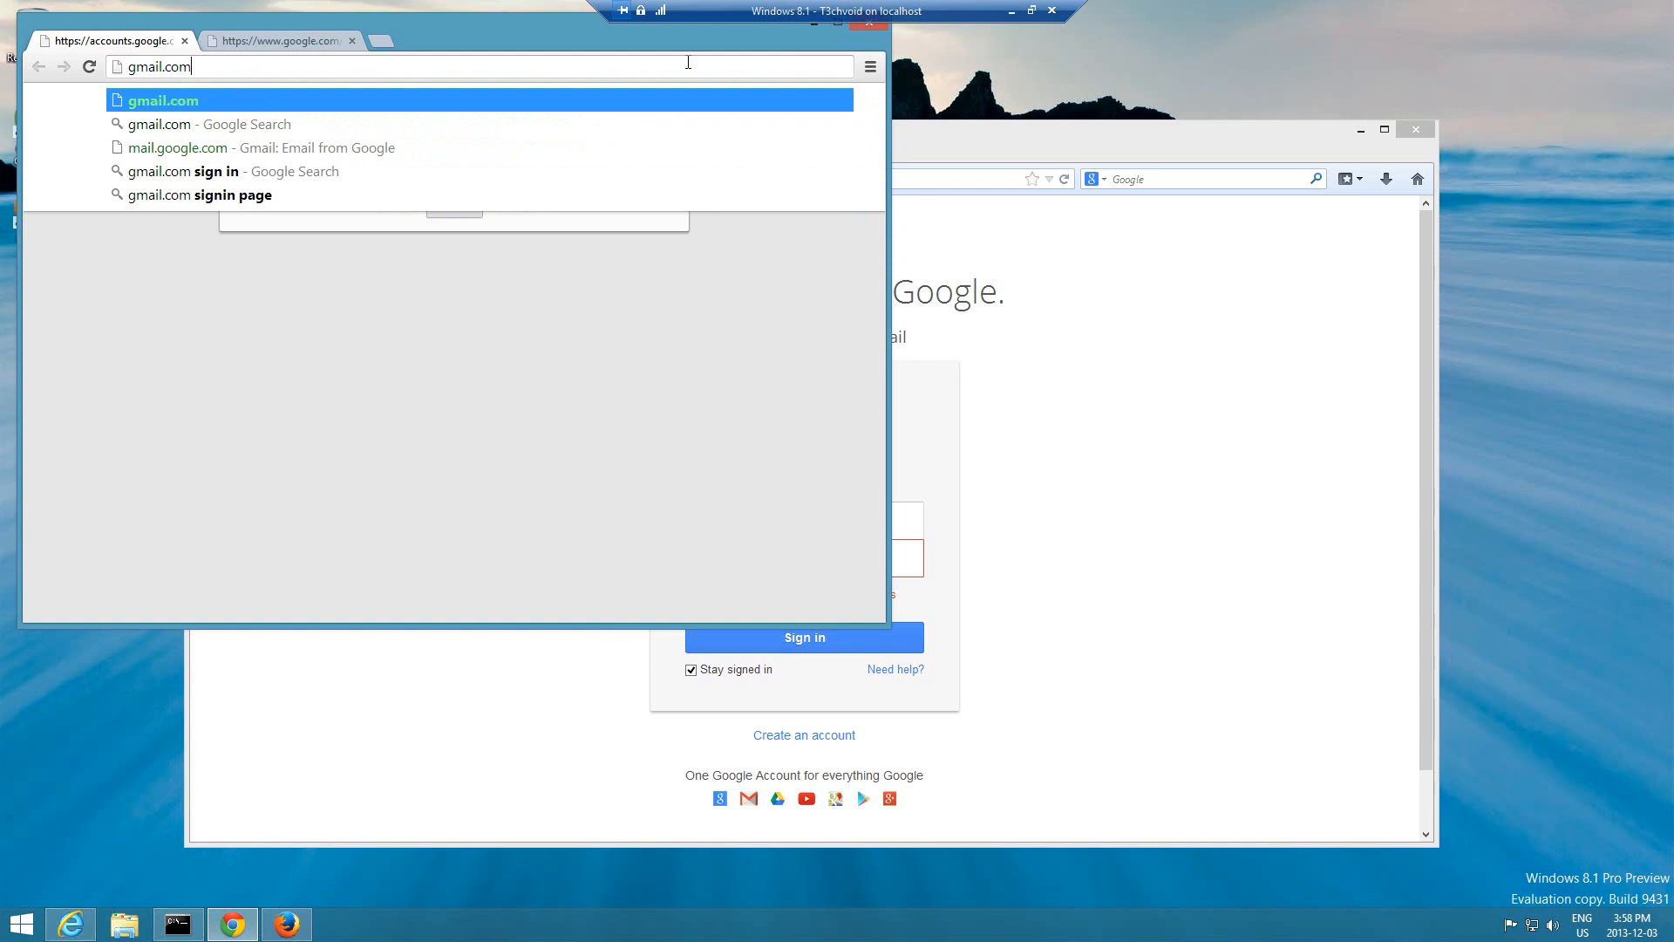
mouse_move(868, 66)
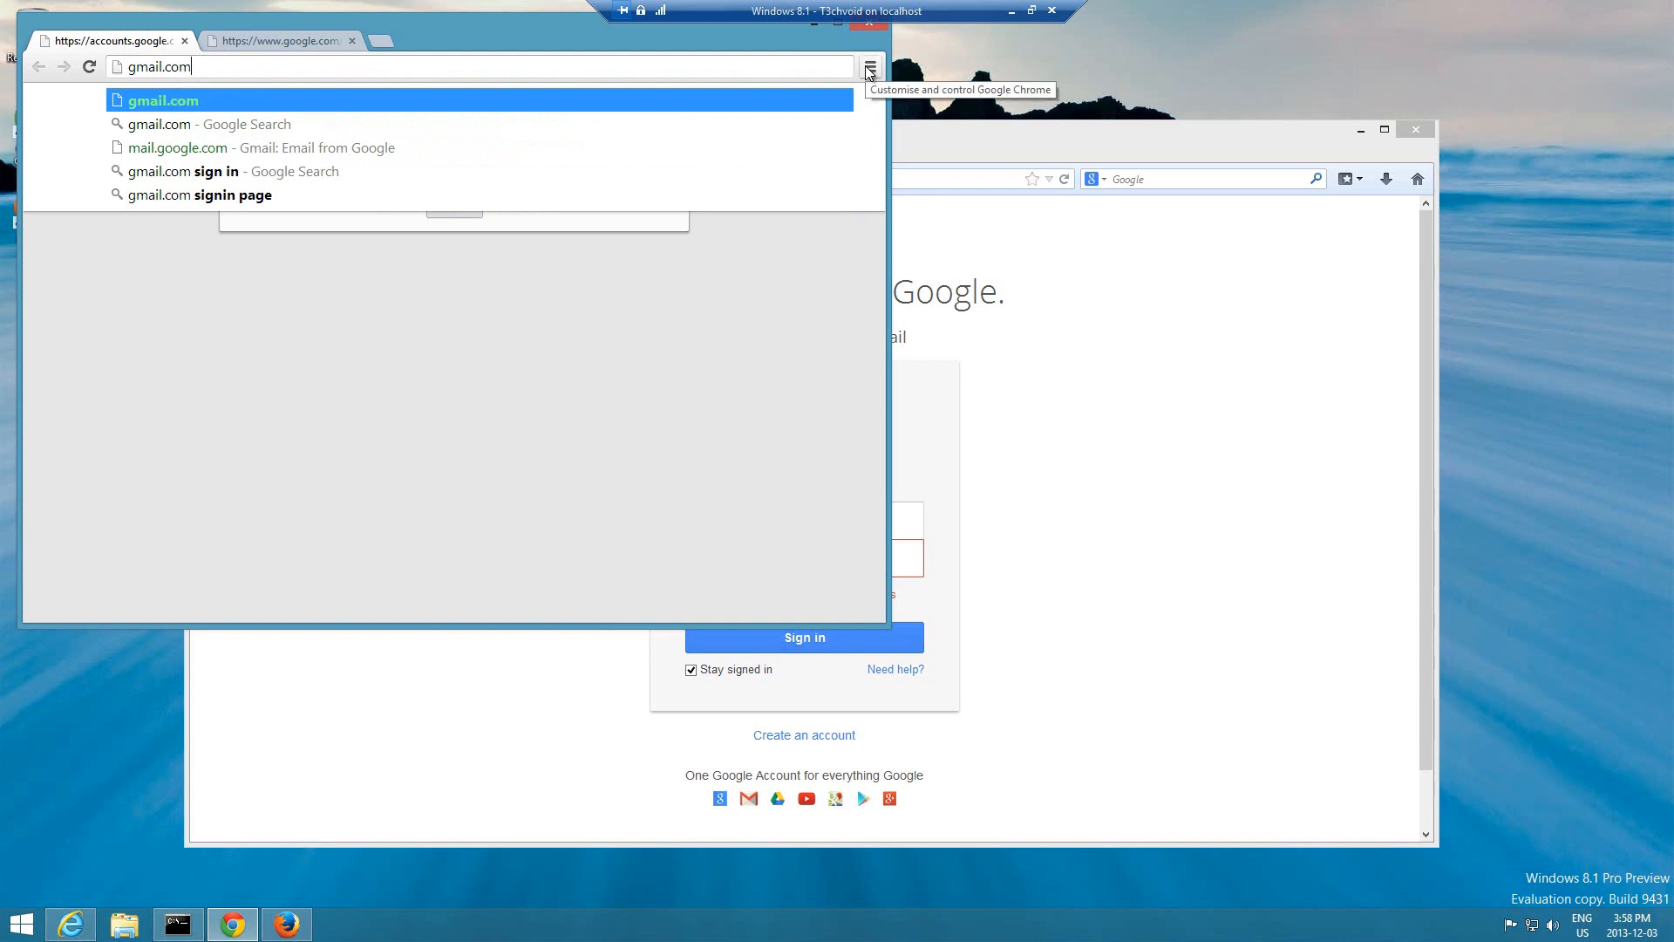
mouse_move(831, 50)
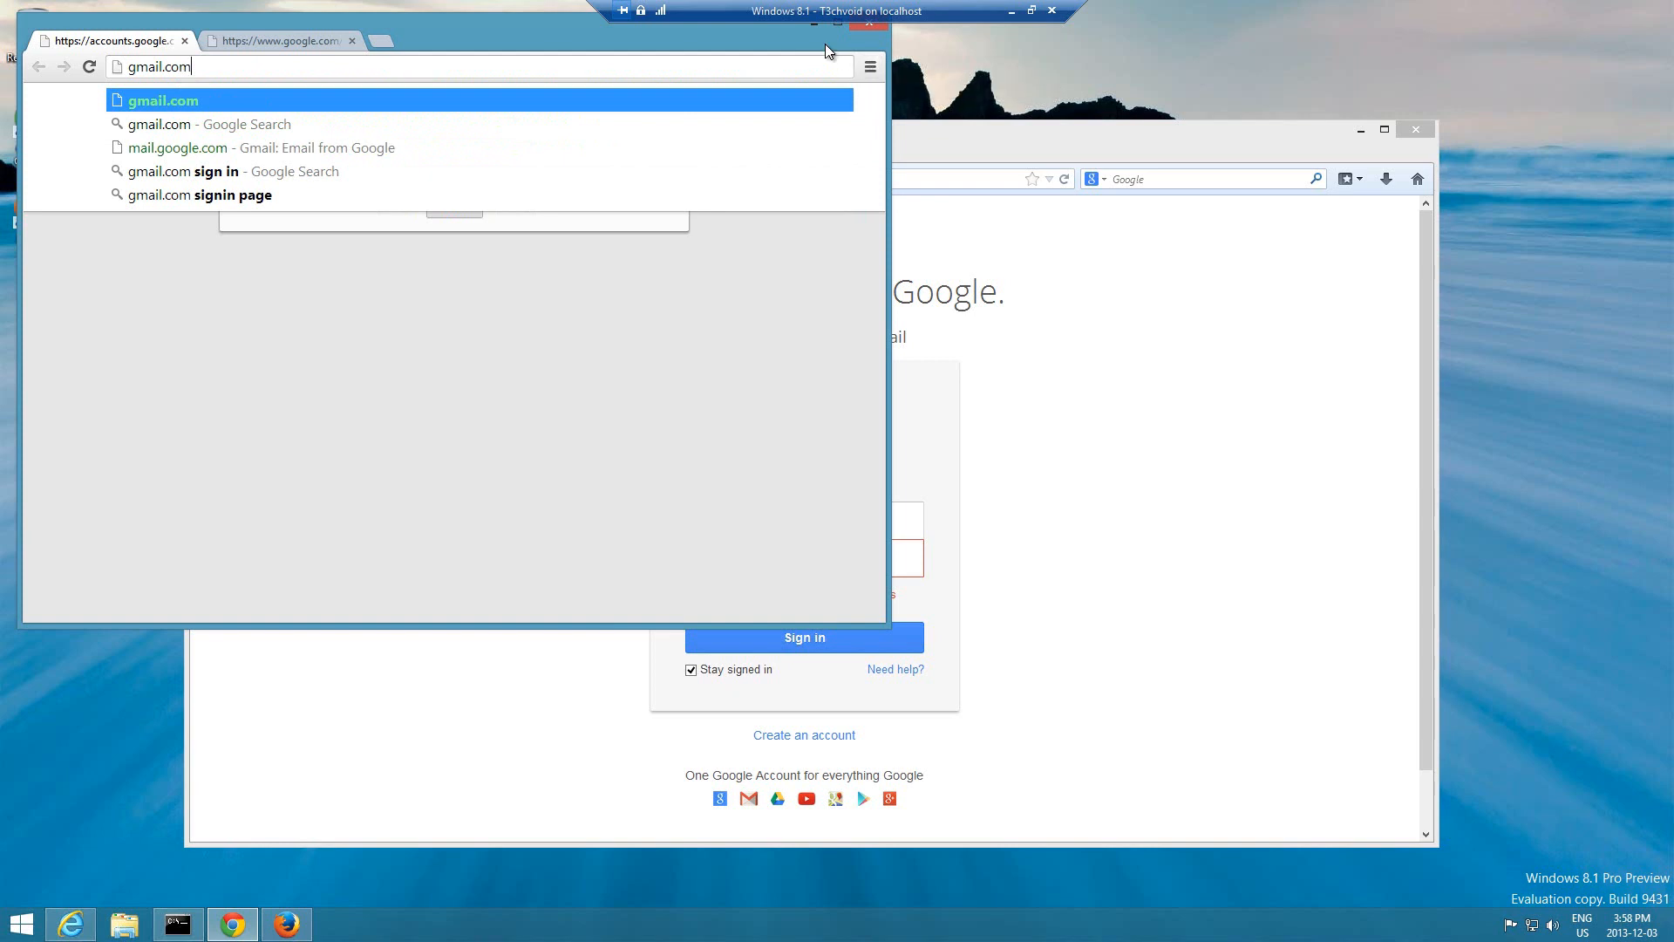
Minimize Chrome so the Firefox Gmail sign-in page is back in front
click(871, 66)
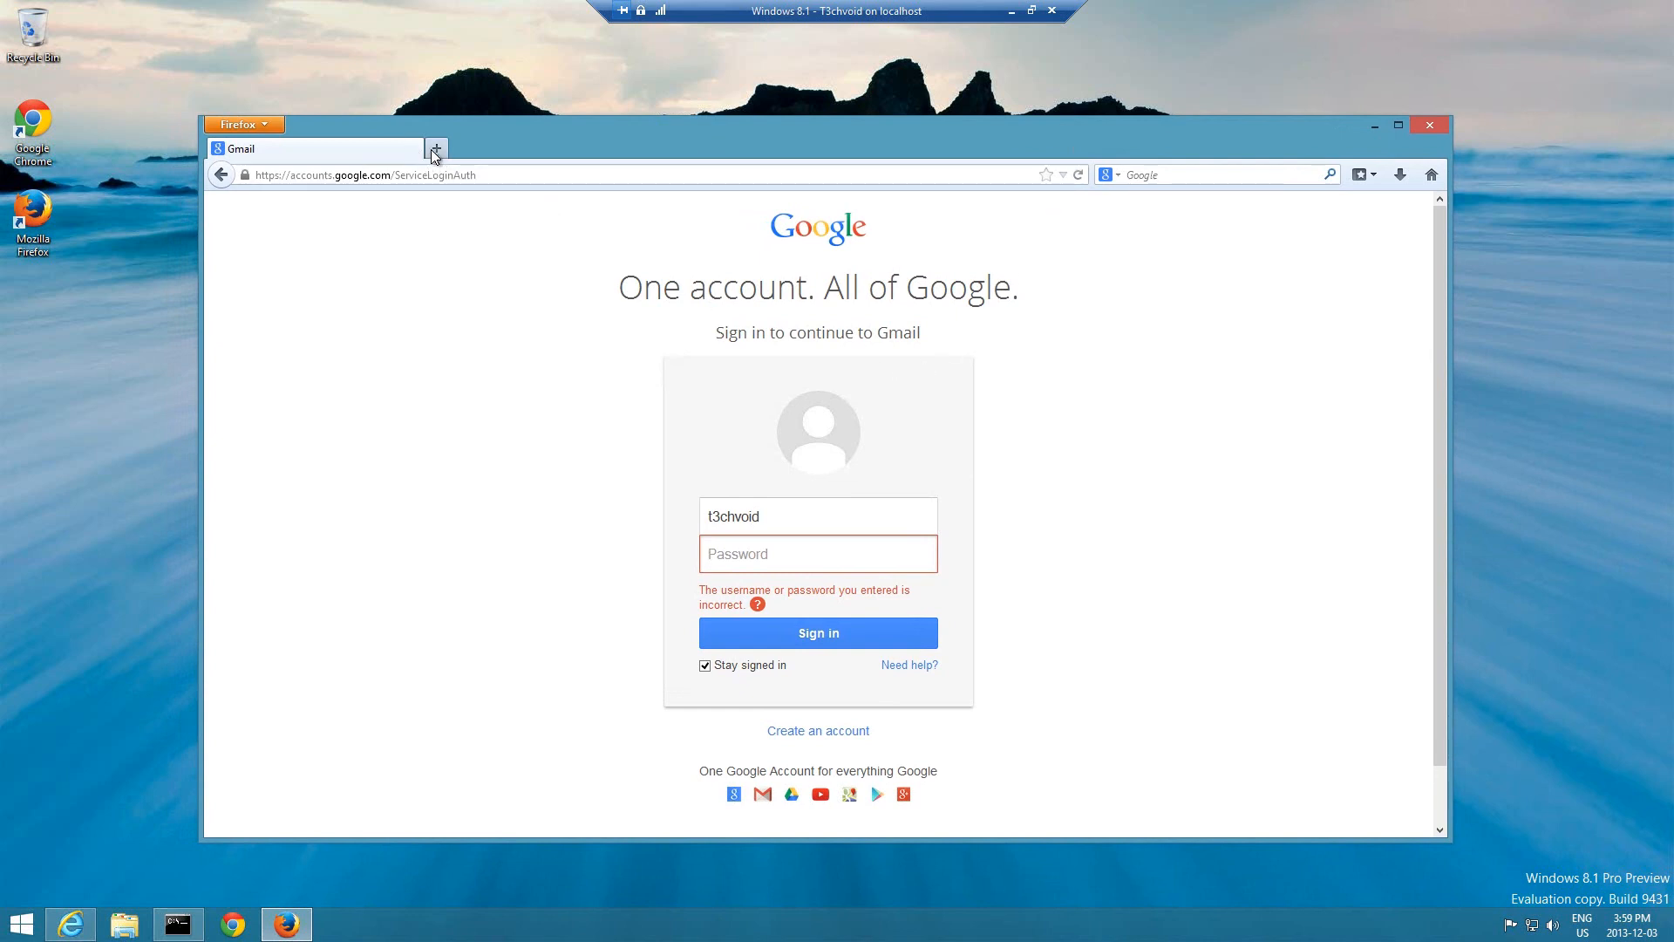
mouse_move(631, 221)
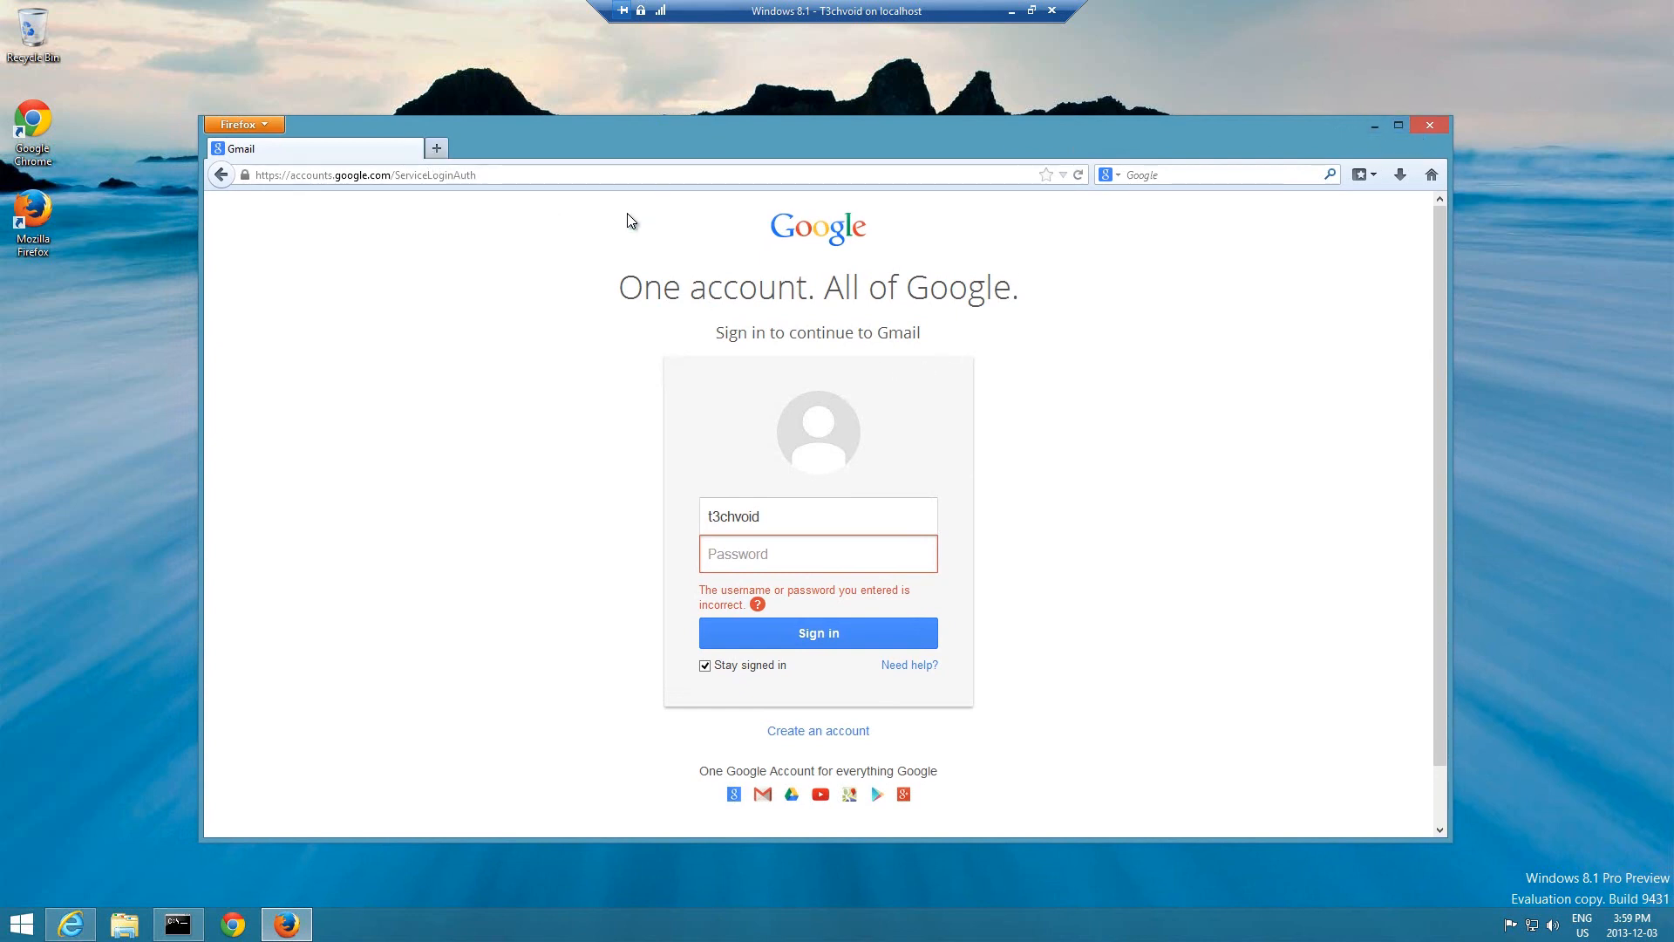
mouse_move(1449, 431)
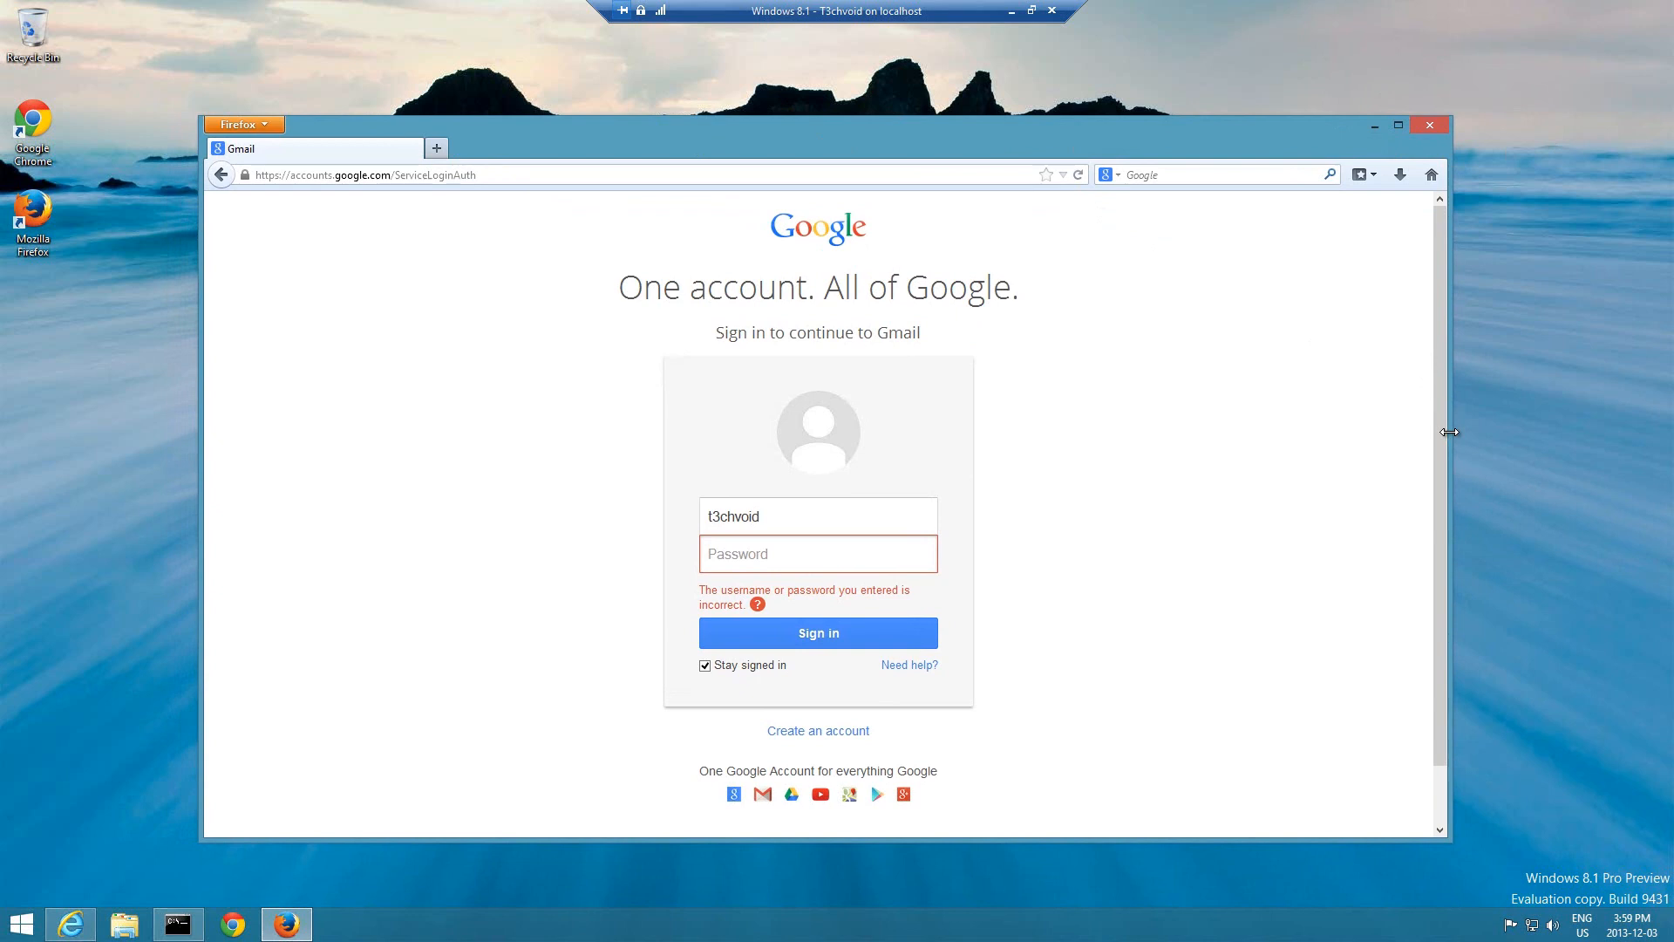